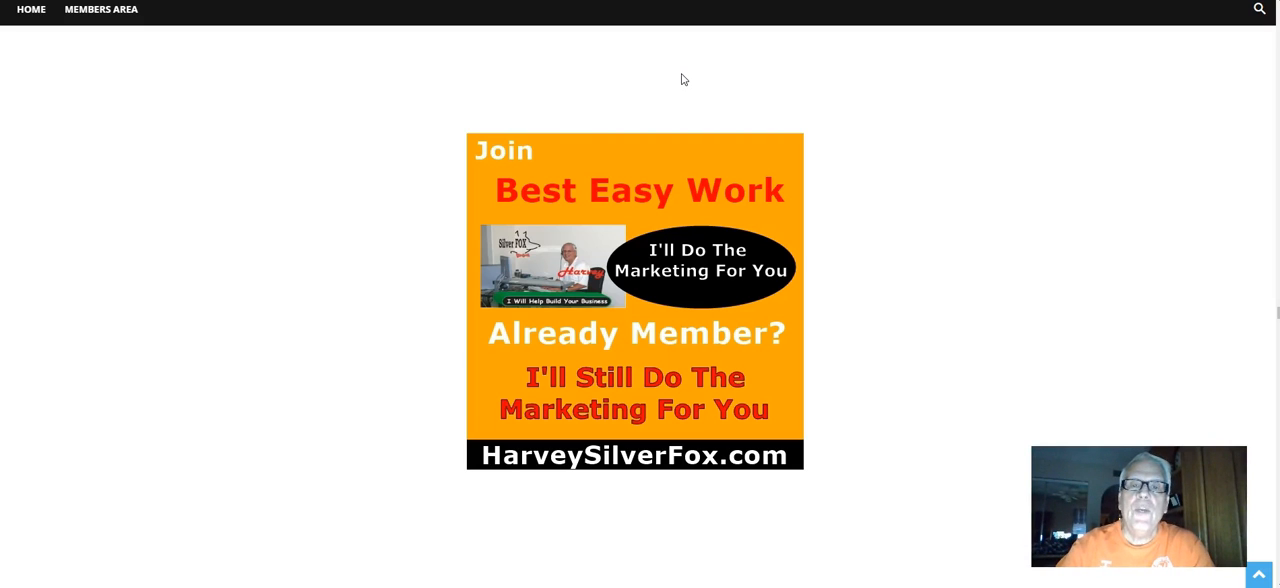
mouse_move(730, 276)
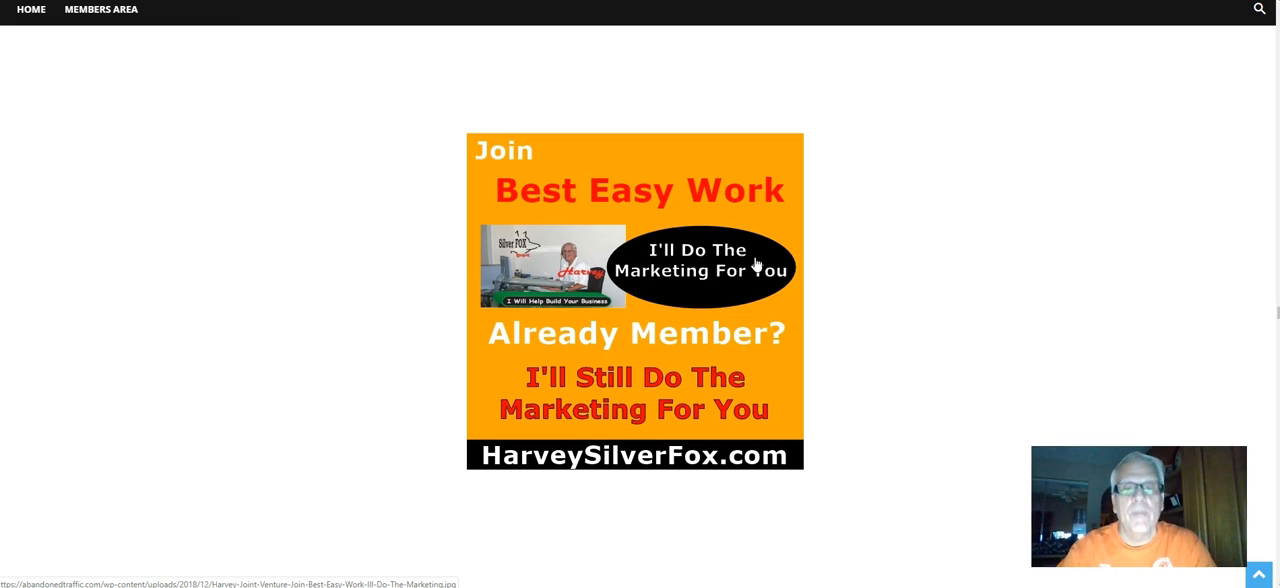
Step: Read down the Best Easy Work post, highlighting 'Best Easy Work' and 'FREE', toward the opportunities directory link
scroll(down, 3)
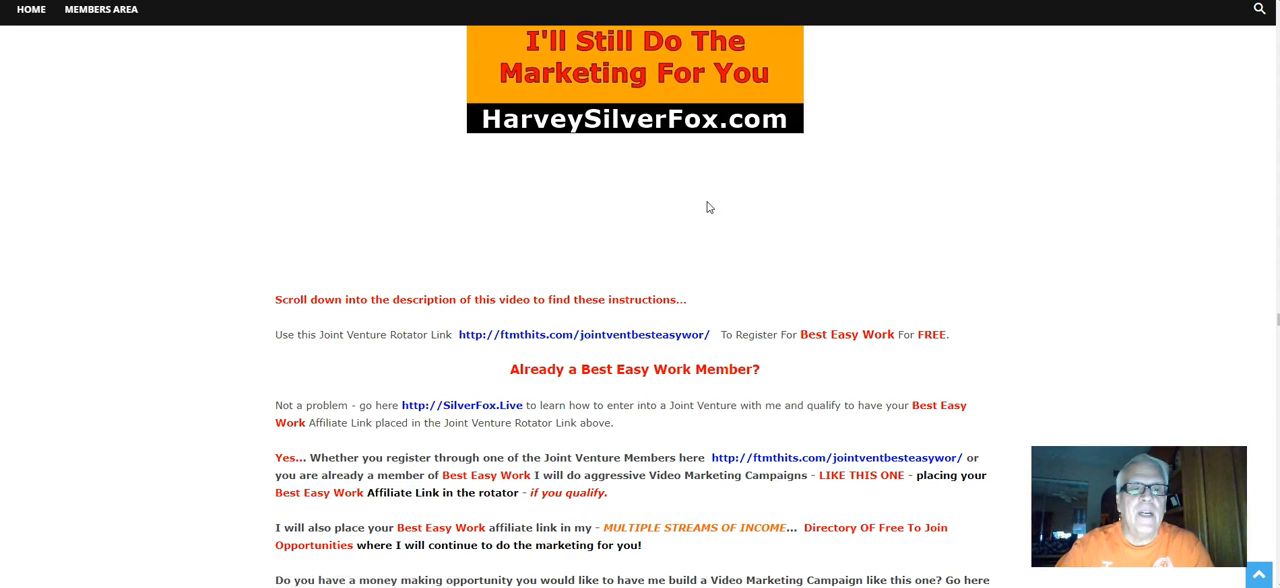
scroll(down, 3)
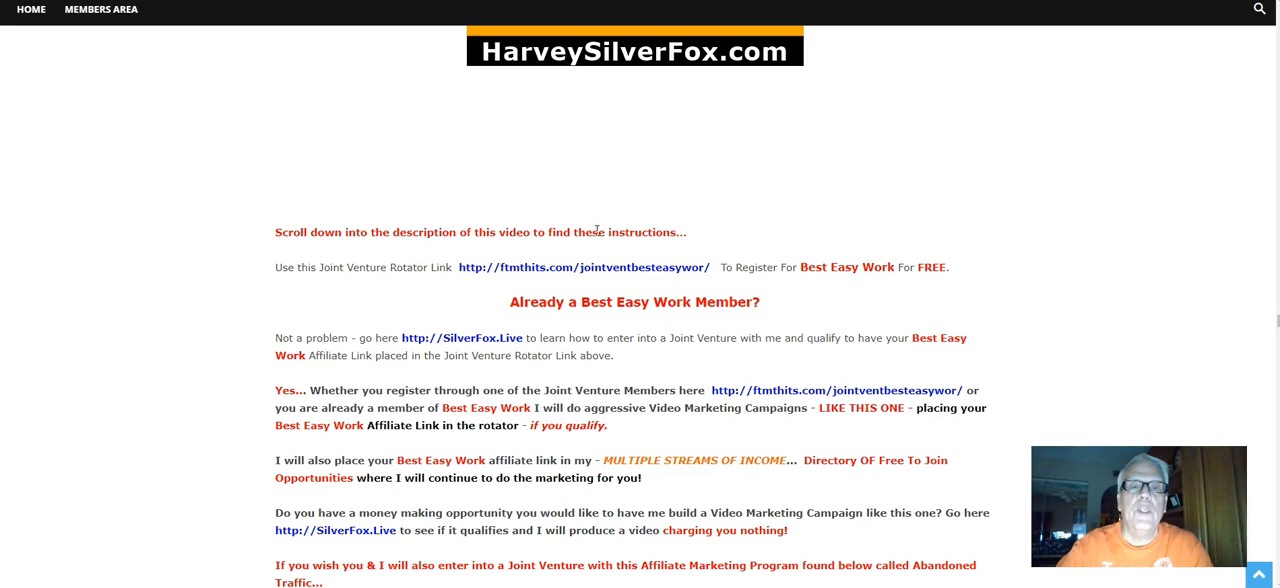
mouse_move(276, 272)
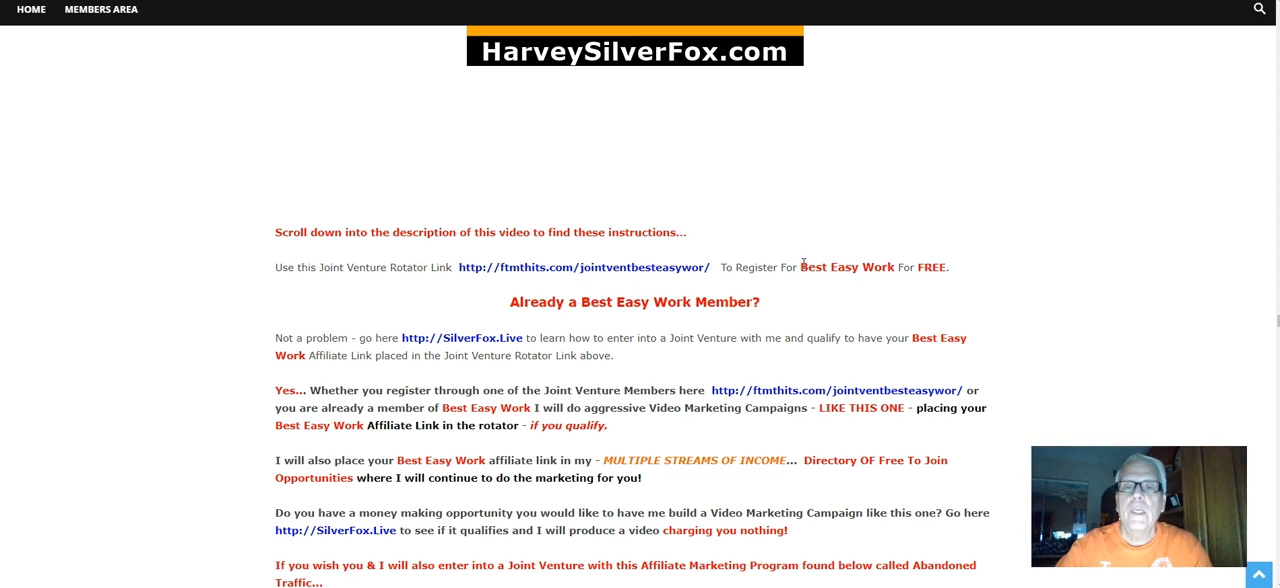
double_click(846, 268)
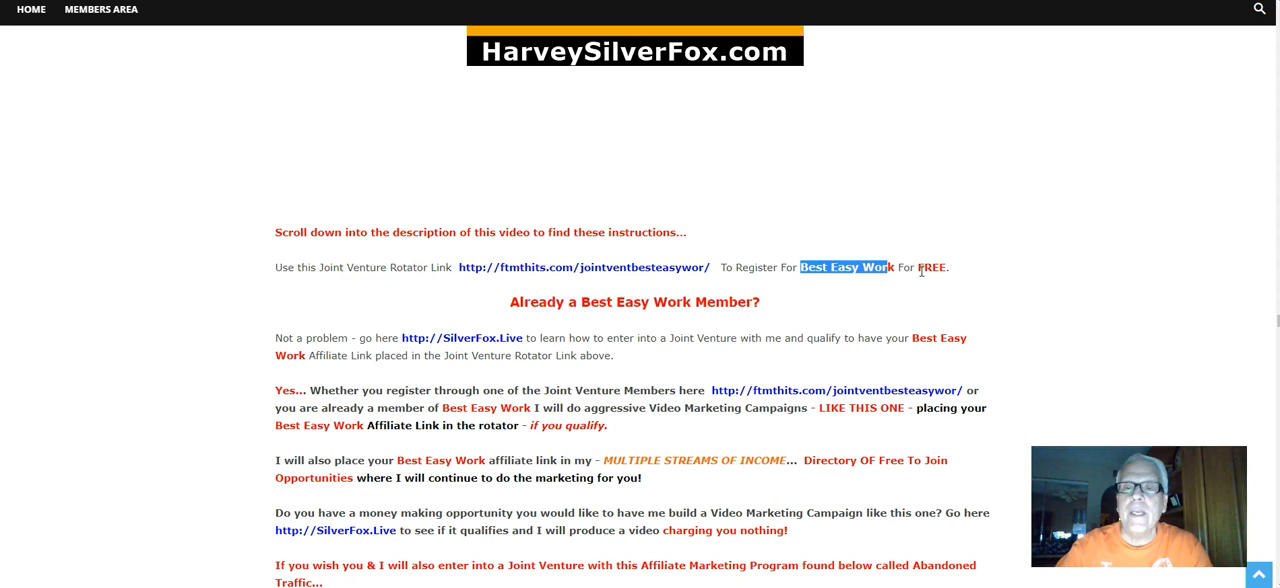
double_click(930, 268)
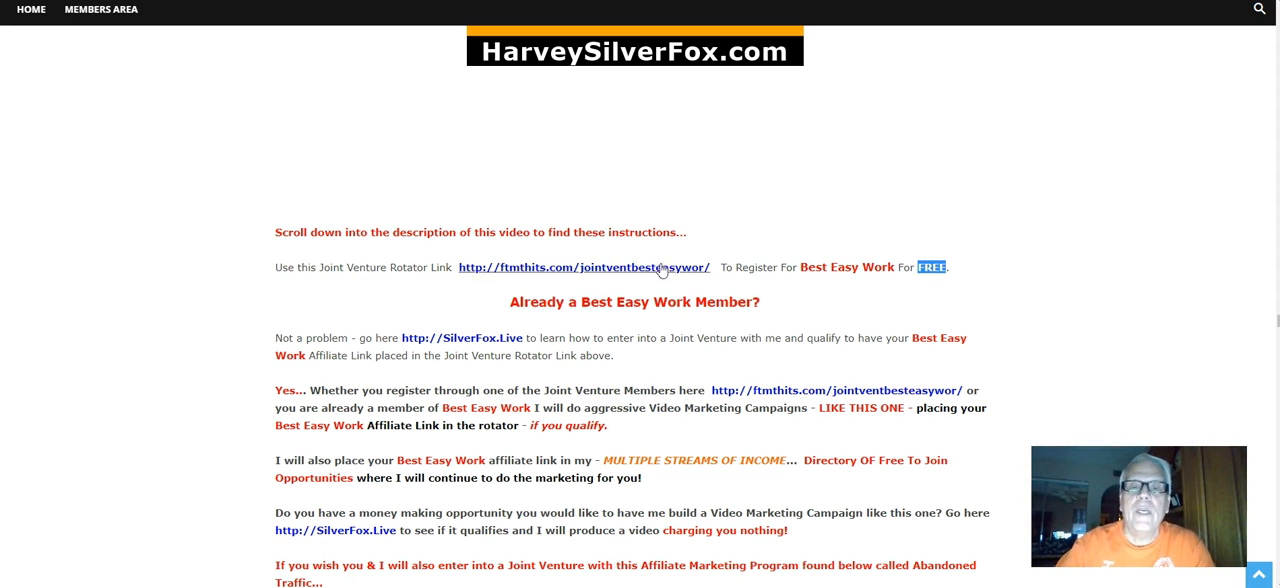
scroll(down, 3)
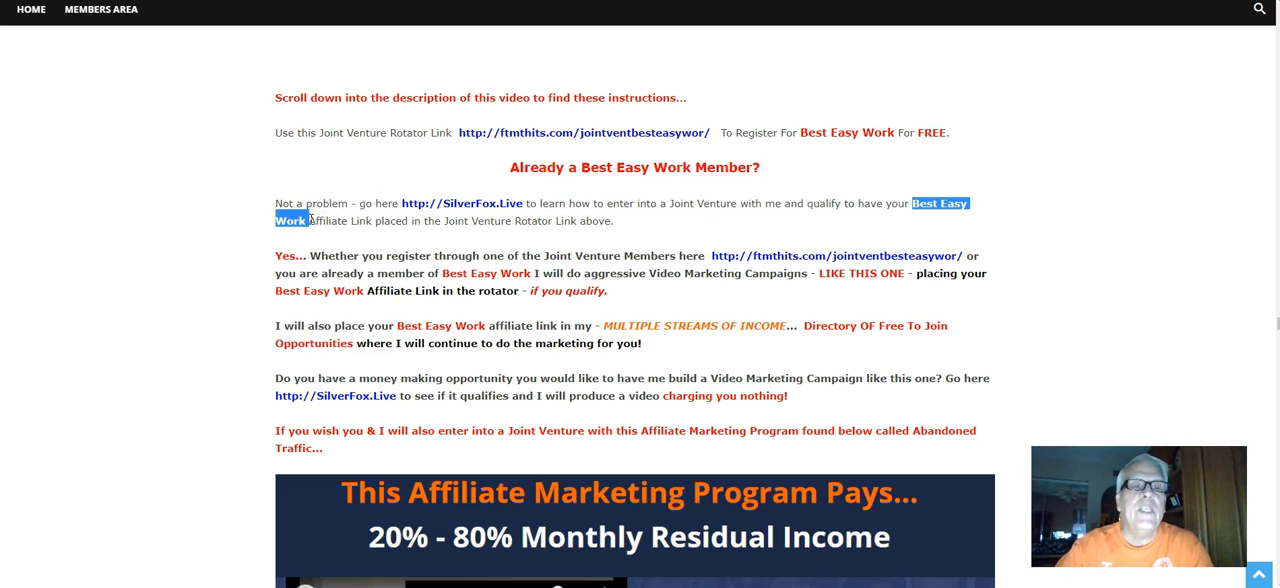
mouse_move(504, 244)
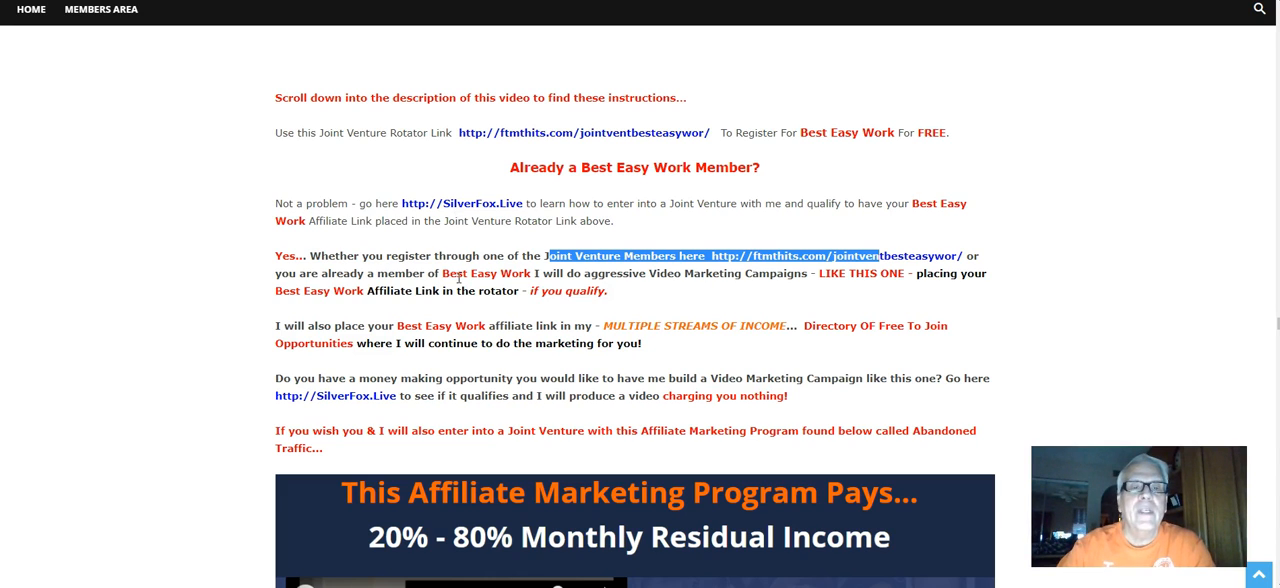
mouse_move(658, 308)
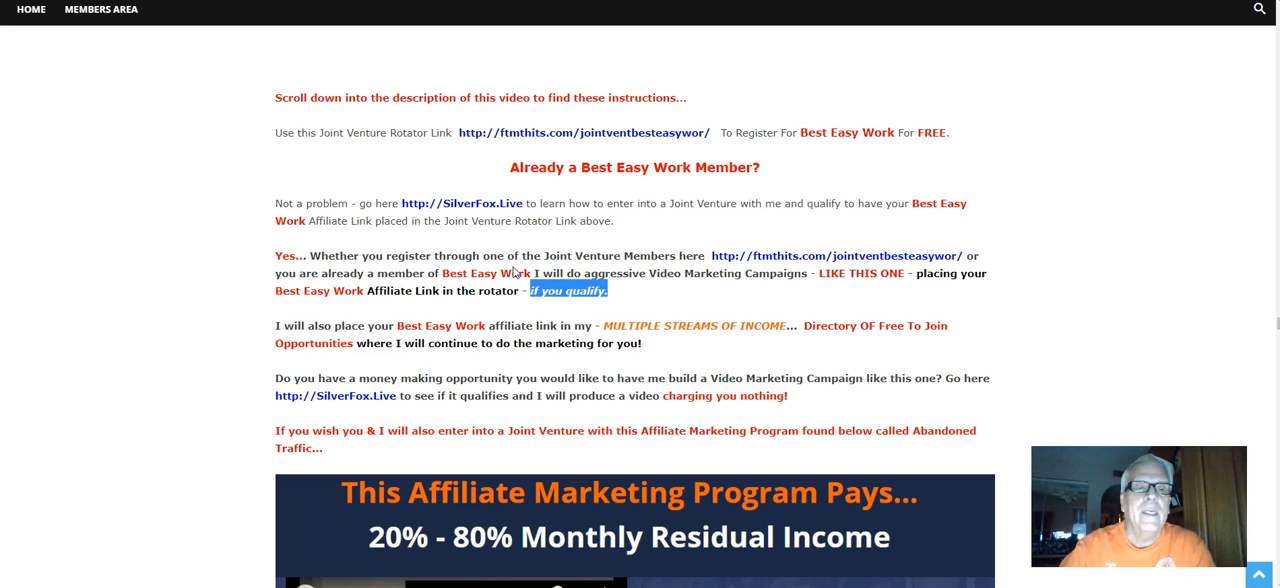
scroll(down, 3)
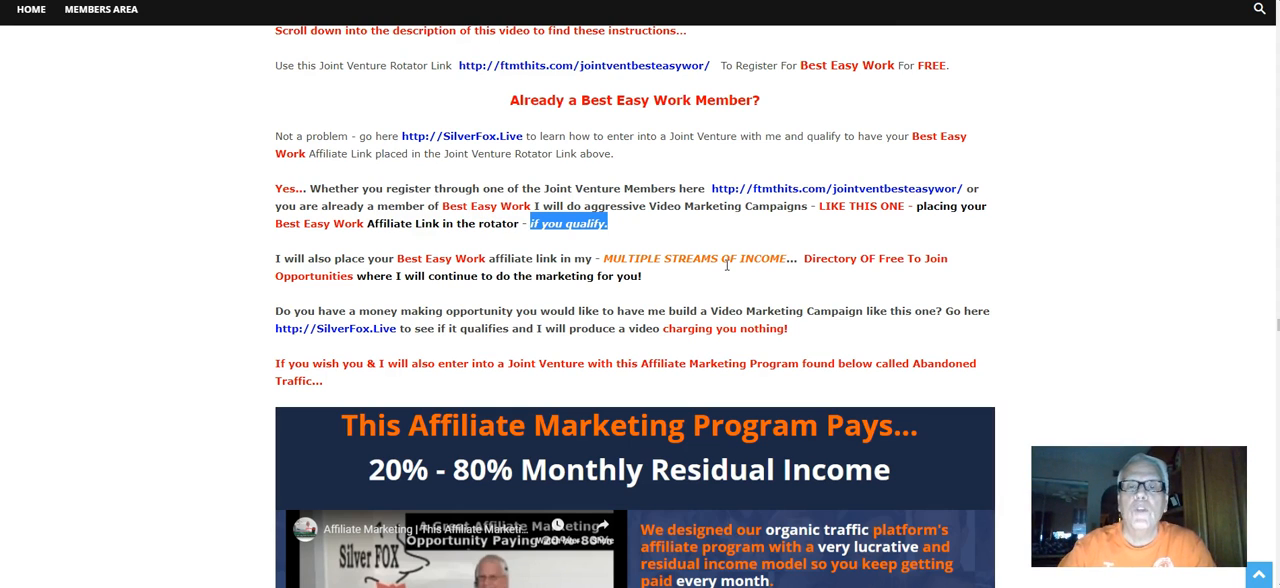
mouse_move(884, 278)
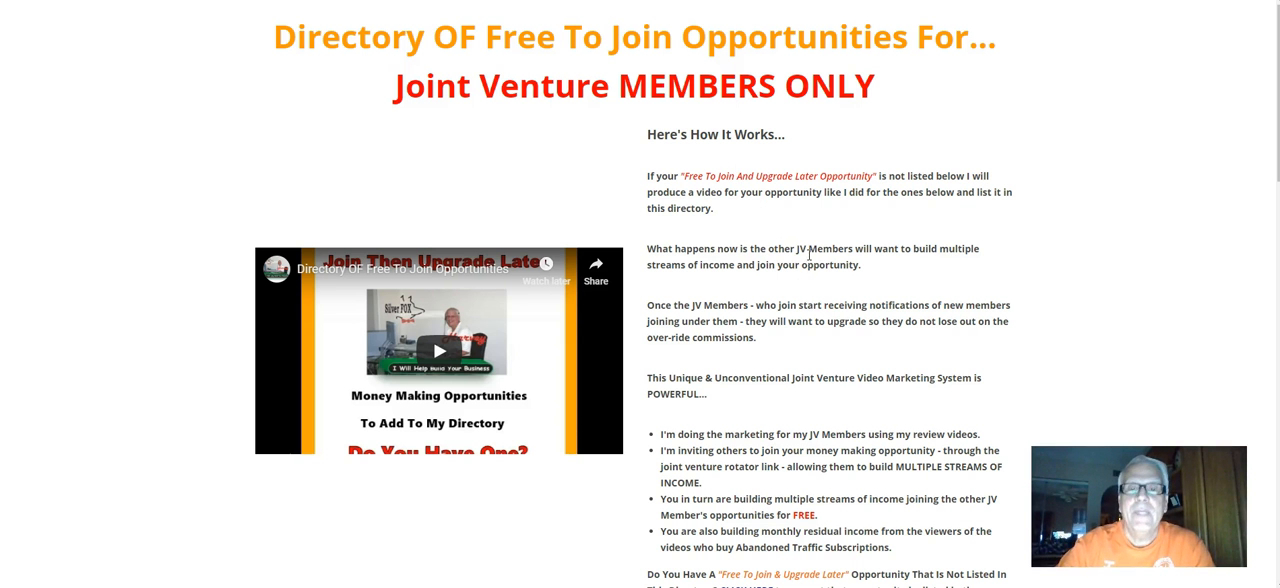
Step: Scroll down through the free-to-join listings such as APPI Travels and AdFeedz
scroll(down, 3)
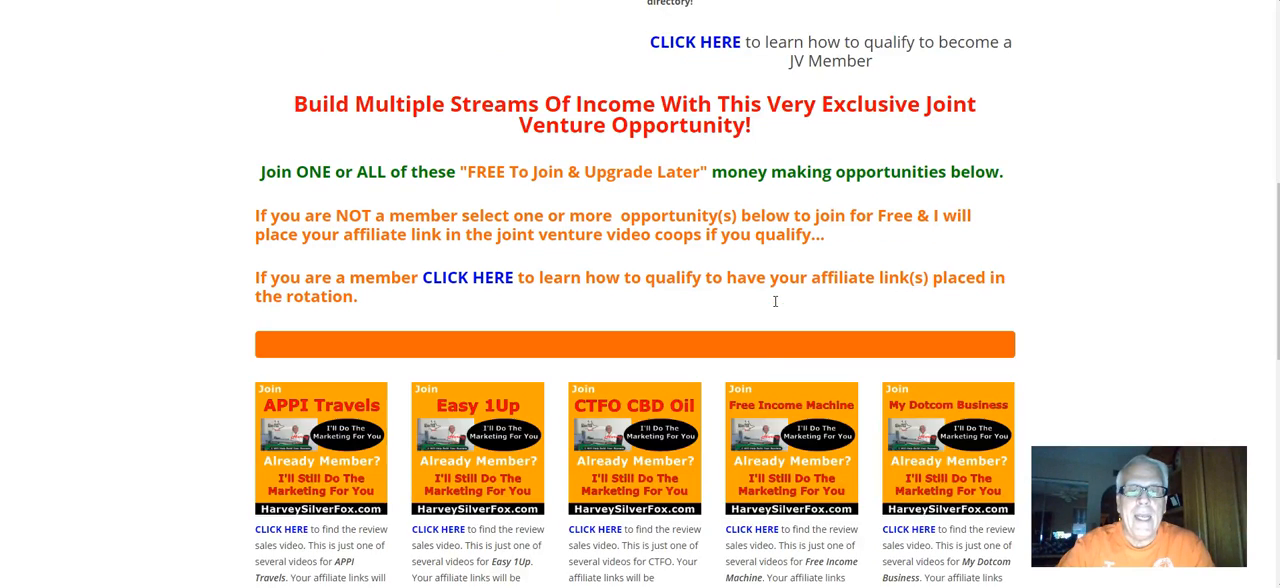
scroll(down, 3)
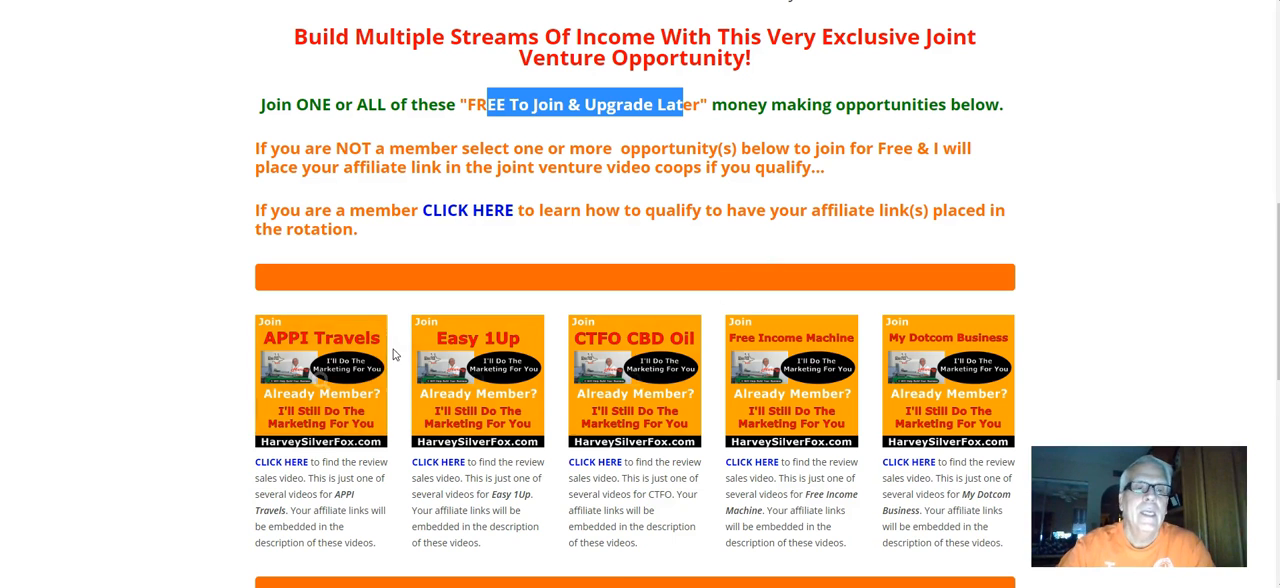
scroll(down, 3)
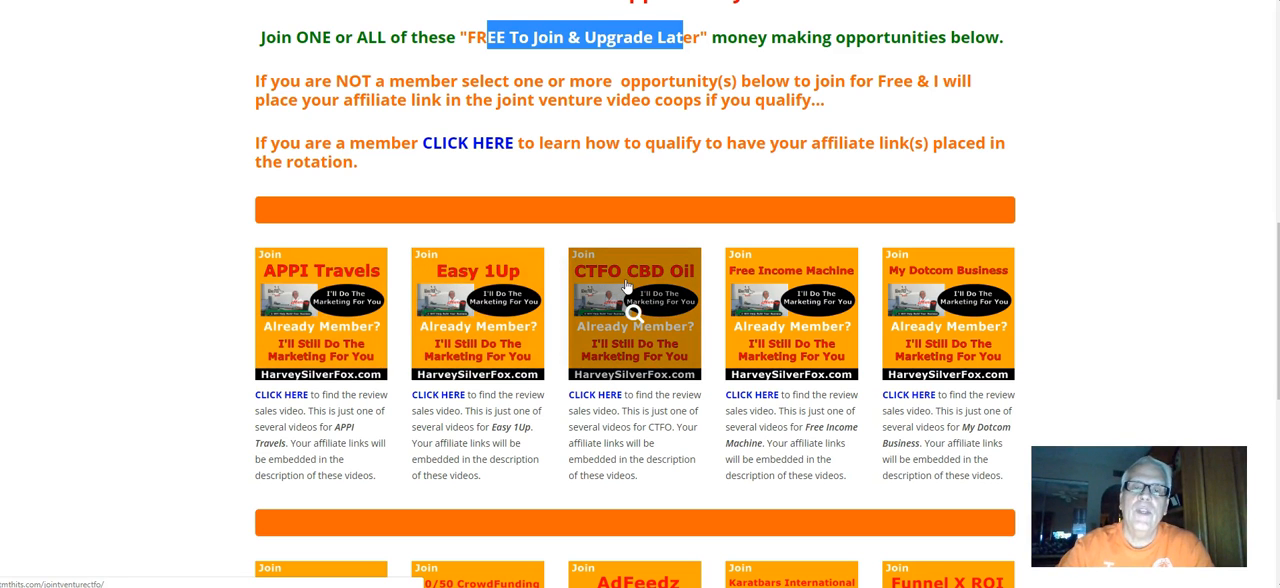
mouse_move(788, 304)
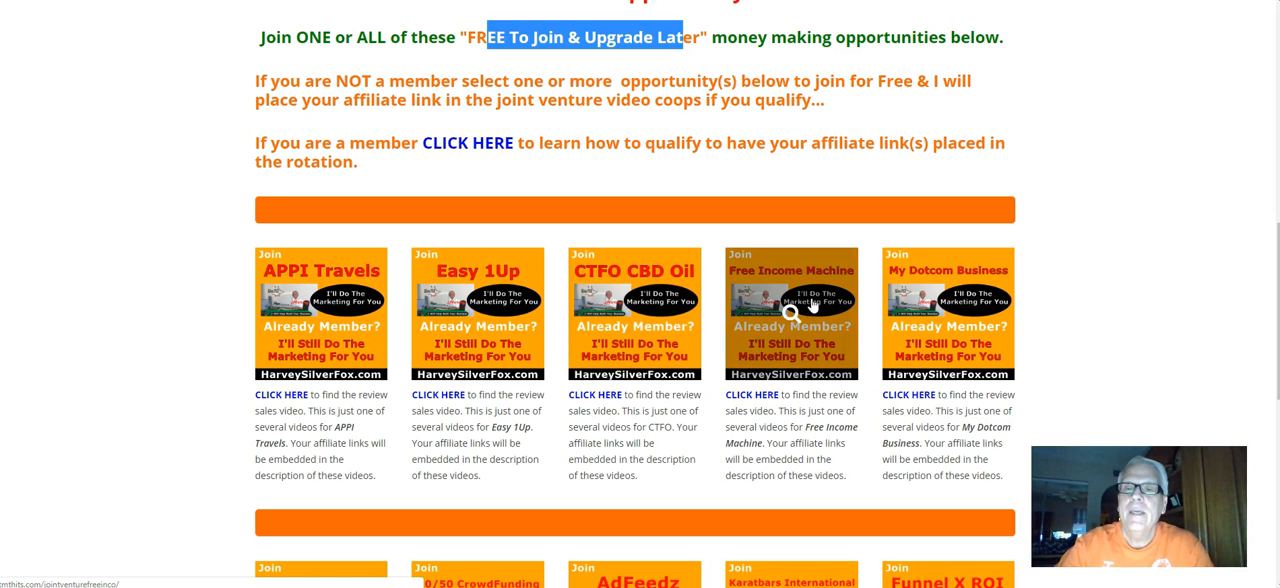
scroll(down, 3)
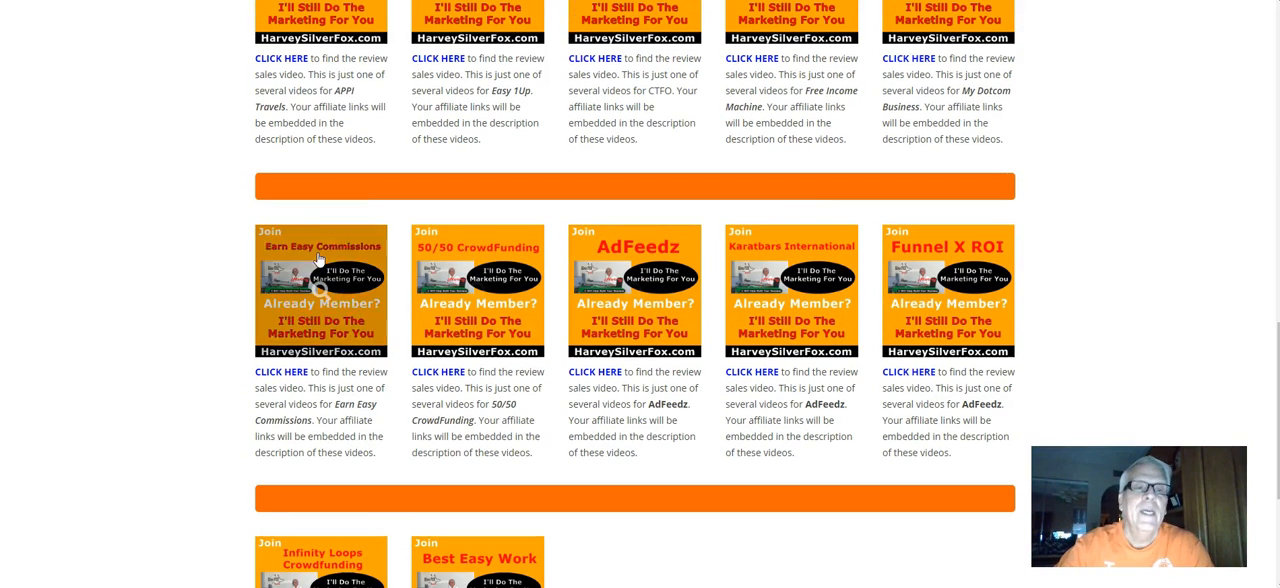
mouse_move(604, 268)
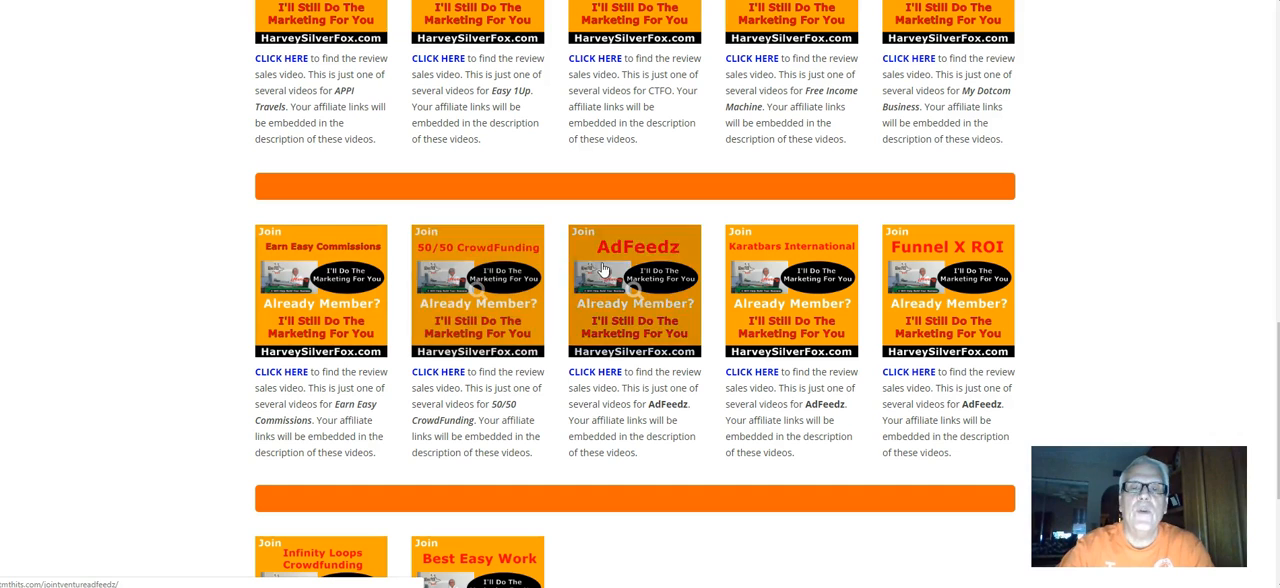
scroll(down, 3)
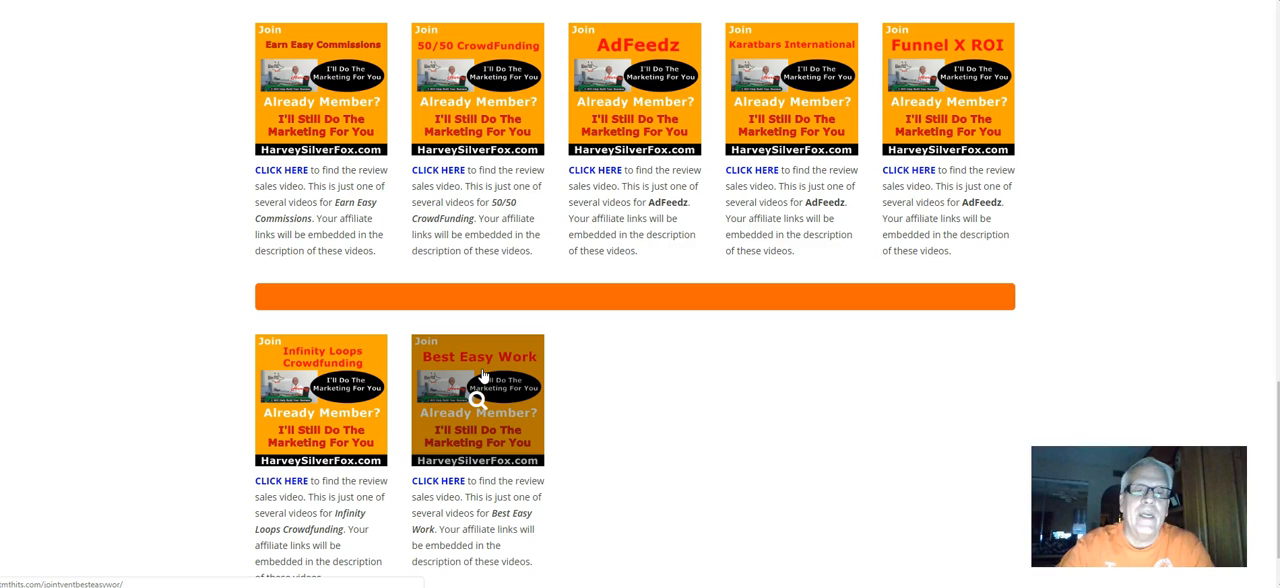
mouse_move(484, 376)
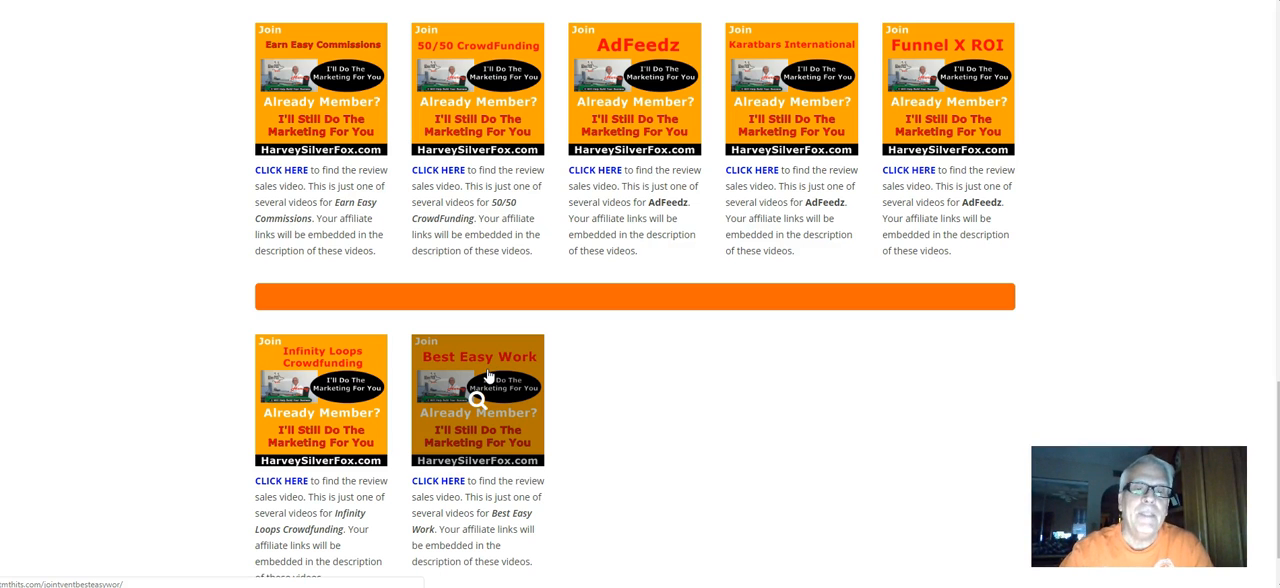
mouse_move(592, 384)
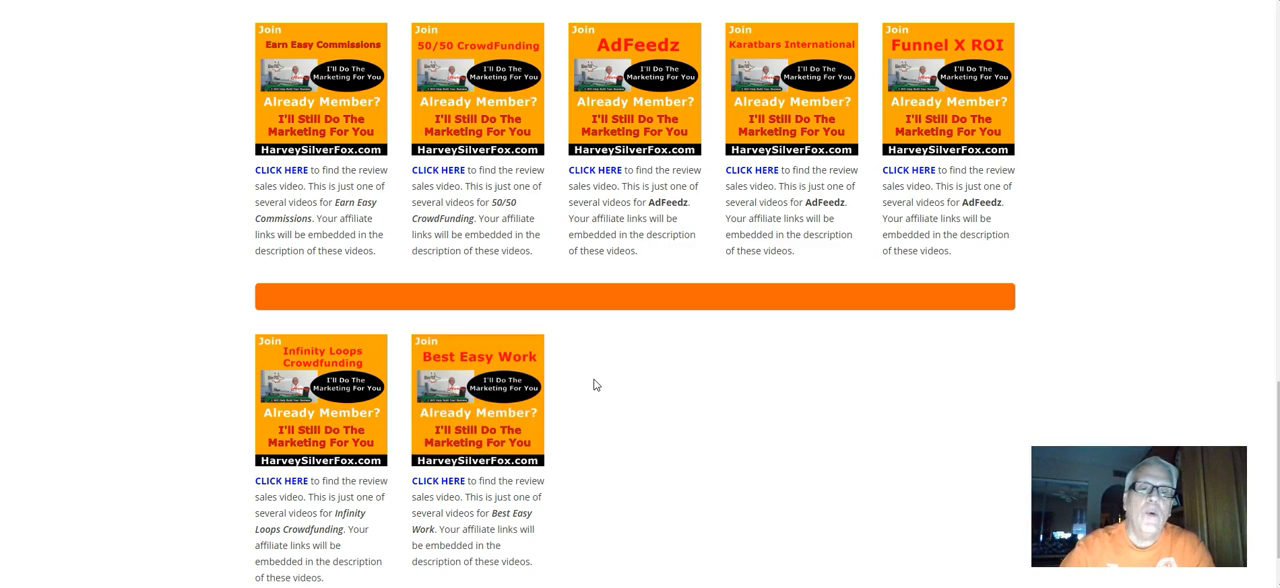
mouse_move(604, 384)
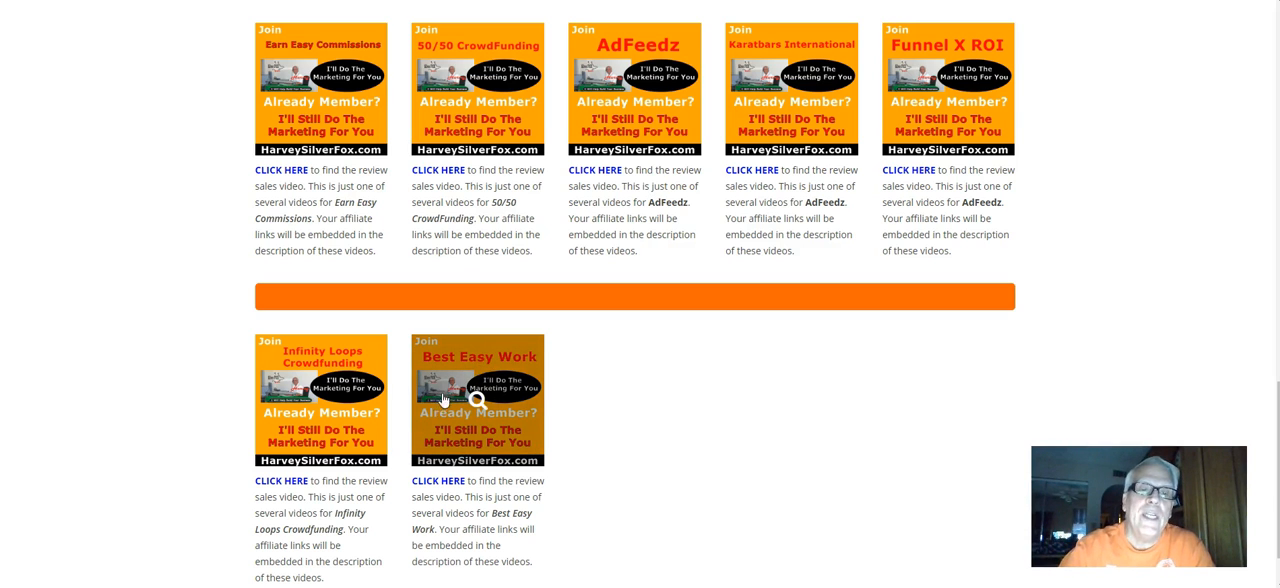
Step: Review the directory up and down before returning to the members-area post
scroll(up, 3)
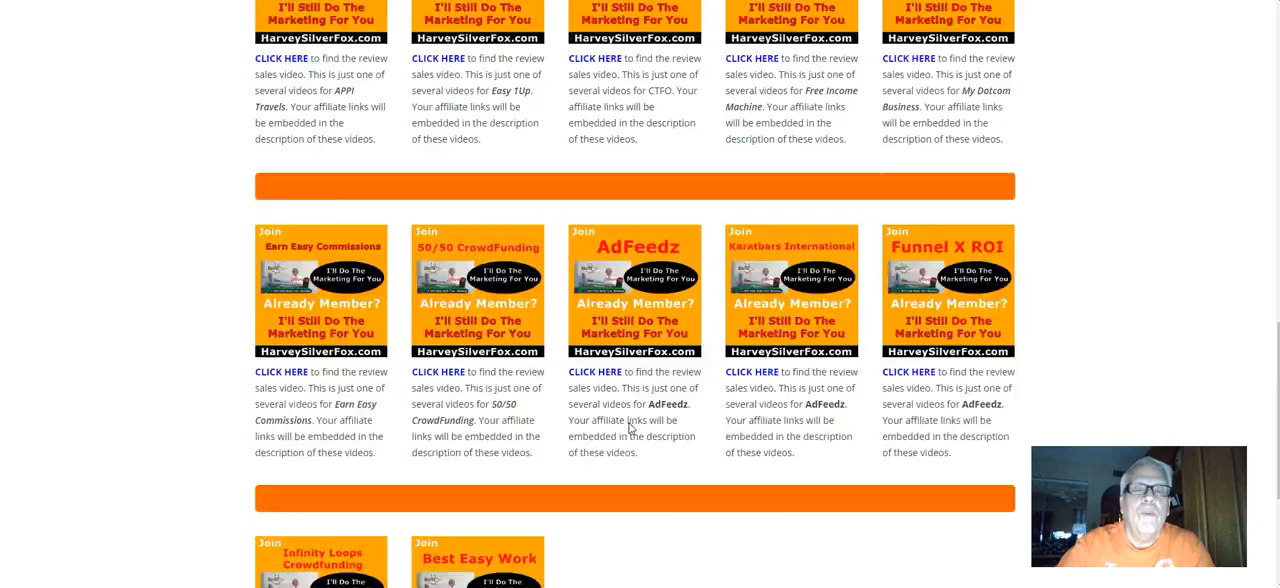
scroll(up, 3)
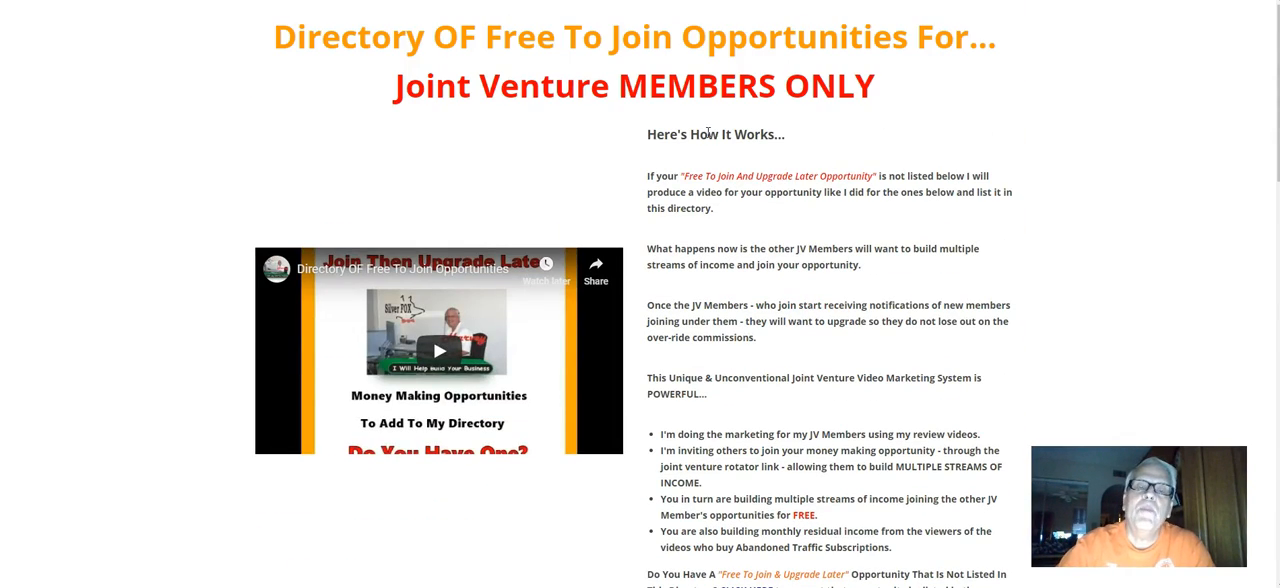
scroll(down, 3)
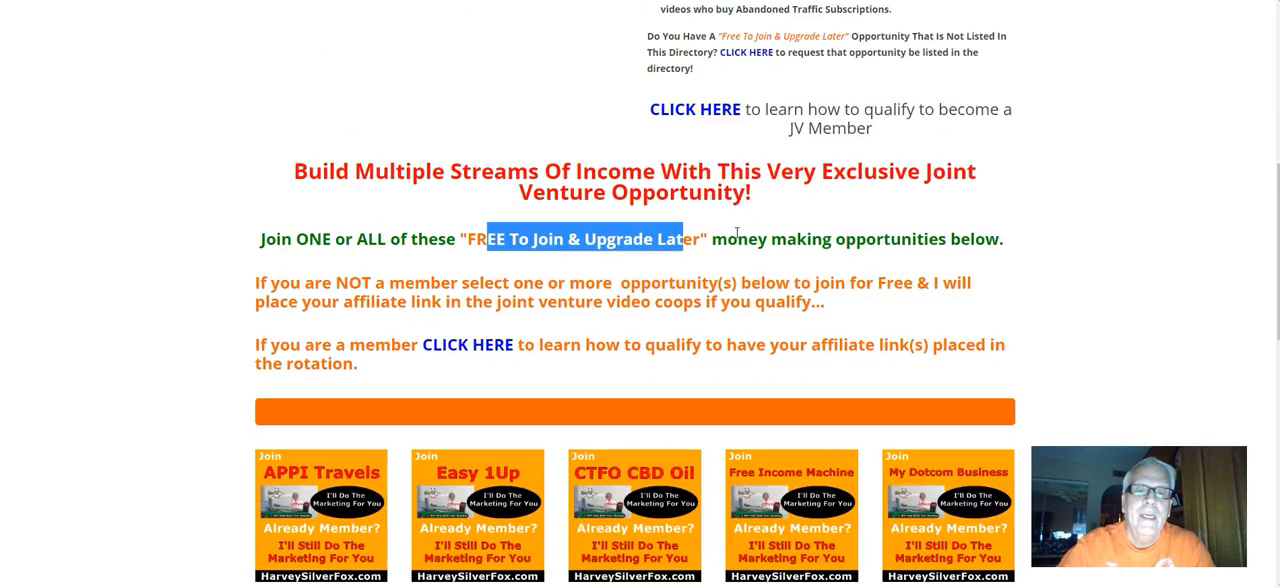
scroll(down, 3)
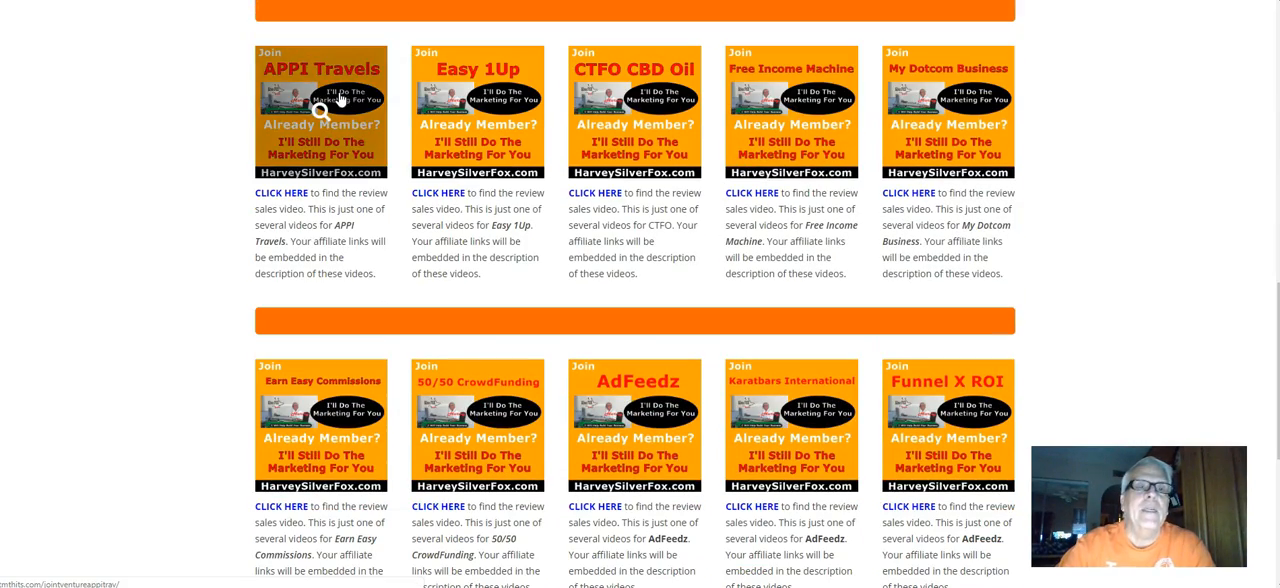
mouse_move(302, 128)
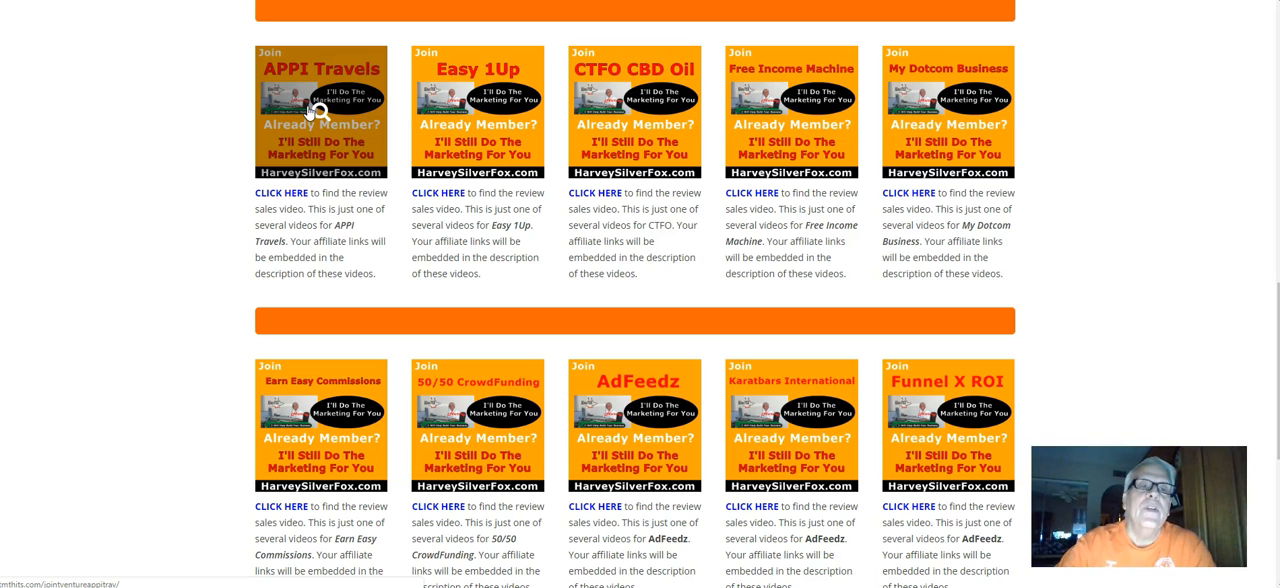
mouse_move(490, 112)
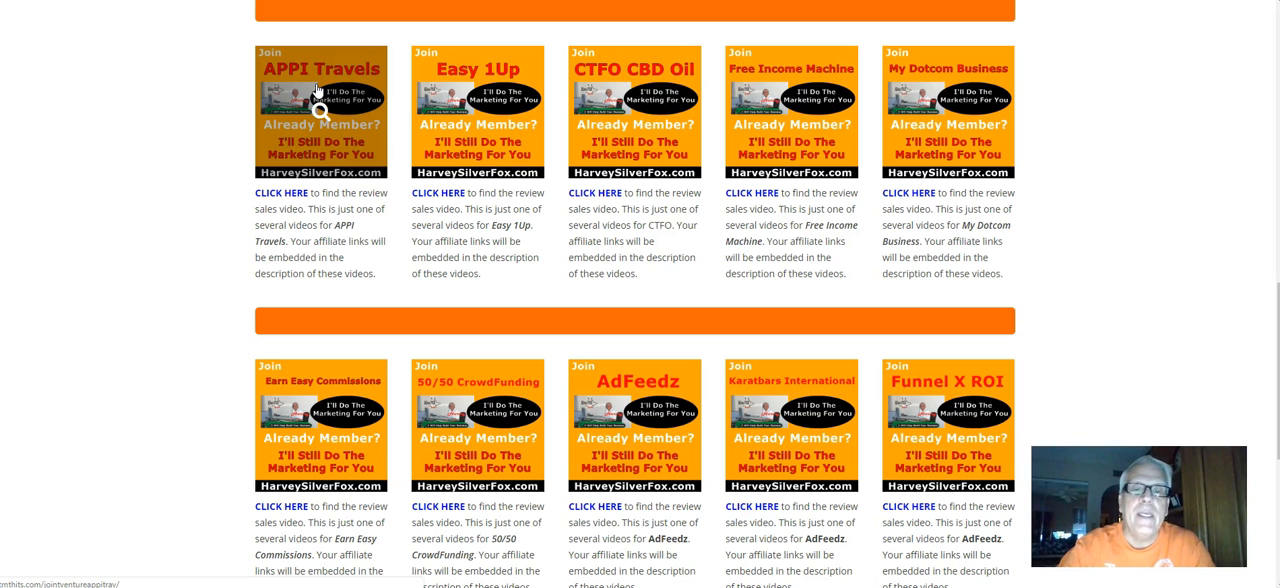
scroll(down, 3)
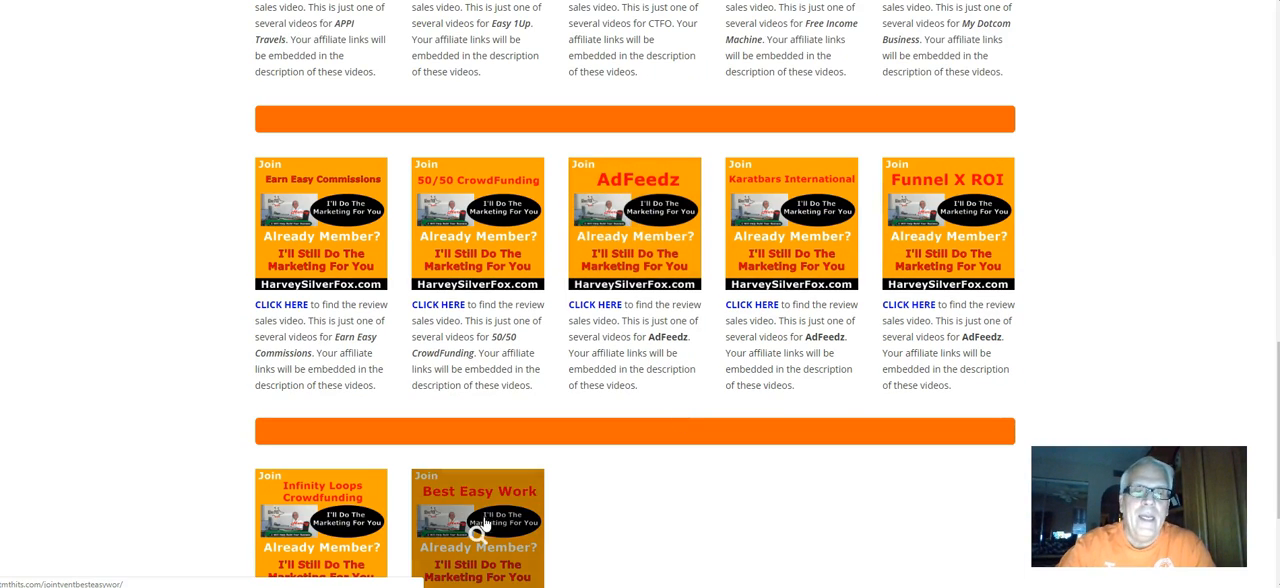
mouse_move(688, 528)
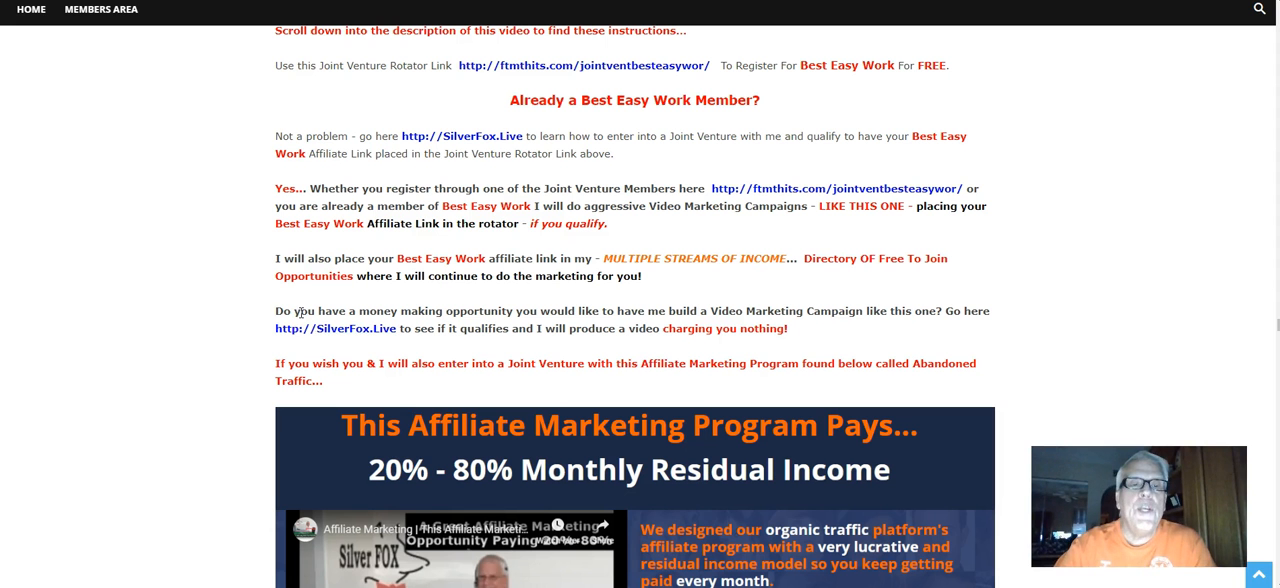
mouse_move(590, 328)
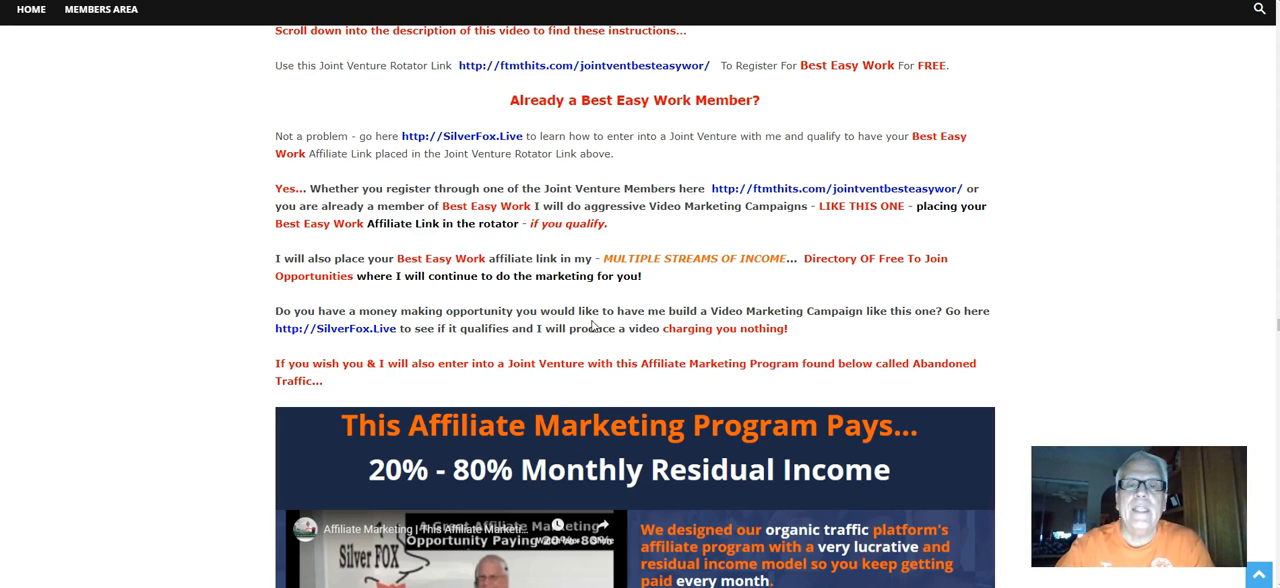
double_click(752, 310)
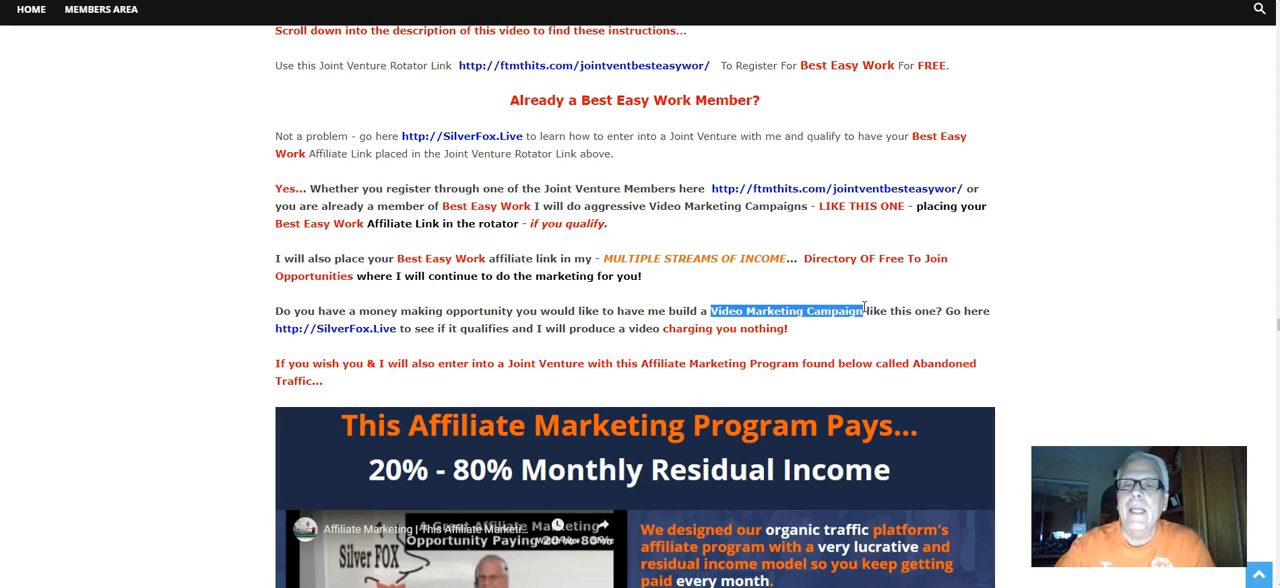
mouse_move(248, 350)
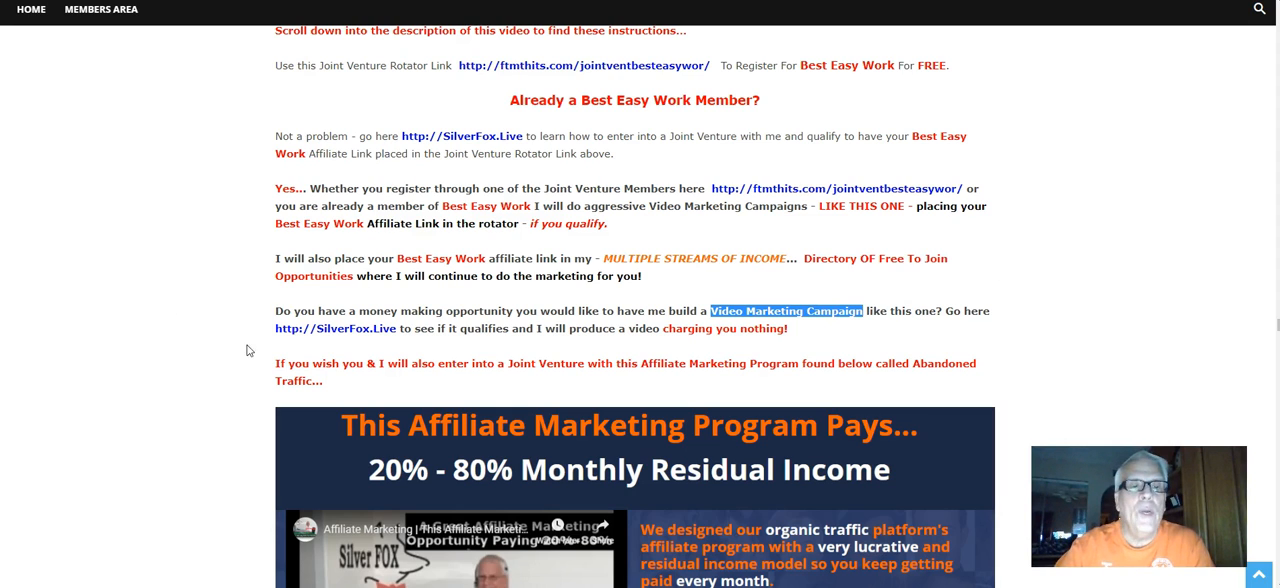
mouse_move(536, 358)
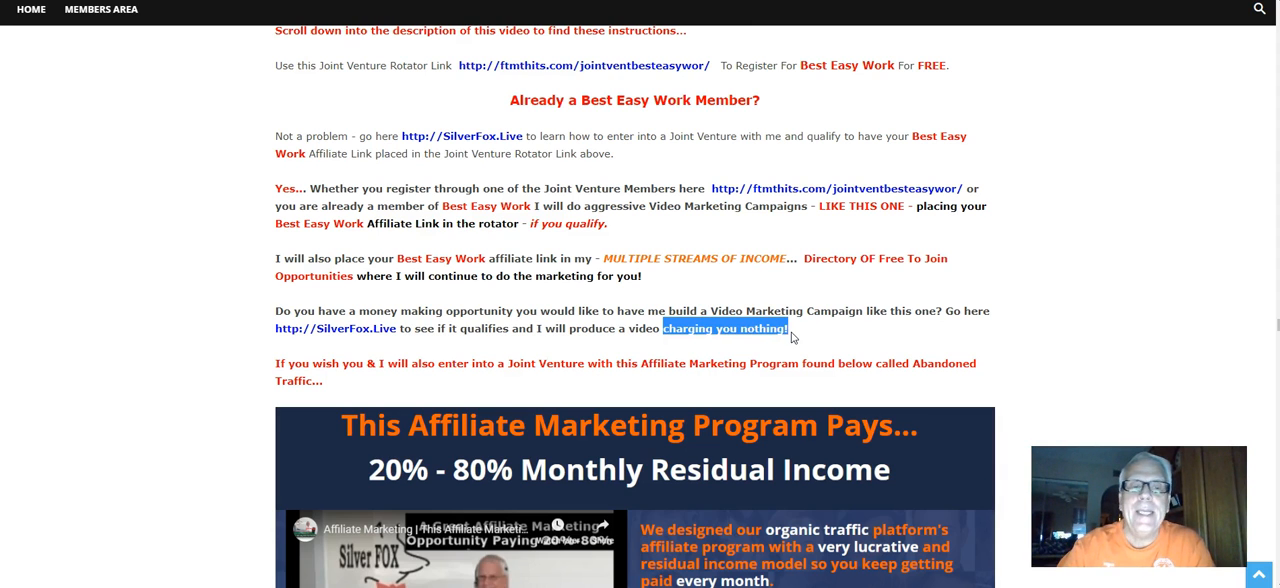
scroll(down, 3)
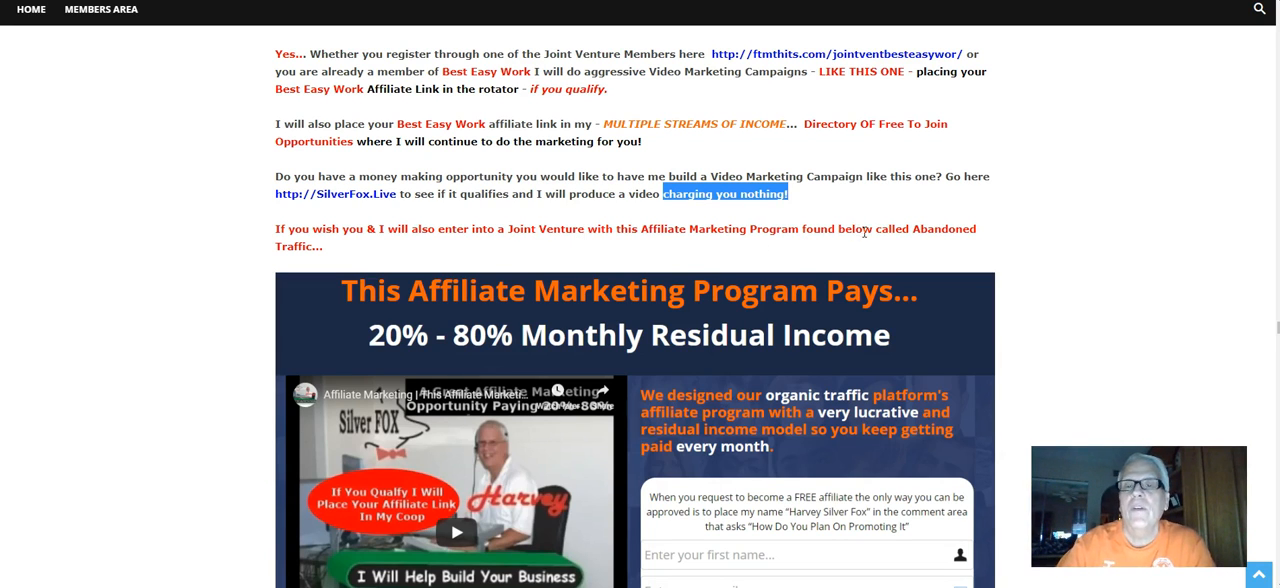
scroll(down, 3)
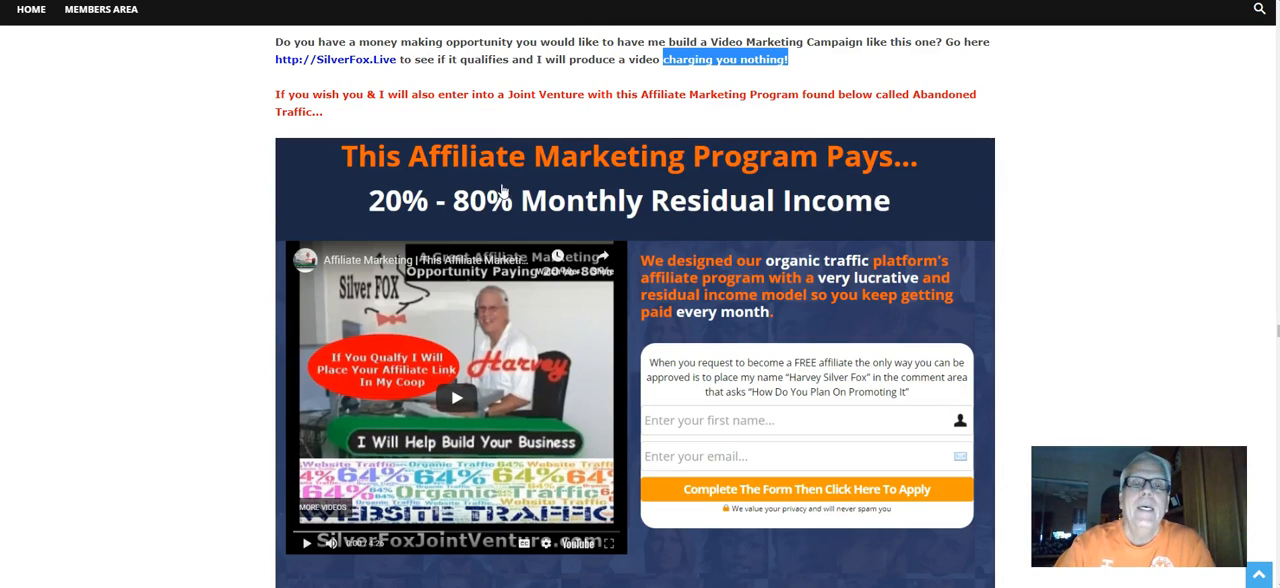
mouse_move(798, 212)
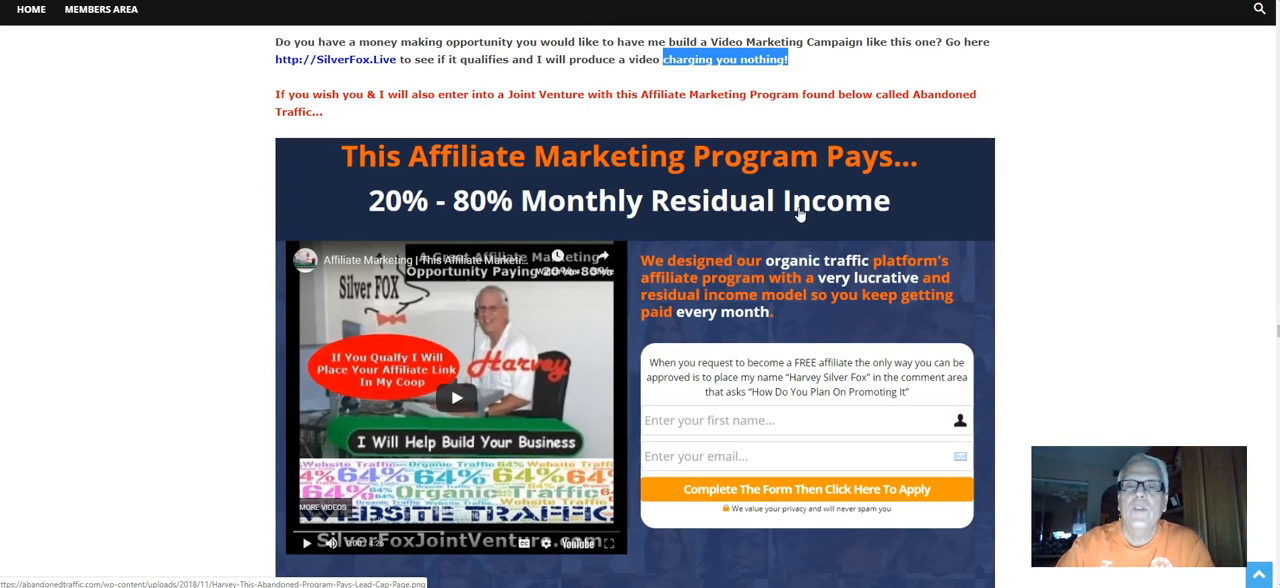
mouse_move(776, 240)
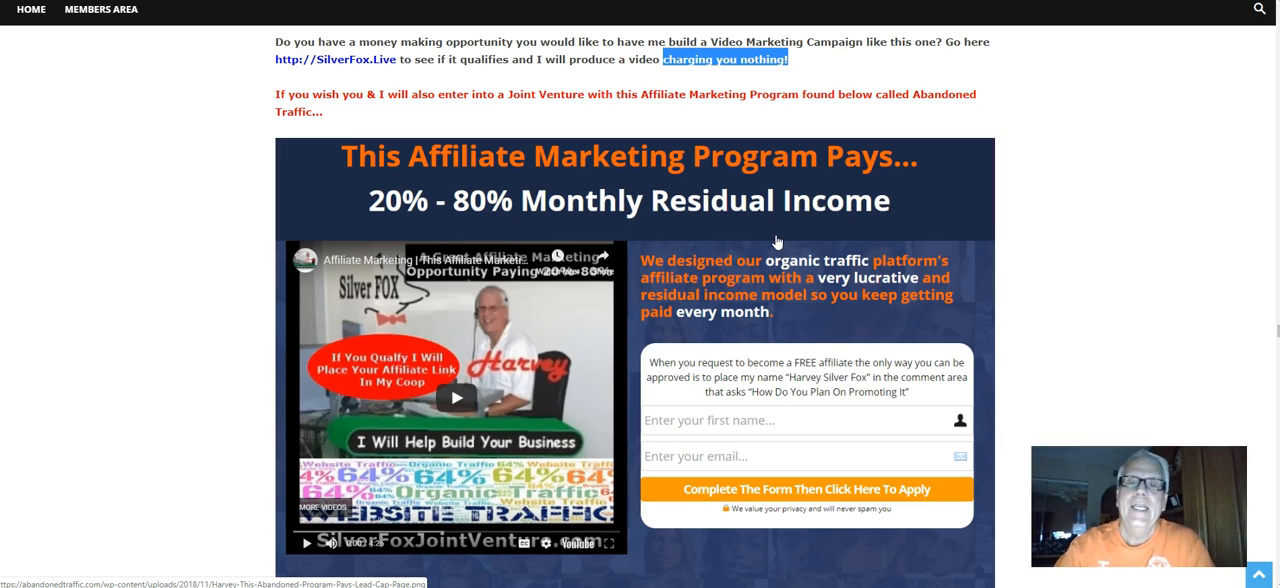
mouse_move(32, 536)
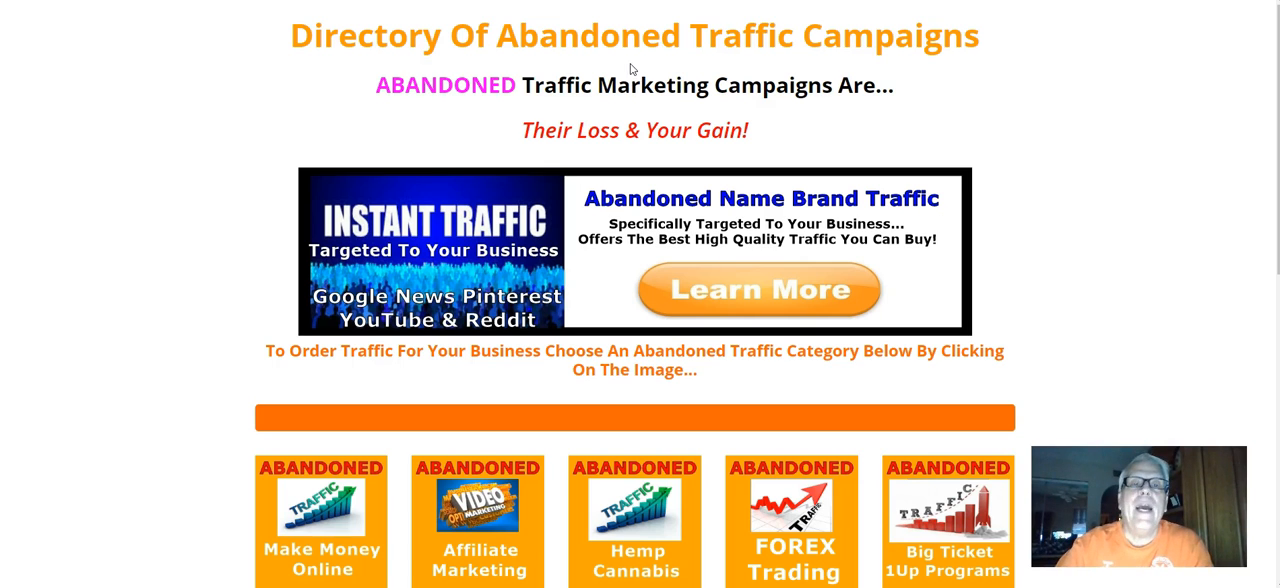
mouse_move(996, 64)
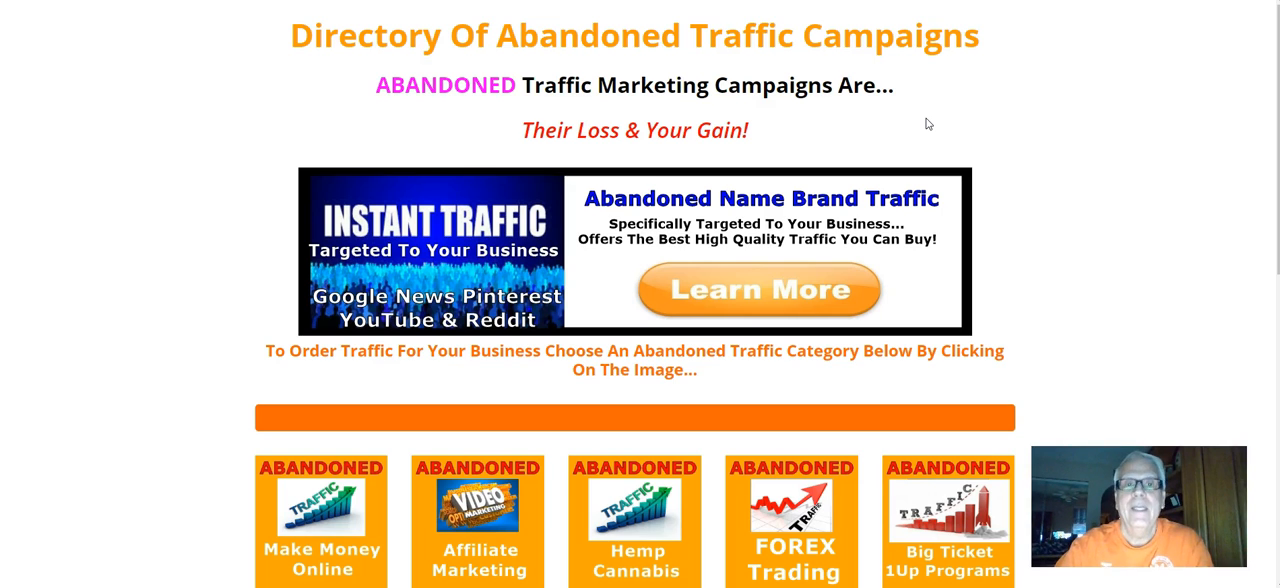
mouse_move(910, 104)
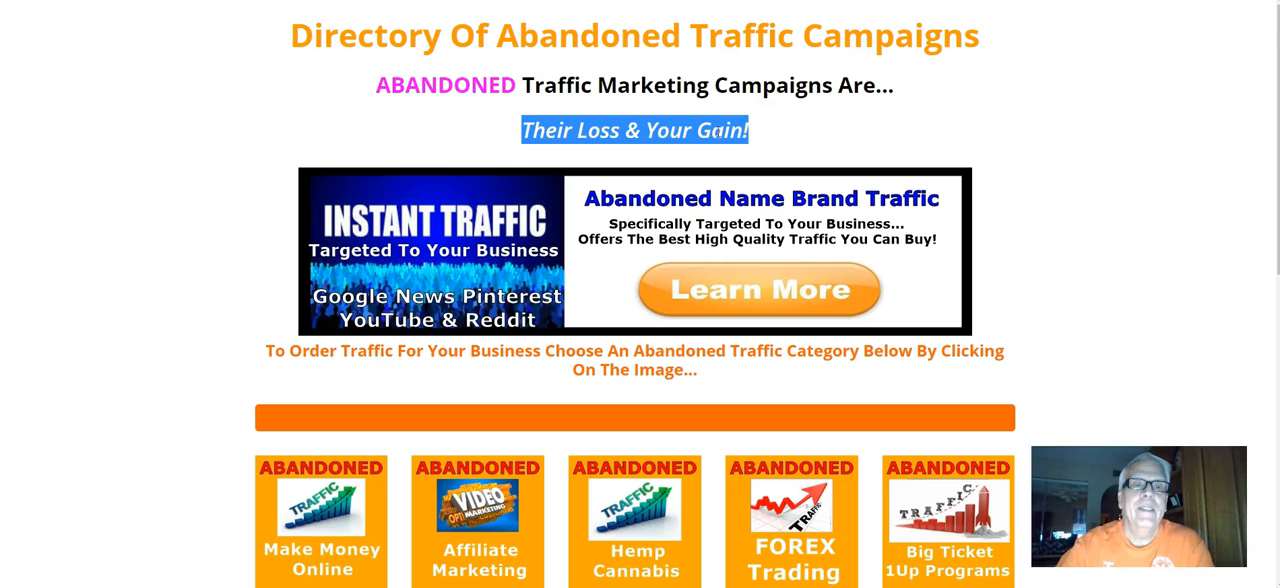
scroll(down, 3)
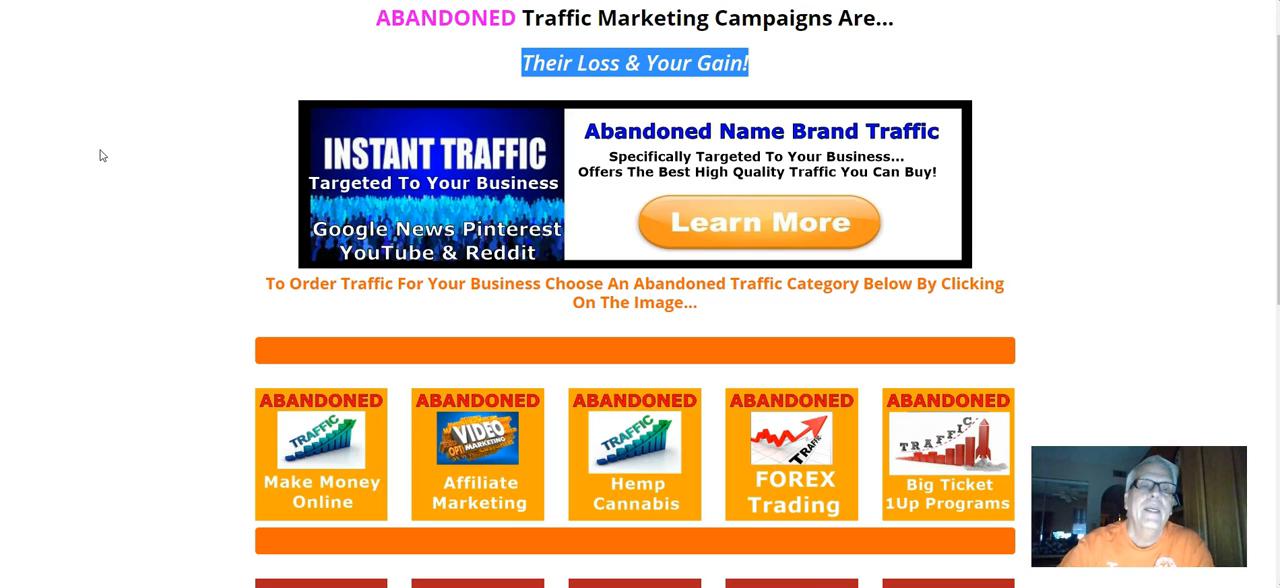
mouse_move(158, 162)
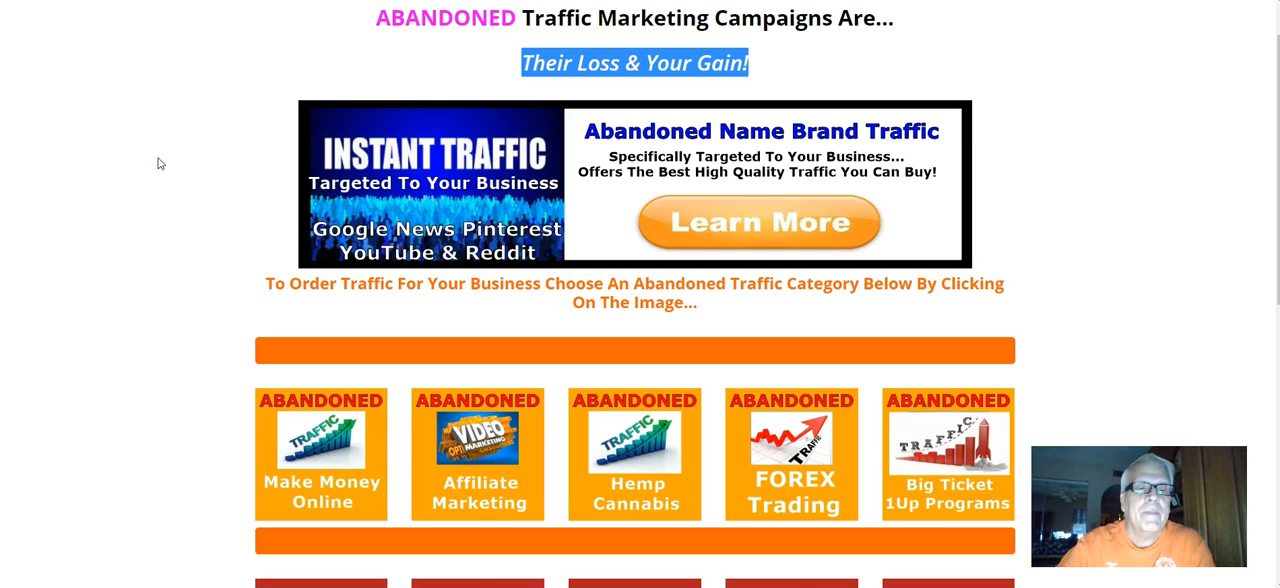
scroll(down, 3)
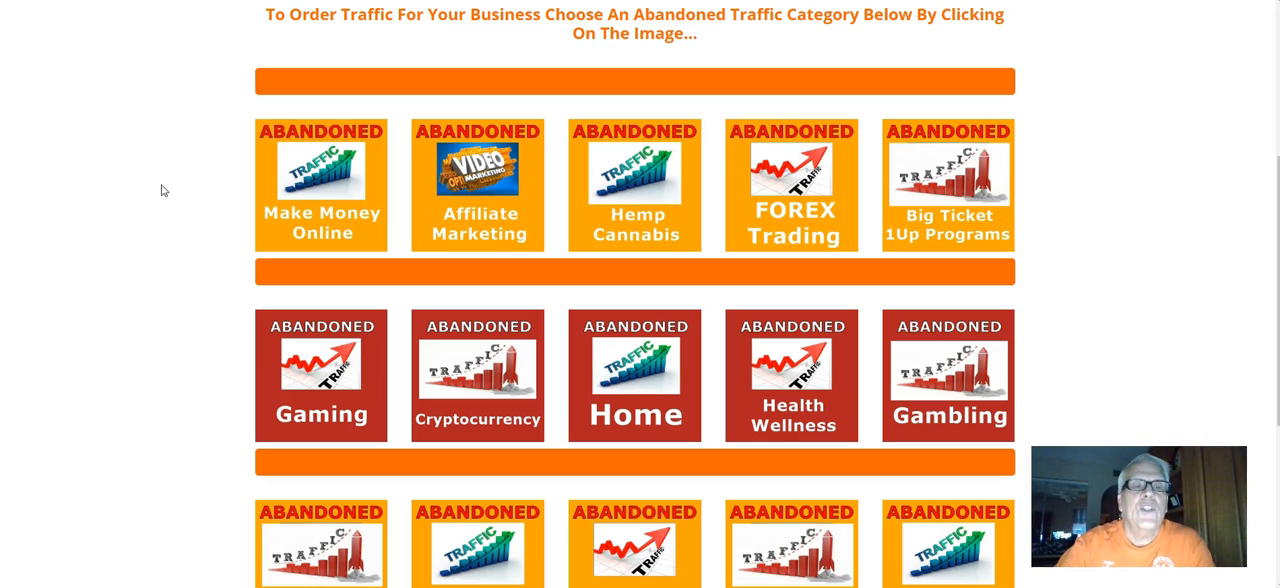
mouse_move(20, 176)
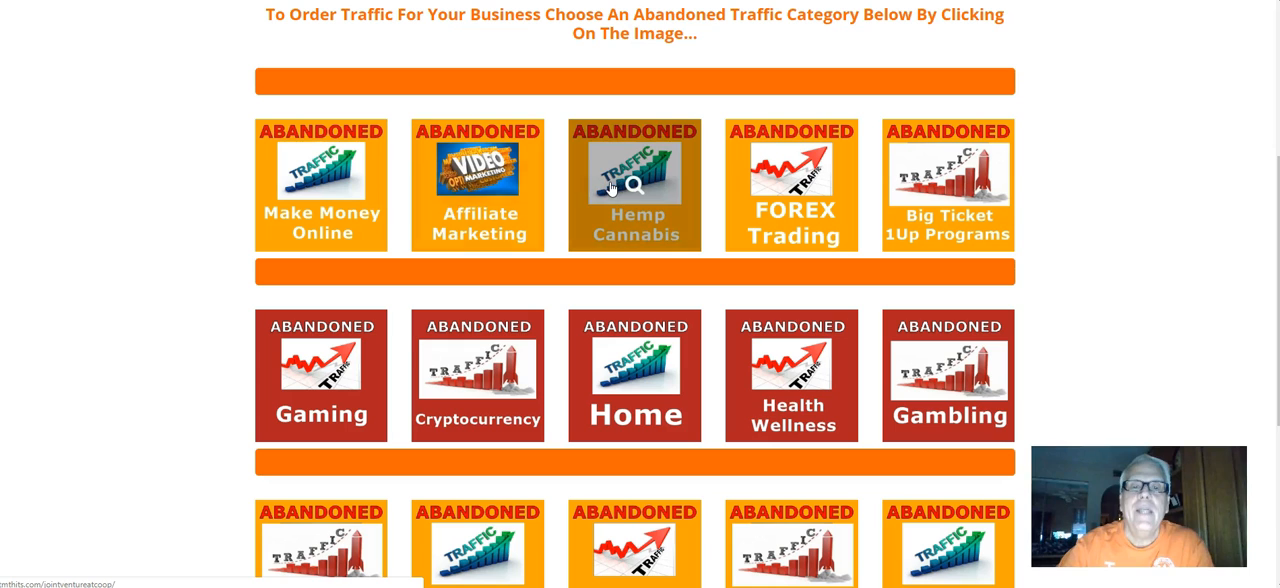
mouse_move(792, 180)
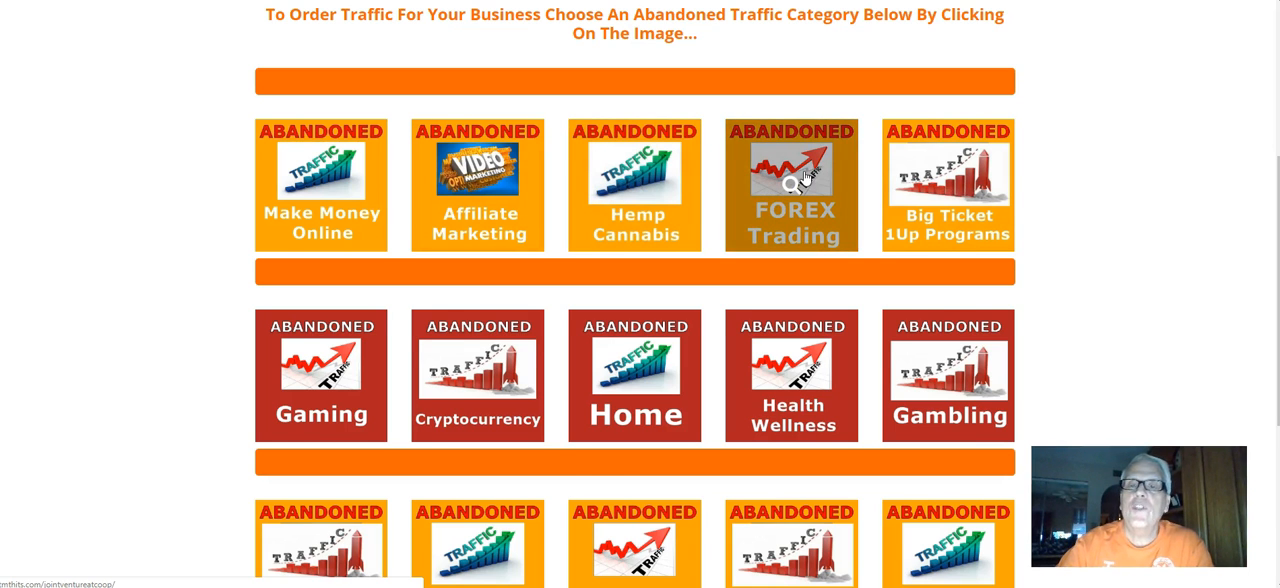
scroll(down, 3)
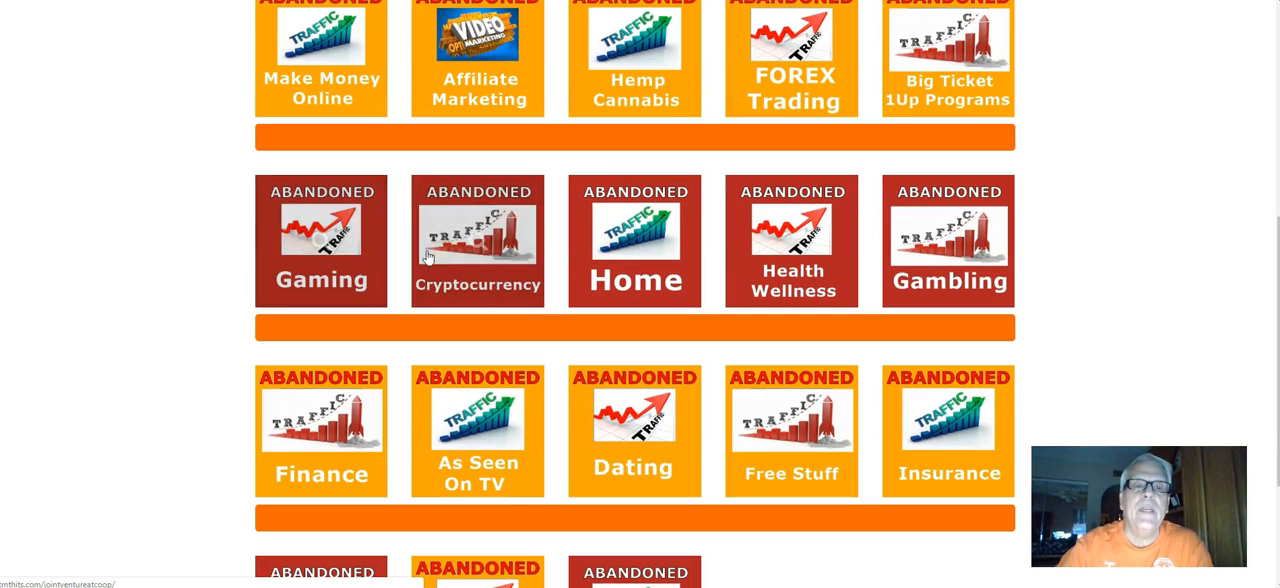
mouse_move(632, 240)
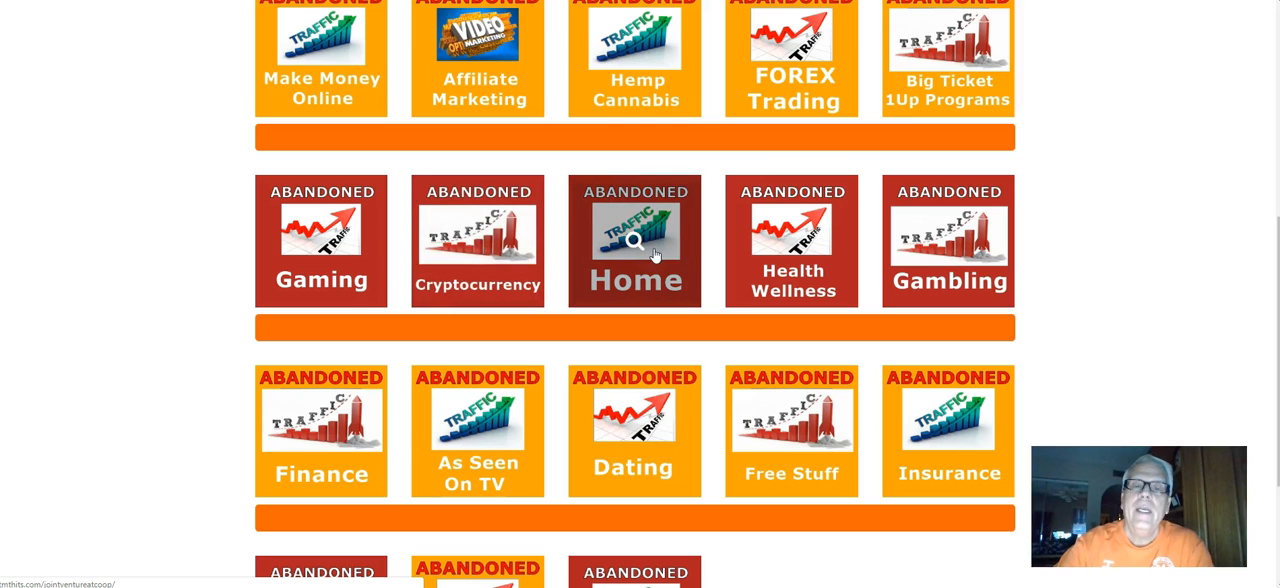
mouse_move(948, 240)
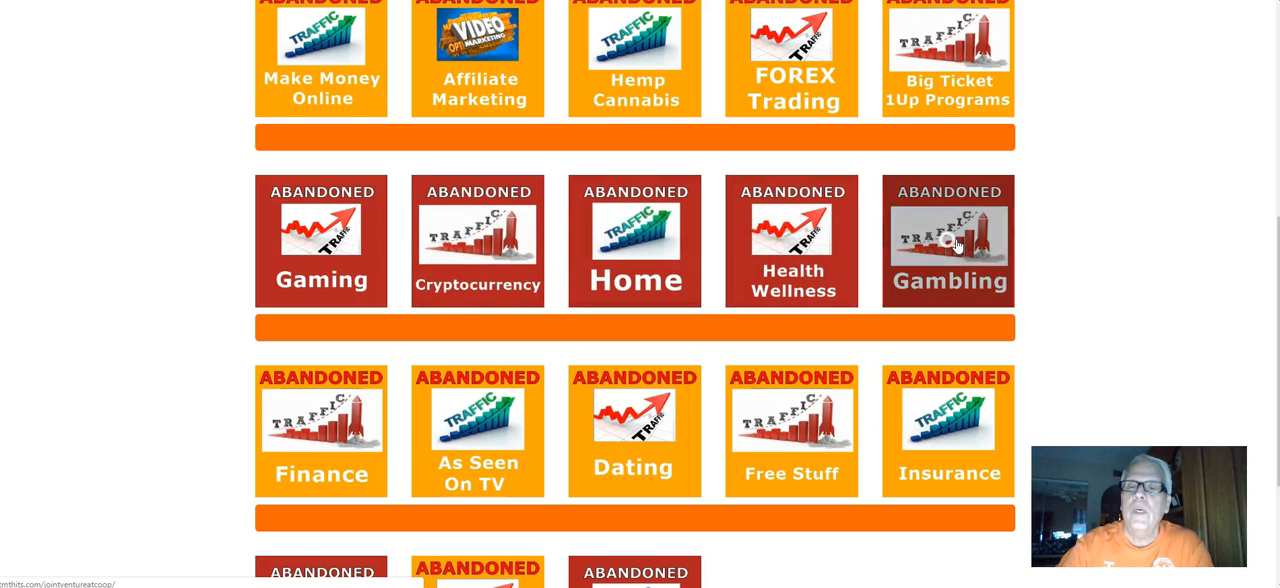
scroll(down, 3)
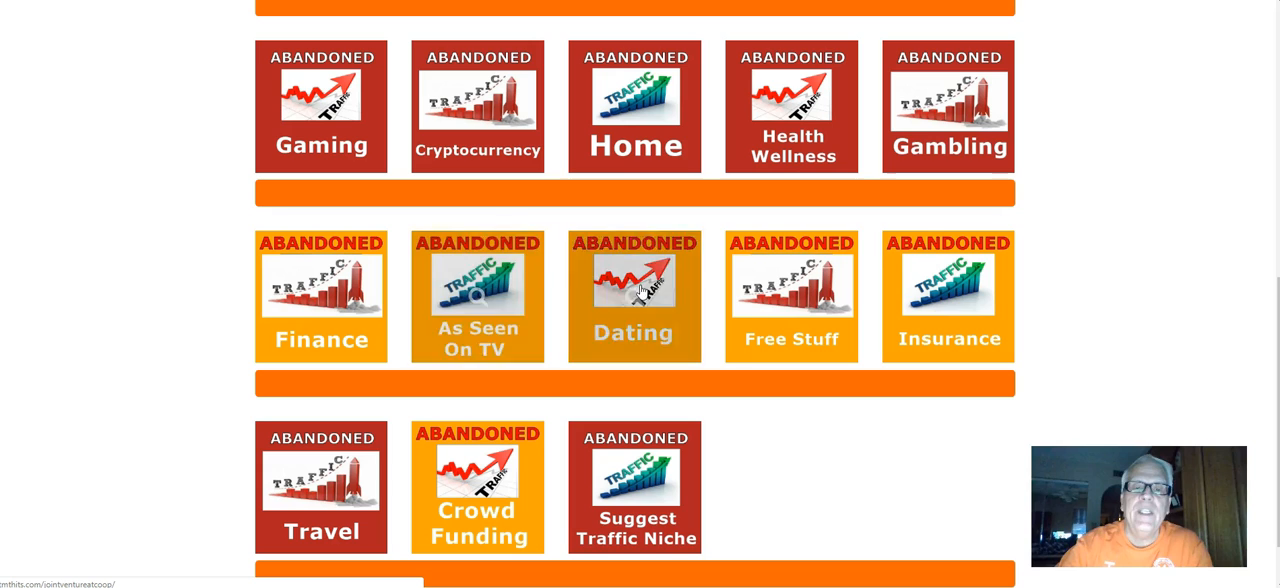
scroll(down, 3)
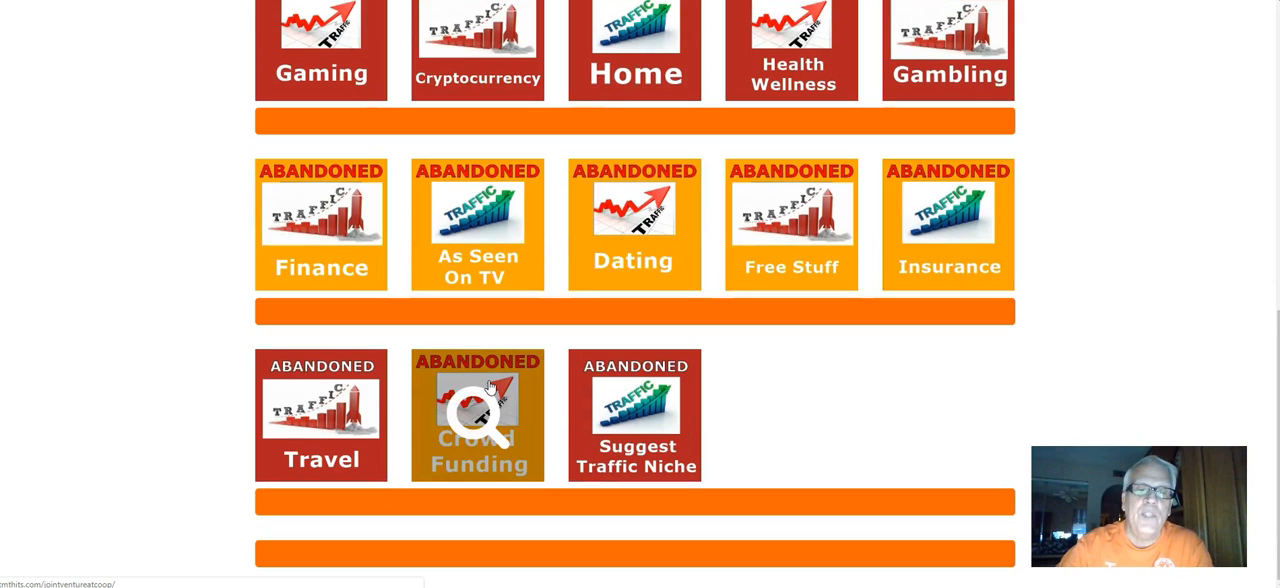
mouse_move(790, 420)
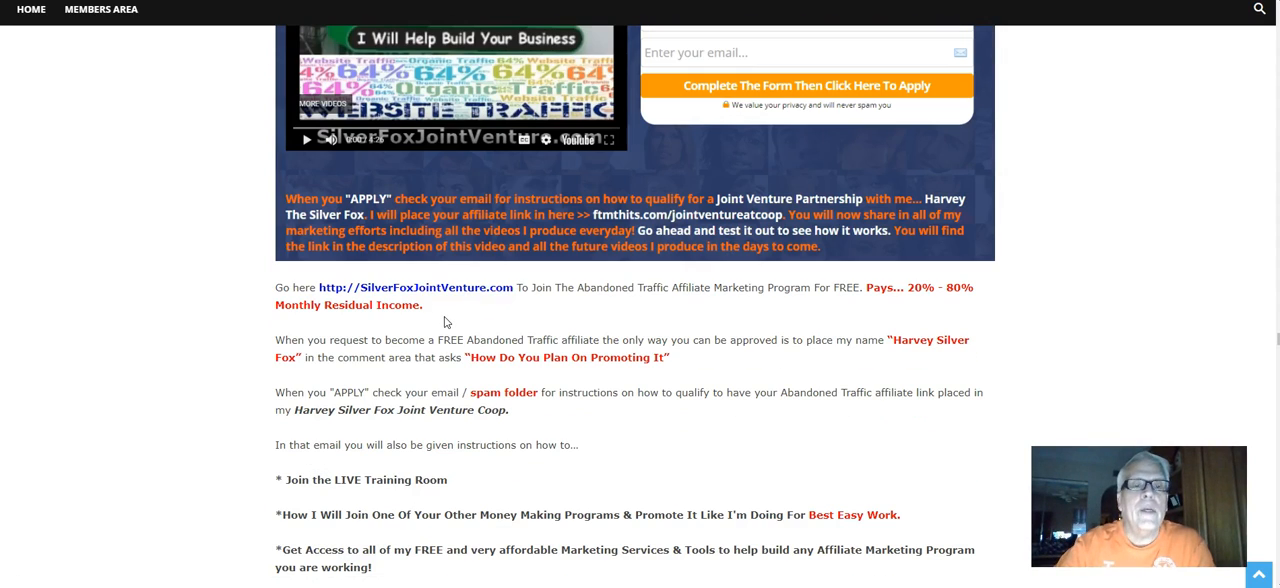
mouse_move(592, 306)
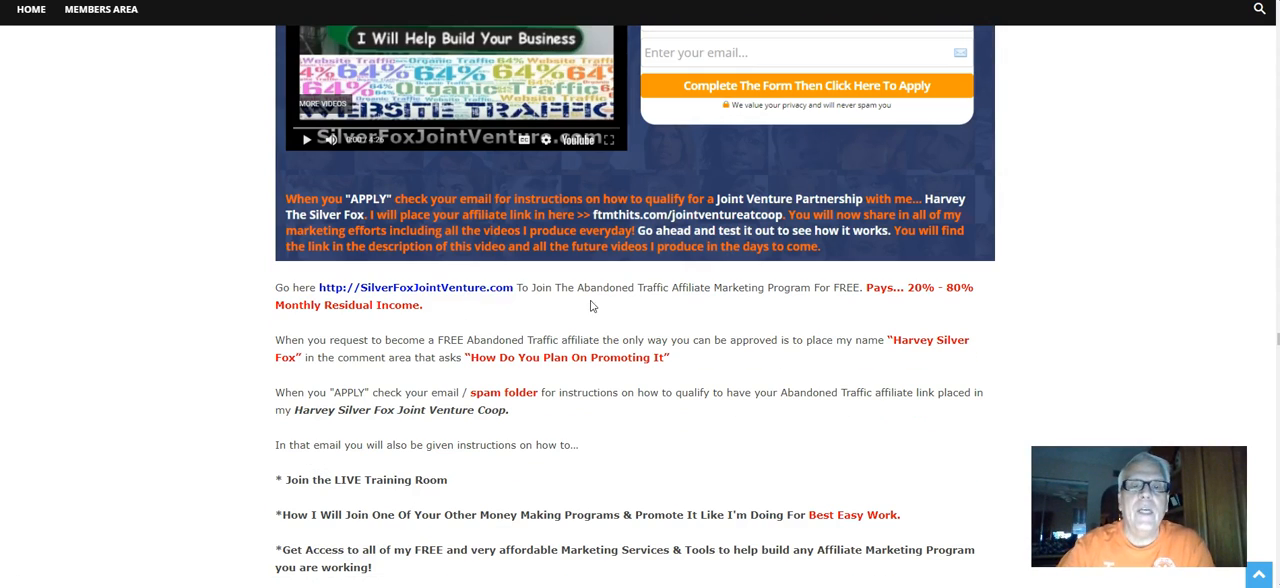
mouse_move(796, 308)
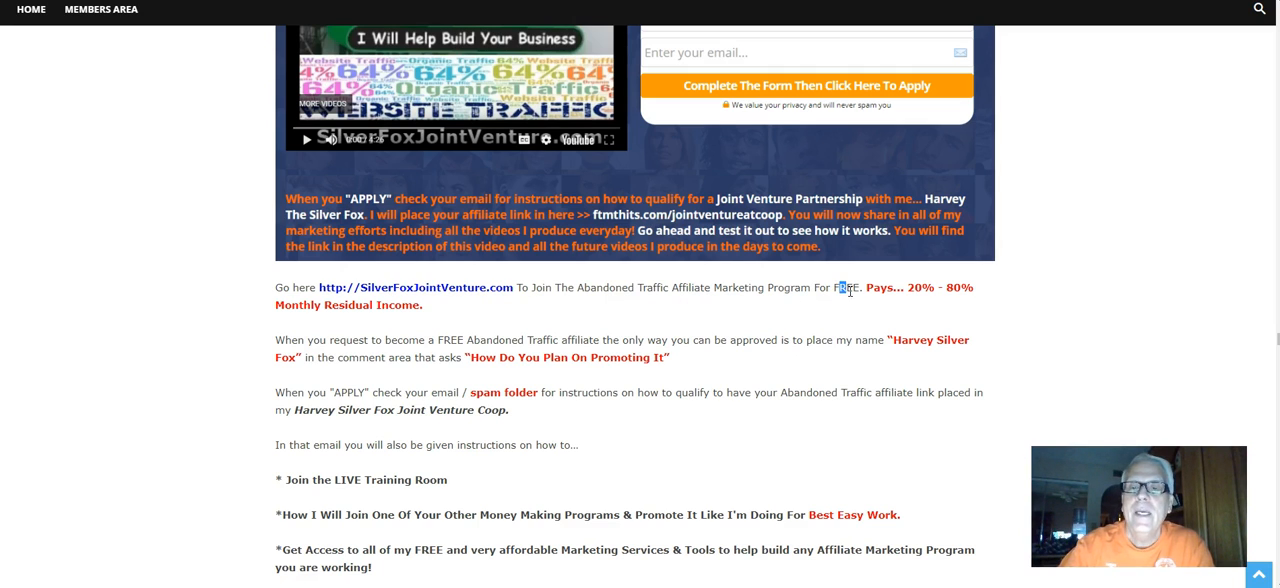
mouse_move(894, 320)
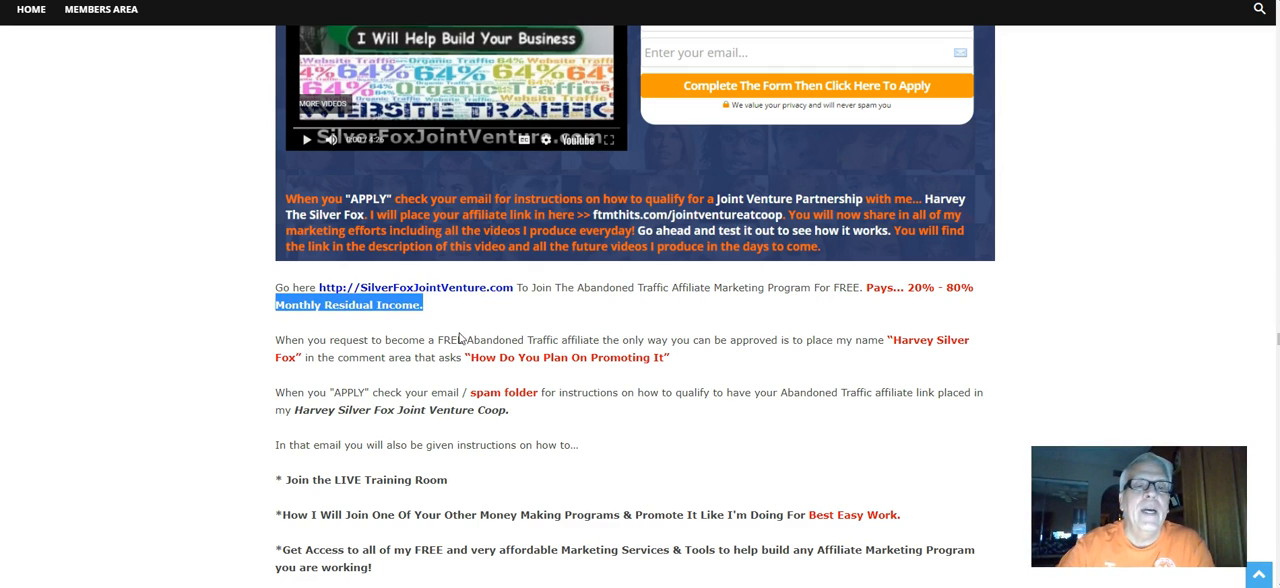
mouse_move(490, 316)
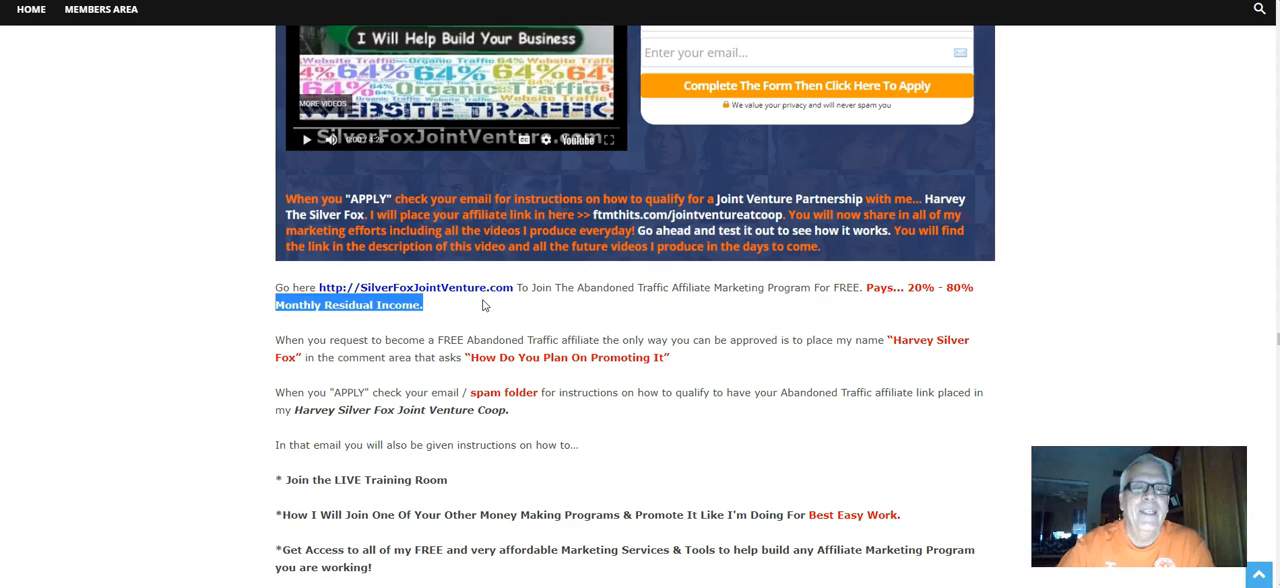
scroll(down, 3)
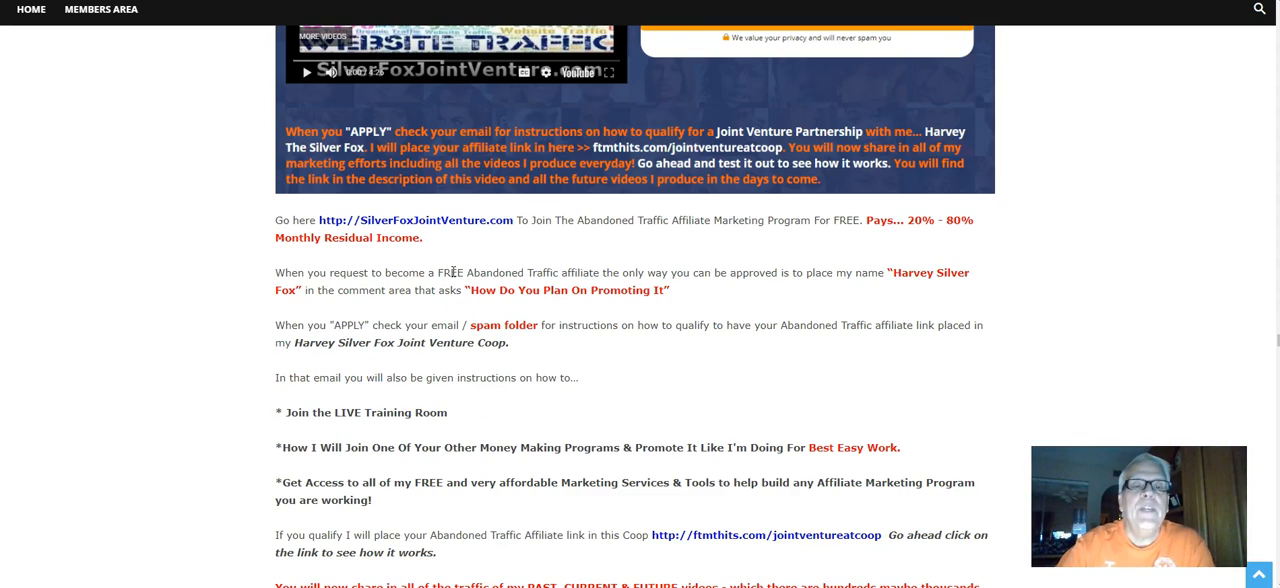
mouse_move(648, 264)
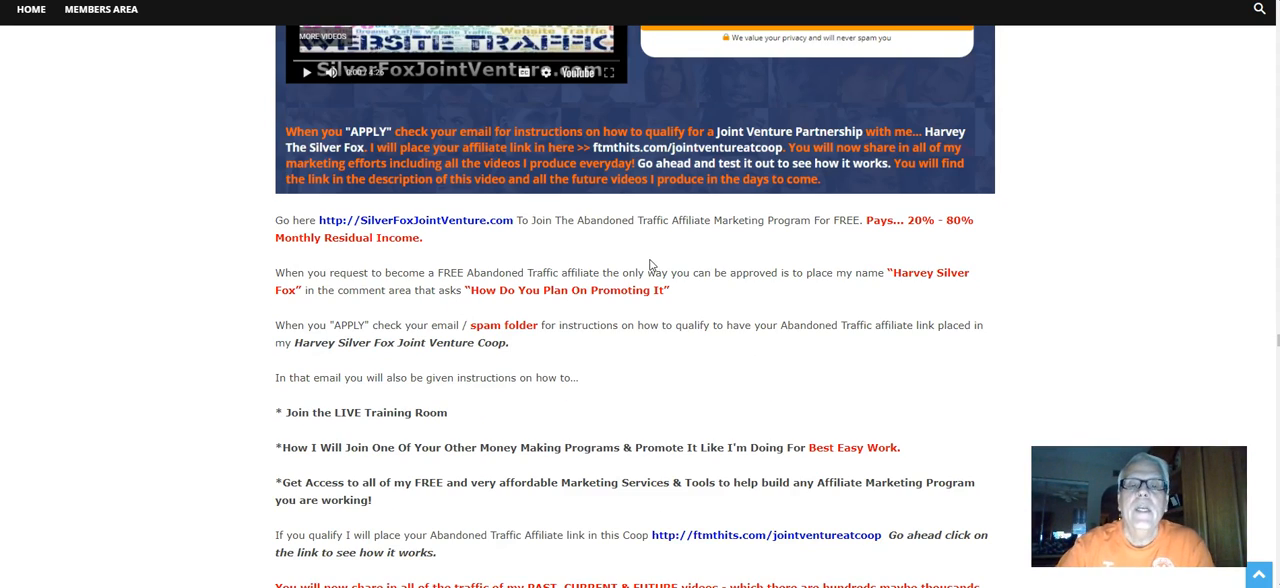
mouse_move(872, 280)
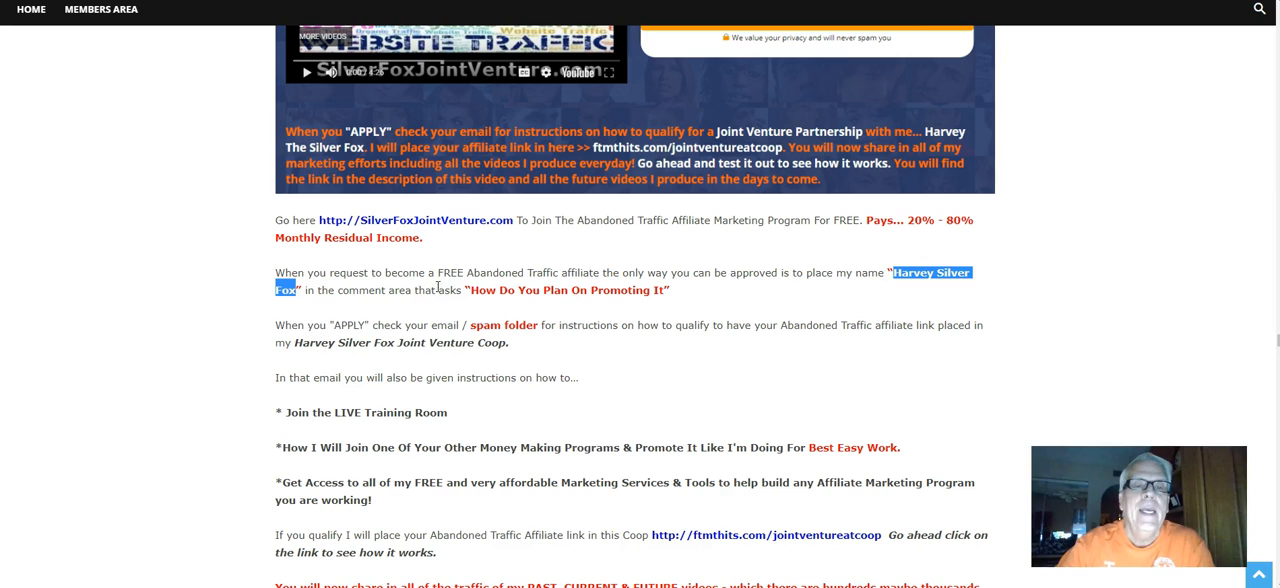
mouse_move(460, 308)
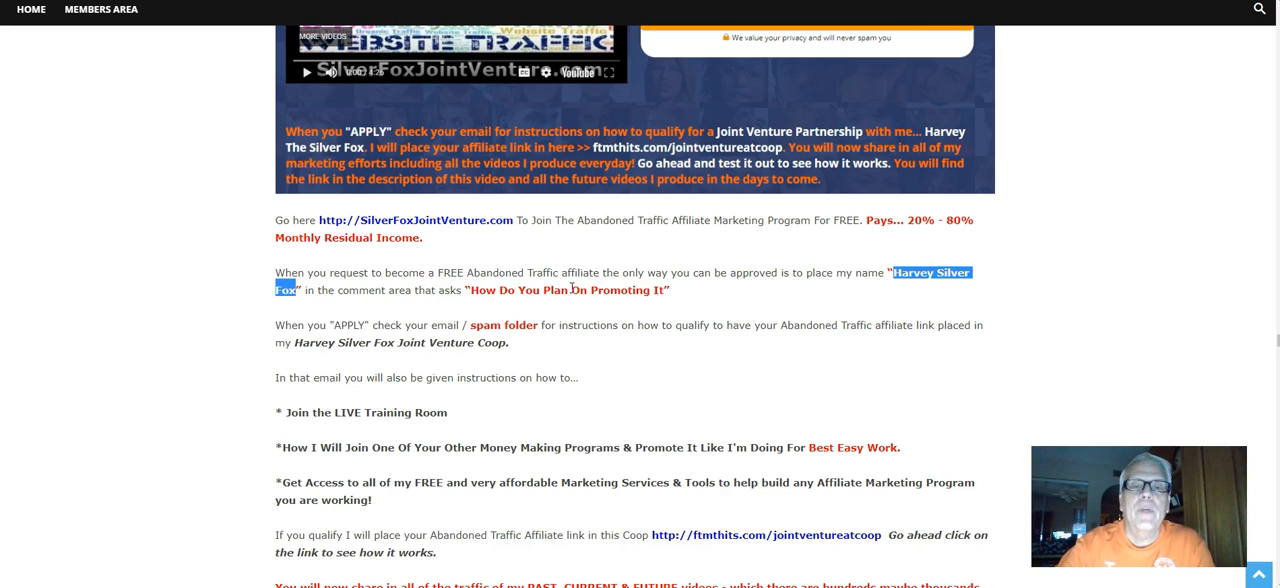
mouse_move(680, 298)
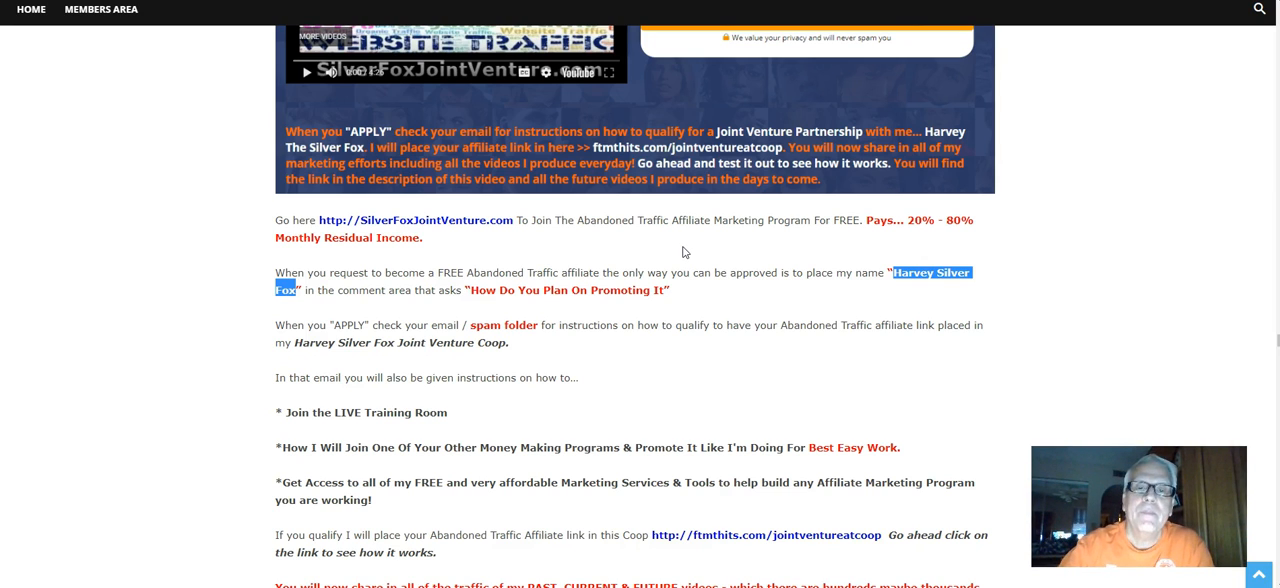
mouse_move(686, 298)
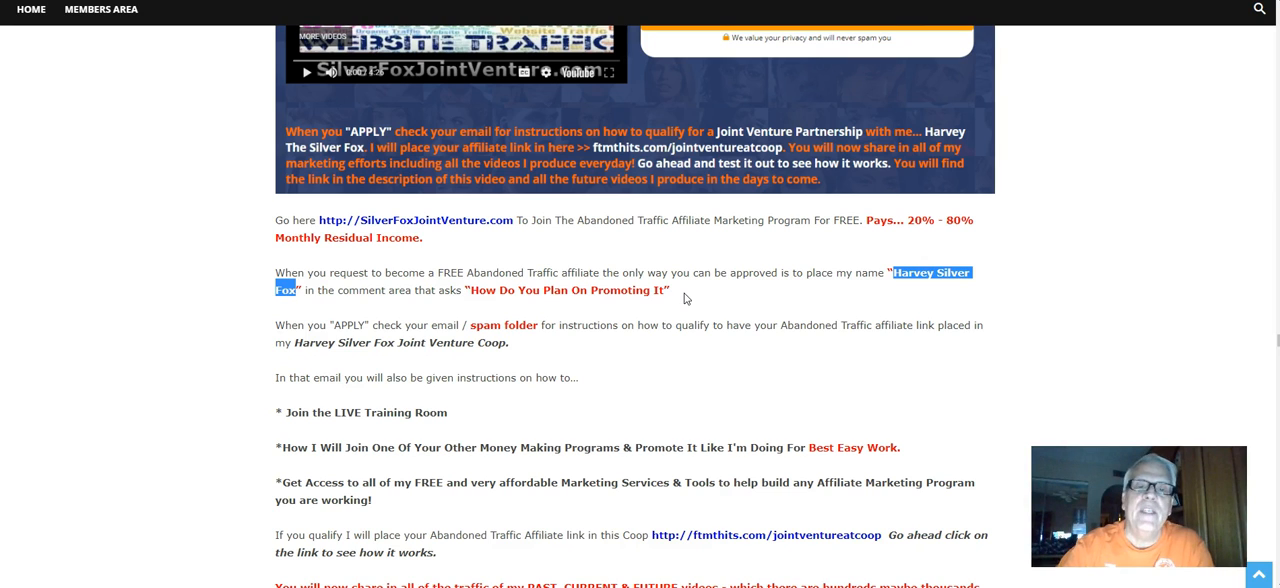
mouse_move(672, 250)
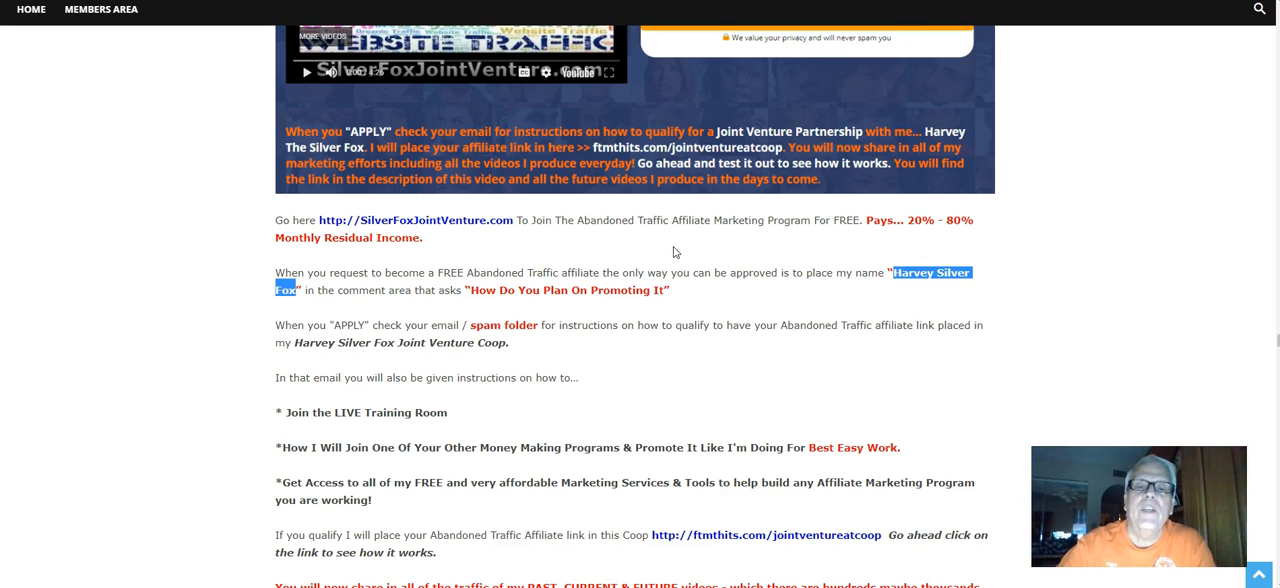
mouse_move(620, 290)
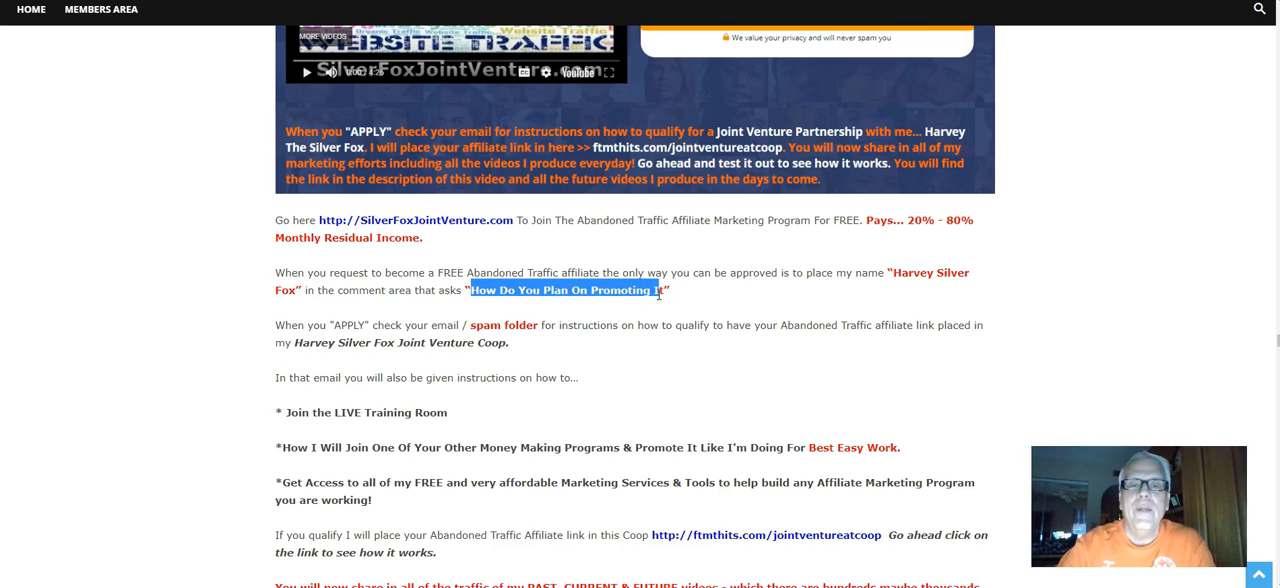
scroll(down, 3)
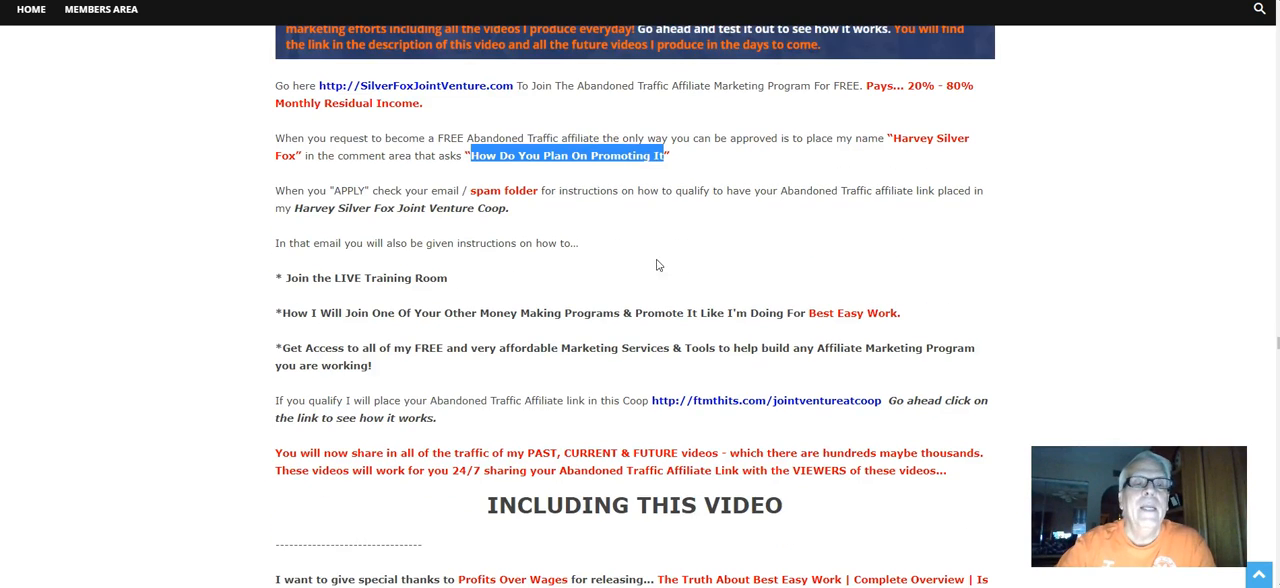
scroll(up, 3)
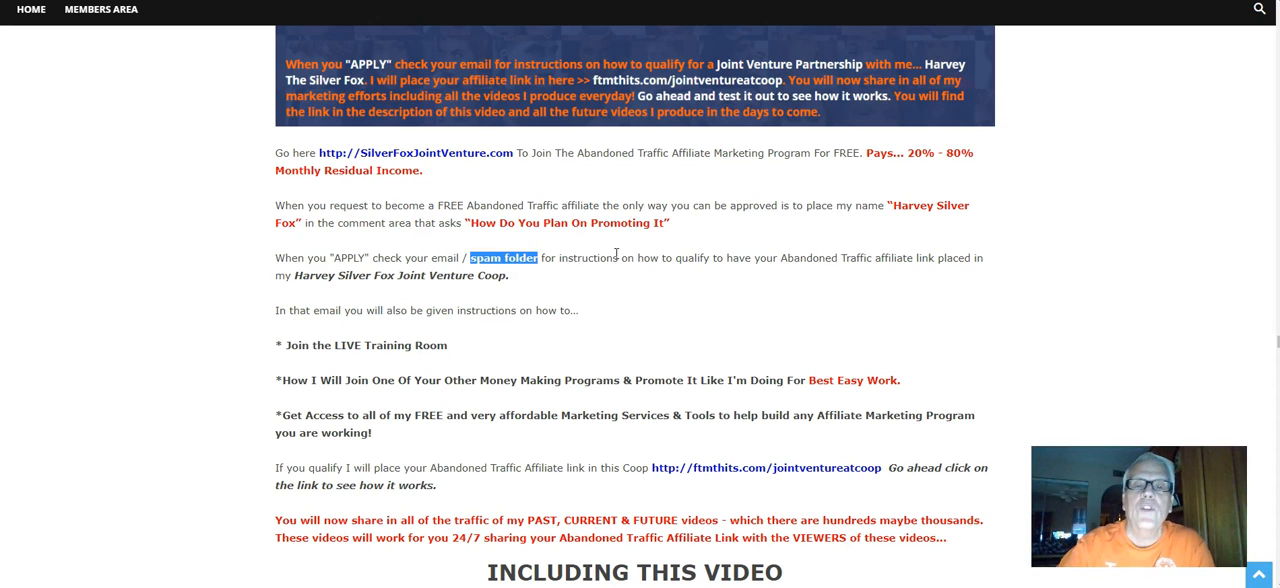
mouse_move(864, 276)
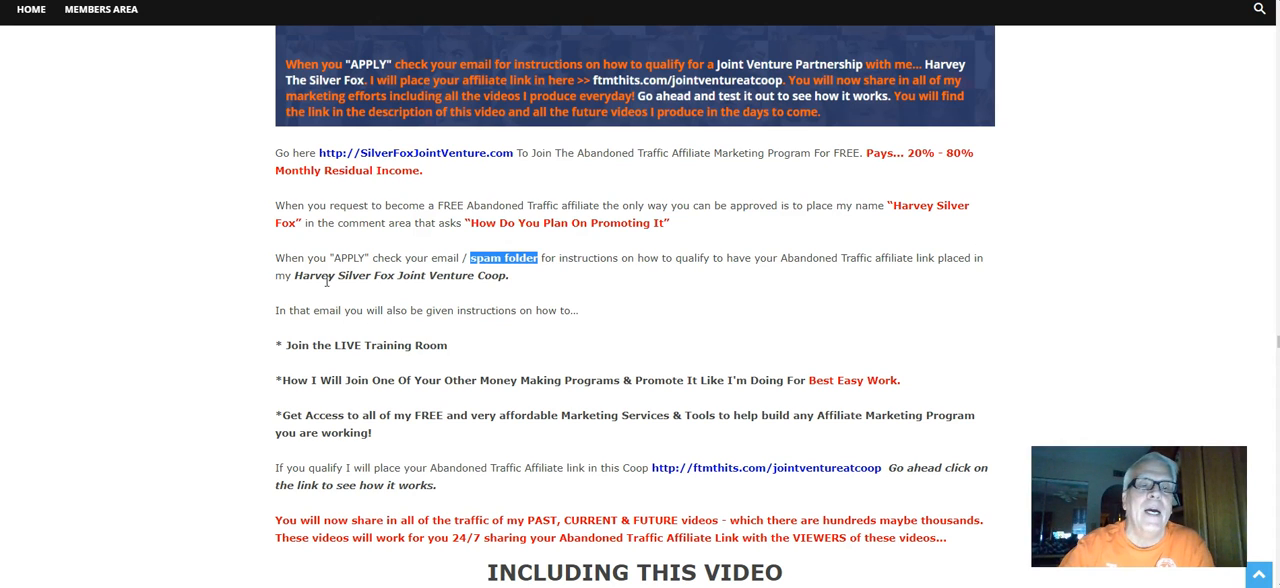
mouse_move(474, 292)
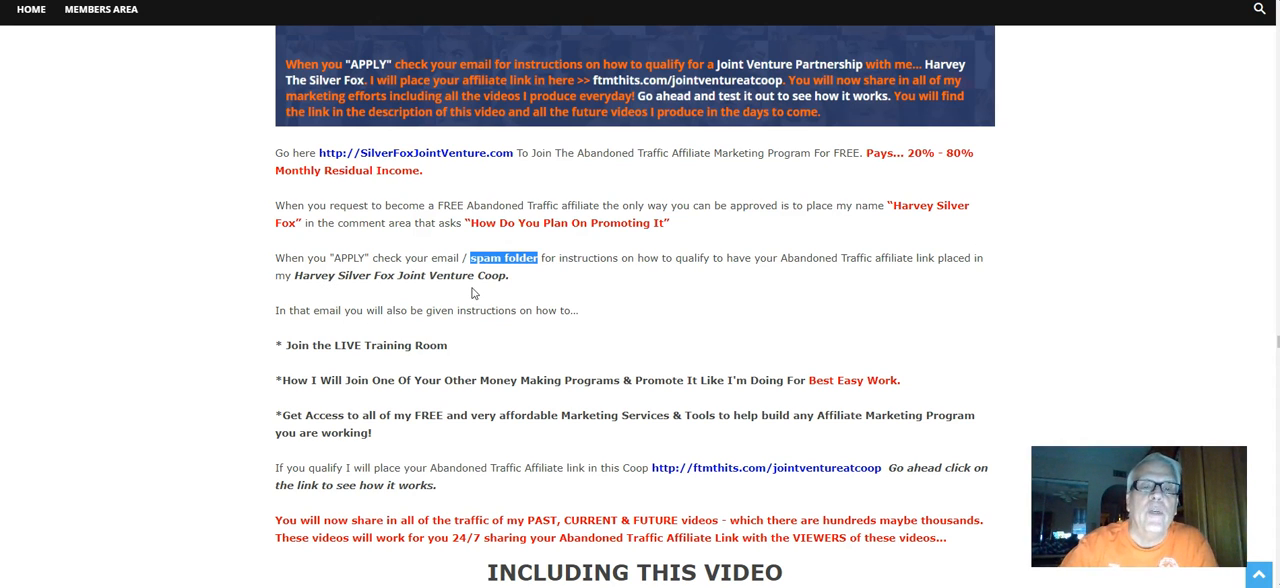
scroll(down, 3)
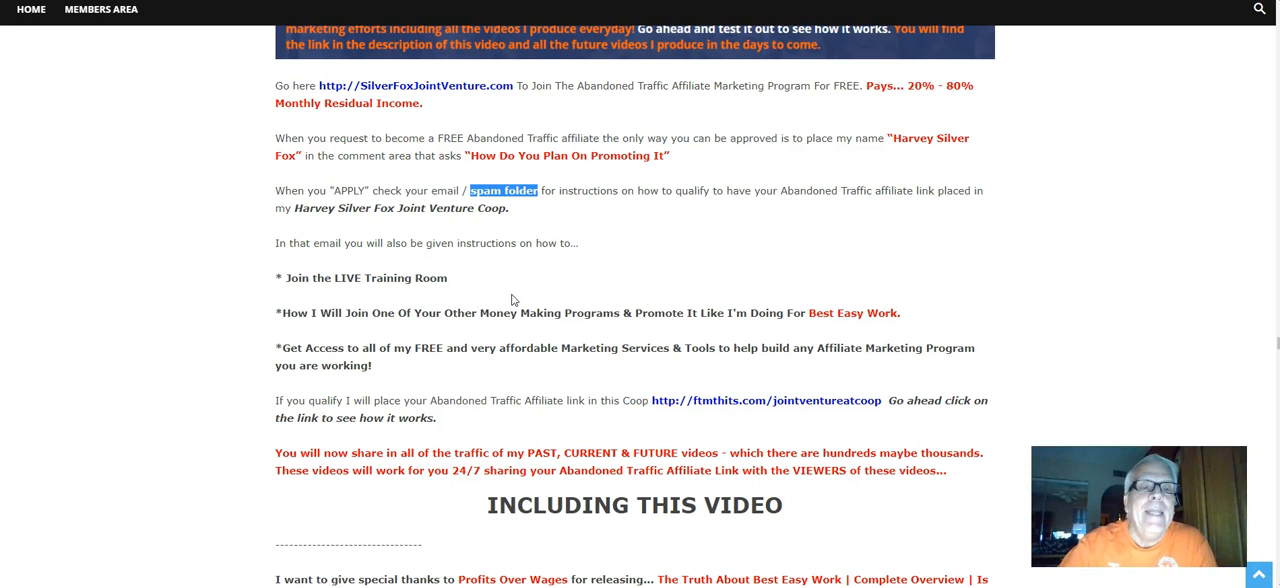
mouse_move(566, 260)
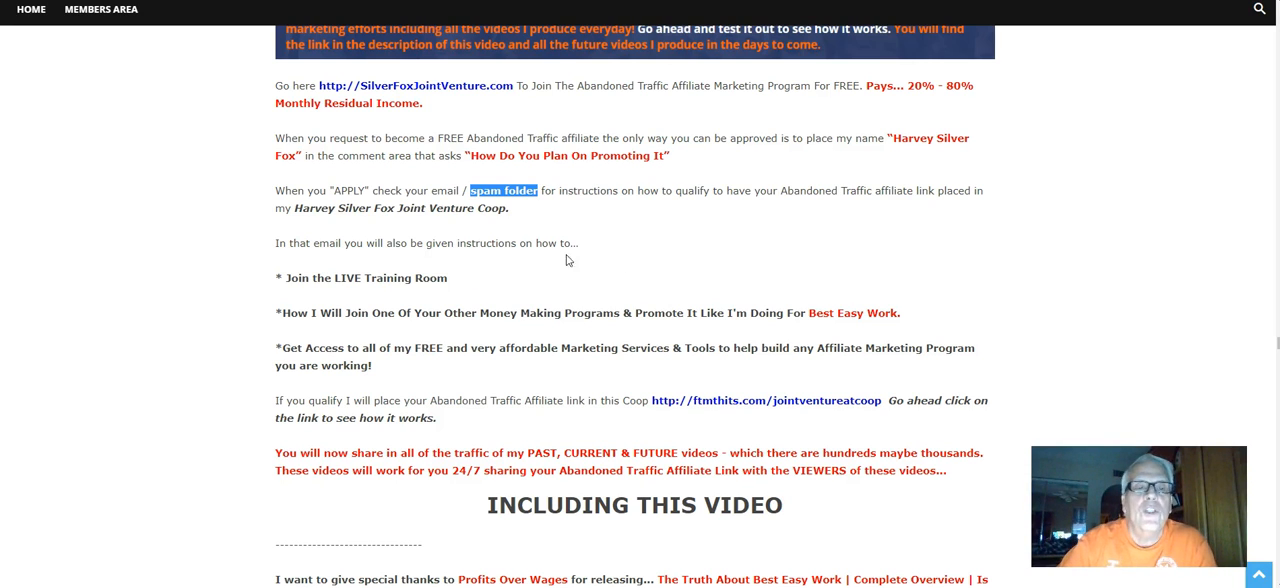
scroll(down, 3)
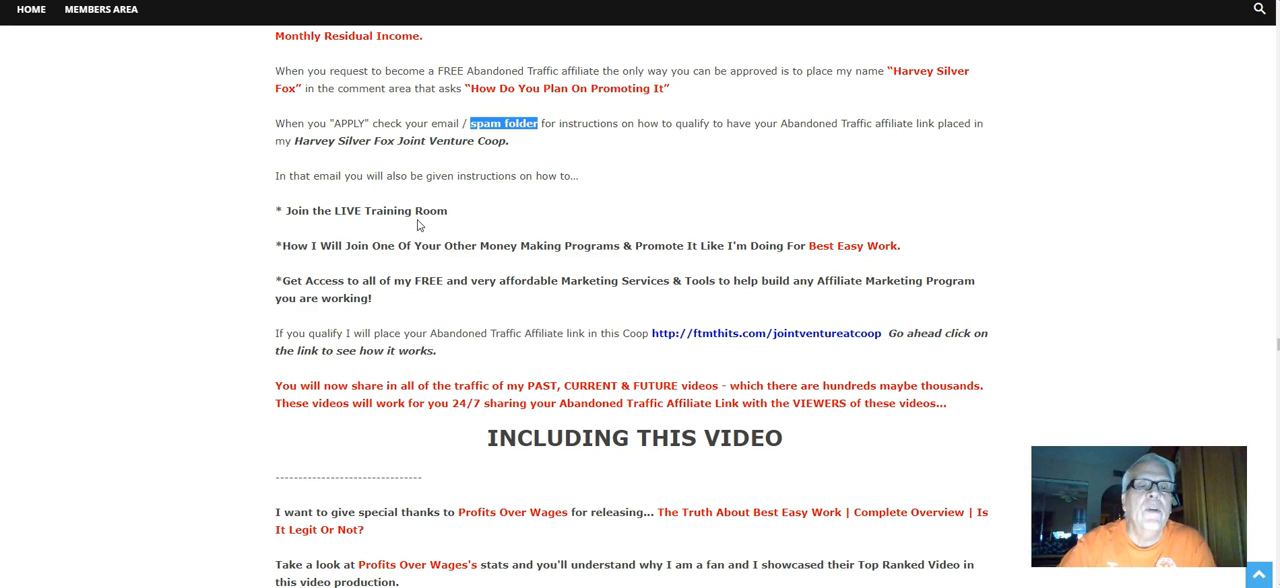
mouse_move(420, 244)
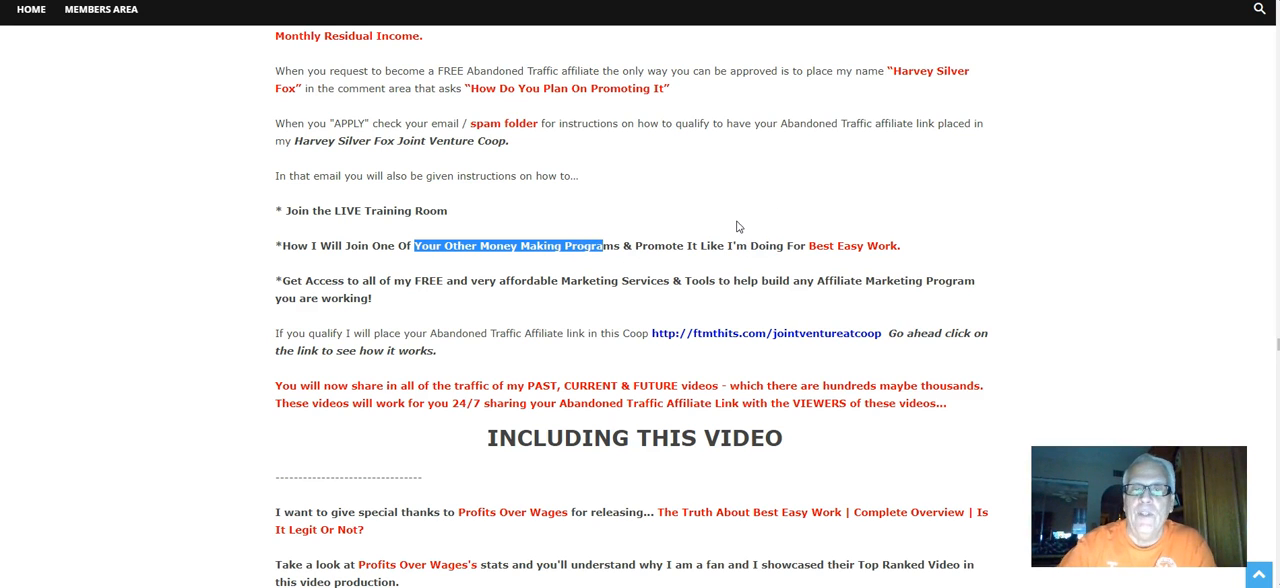
mouse_move(812, 240)
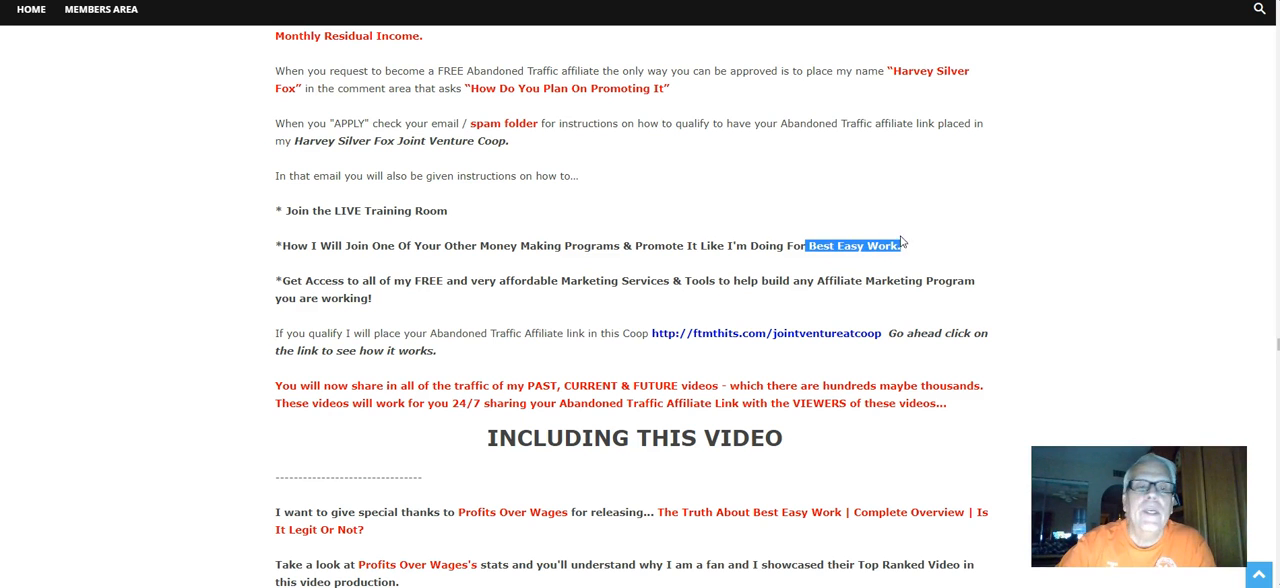
scroll(down, 3)
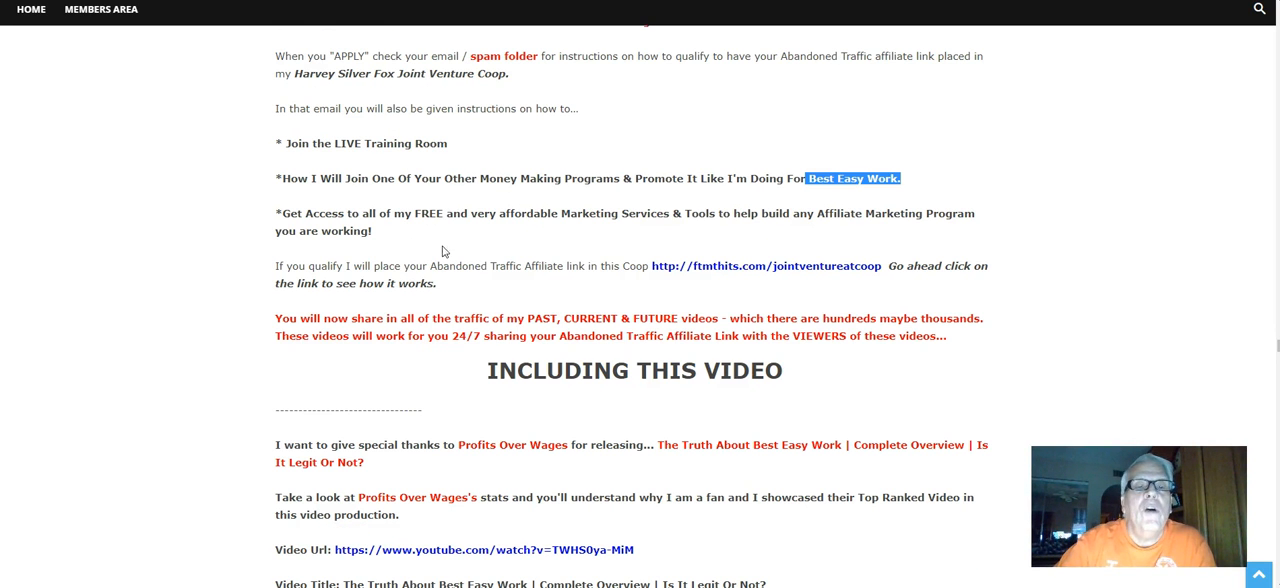
mouse_move(632, 246)
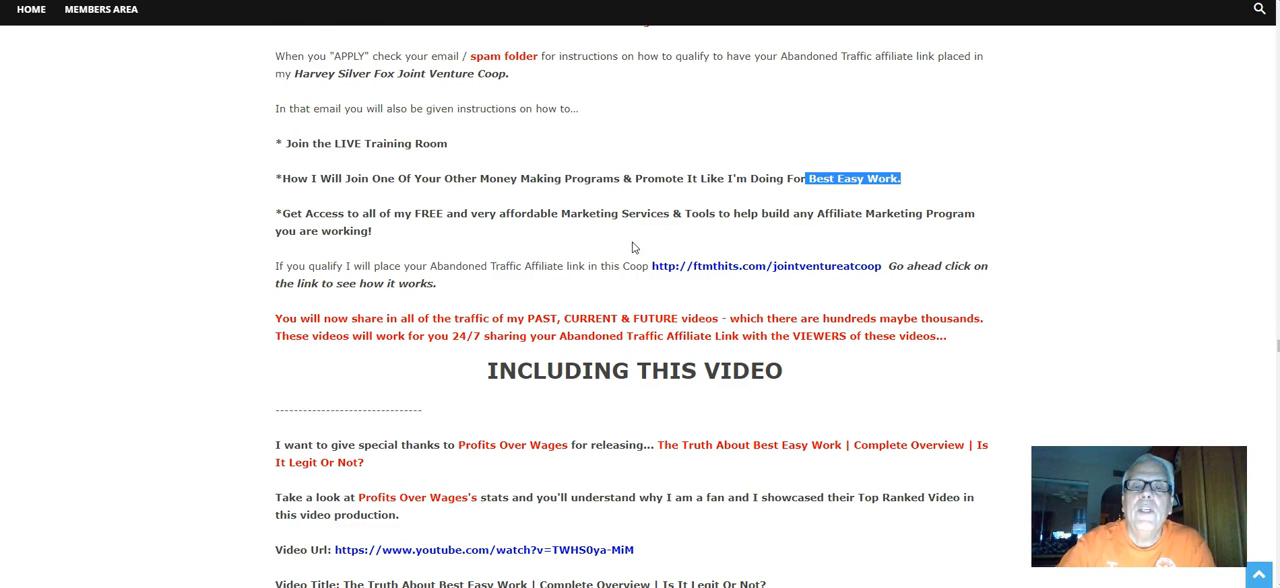
mouse_move(828, 210)
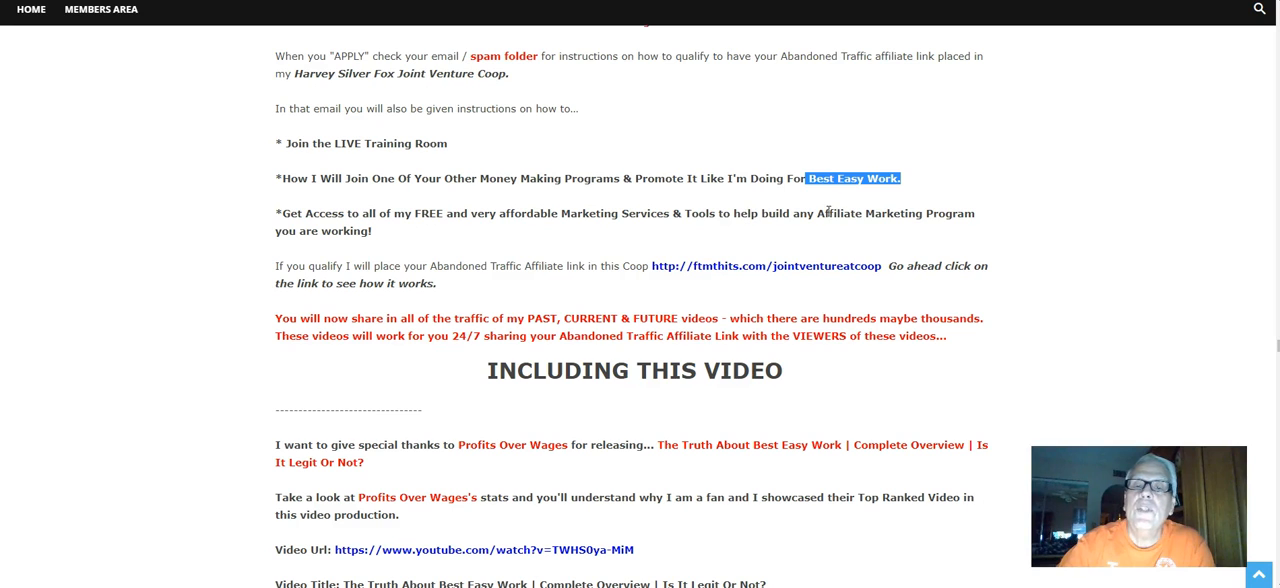
mouse_move(878, 212)
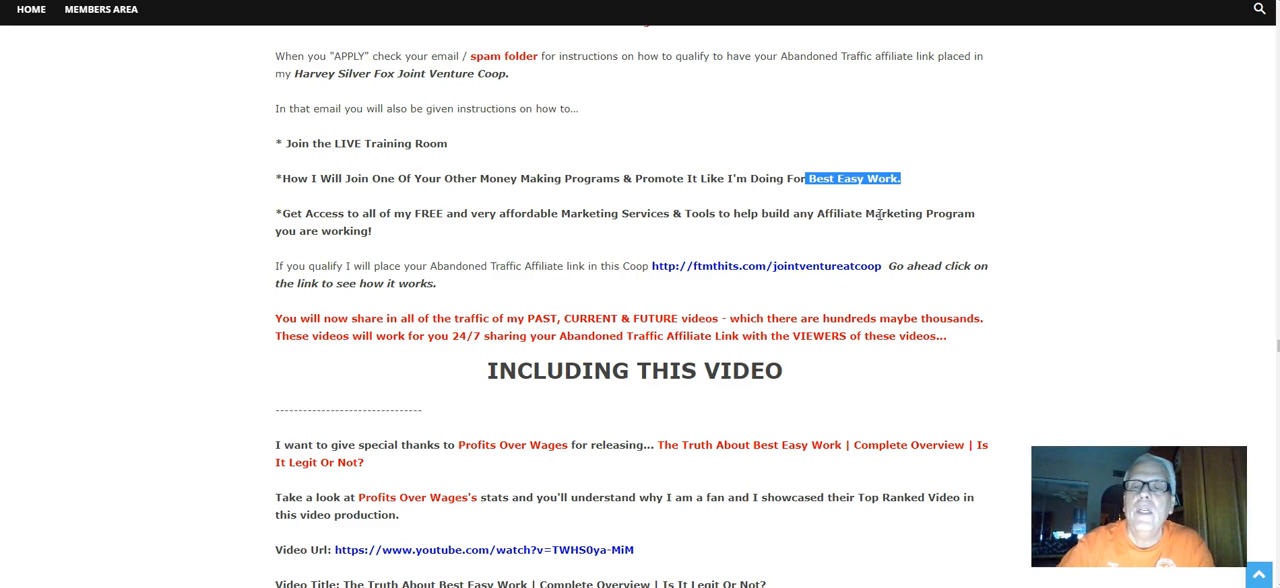
mouse_move(436, 242)
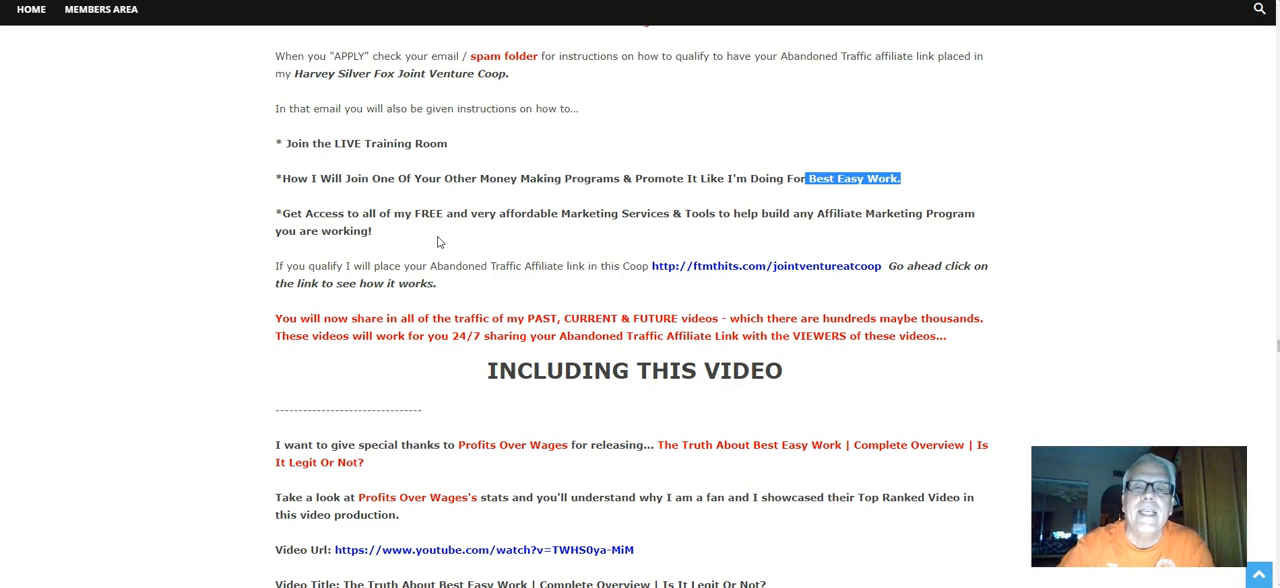
mouse_move(136, 504)
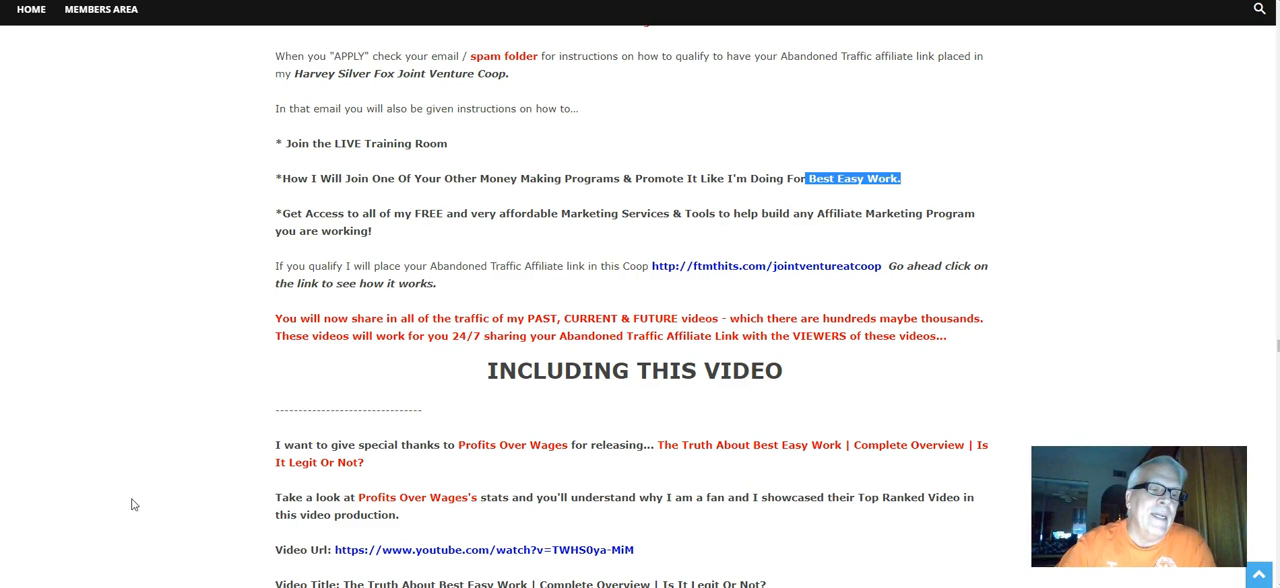
Step: Reach the No Cost To Get Started Marketing Tools grid on the Silver Fox Services & Tools page
scroll(up, 3)
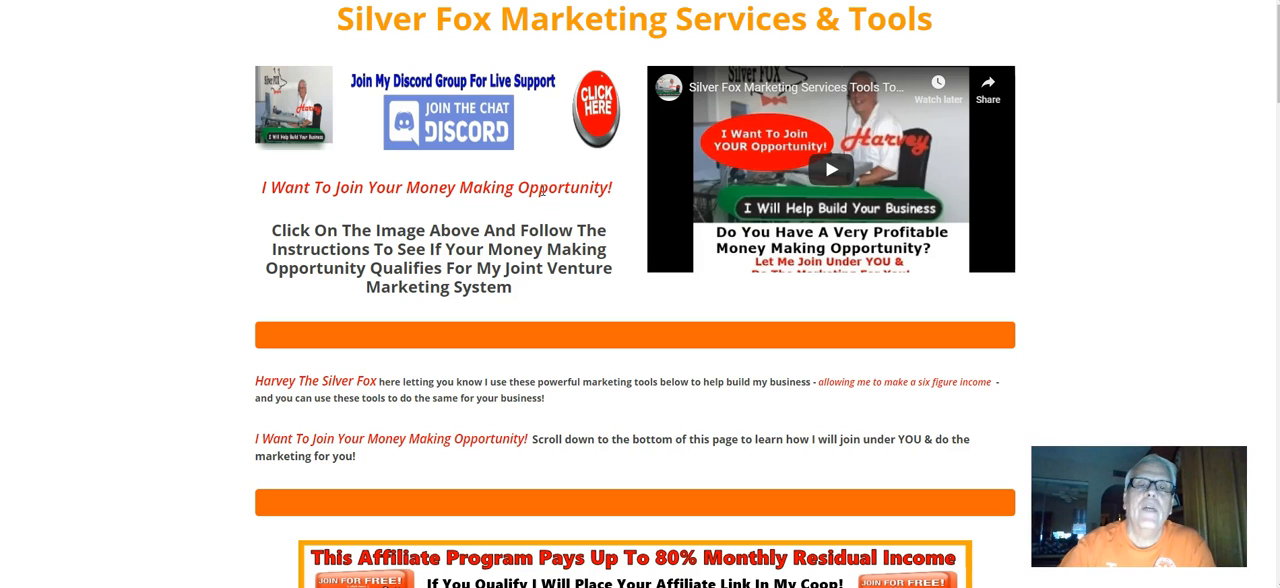
mouse_move(504, 128)
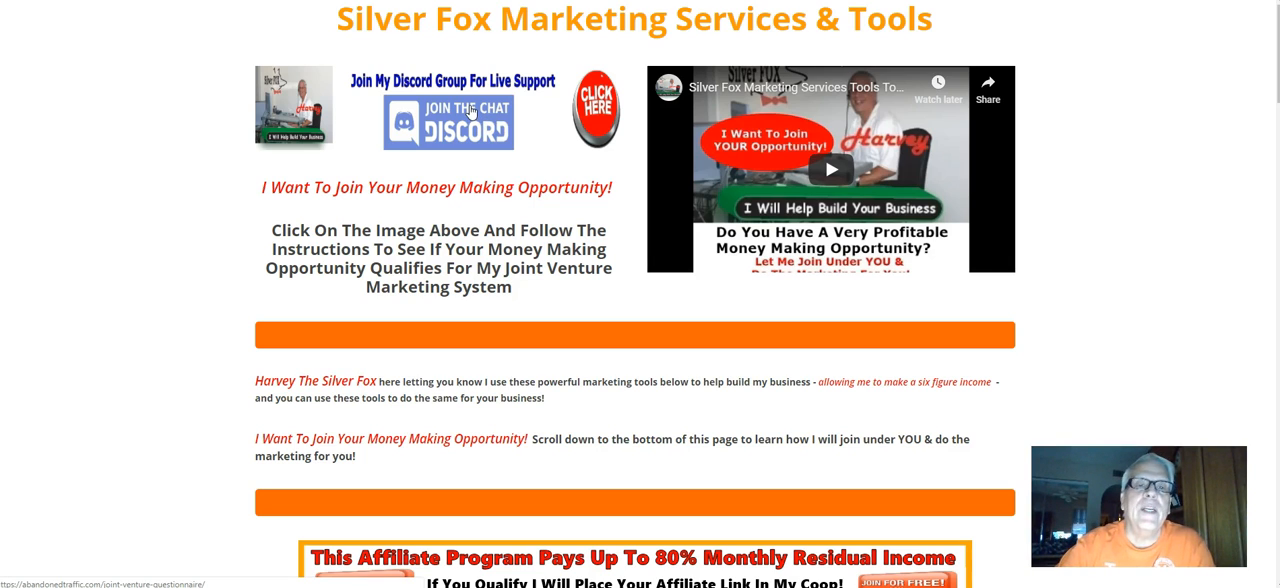
mouse_move(768, 168)
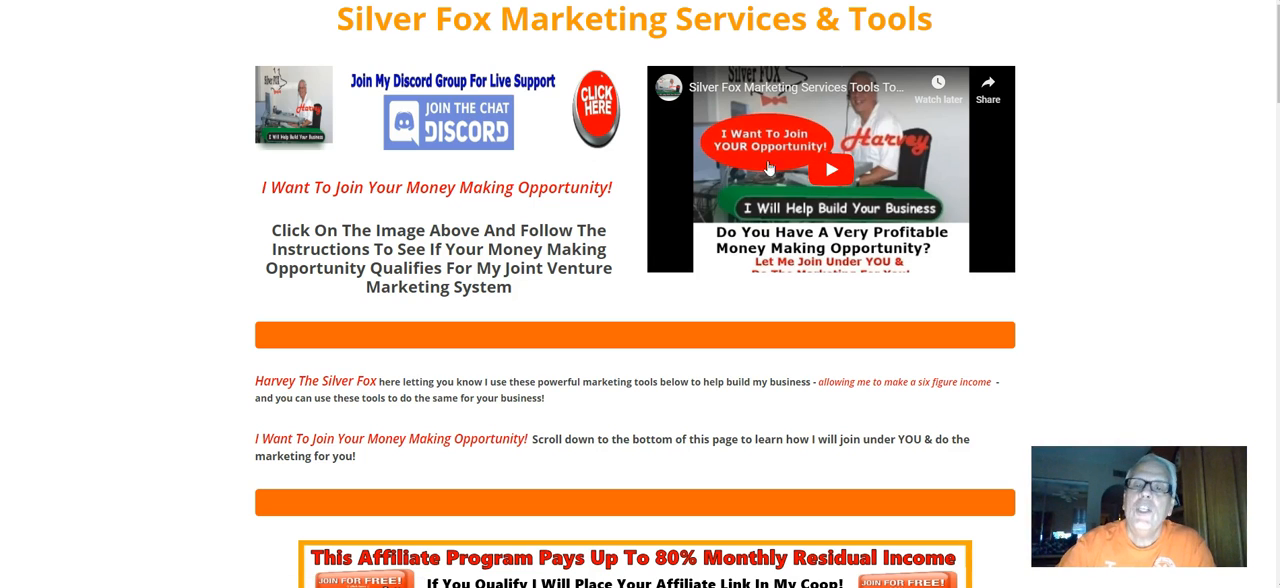
mouse_move(796, 130)
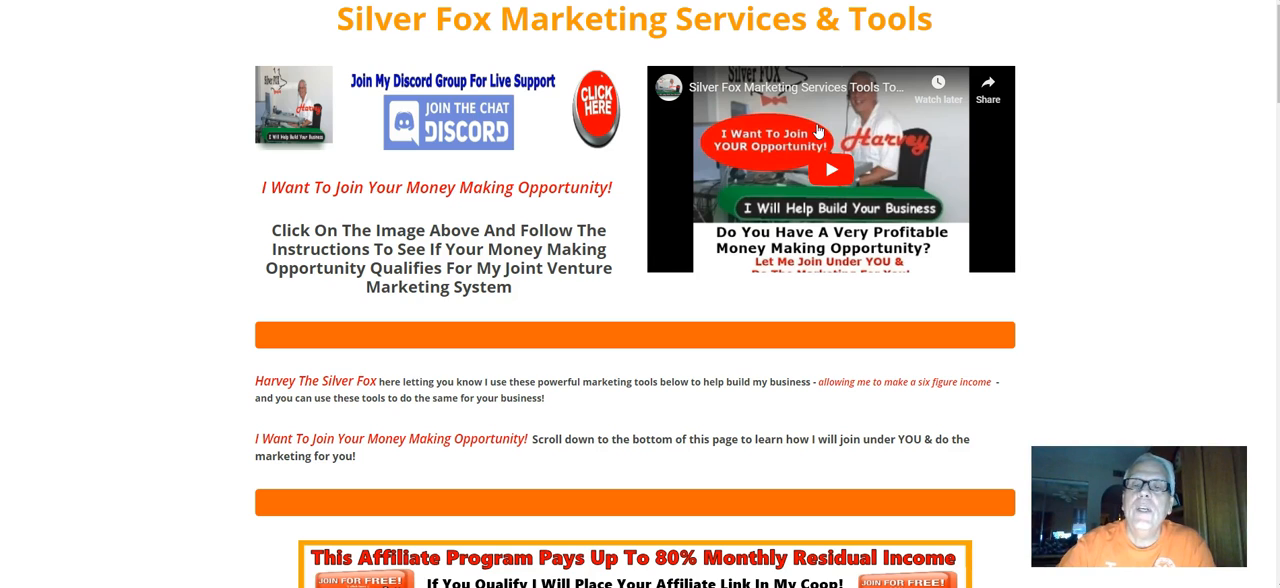
mouse_move(848, 140)
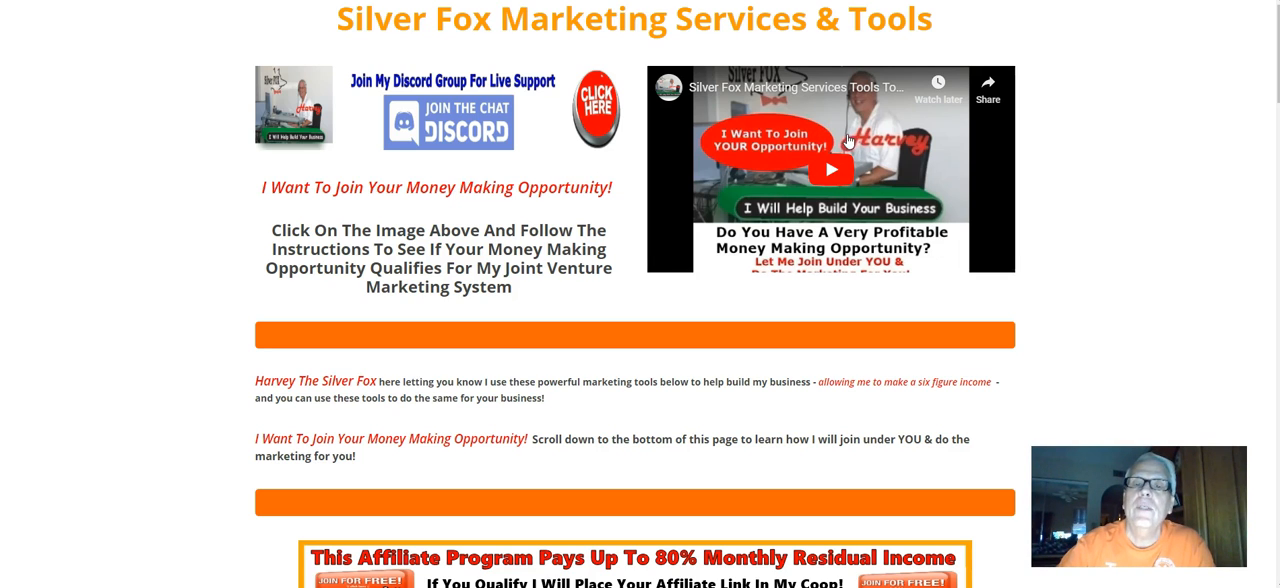
mouse_move(784, 176)
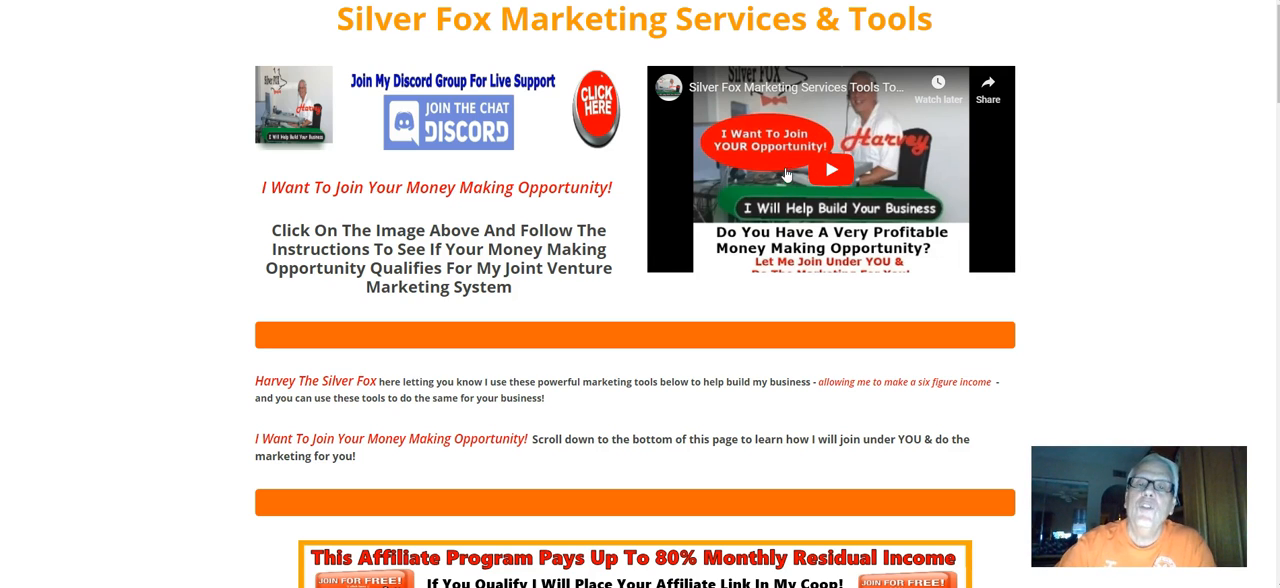
scroll(down, 3)
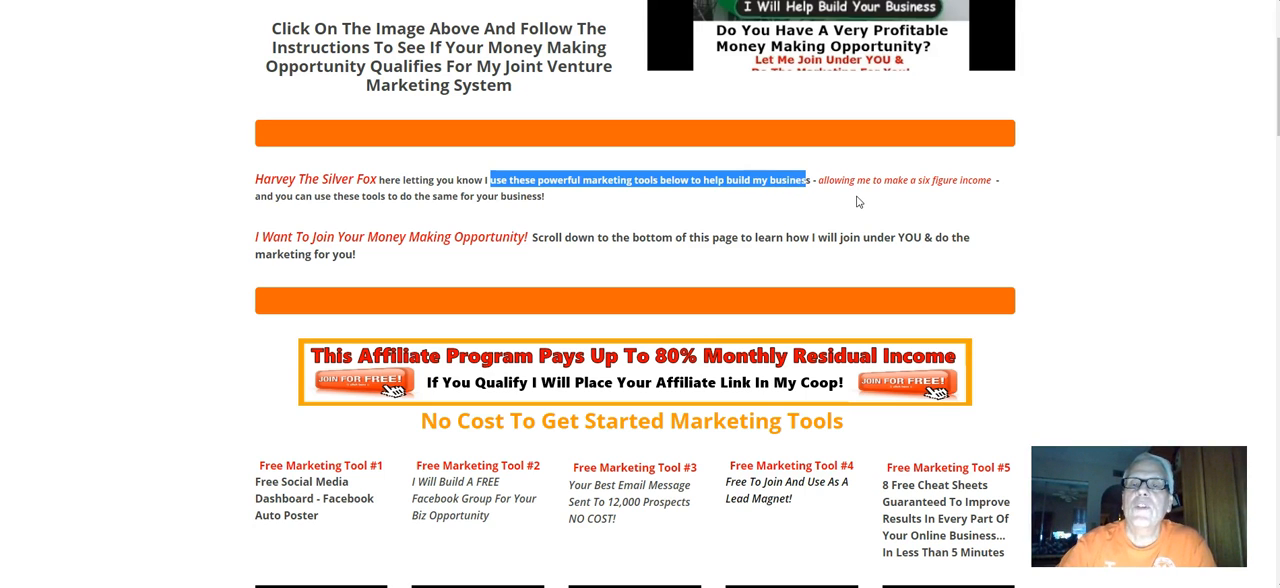
scroll(down, 3)
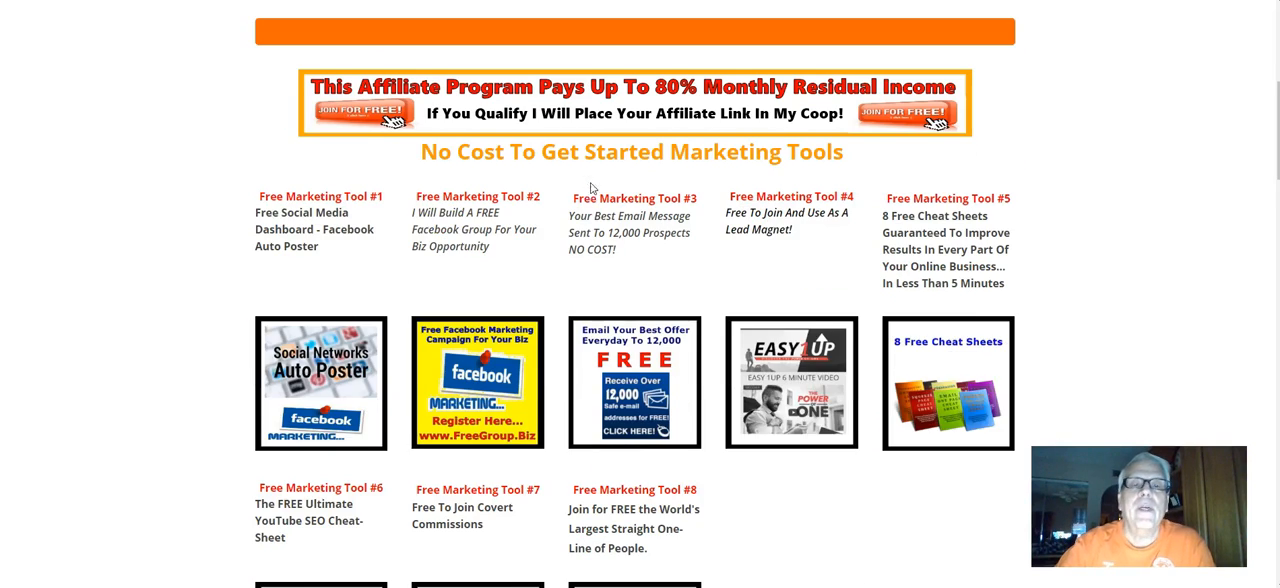
scroll(down, 3)
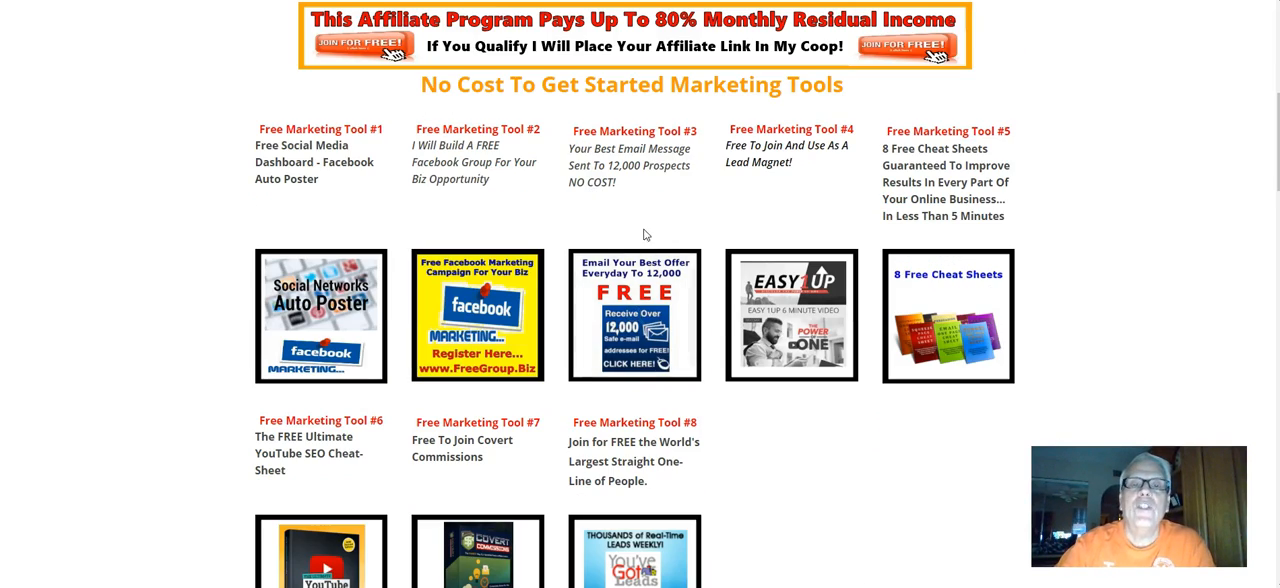
mouse_move(504, 212)
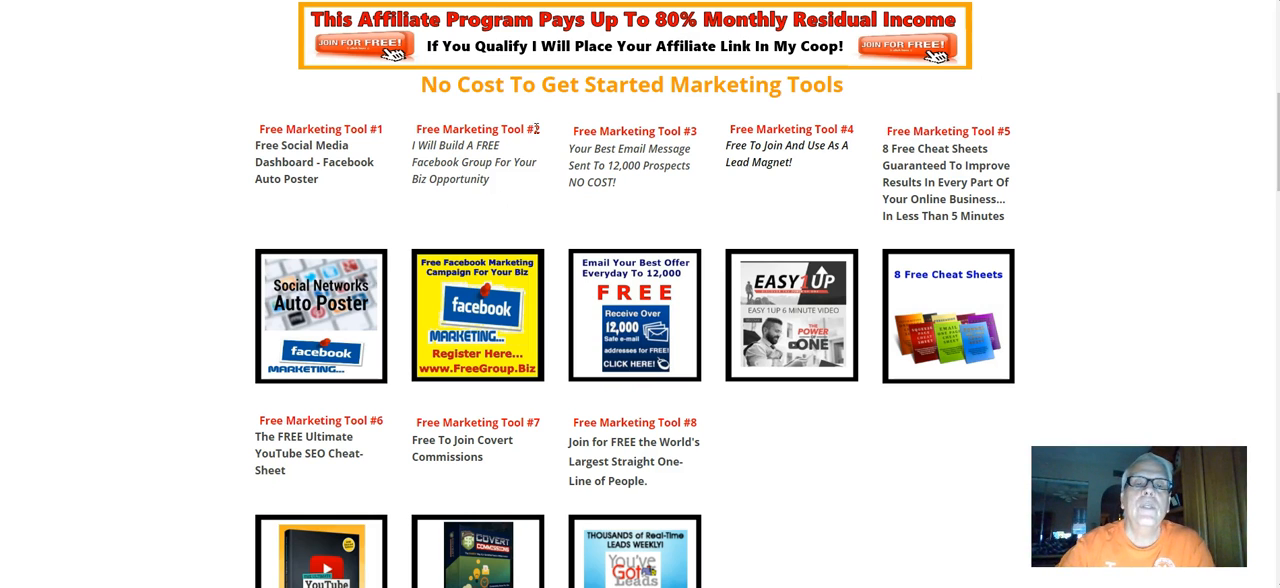
mouse_move(456, 218)
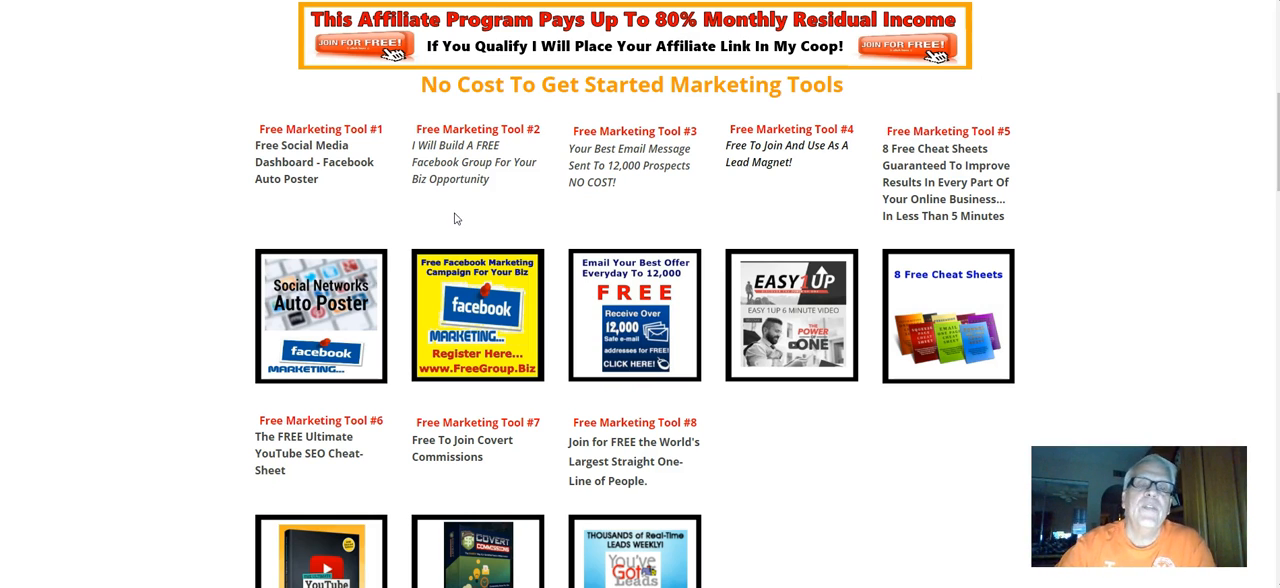
mouse_move(484, 204)
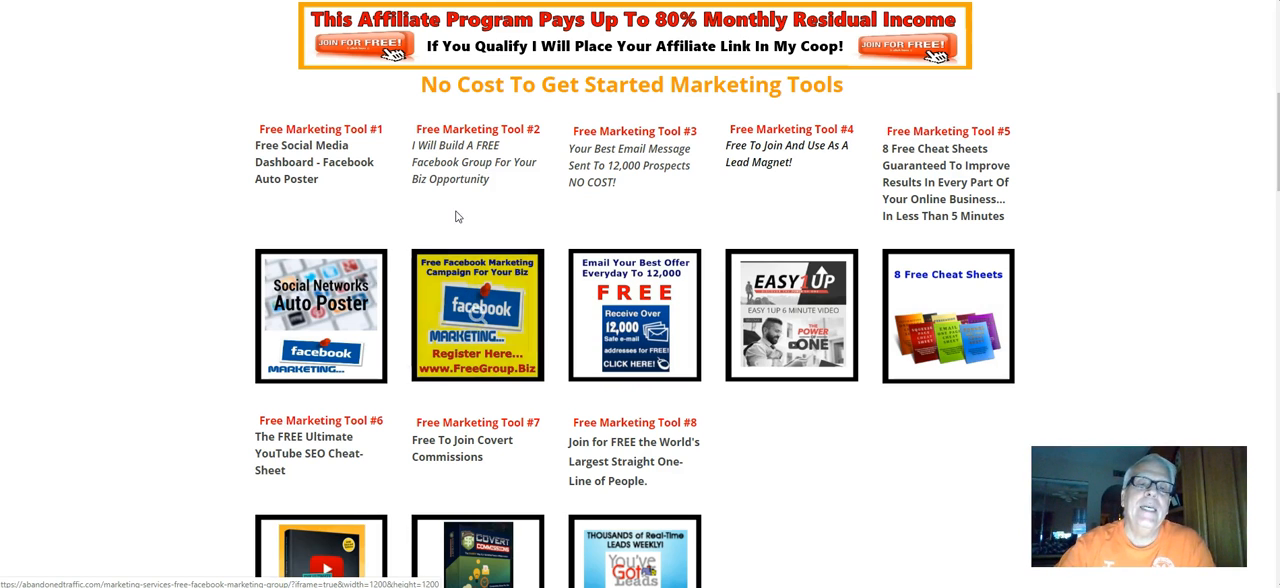
mouse_move(478, 280)
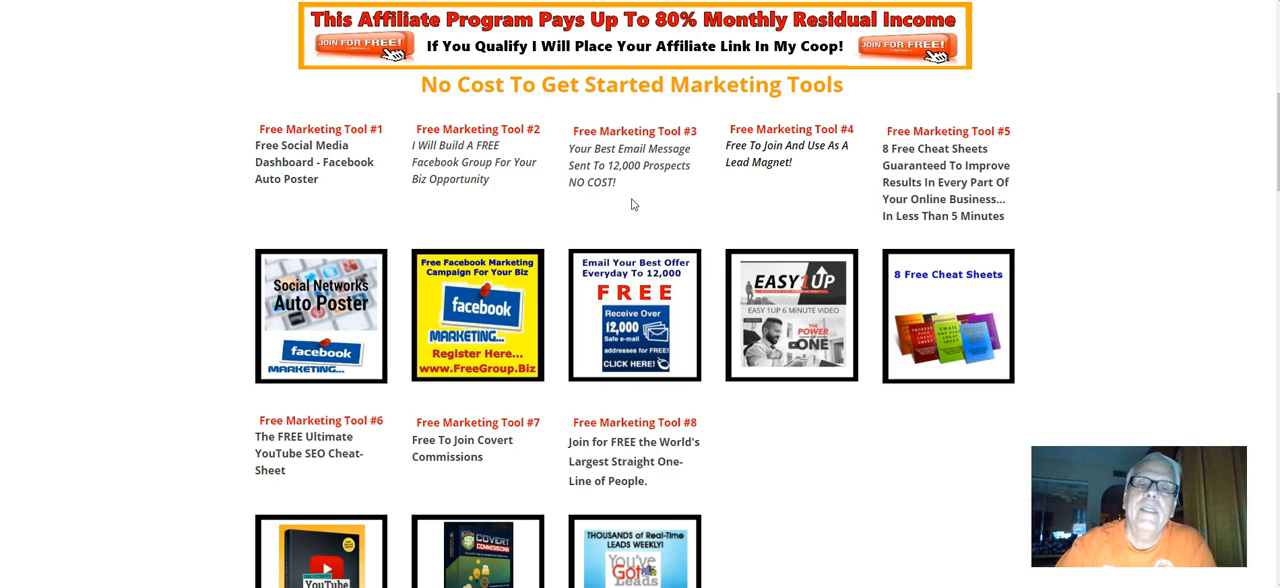
mouse_move(624, 208)
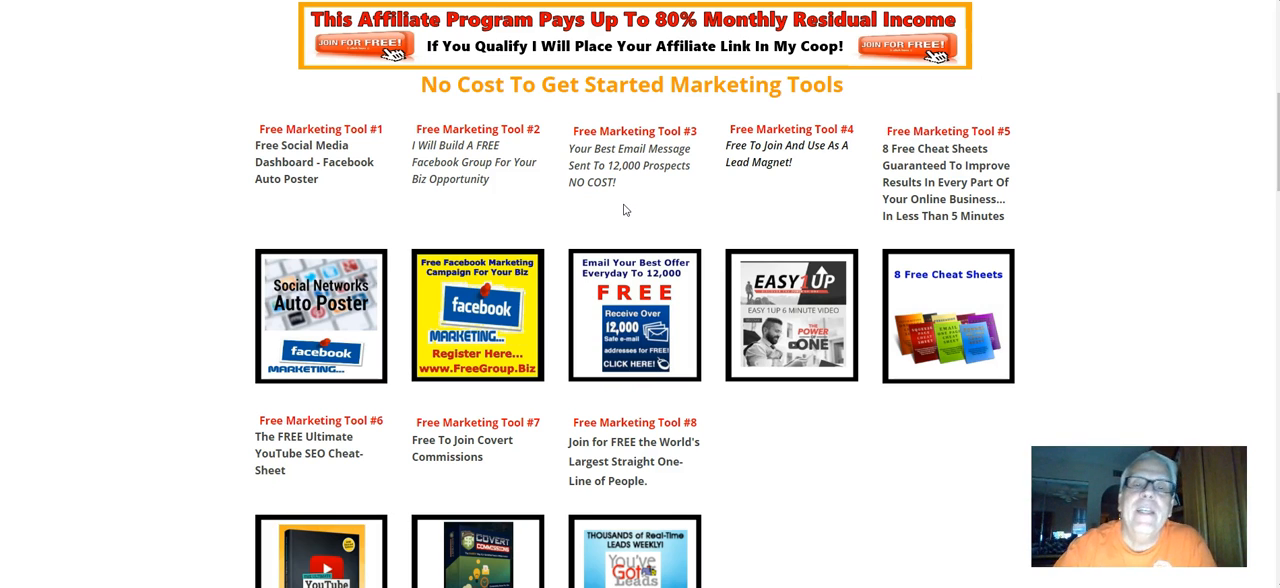
mouse_move(628, 196)
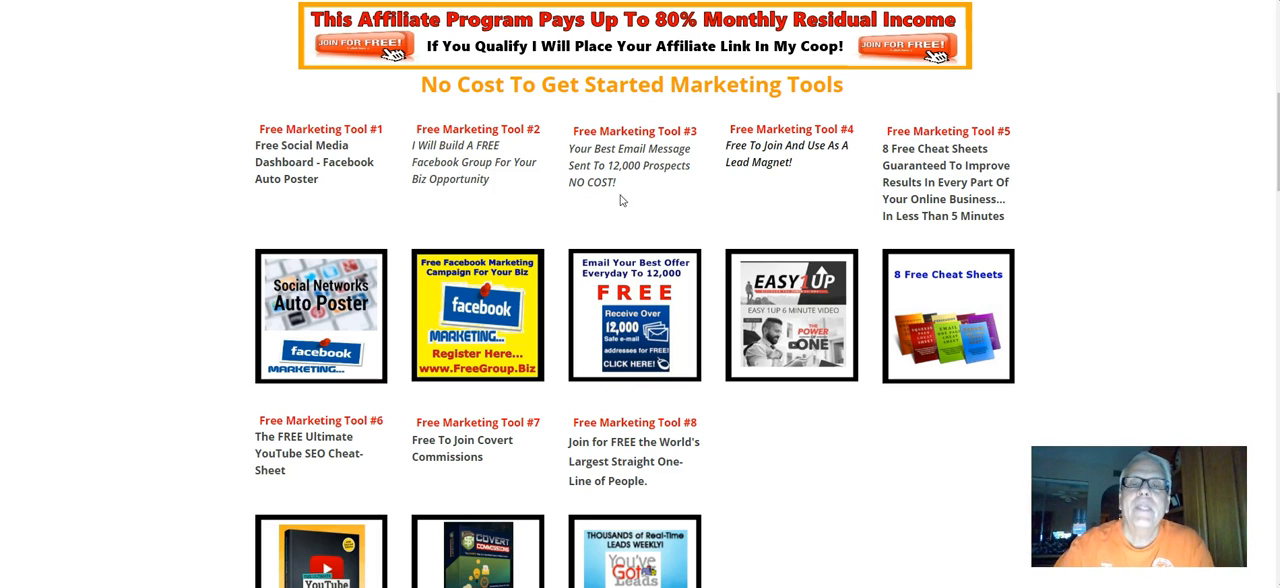
mouse_move(796, 160)
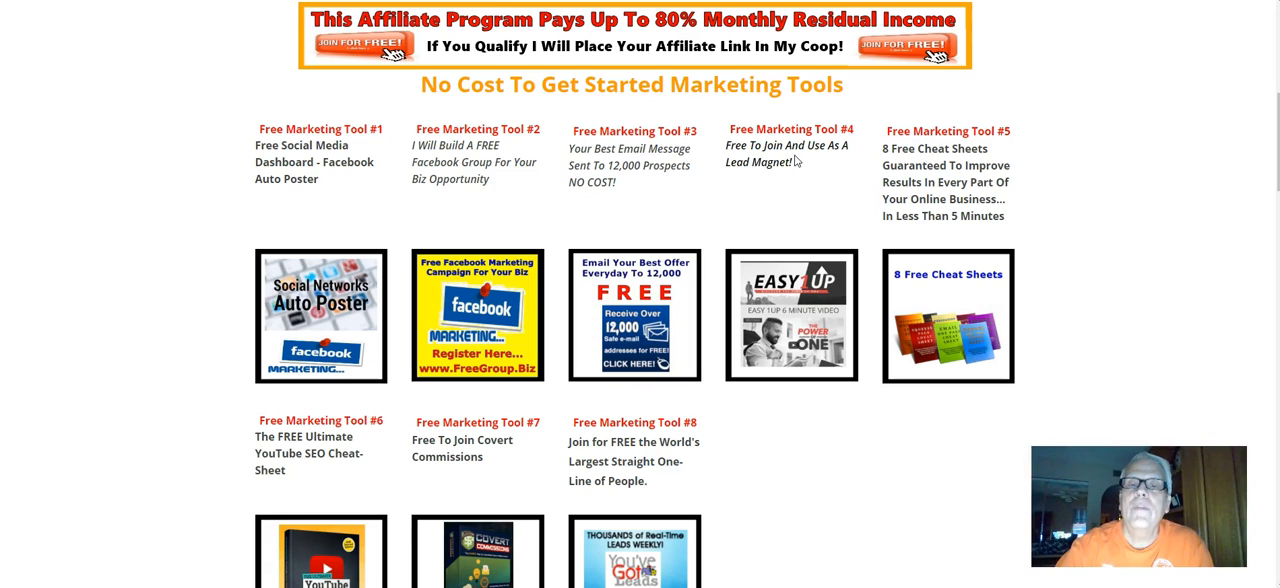
mouse_move(644, 200)
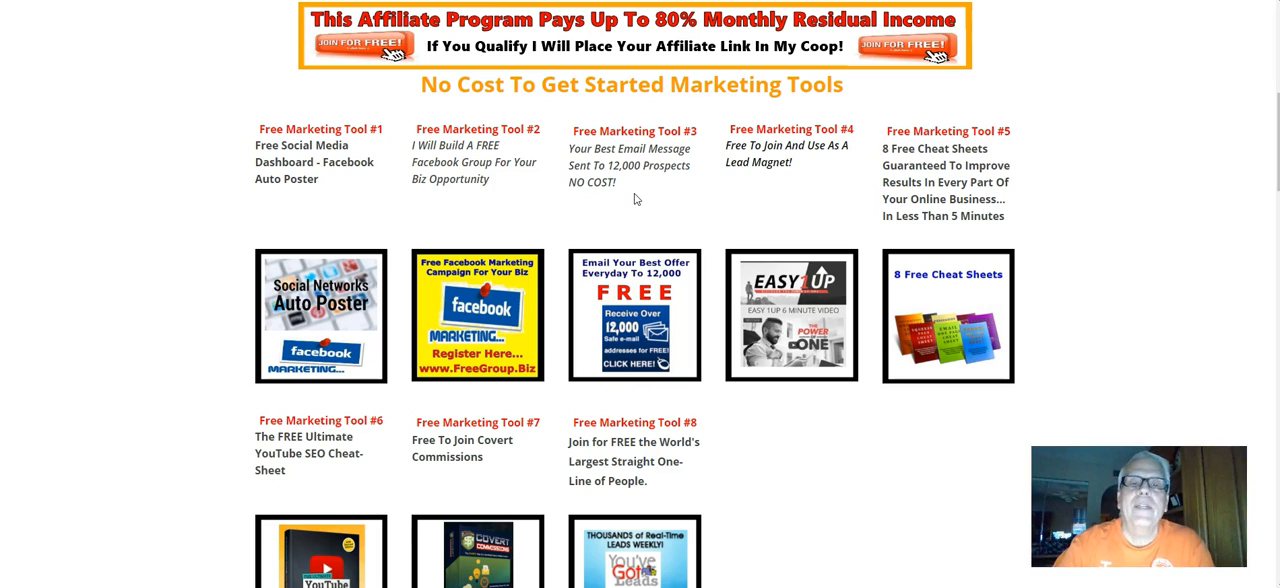
mouse_move(632, 192)
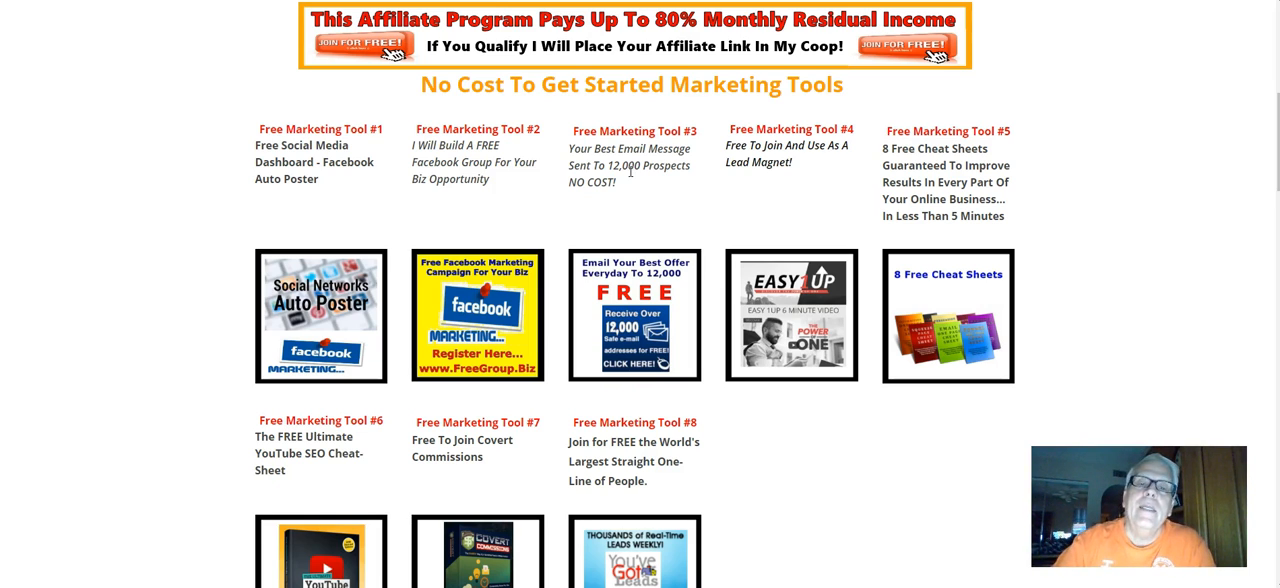
mouse_move(632, 200)
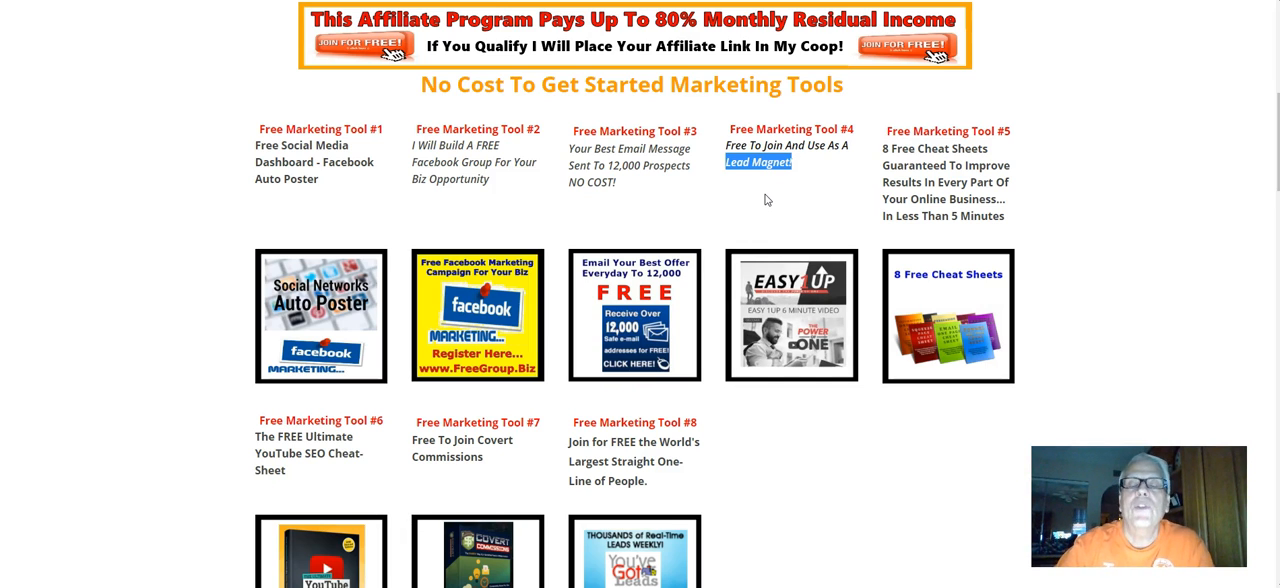
mouse_move(800, 176)
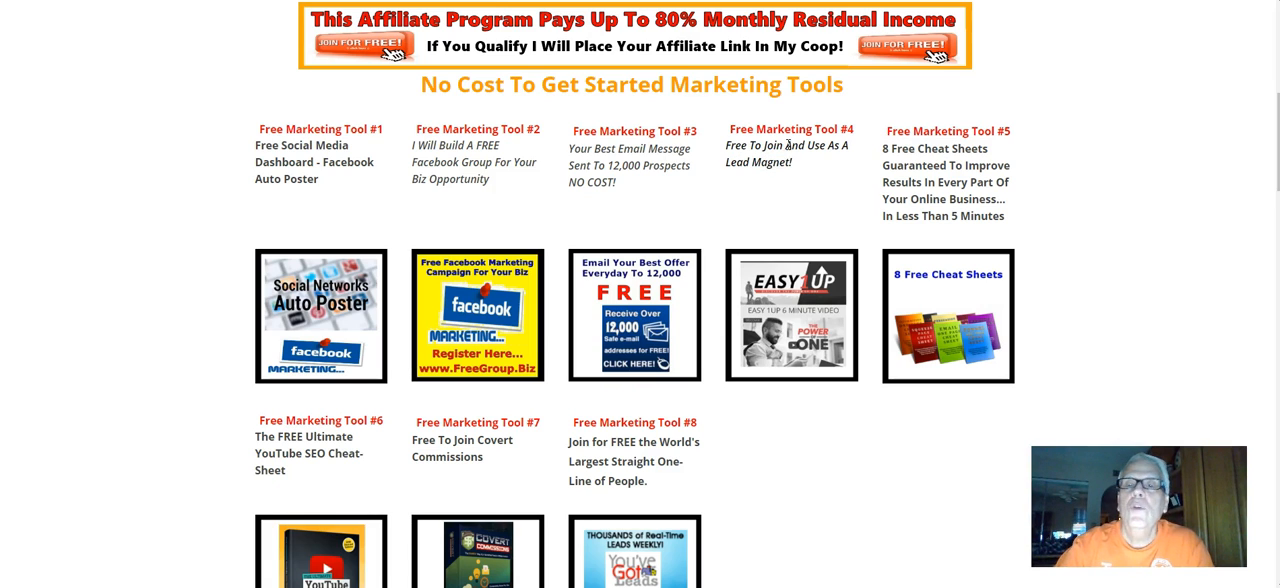
scroll(down, 3)
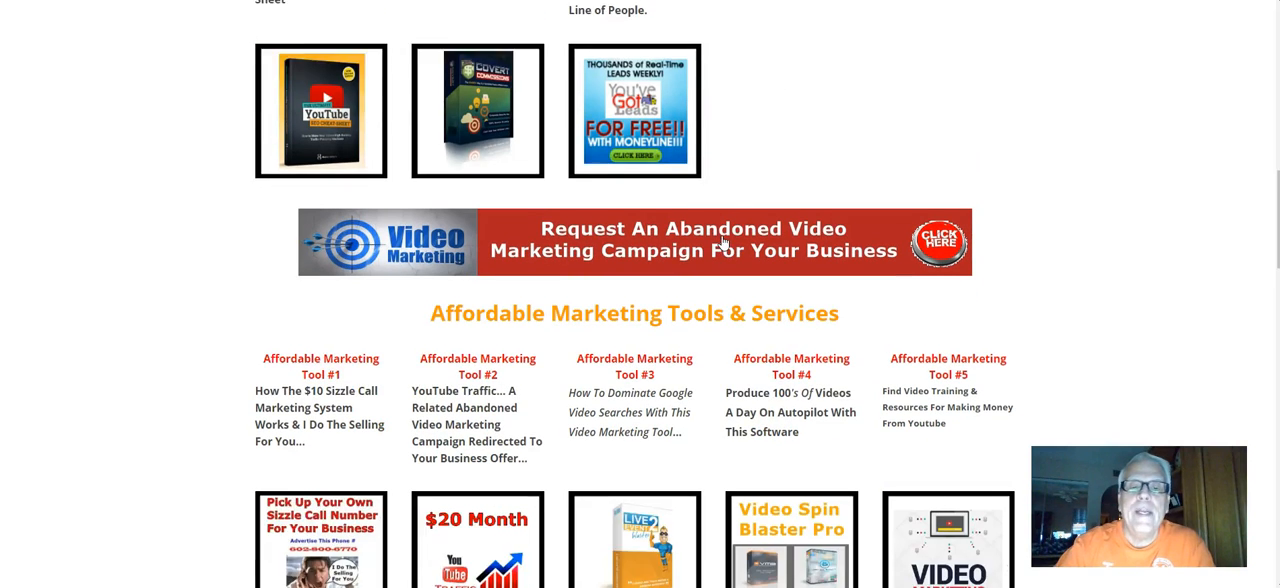
scroll(down, 3)
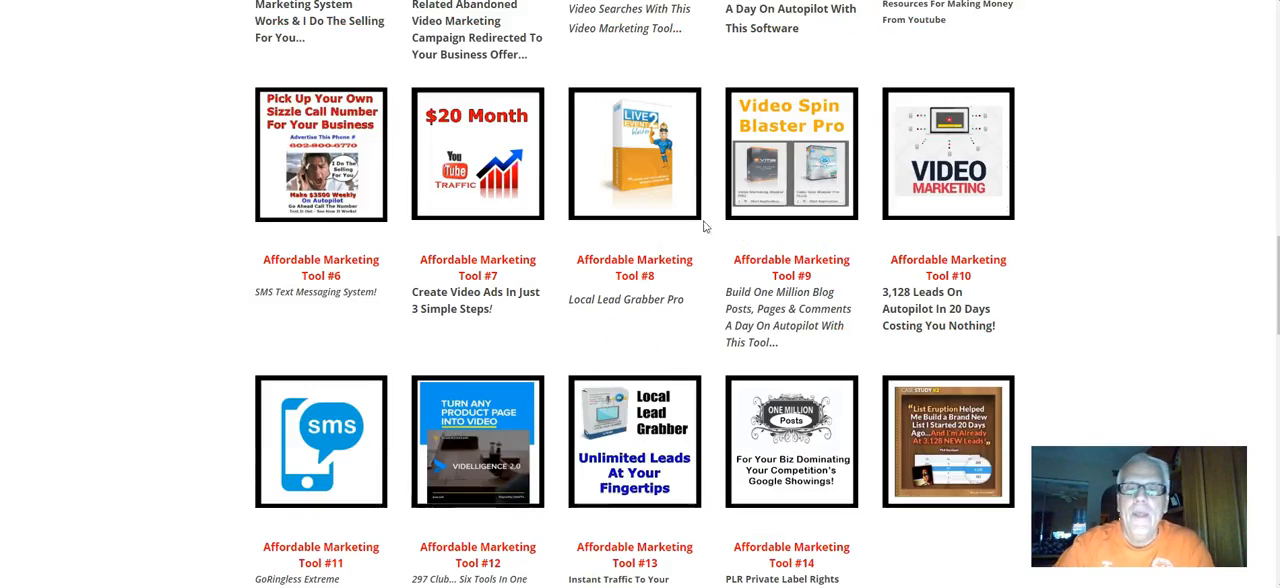
scroll(down, 3)
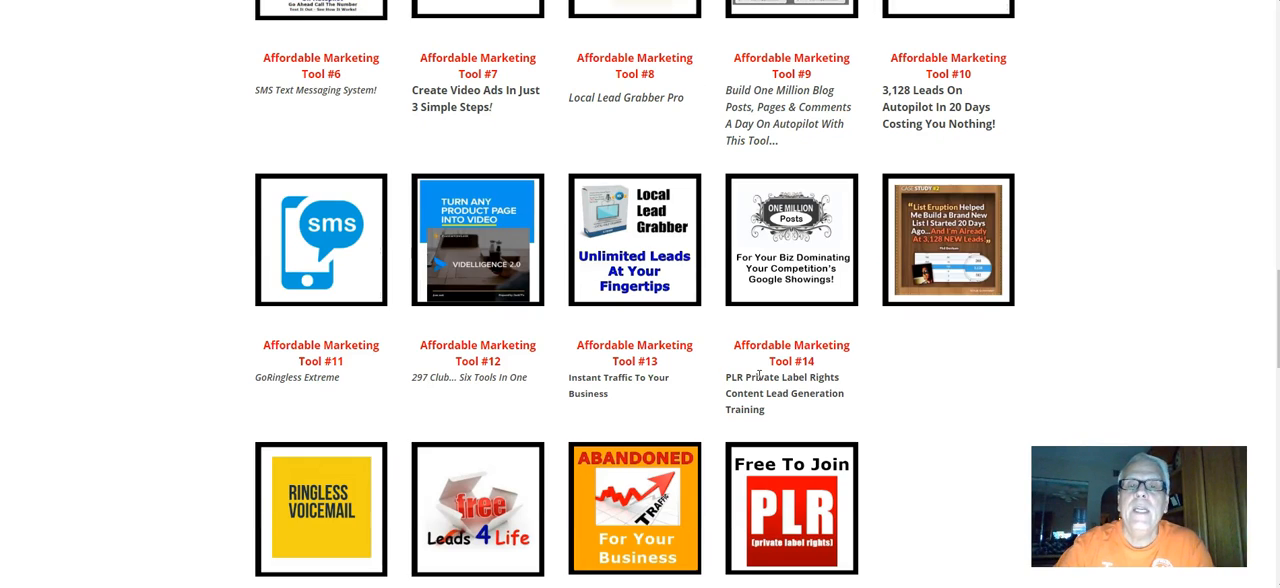
scroll(down, 3)
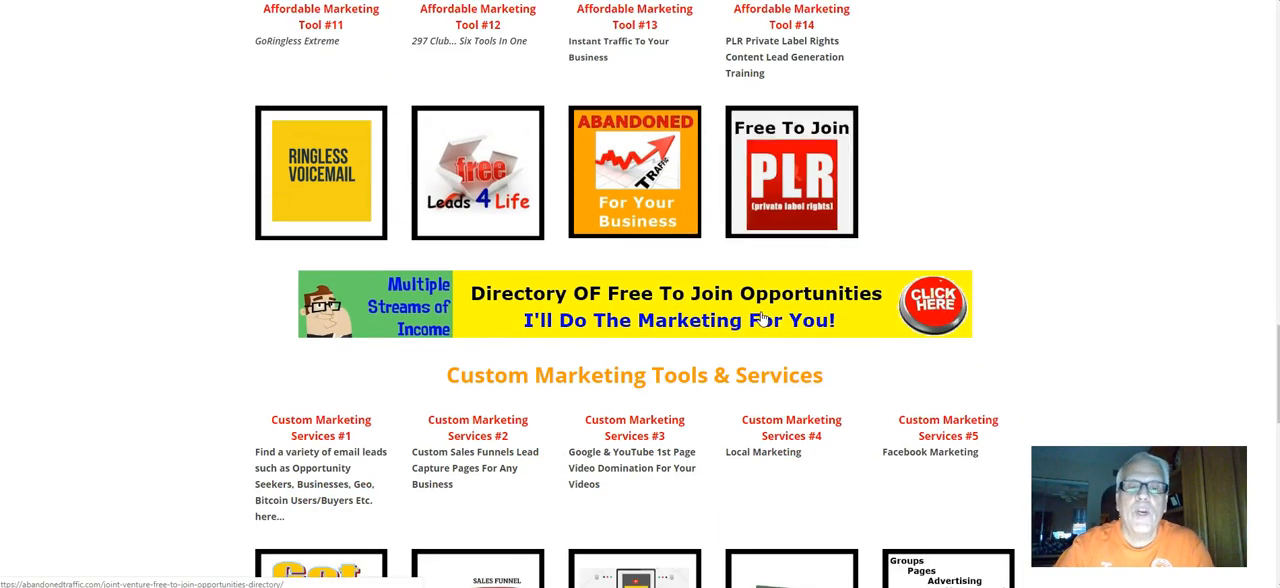
scroll(down, 3)
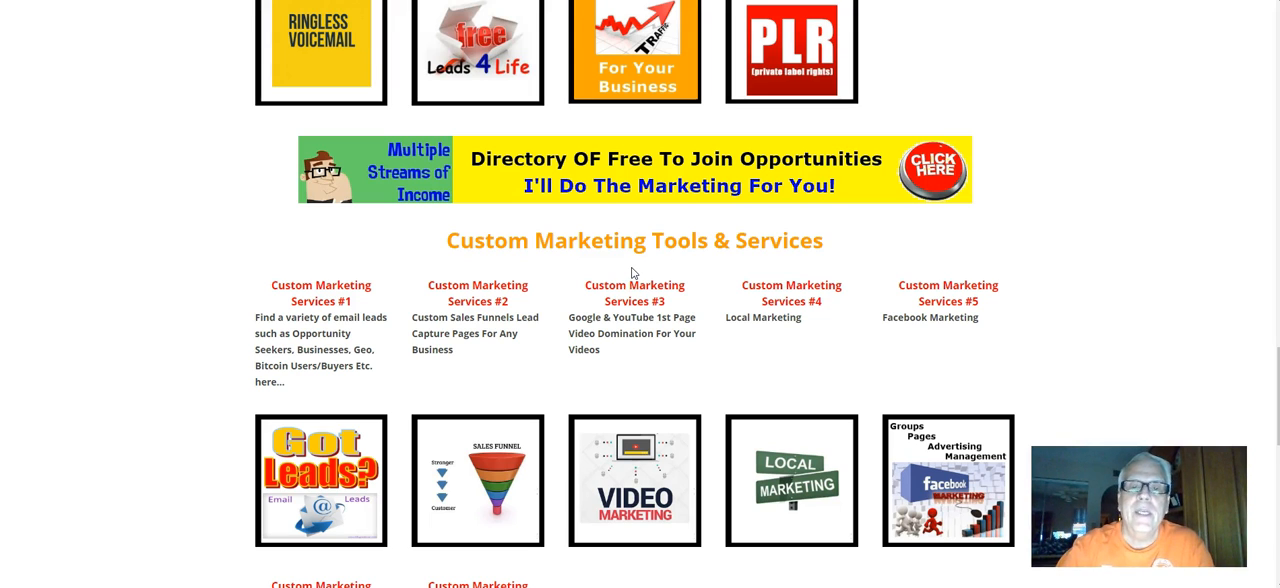
scroll(down, 3)
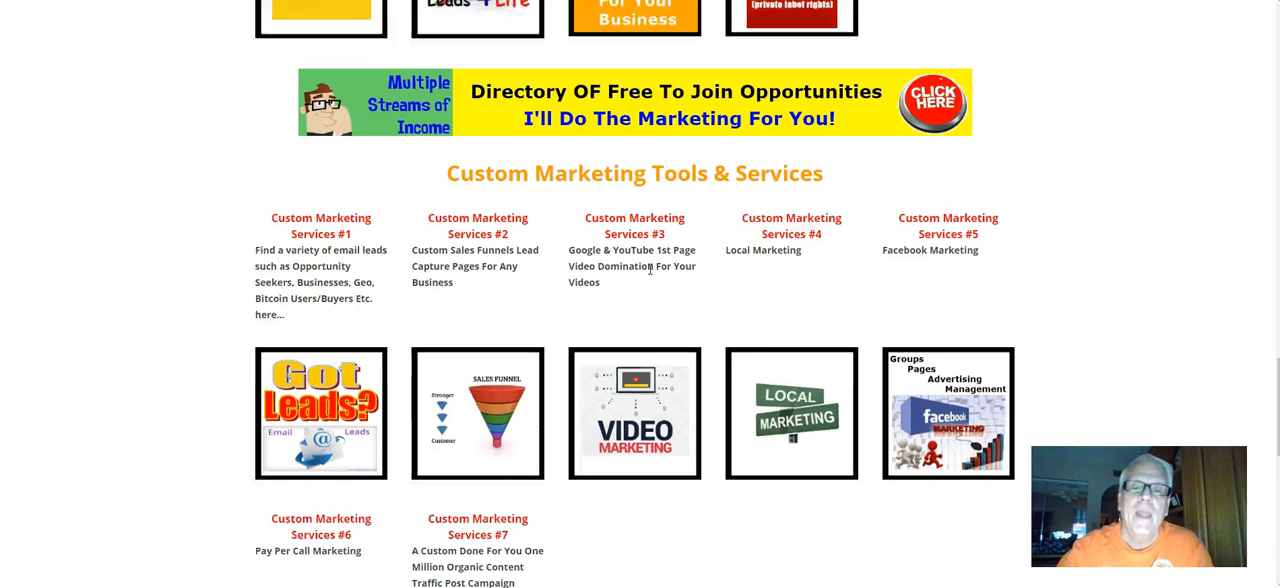
scroll(down, 3)
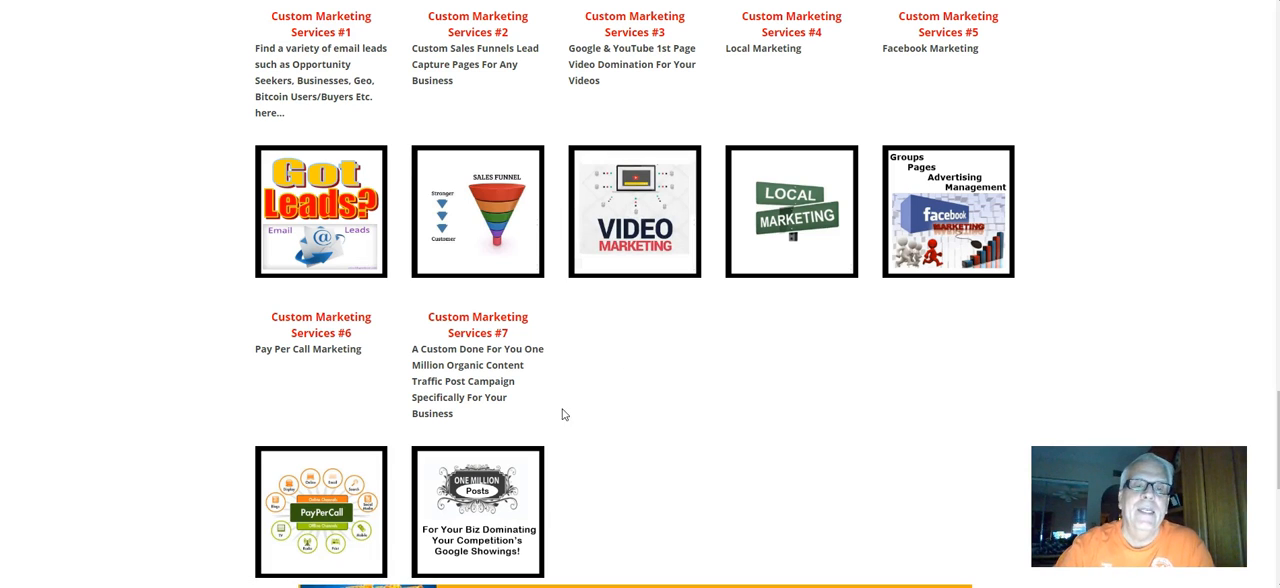
mouse_move(660, 444)
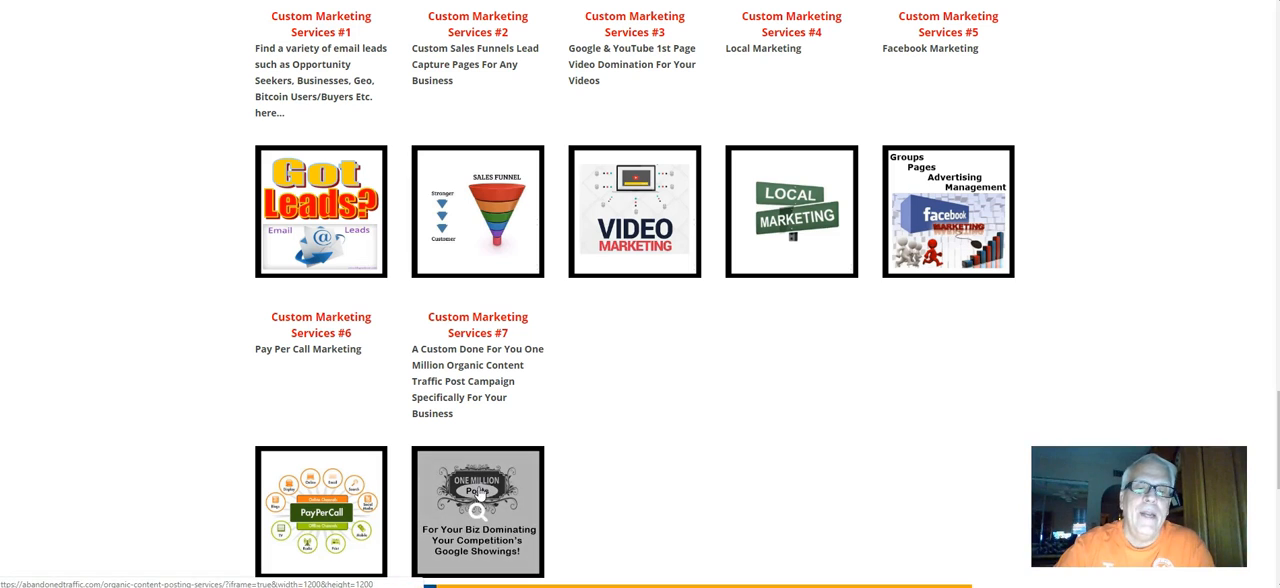
scroll(down, 3)
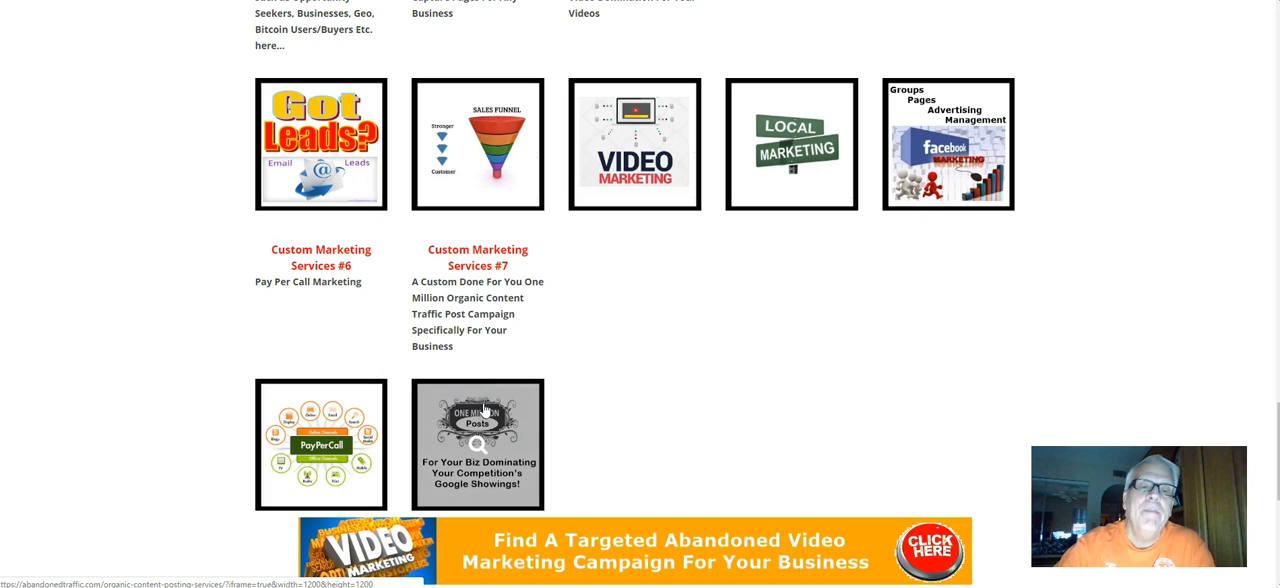
scroll(up, 3)
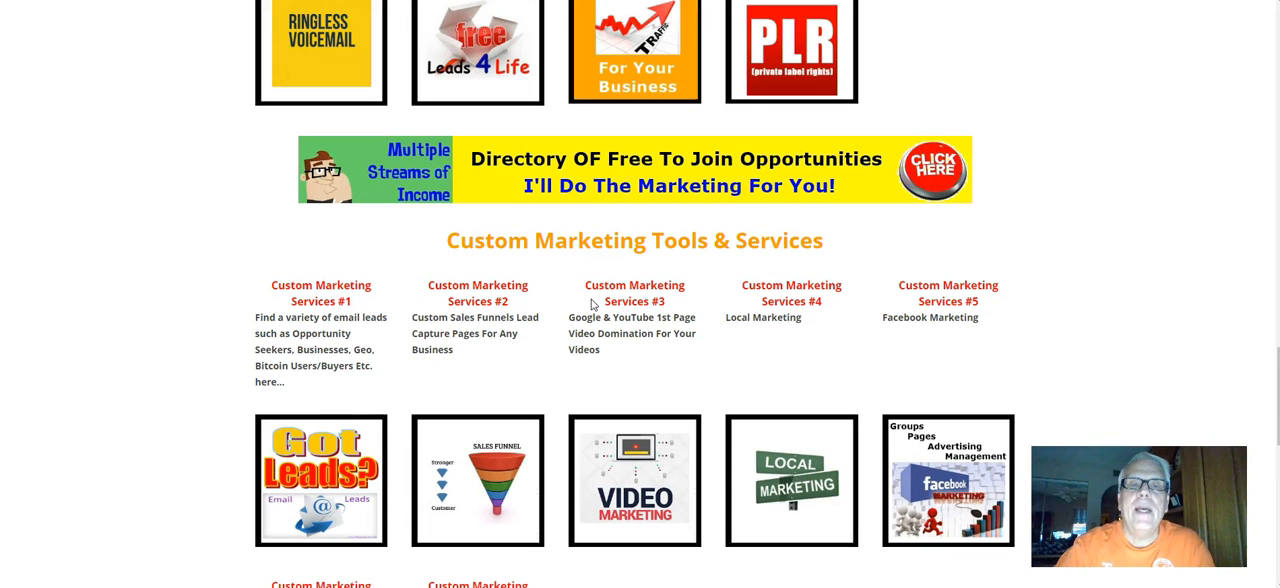
mouse_move(648, 196)
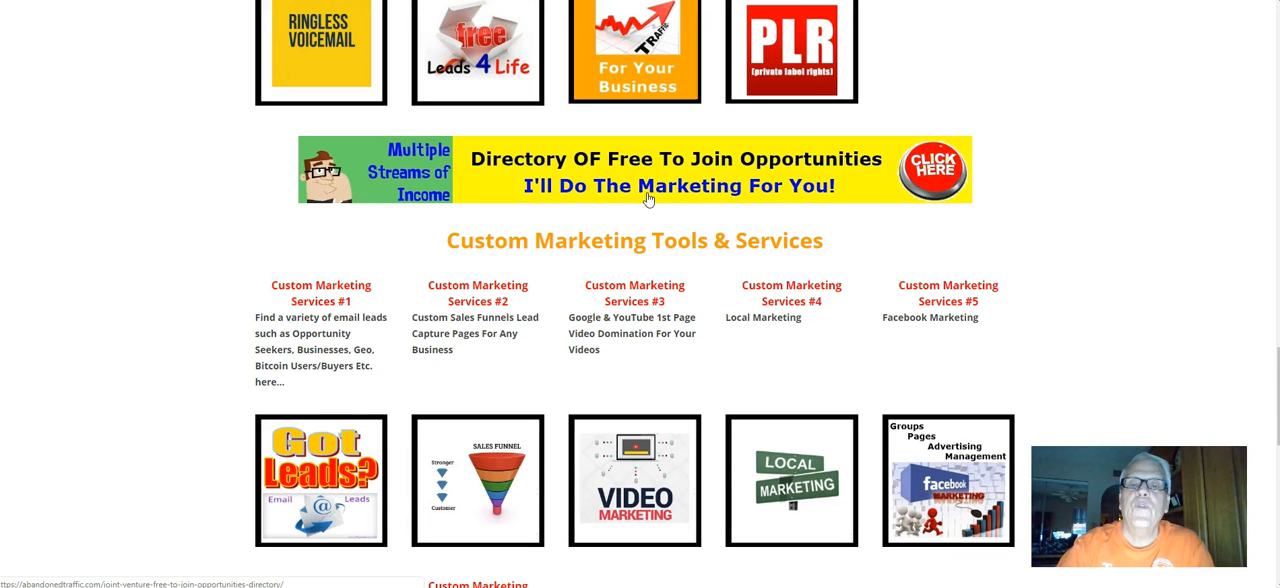
mouse_move(664, 178)
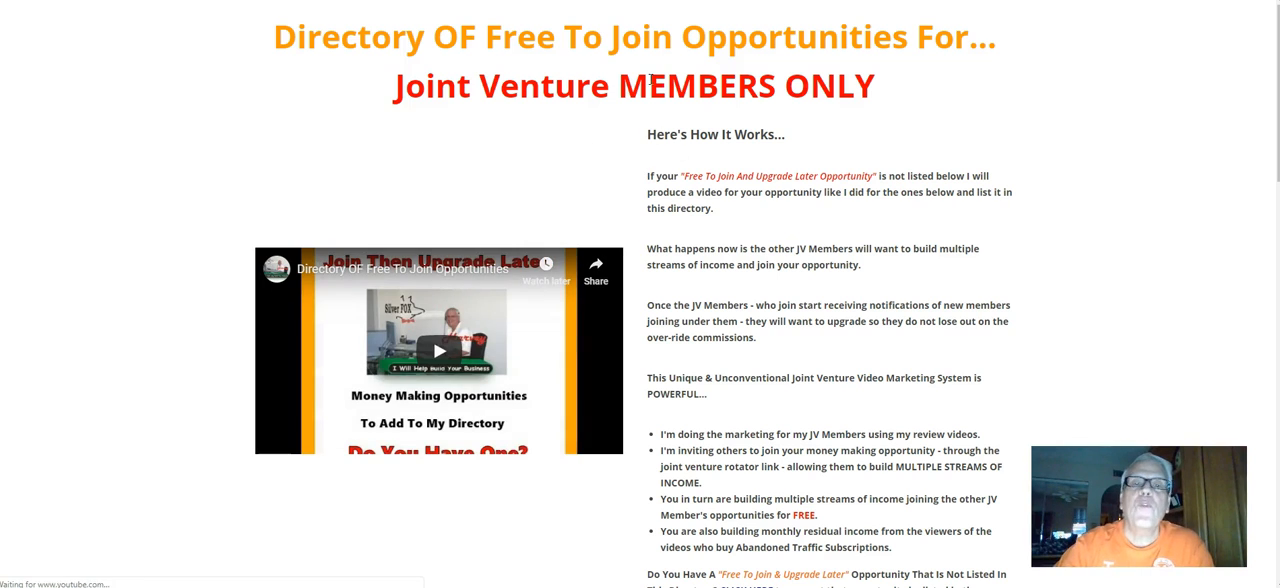
mouse_move(772, 196)
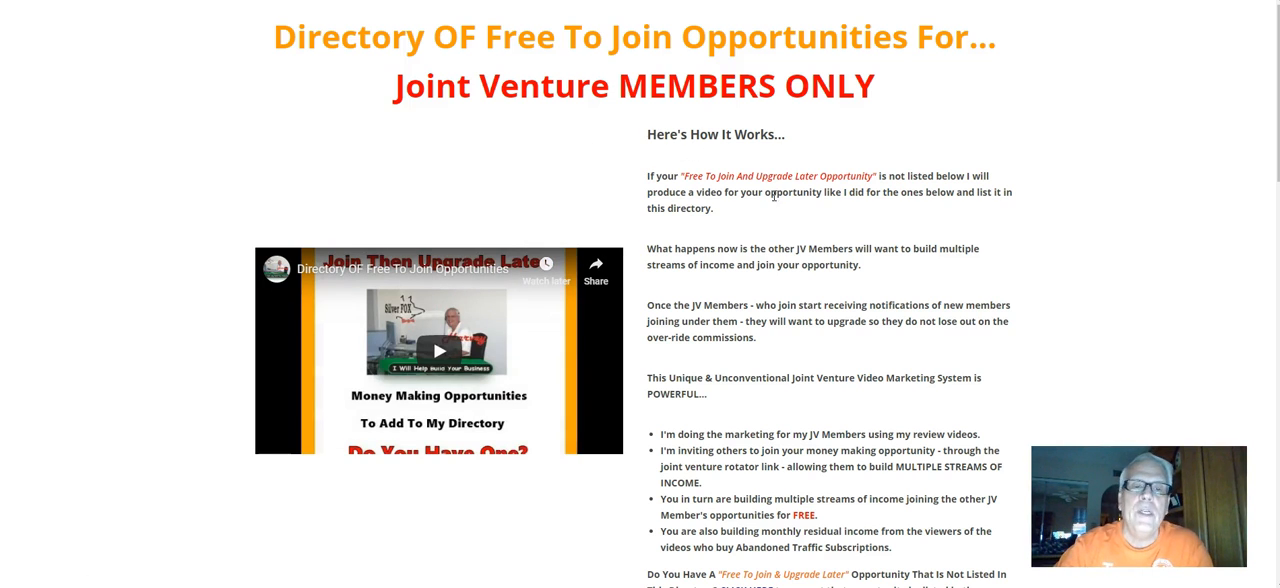
scroll(down, 3)
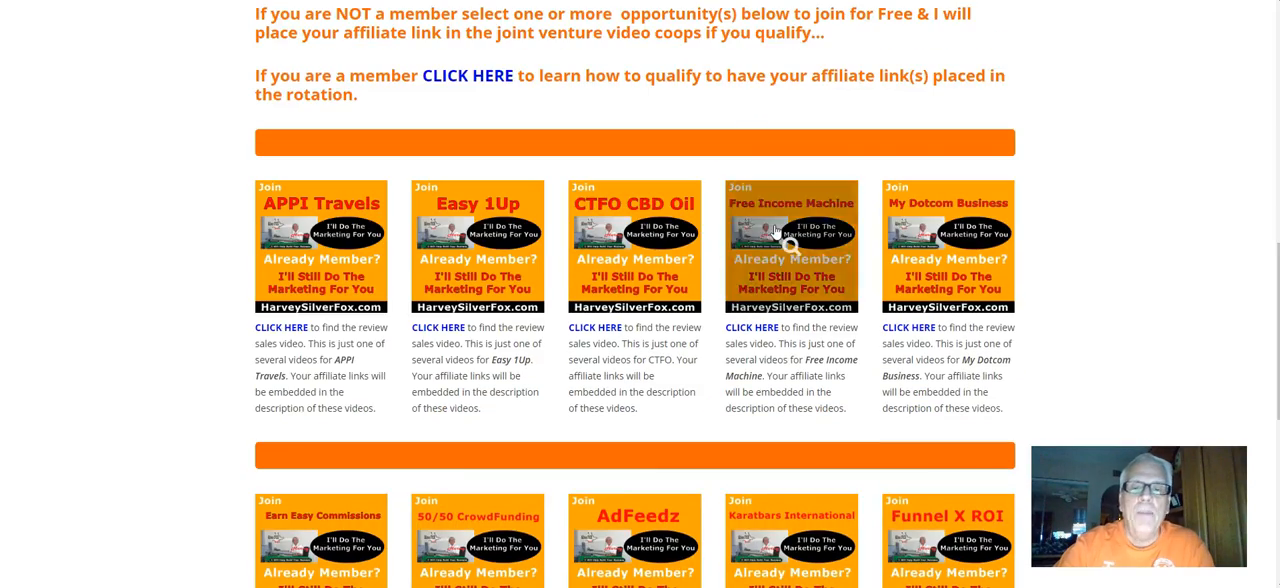
scroll(down, 3)
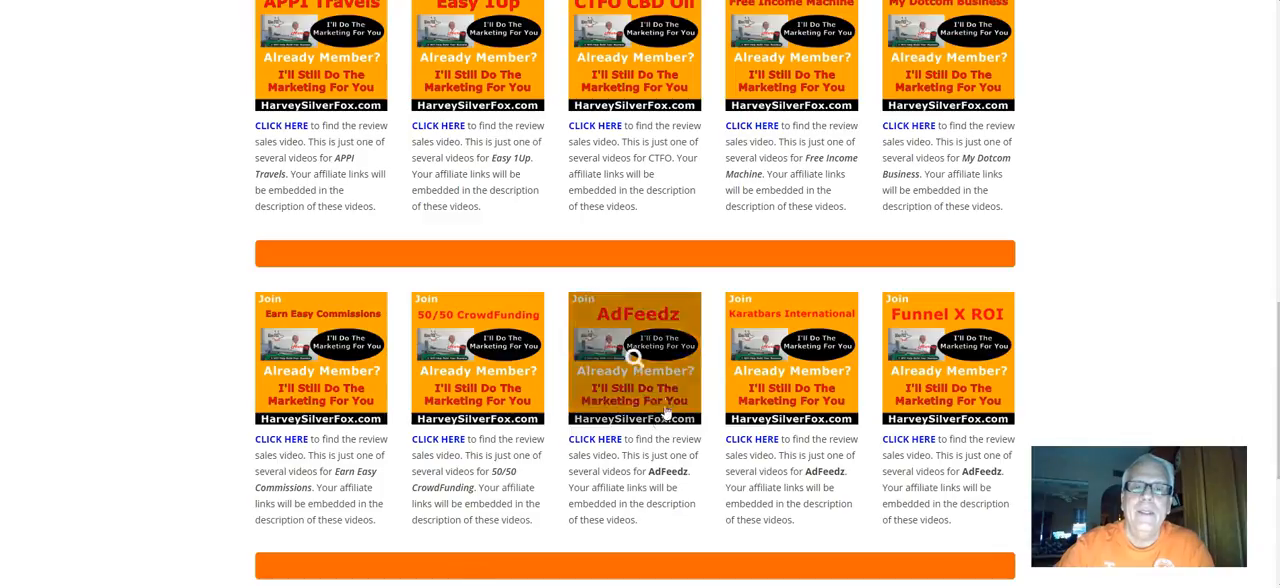
scroll(up, 3)
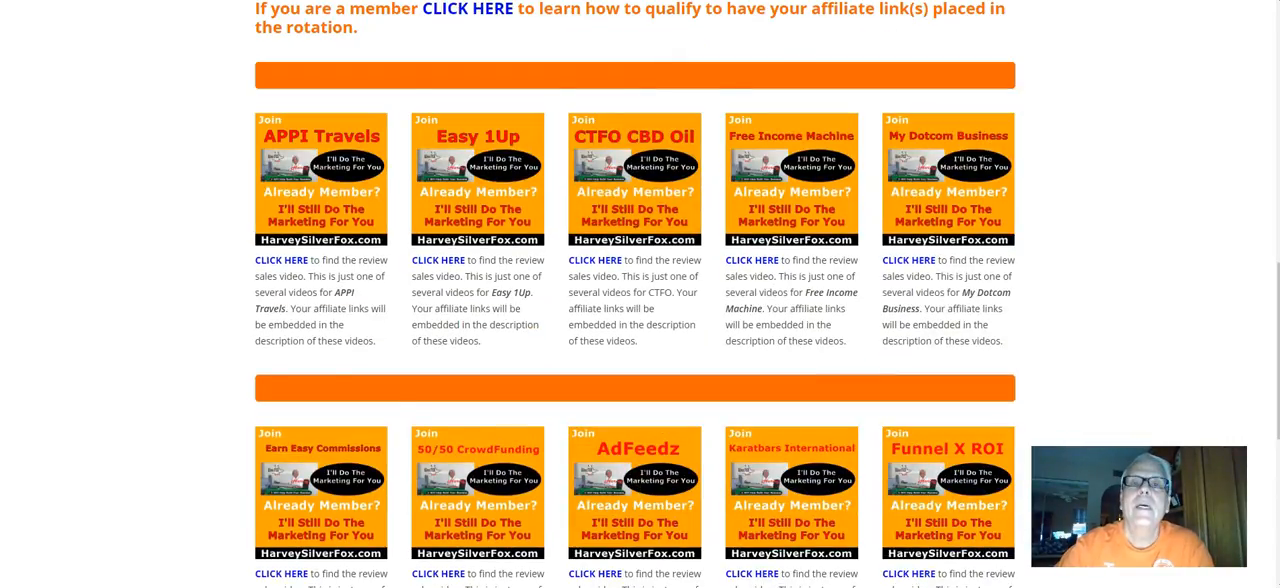
scroll(down, 3)
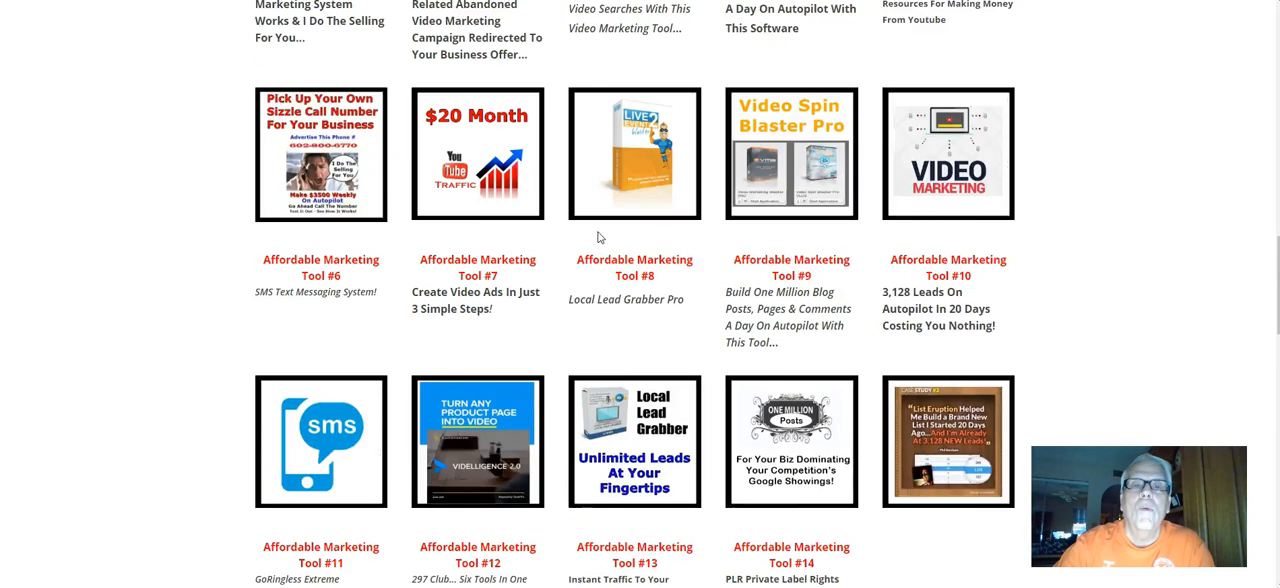
scroll(up, 3)
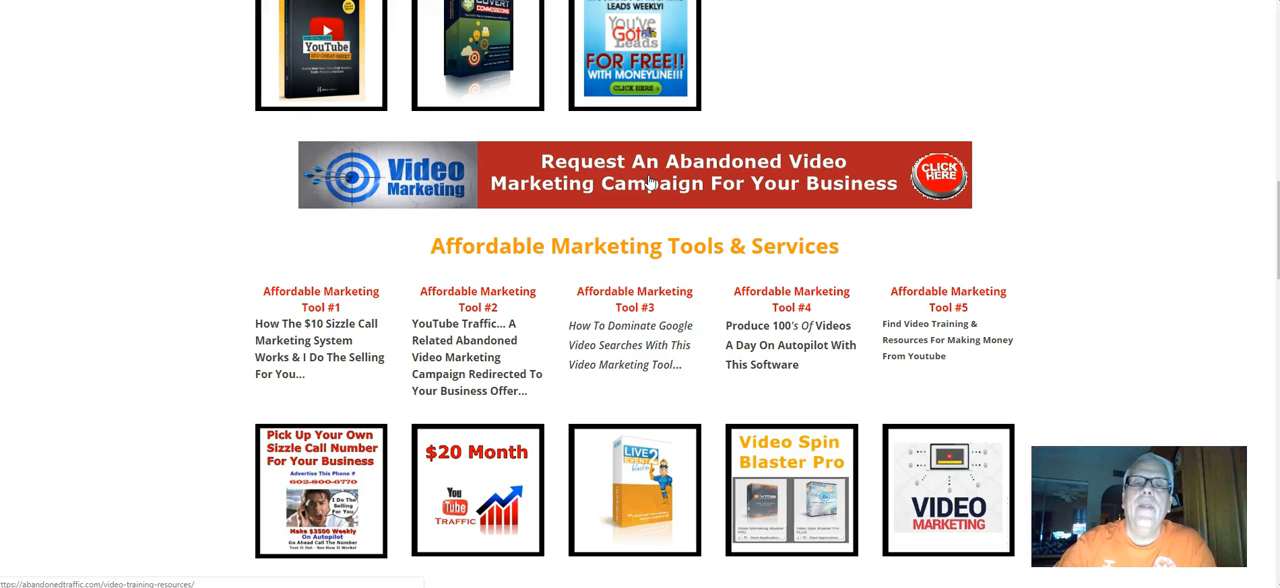
scroll(up, 3)
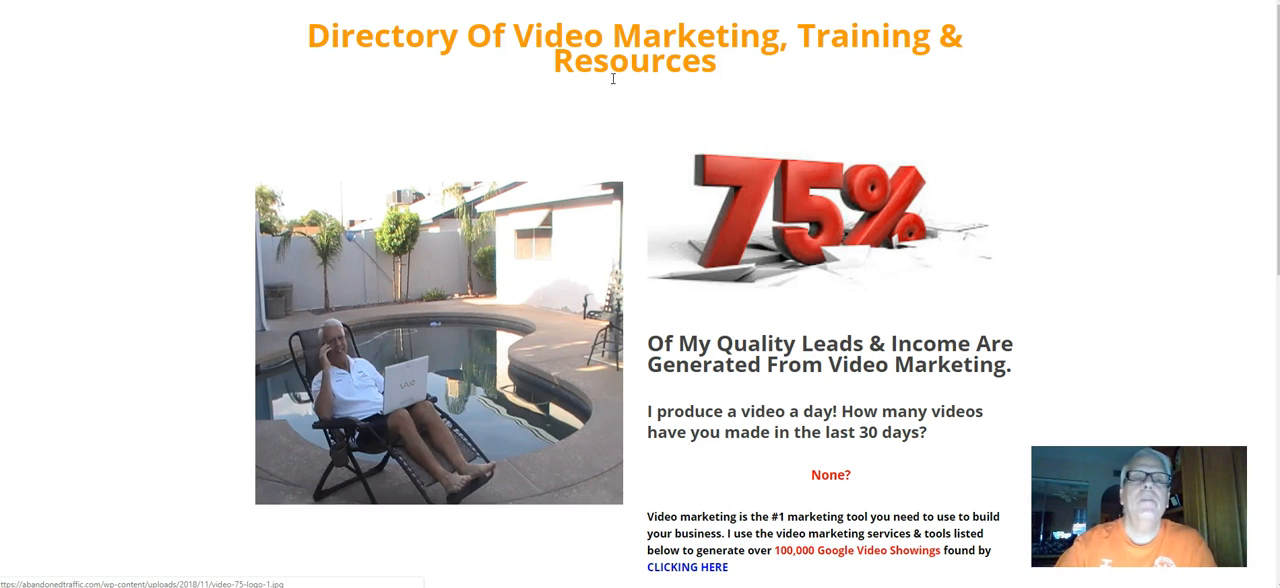
scroll(down, 3)
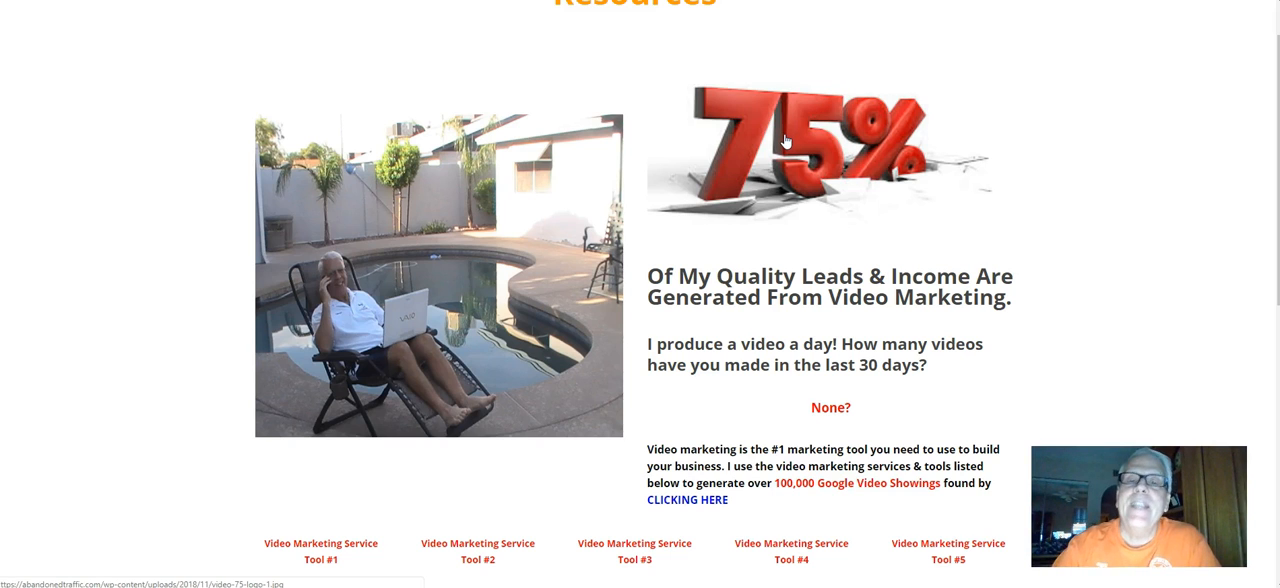
mouse_move(820, 188)
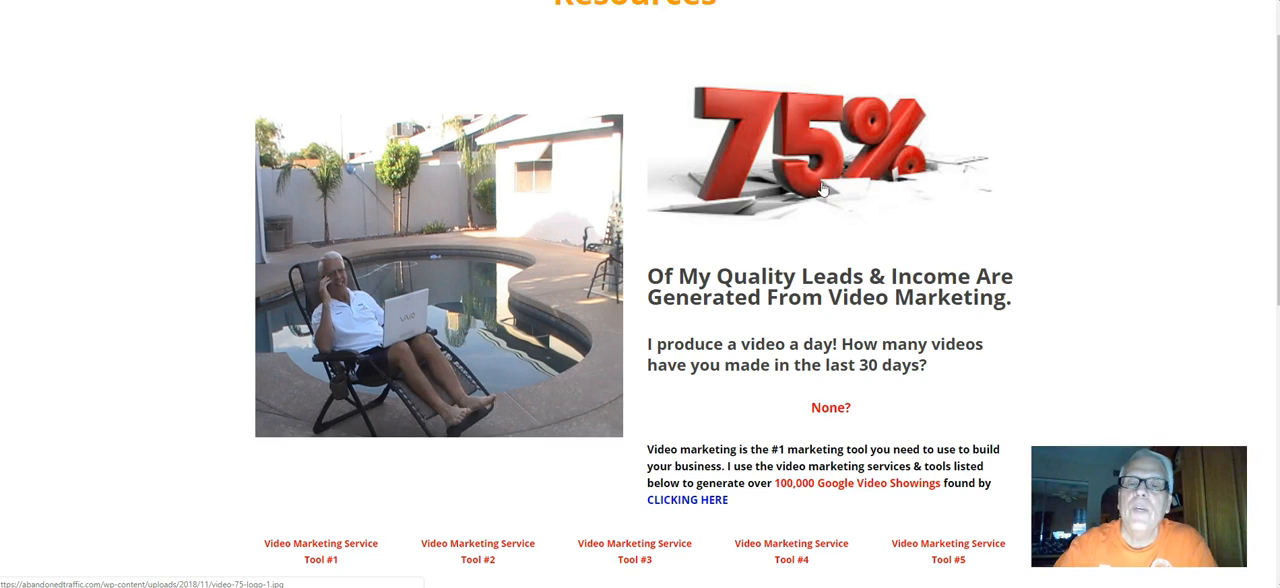
scroll(down, 3)
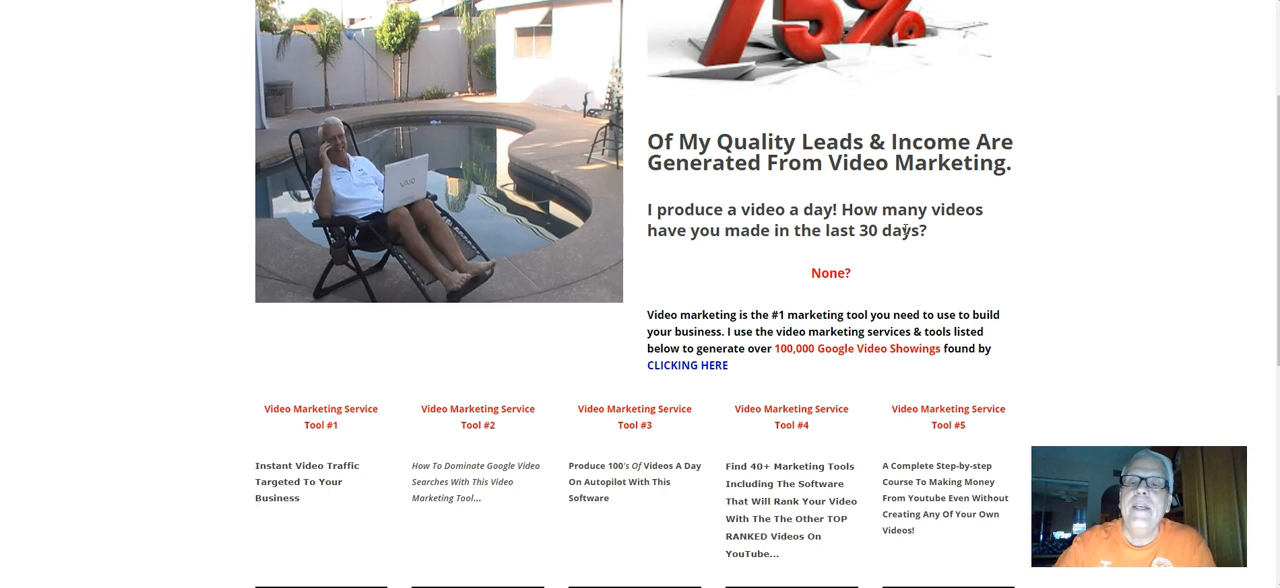
mouse_move(842, 198)
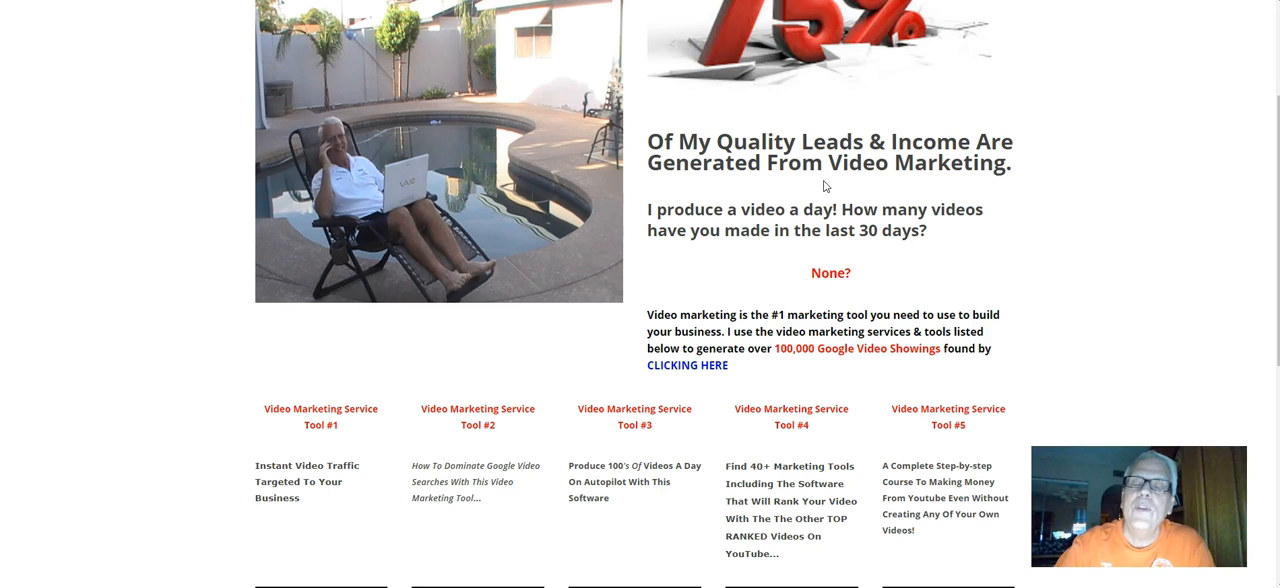
mouse_move(868, 260)
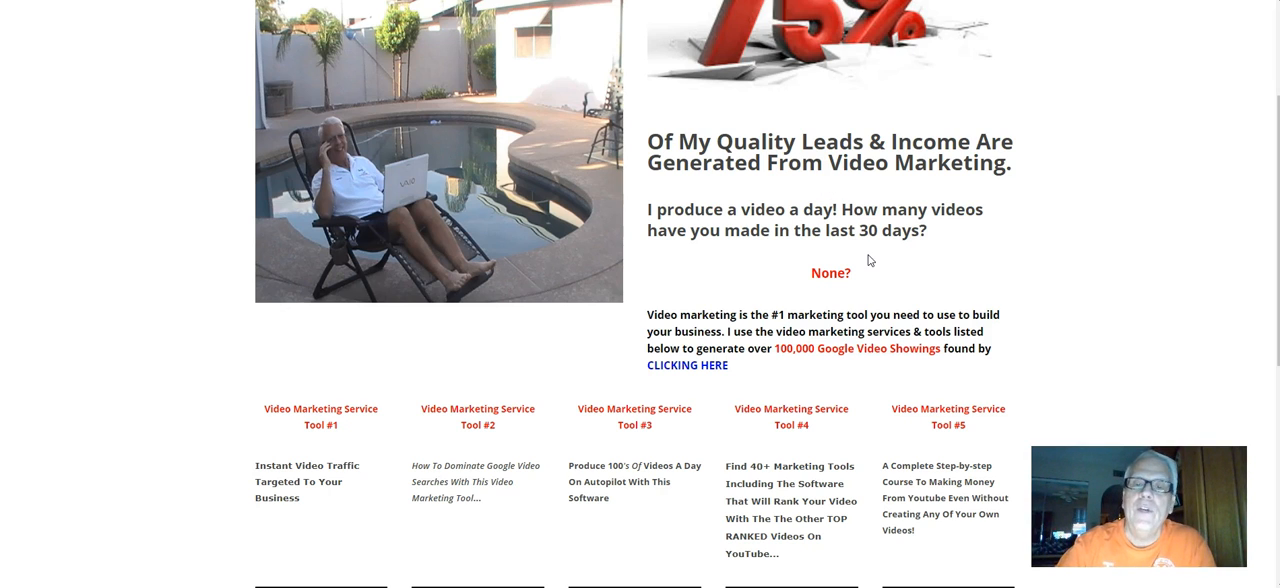
mouse_move(866, 282)
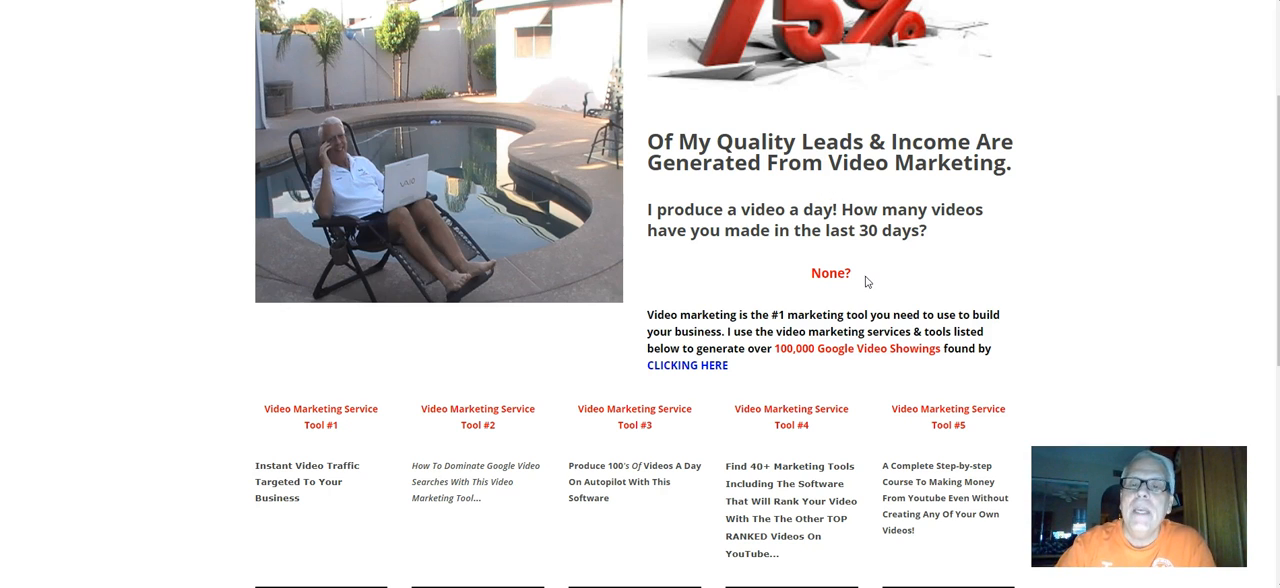
double_click(830, 272)
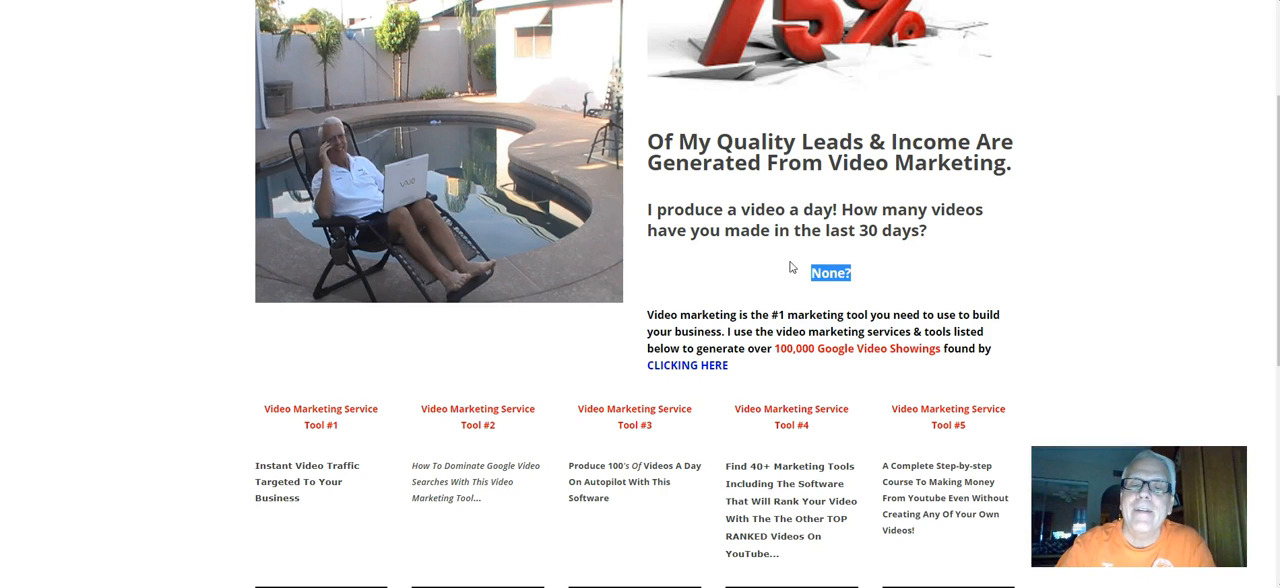
scroll(down, 3)
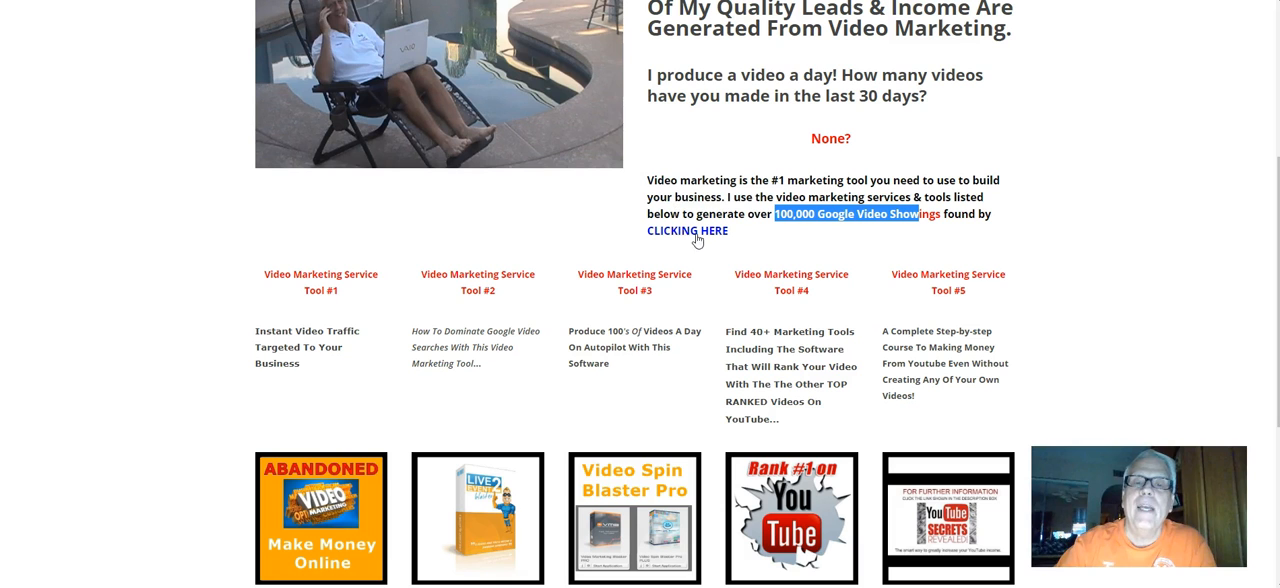
scroll(down, 3)
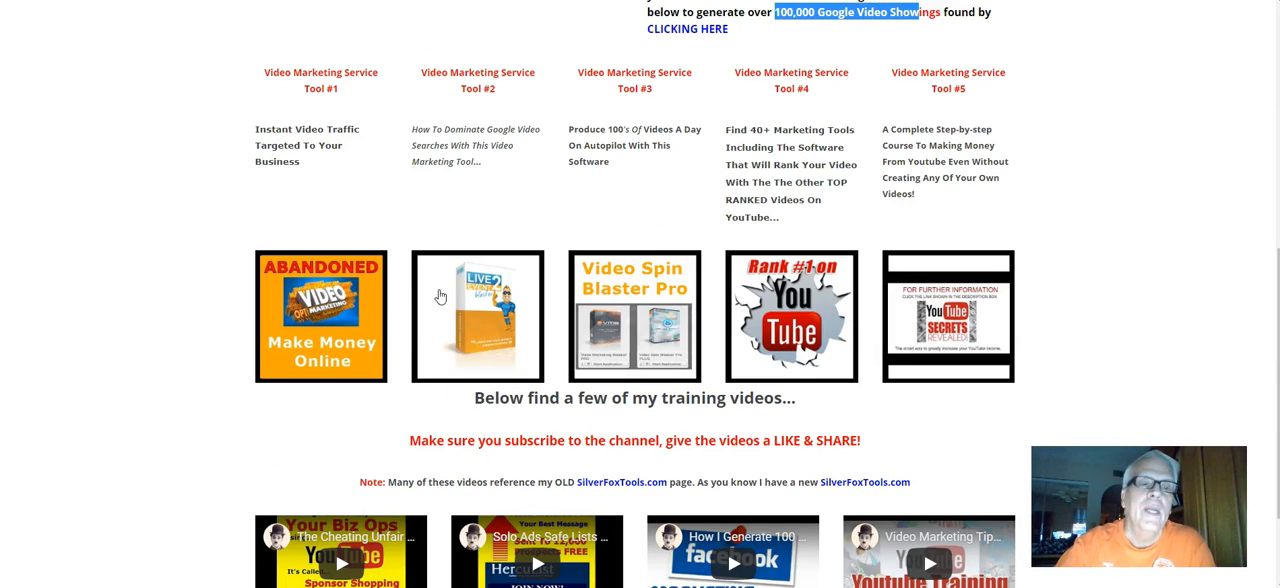
scroll(down, 3)
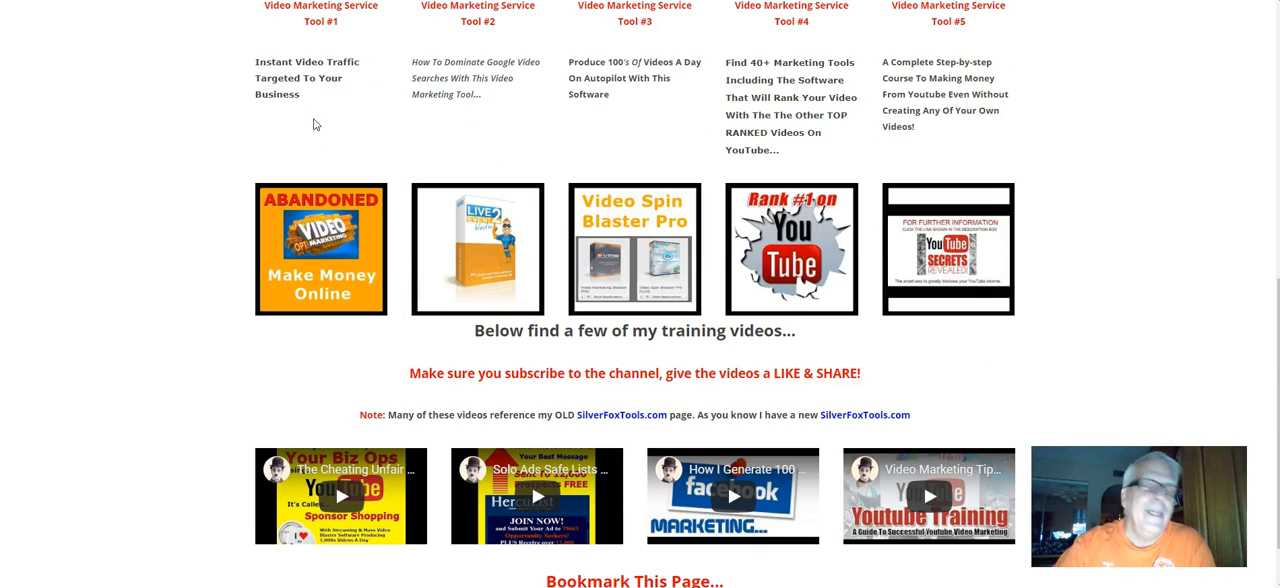
mouse_move(310, 168)
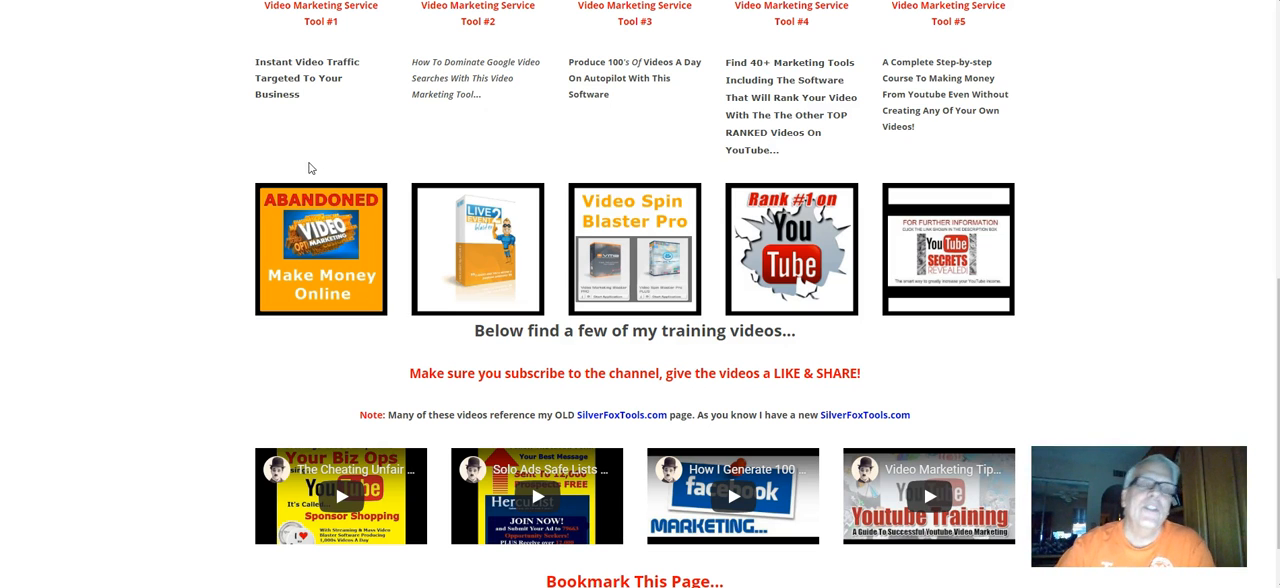
mouse_move(312, 148)
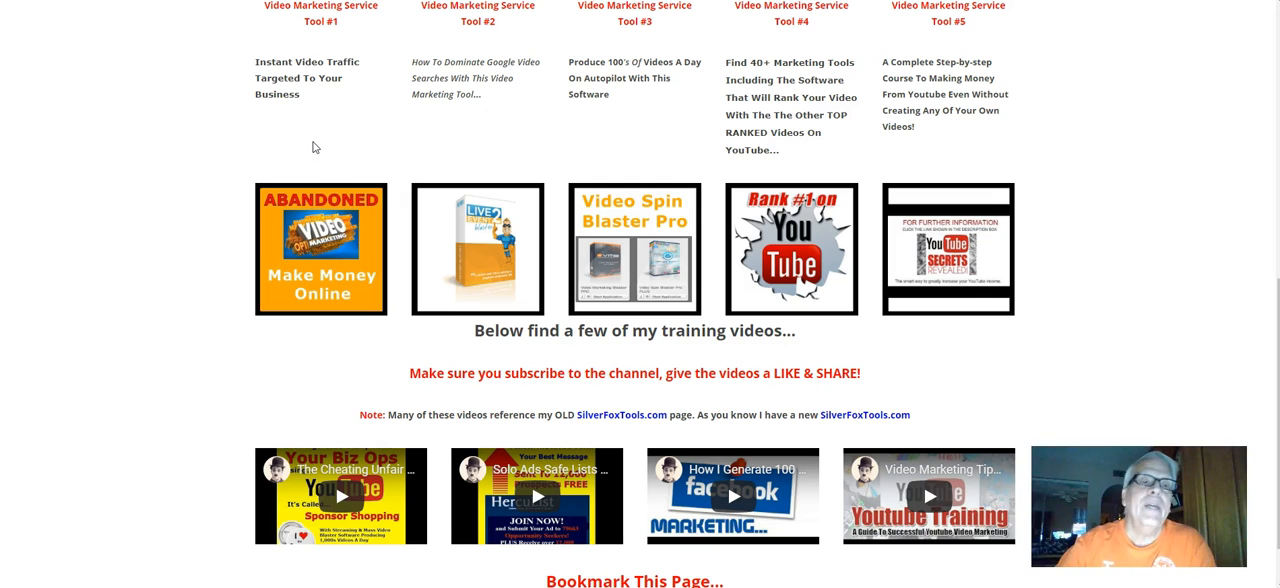
mouse_move(320, 250)
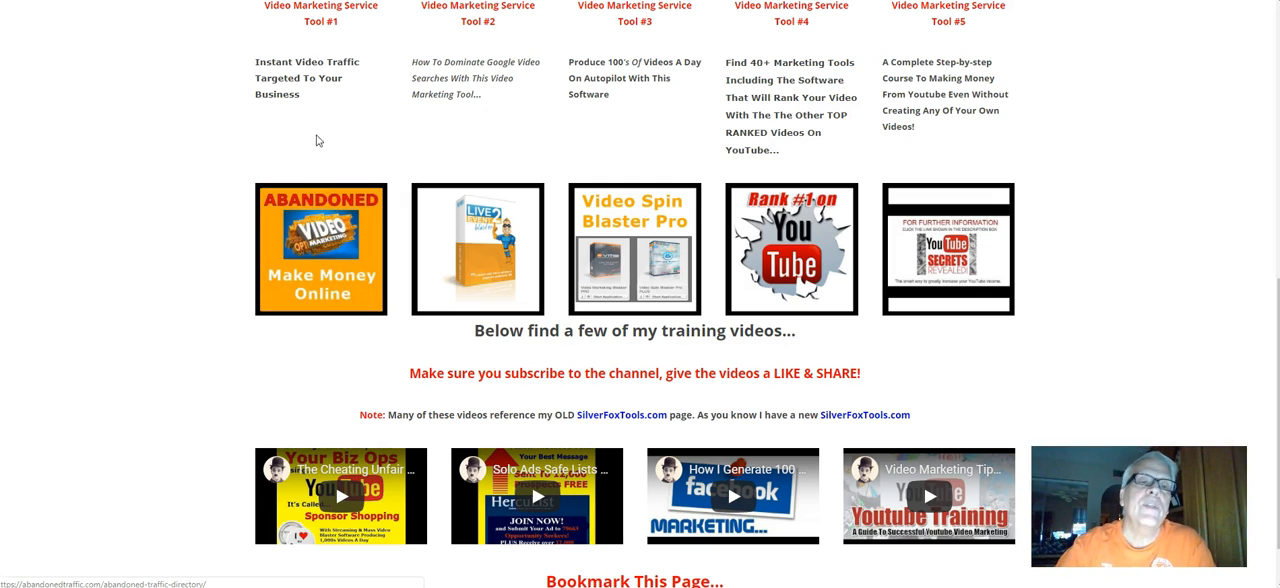
mouse_move(508, 172)
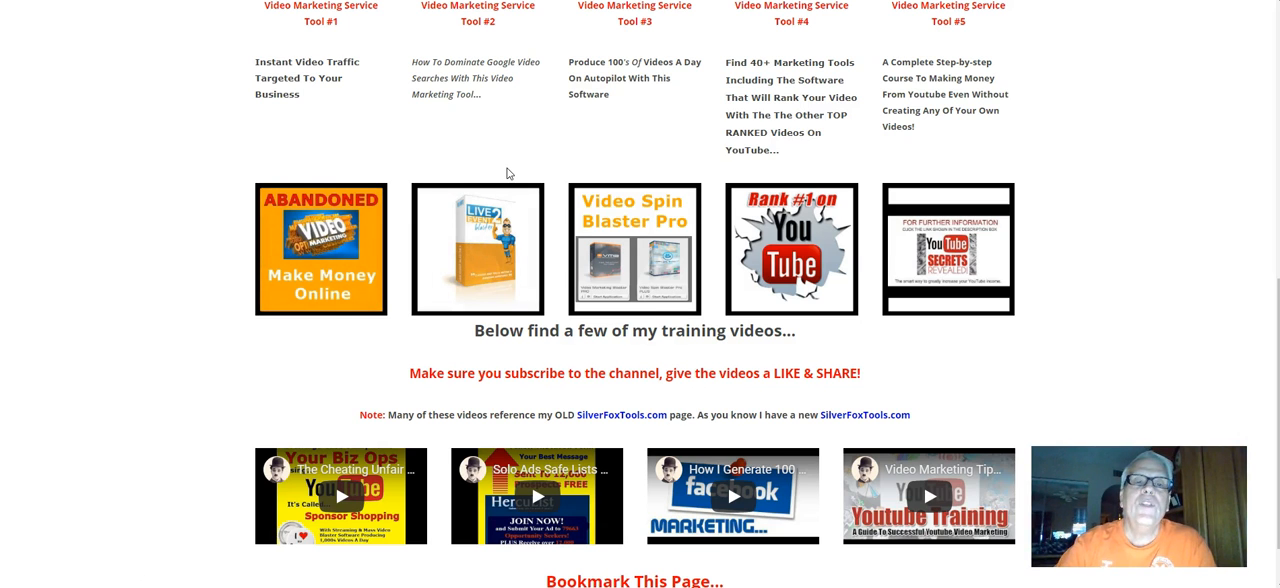
scroll(up, 3)
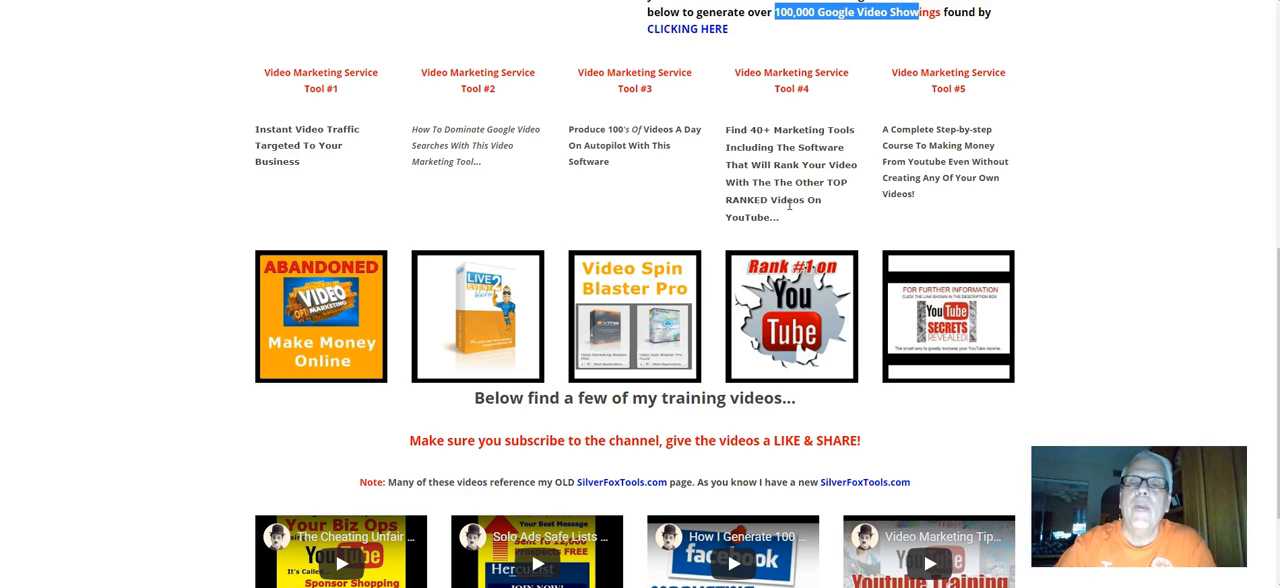
mouse_move(788, 178)
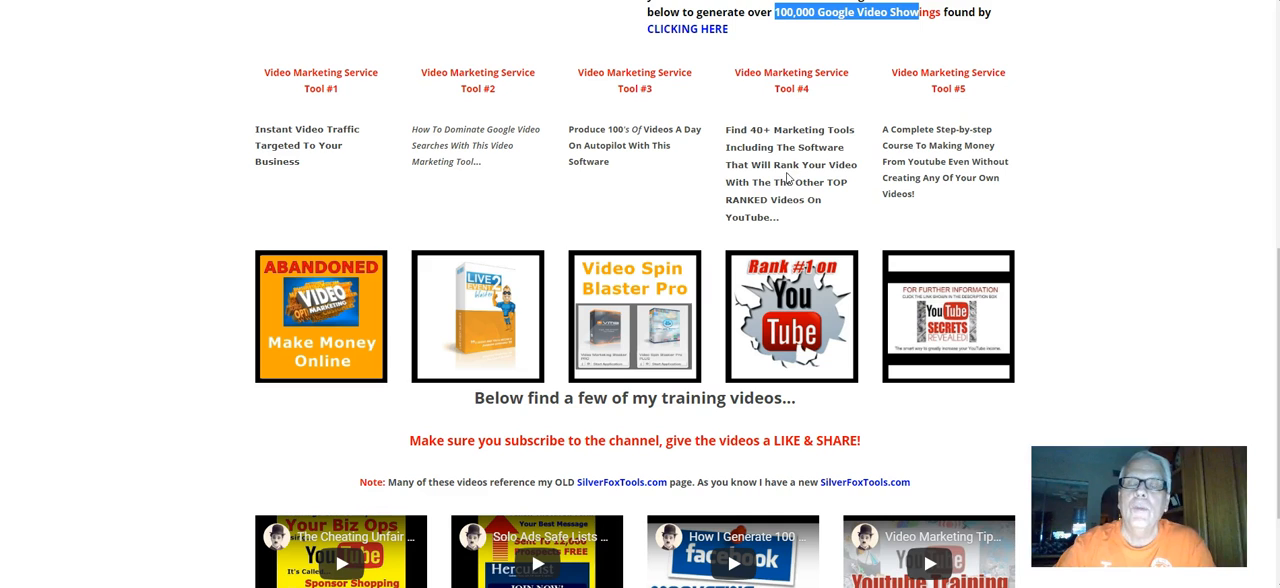
Step: Select the campaign keyword phrase 'best easy work review', then just the word 'review'
scroll(down, 3)
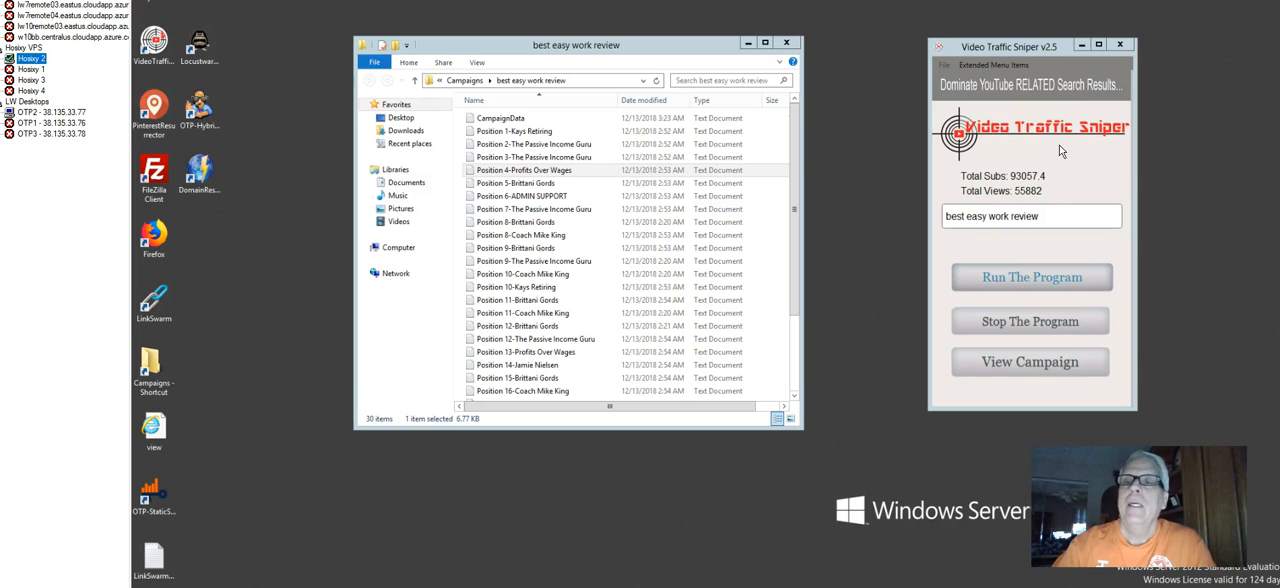
mouse_move(1068, 168)
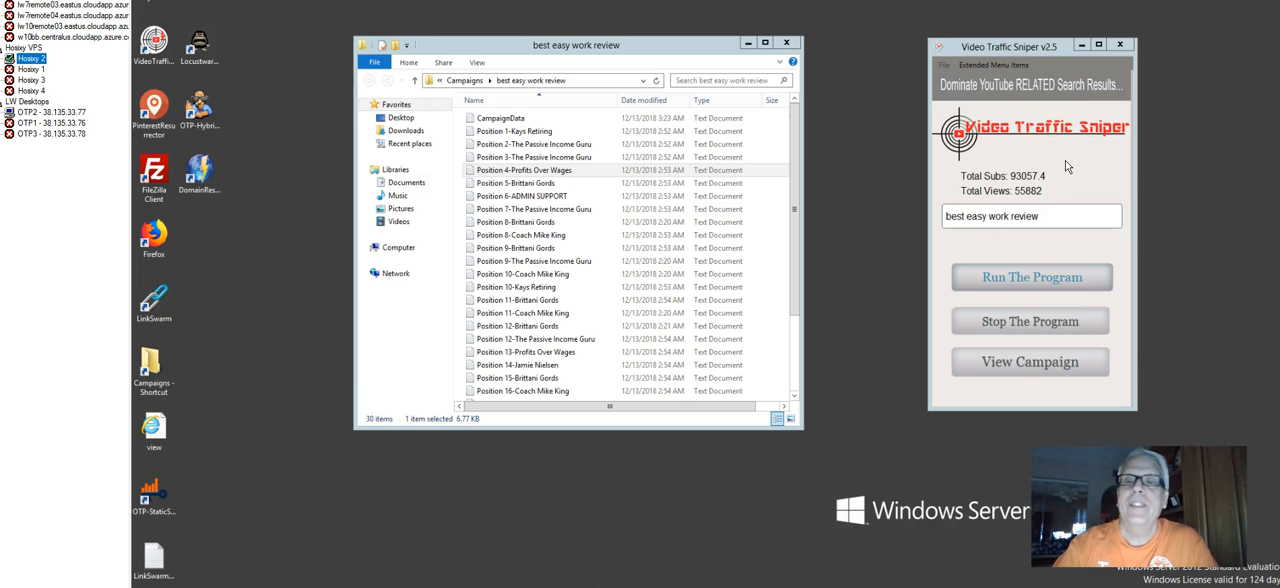
mouse_move(242, 474)
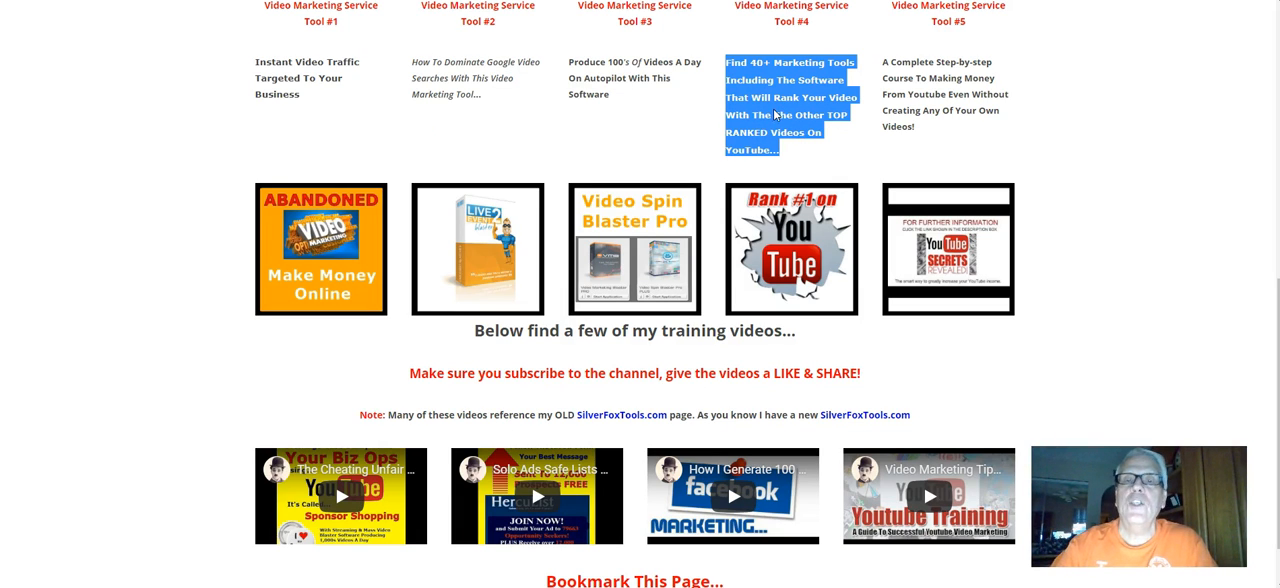
mouse_move(672, 126)
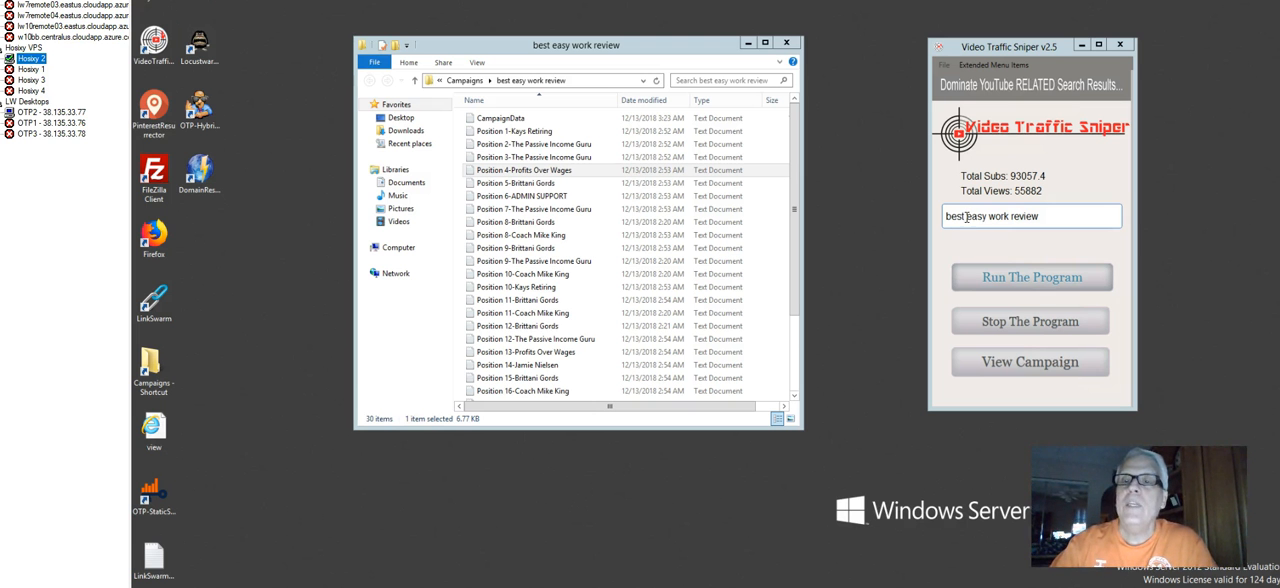
click(1044, 216)
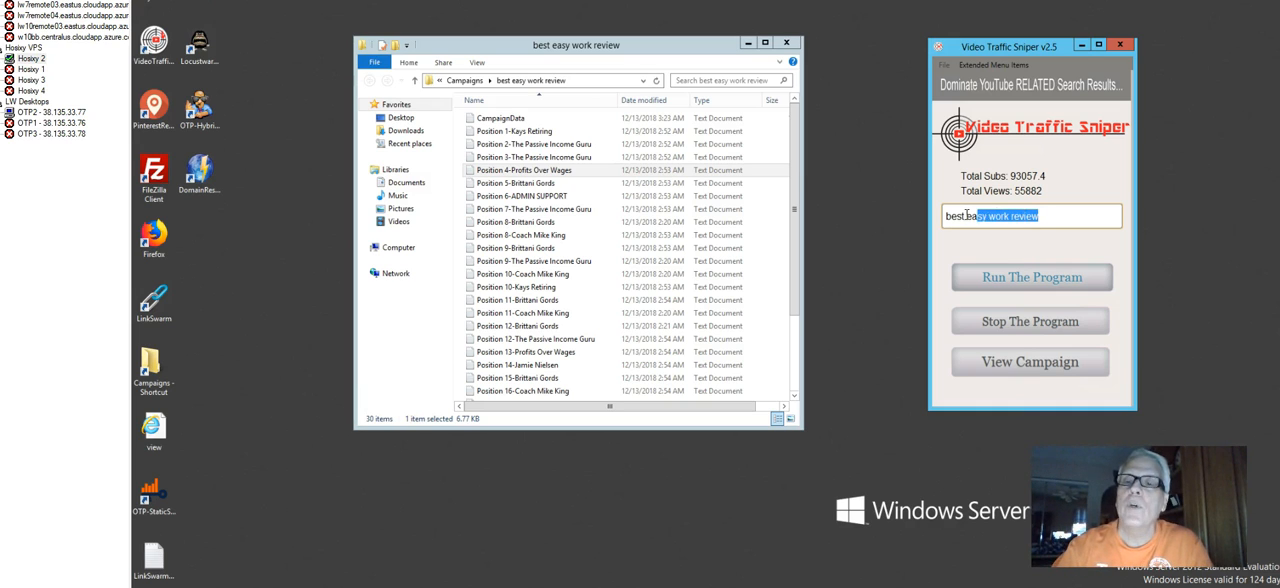
triple_click(1032, 216)
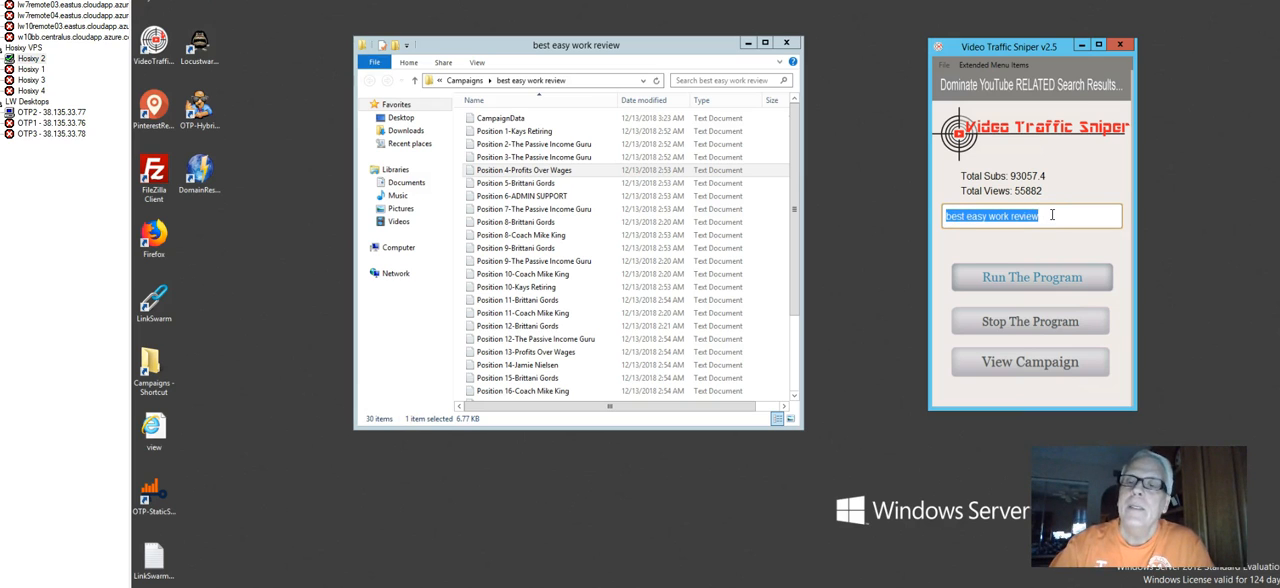
click(1052, 216)
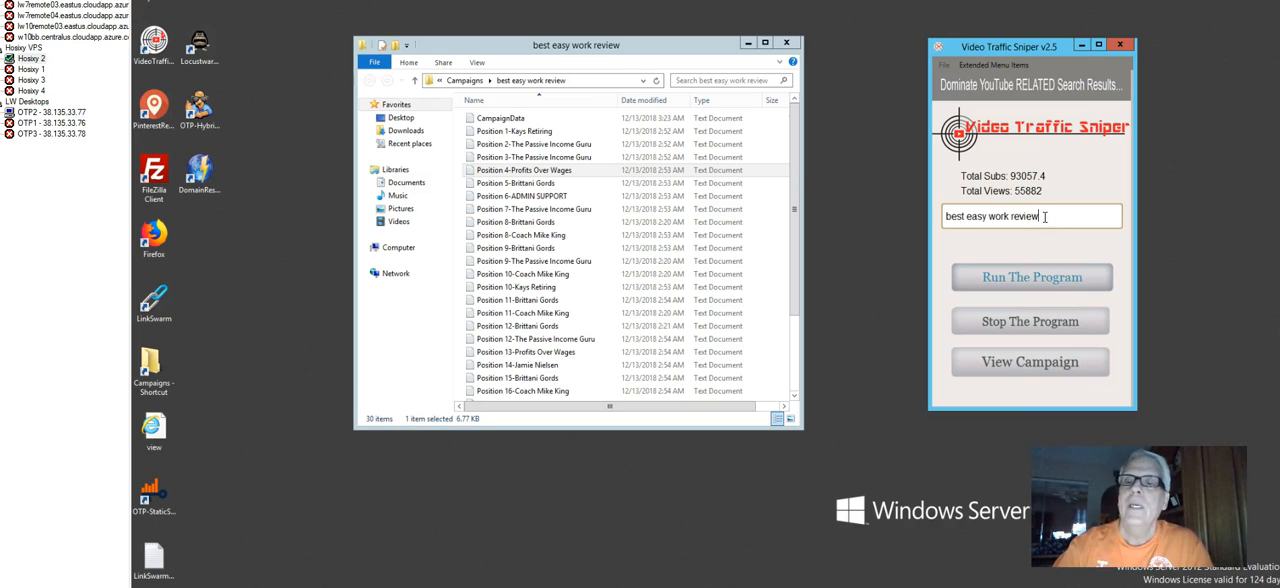
double_click(1022, 216)
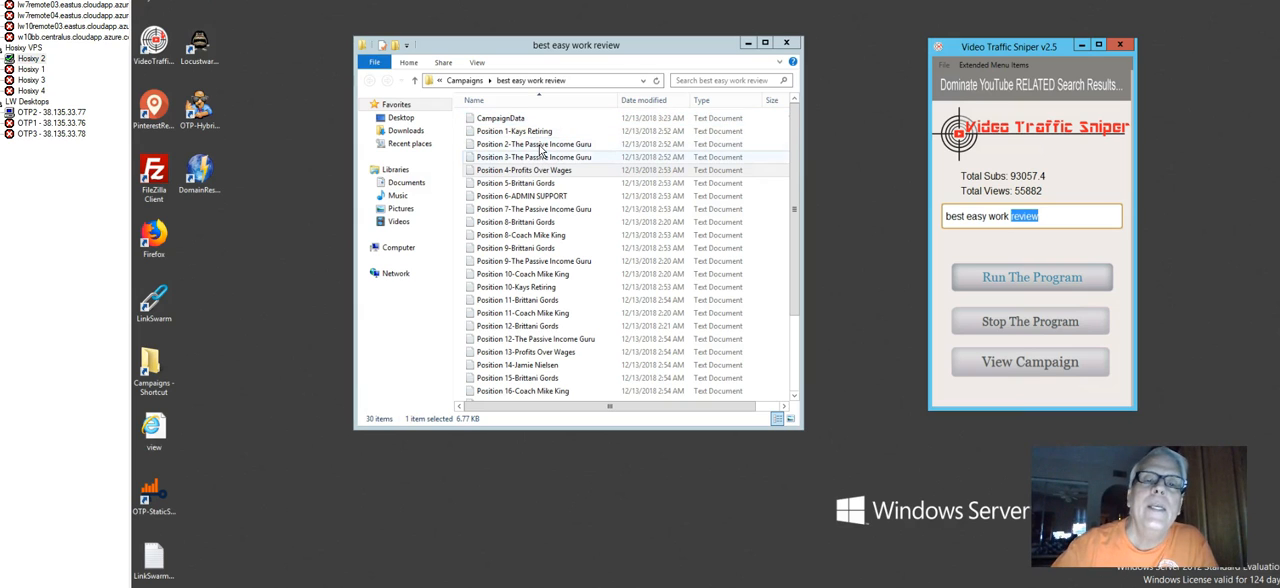
Step: Open the Position 4-Profits Over Wages result file in Notepad and read through its video data
click(524, 170)
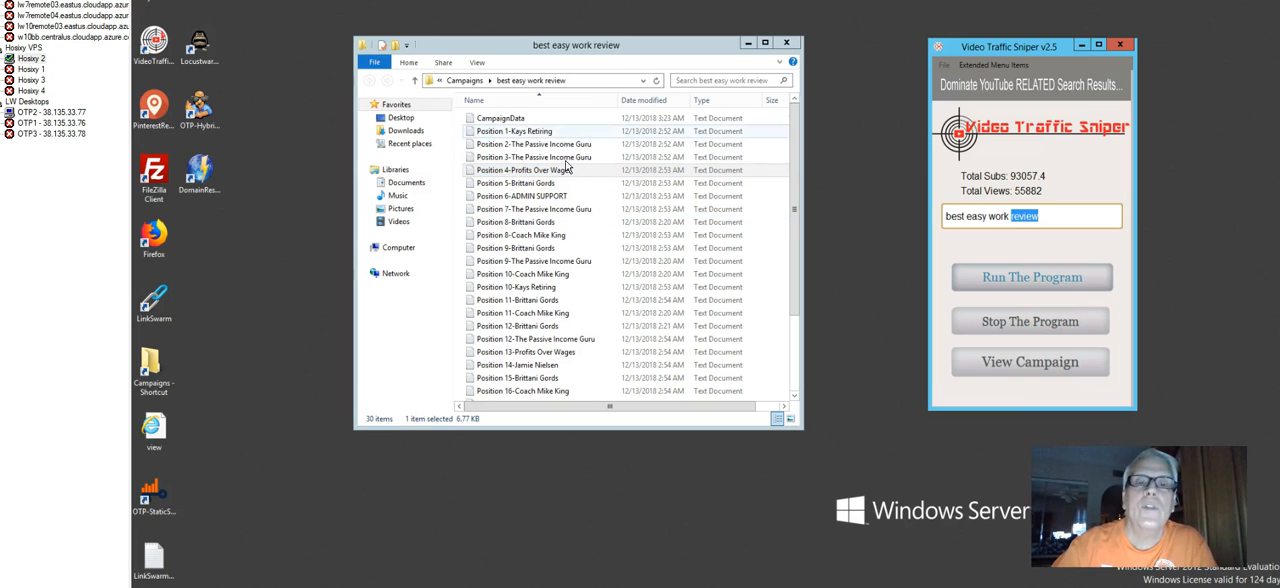
click(530, 170)
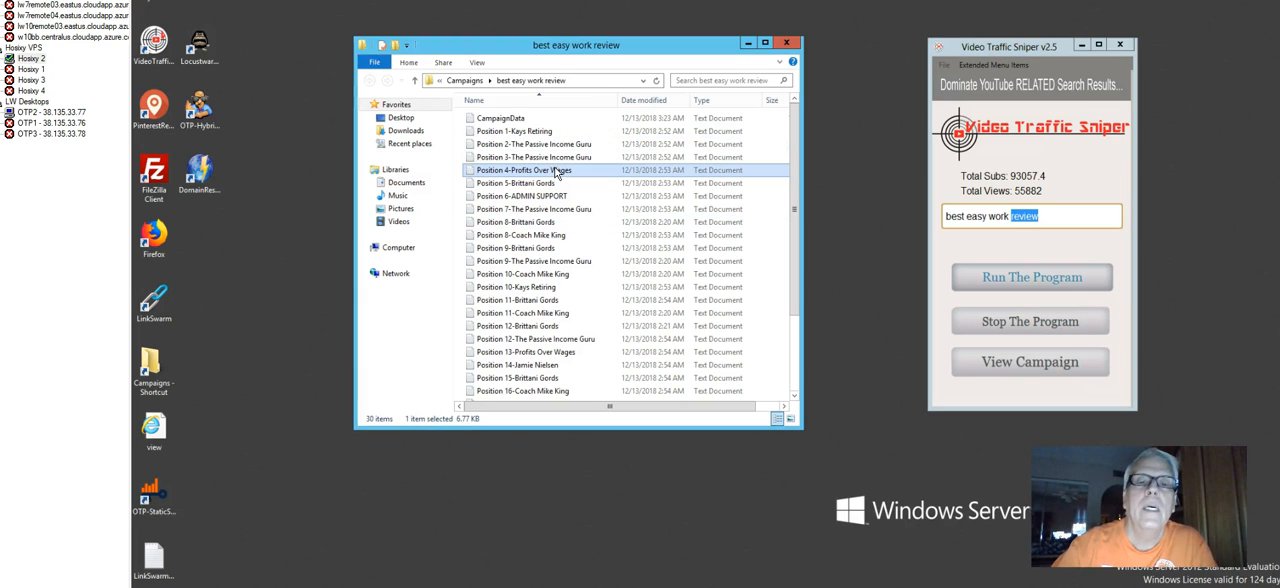
double_click(532, 170)
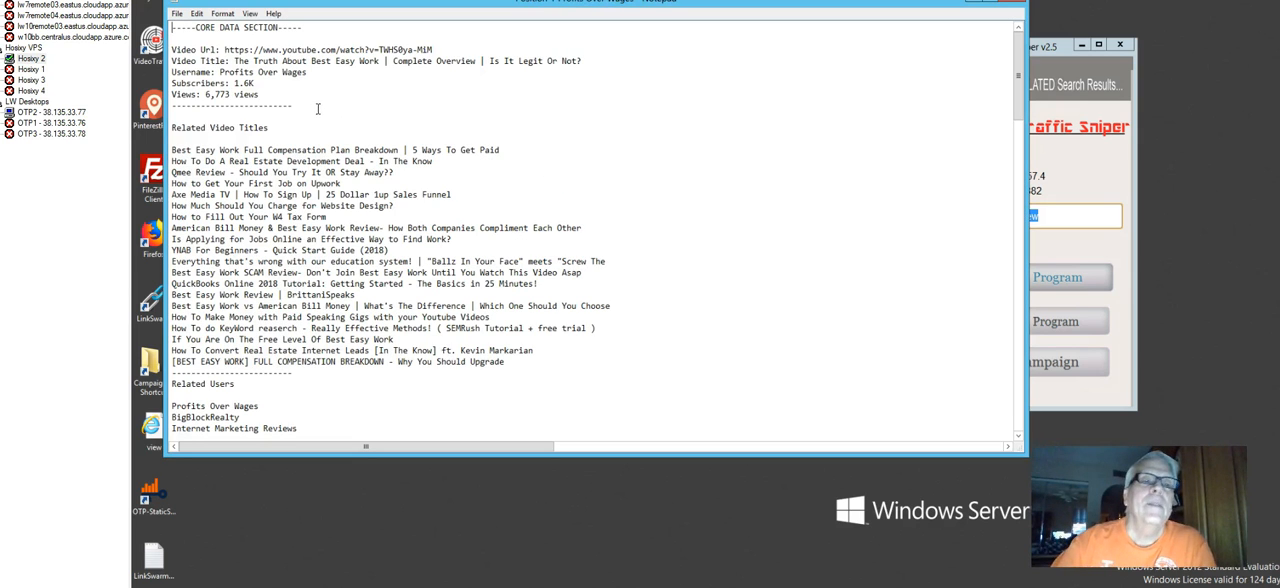
mouse_move(456, 134)
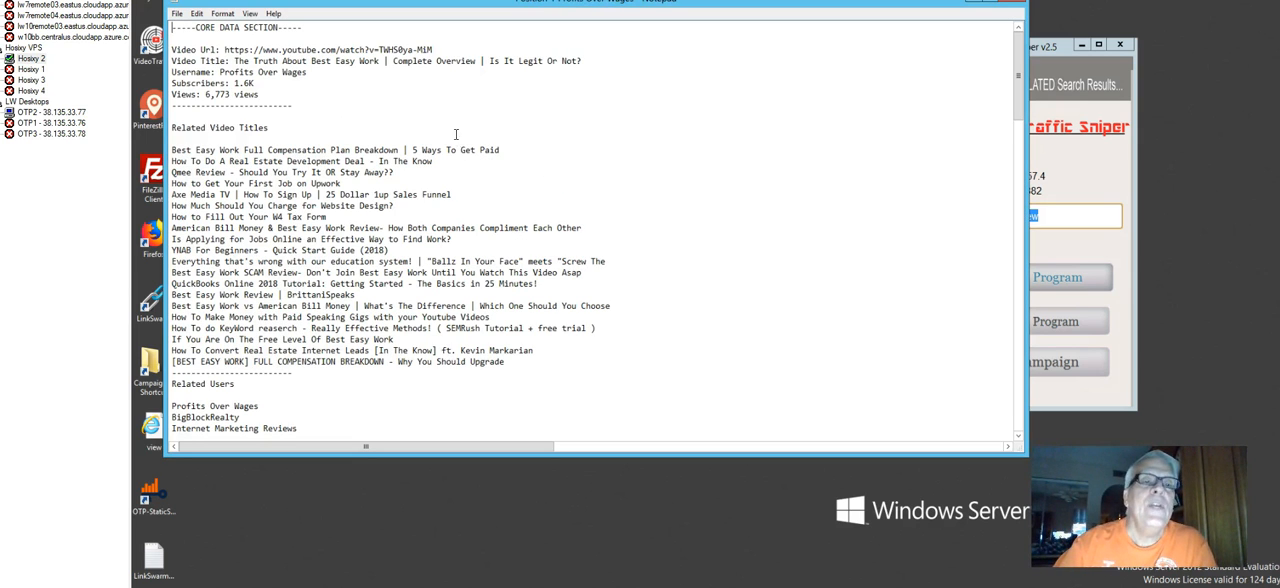
scroll(down, 3)
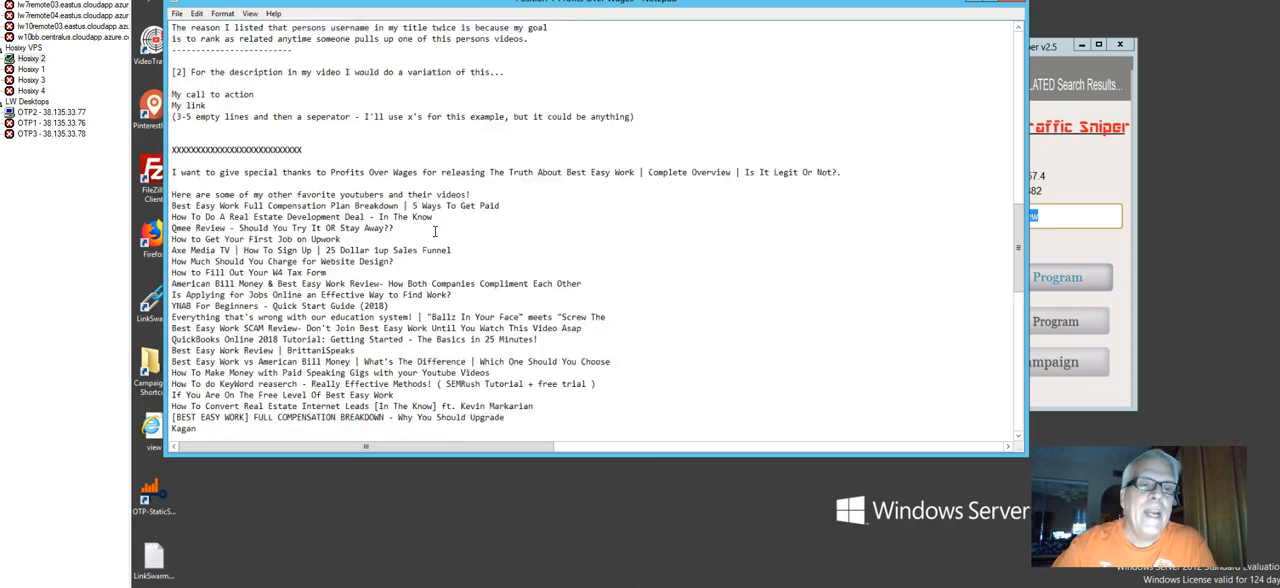
scroll(down, 3)
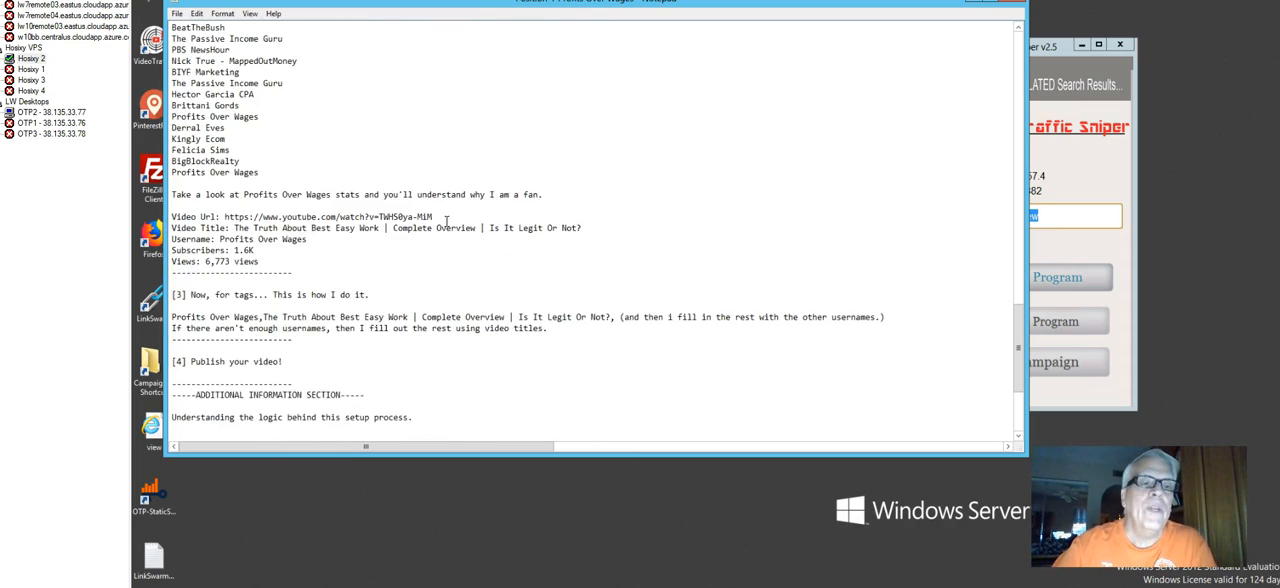
scroll(down, 3)
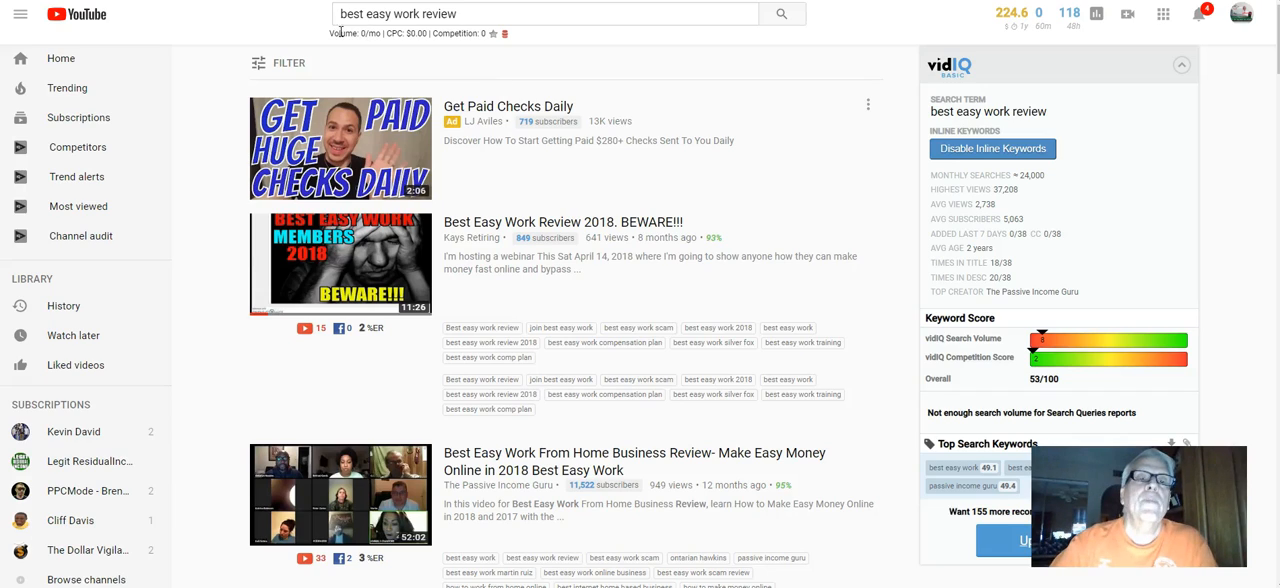
Step: Bring up the YouTube results for 'best easy work review' and start down the list
click(544, 12)
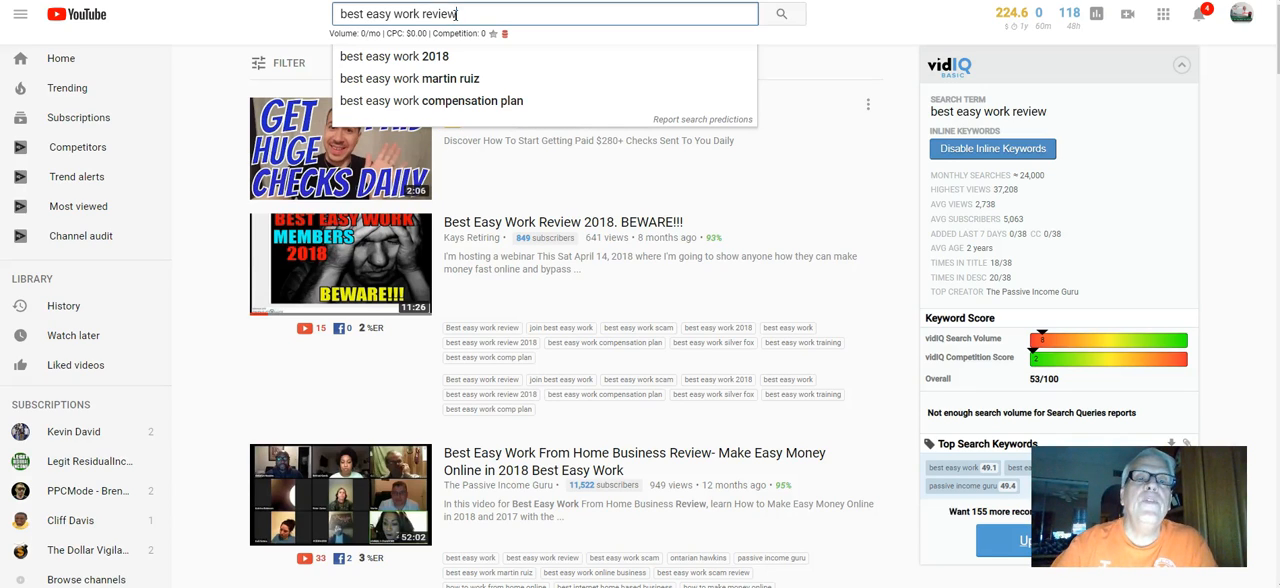
double_click(438, 12)
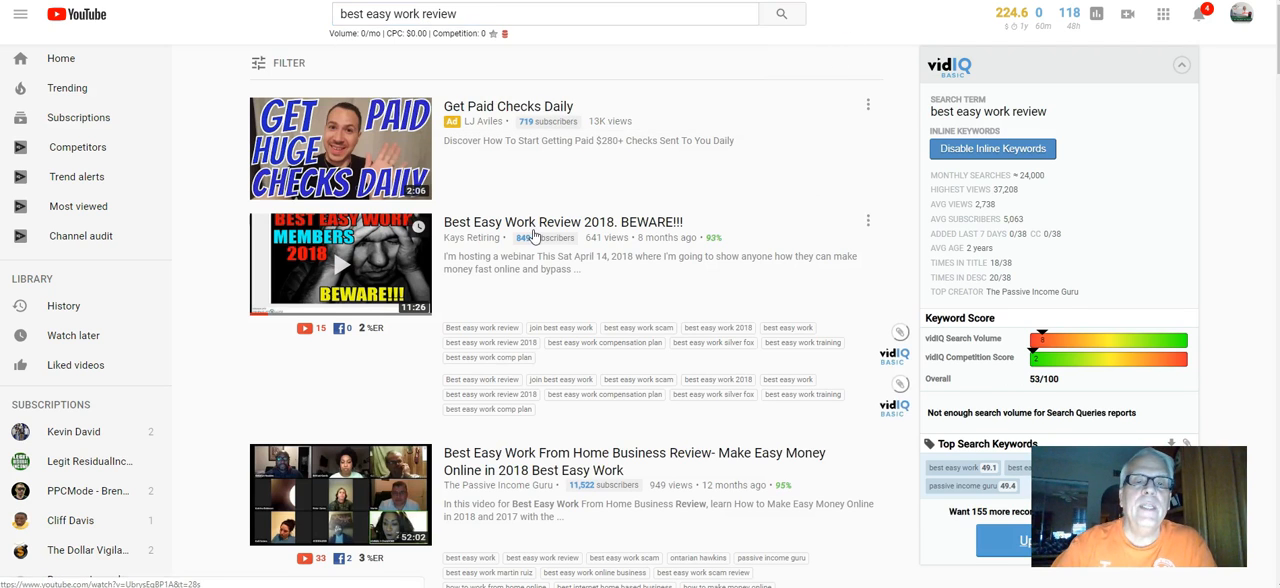
scroll(down, 3)
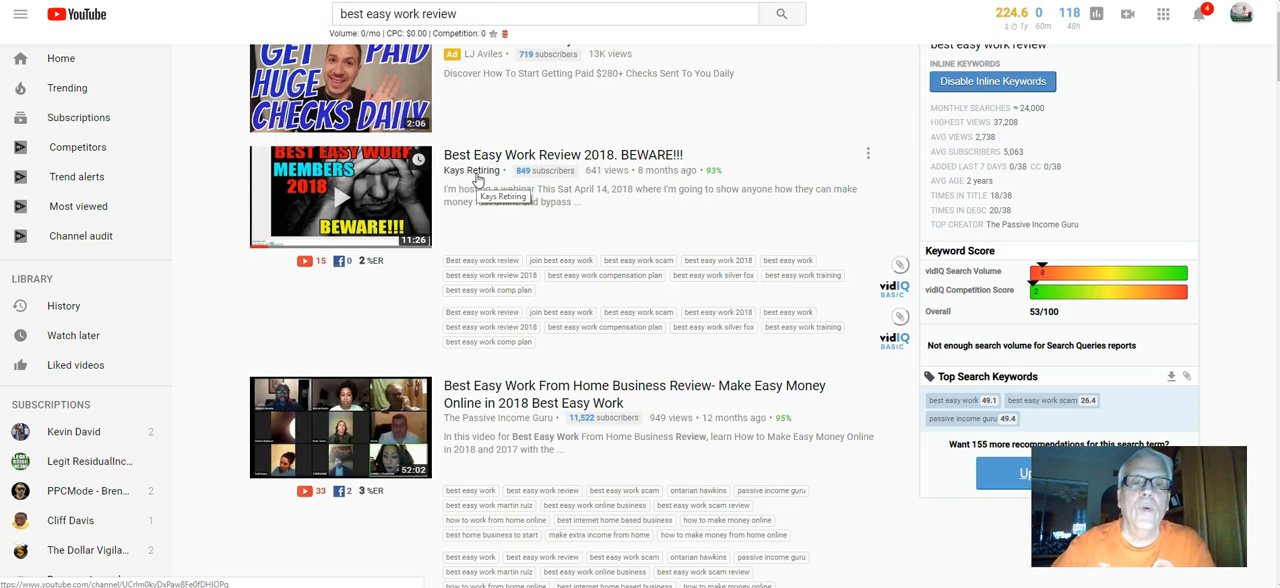
scroll(down, 3)
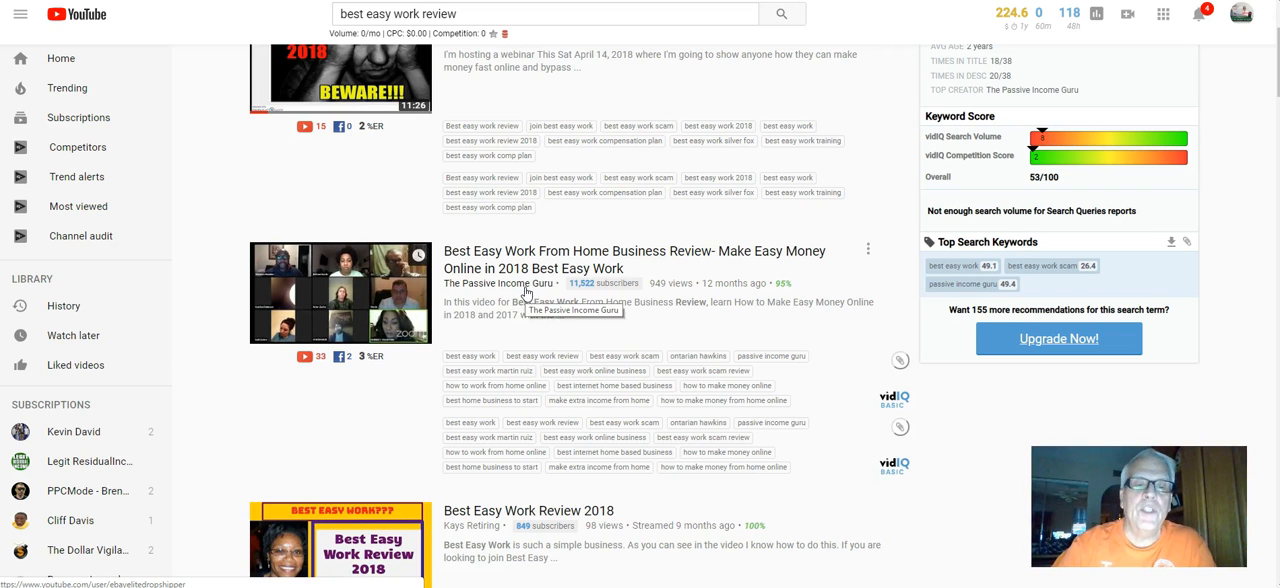
scroll(down, 3)
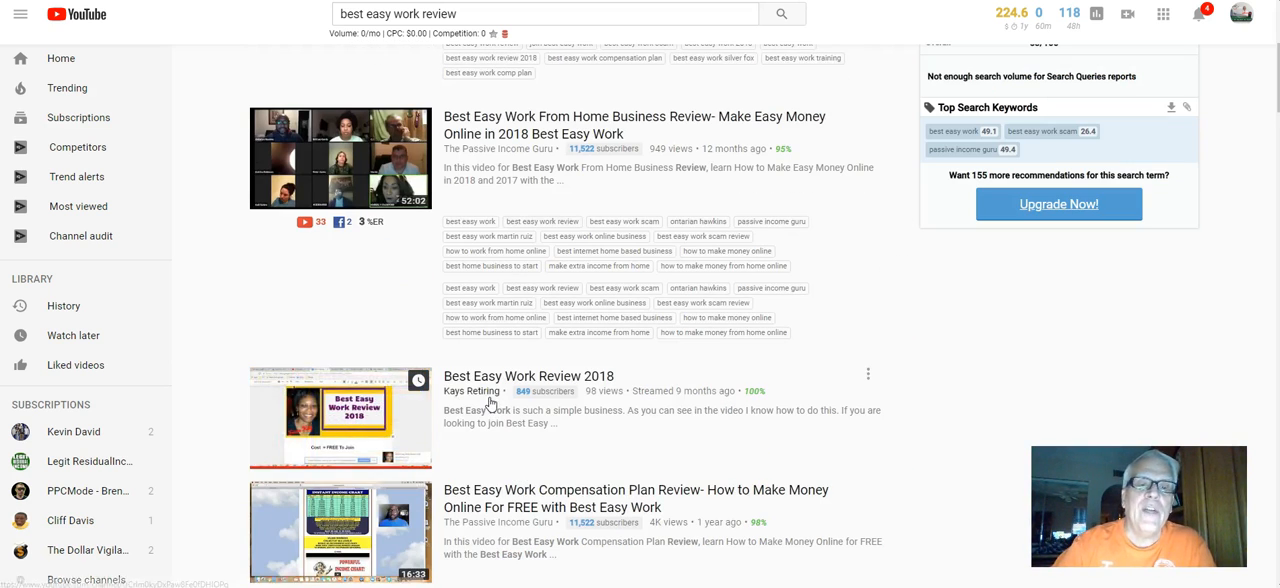
Step: Continue through competing review videos down to The Truth About Best Easy Work
scroll(down, 3)
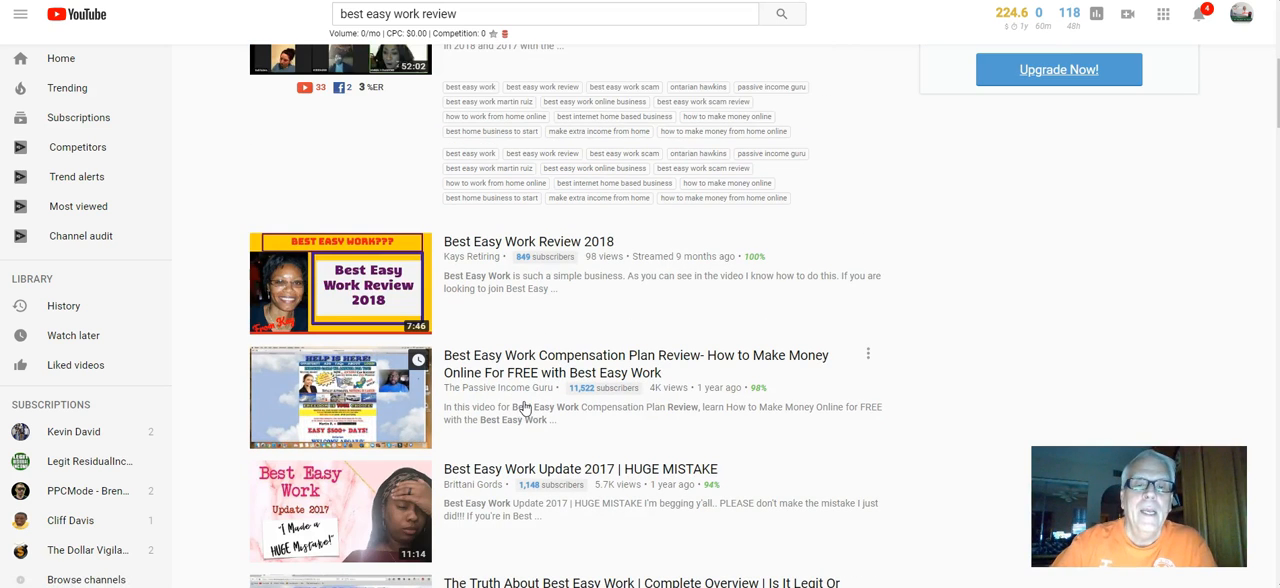
mouse_move(532, 388)
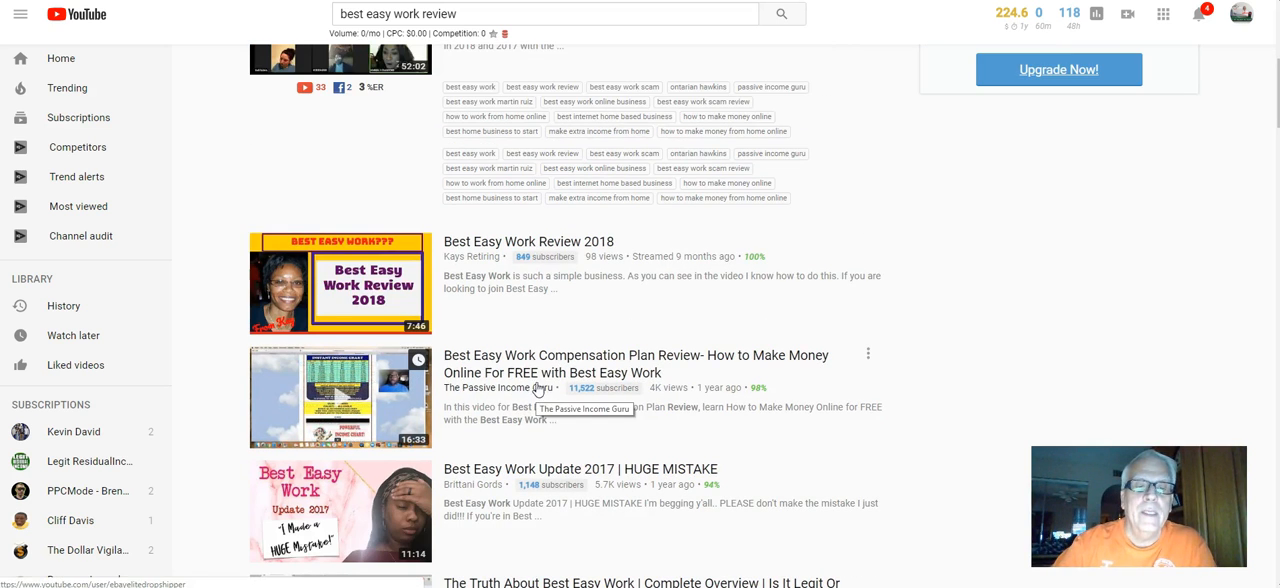
scroll(down, 3)
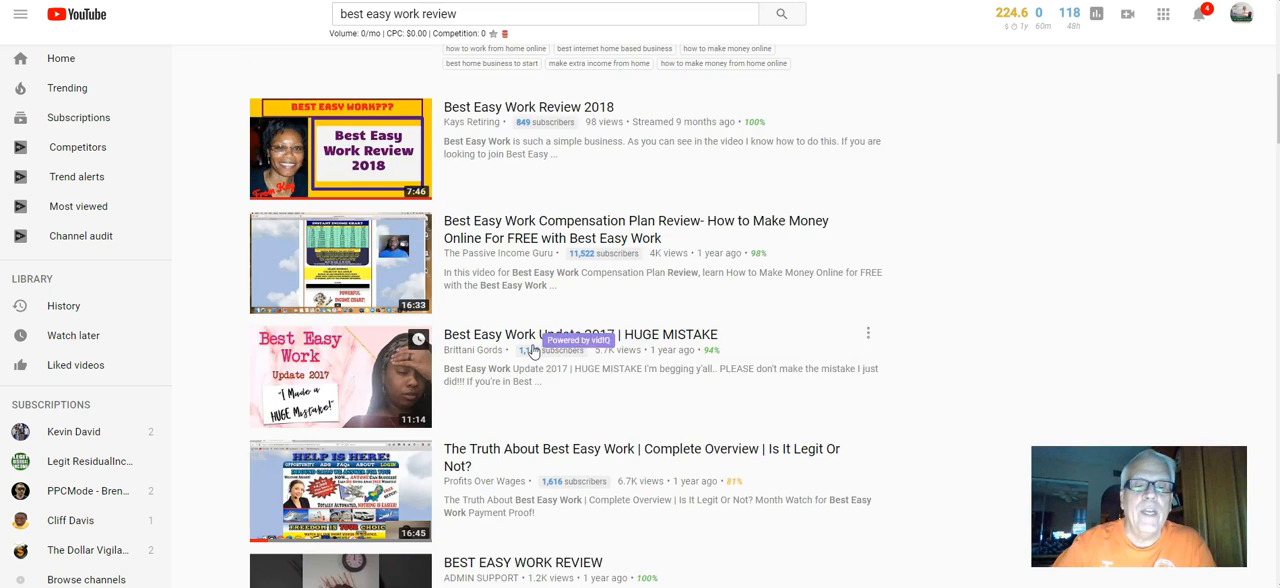
scroll(down, 3)
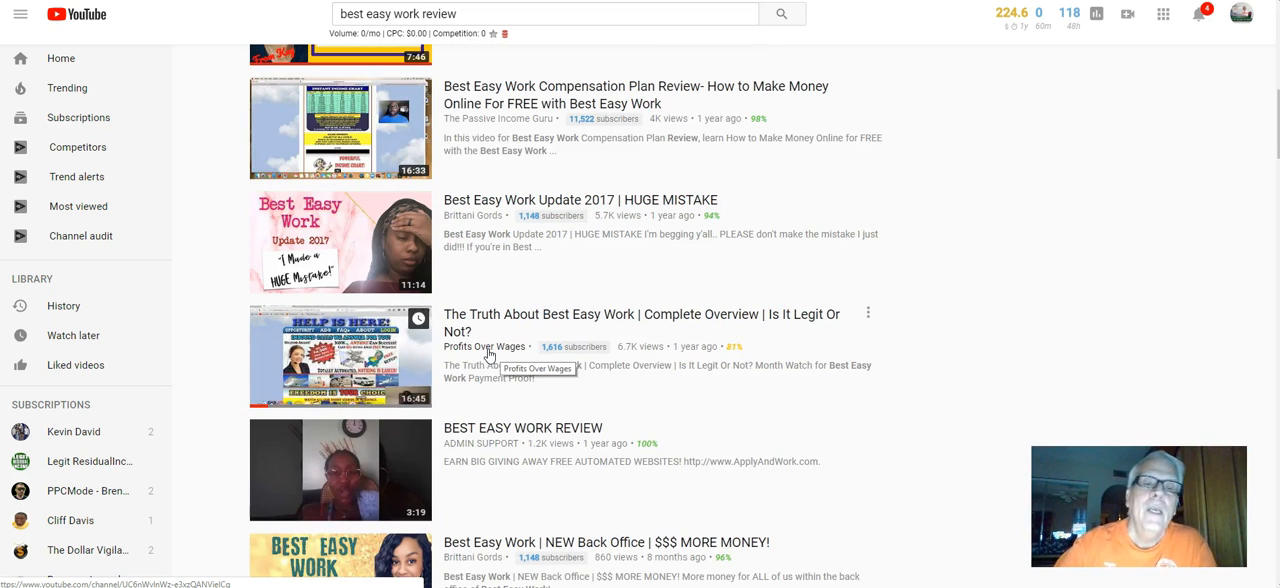
mouse_move(560, 308)
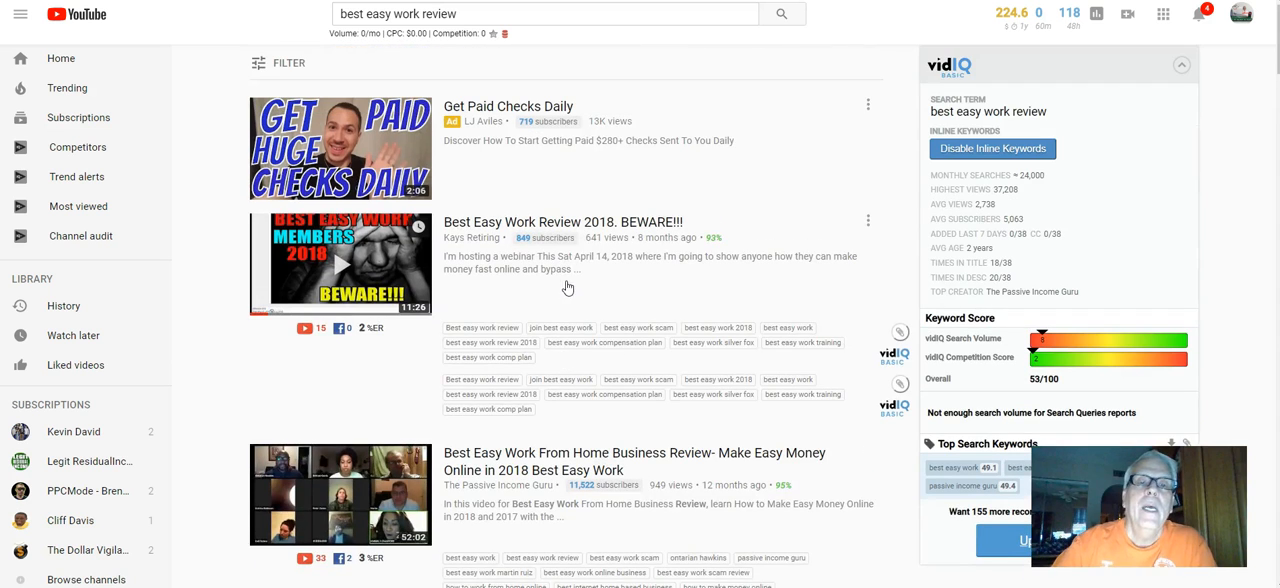
mouse_move(472, 236)
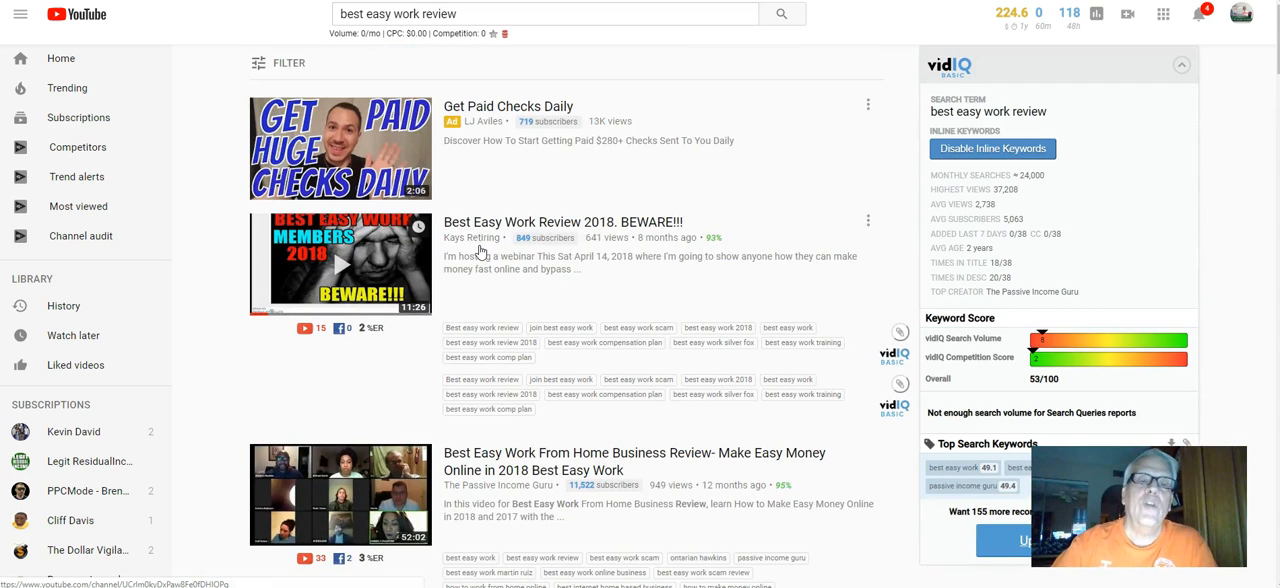
scroll(down, 3)
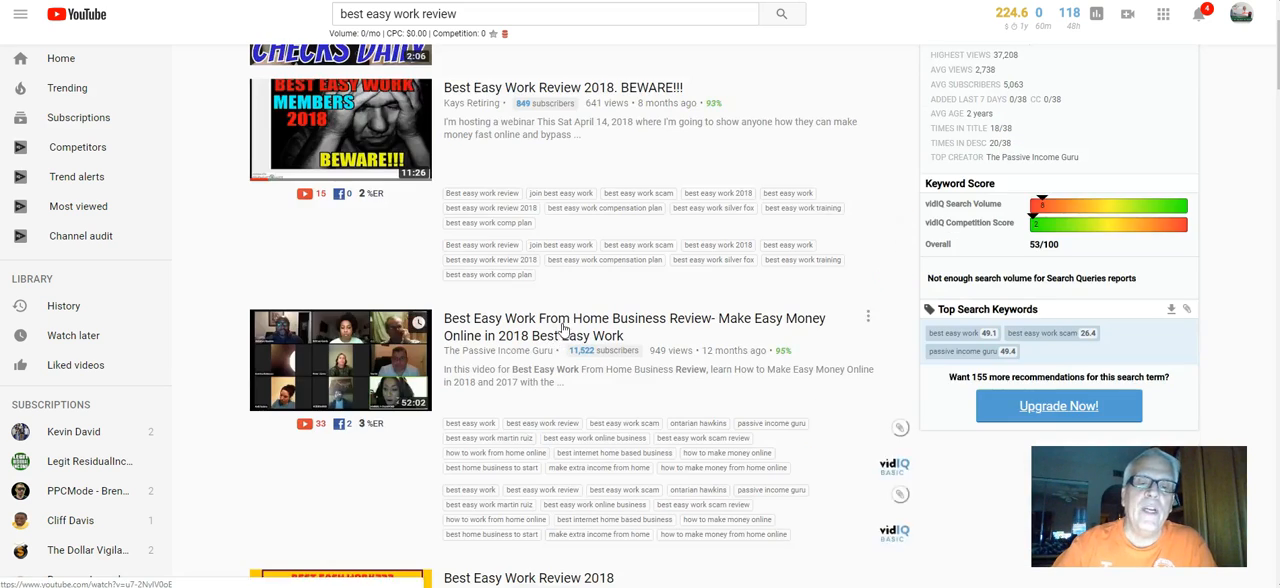
scroll(down, 3)
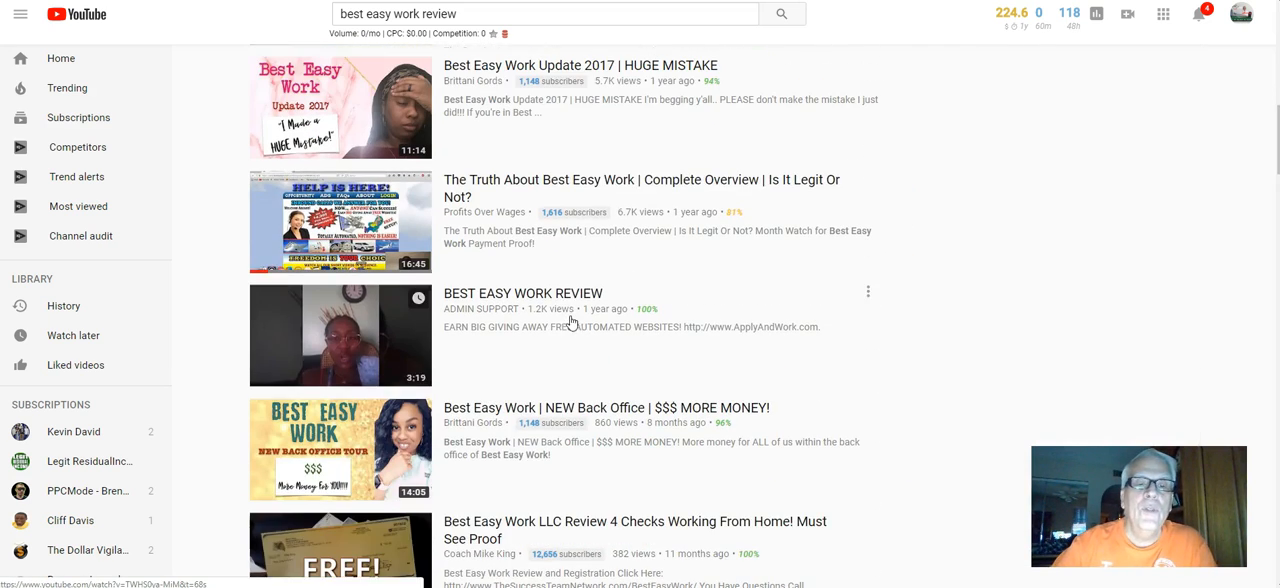
mouse_move(552, 352)
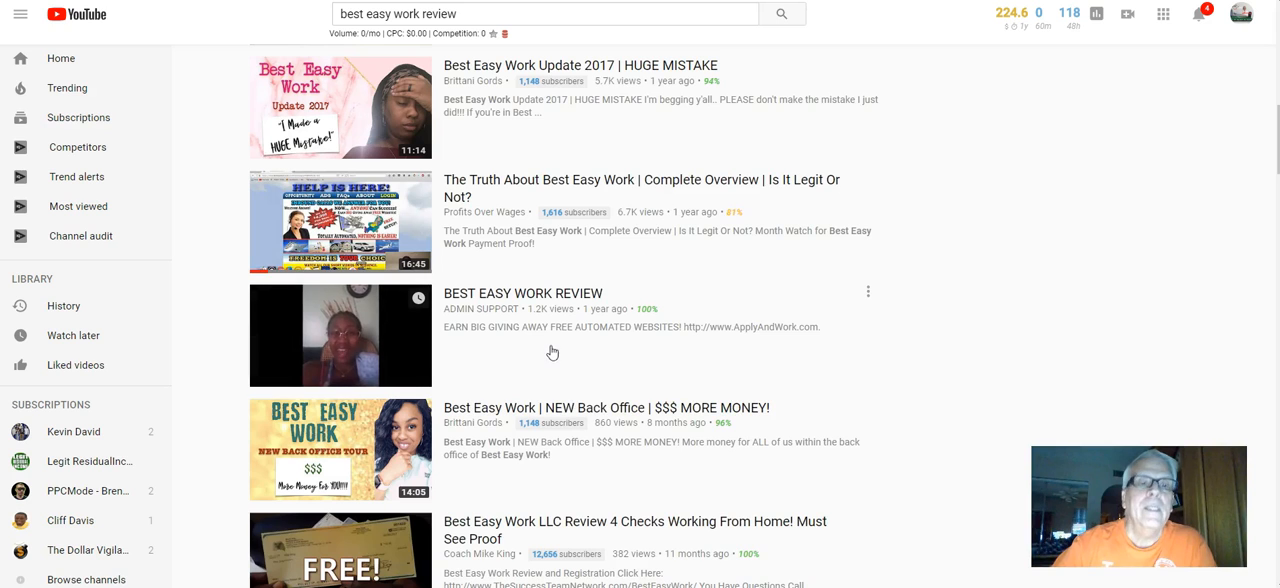
mouse_move(340, 336)
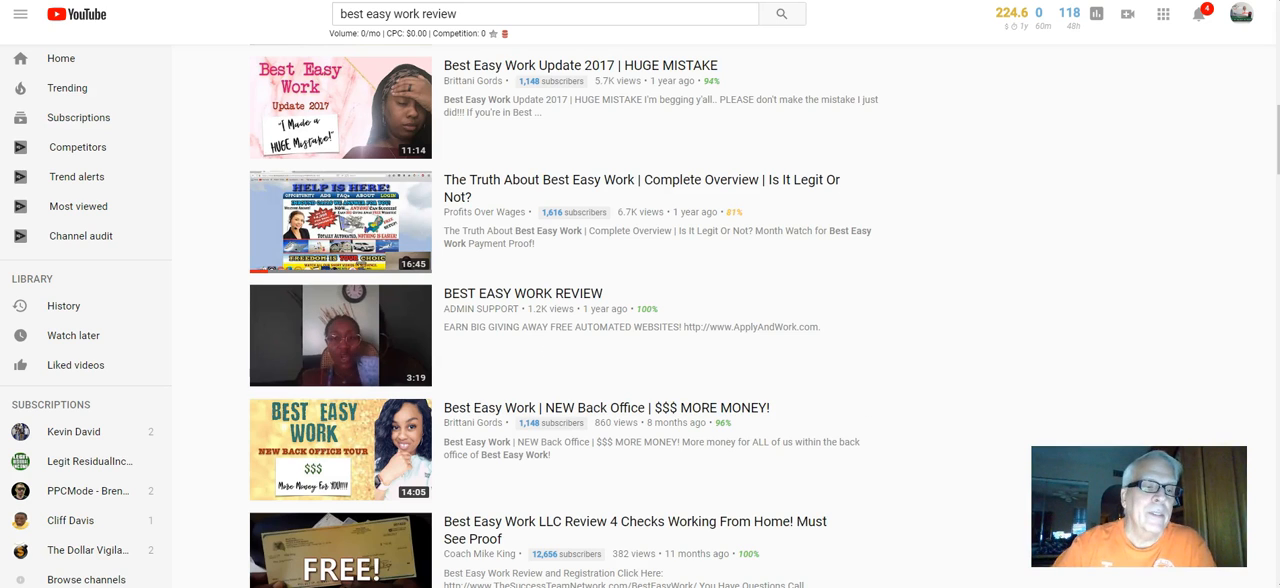
mouse_move(484, 212)
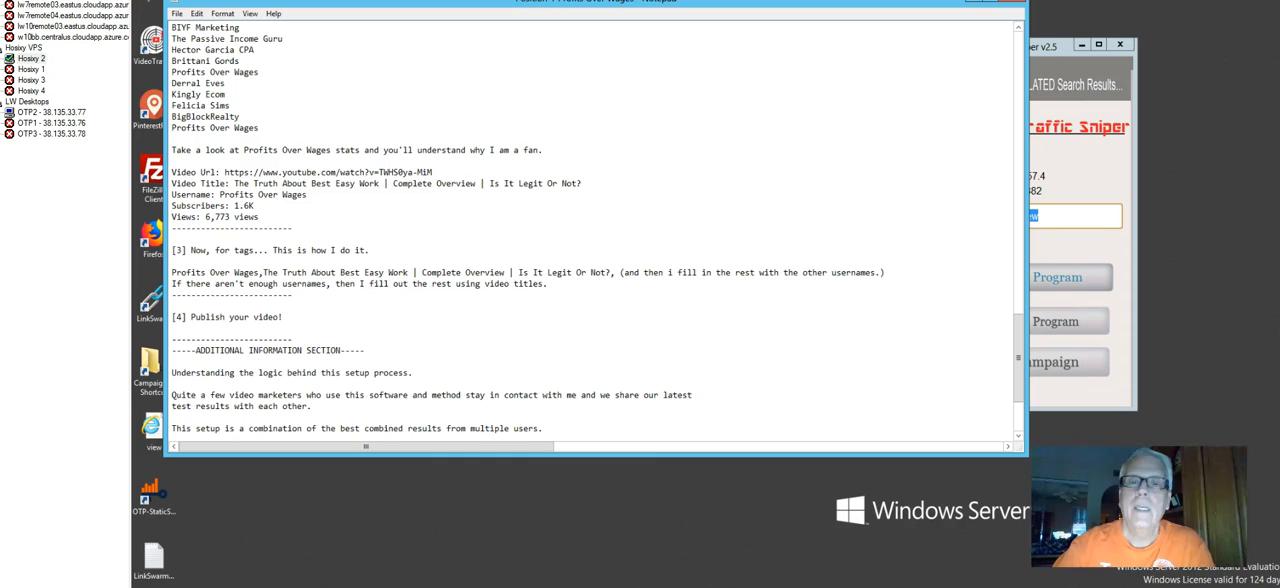
mouse_move(276, 132)
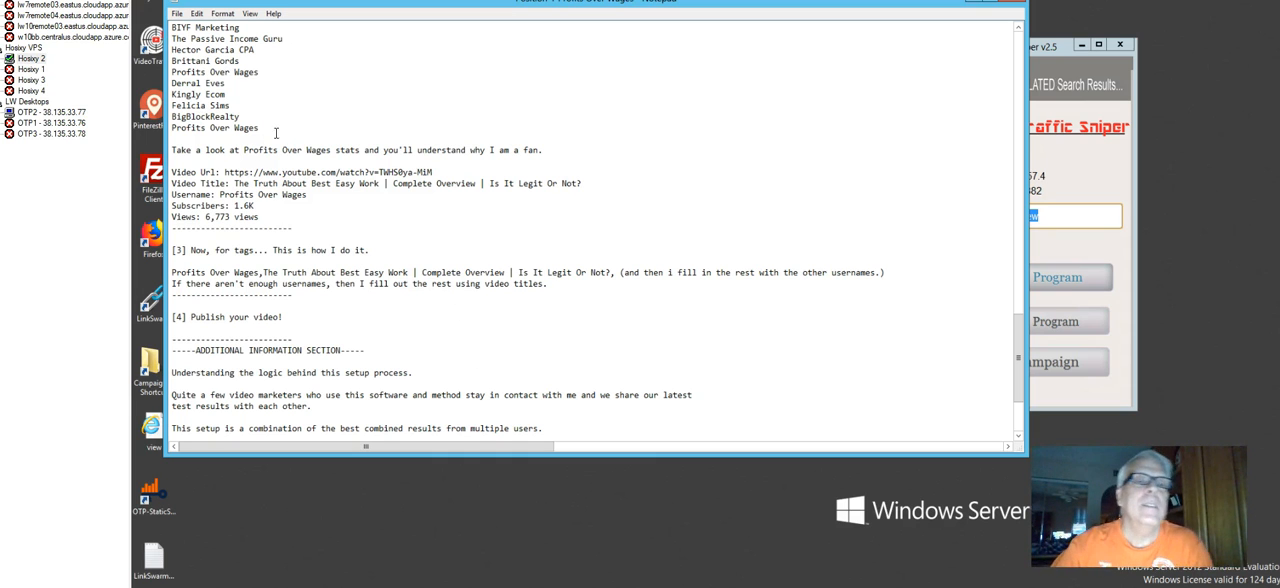
Step: Scroll the Notepad notes up to the competitor channel names and Profits Over Wages stats
scroll(up, 3)
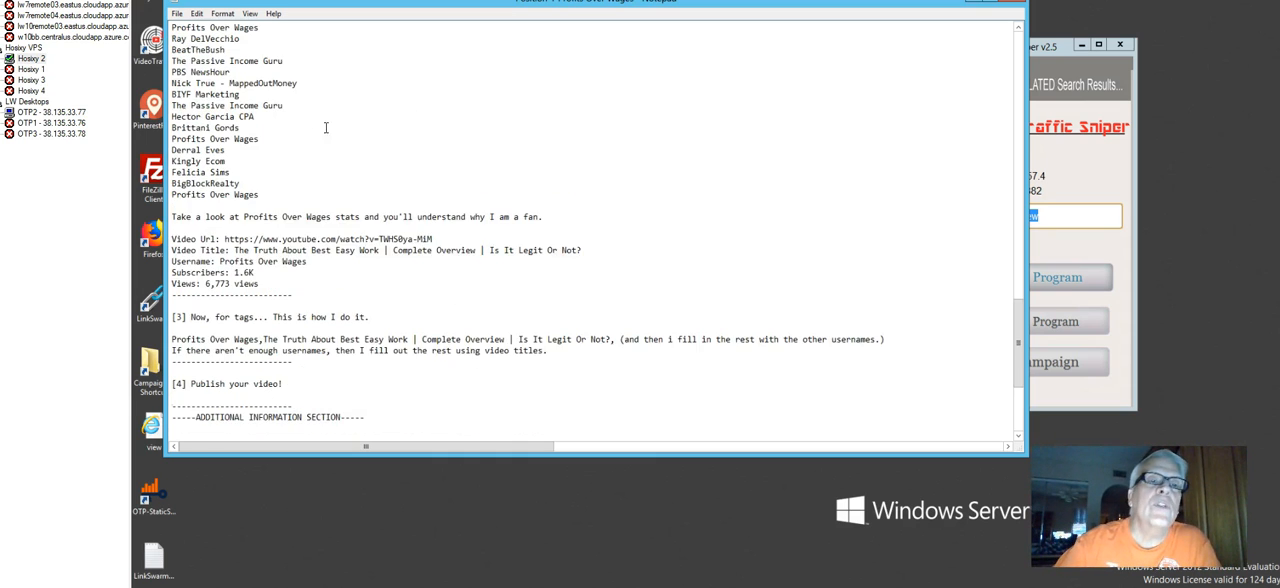
scroll(up, 3)
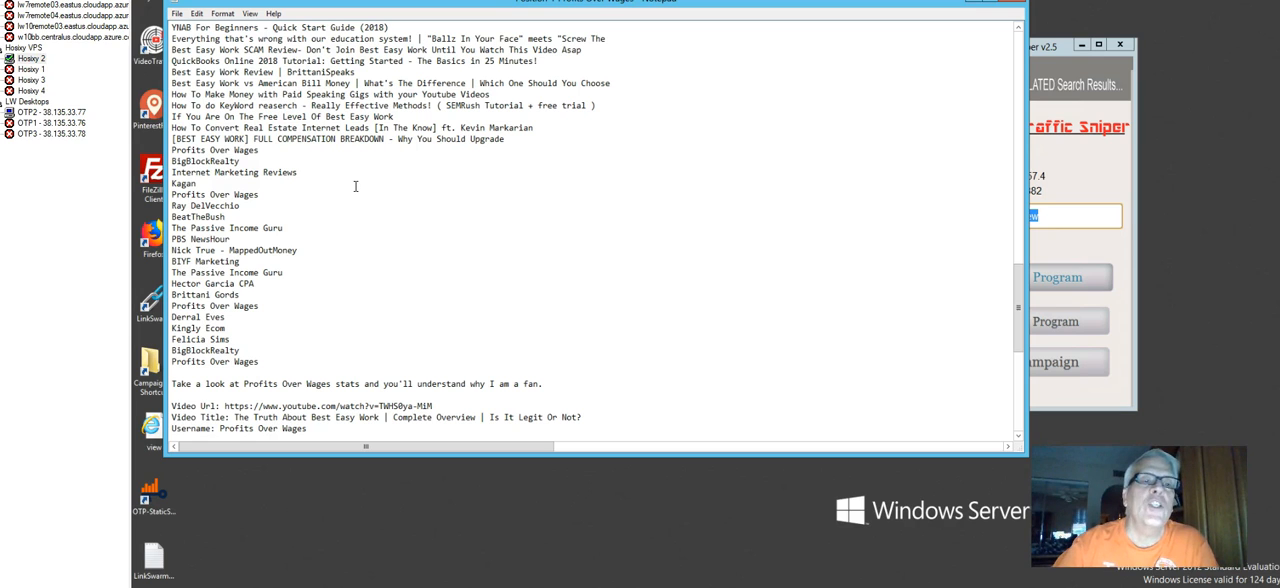
mouse_move(364, 208)
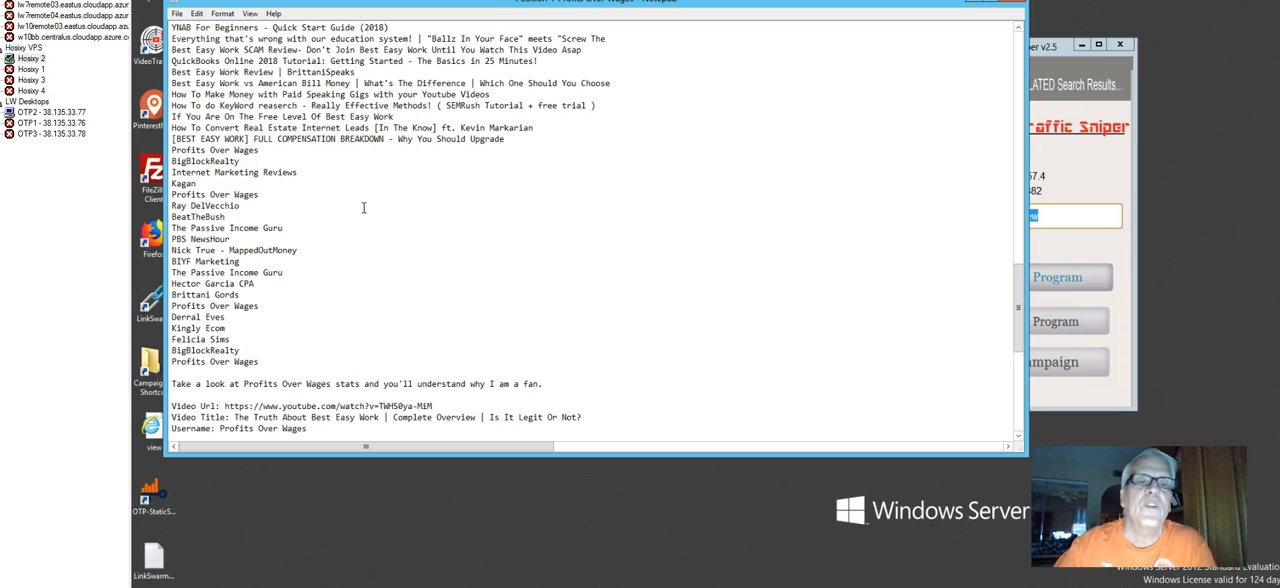
mouse_move(388, 222)
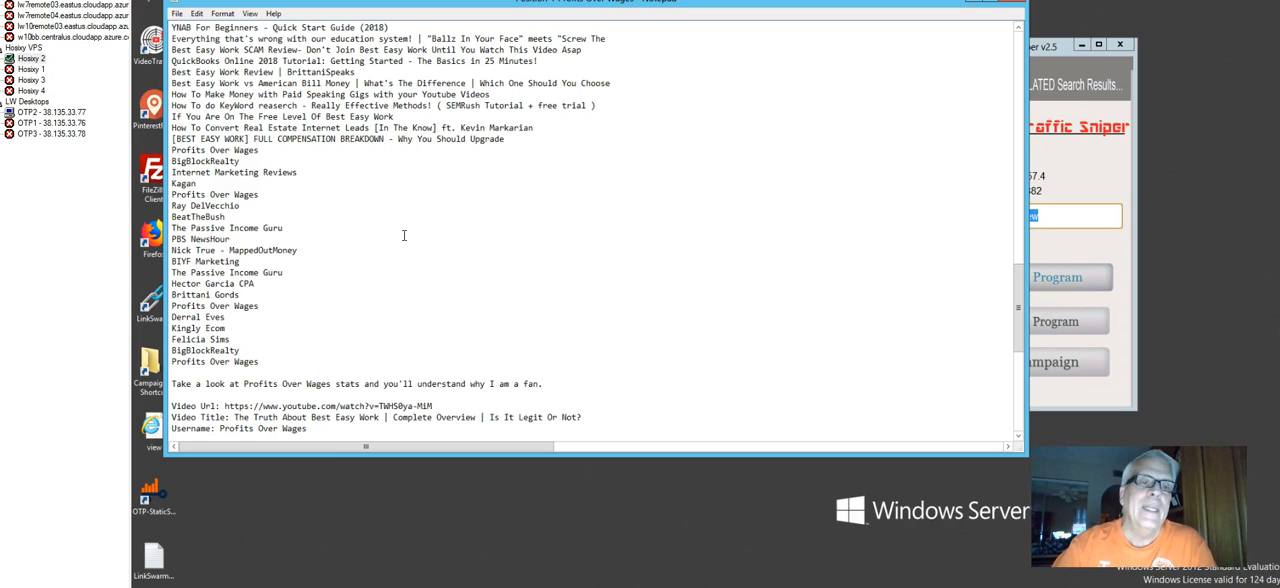
mouse_move(468, 258)
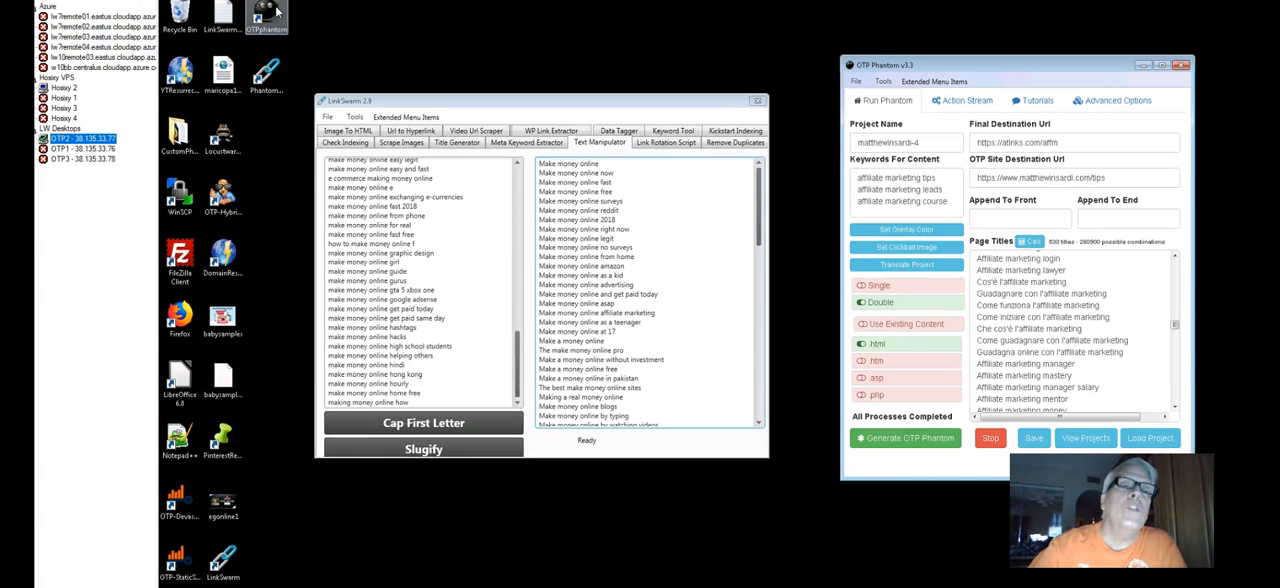
mouse_move(592, 84)
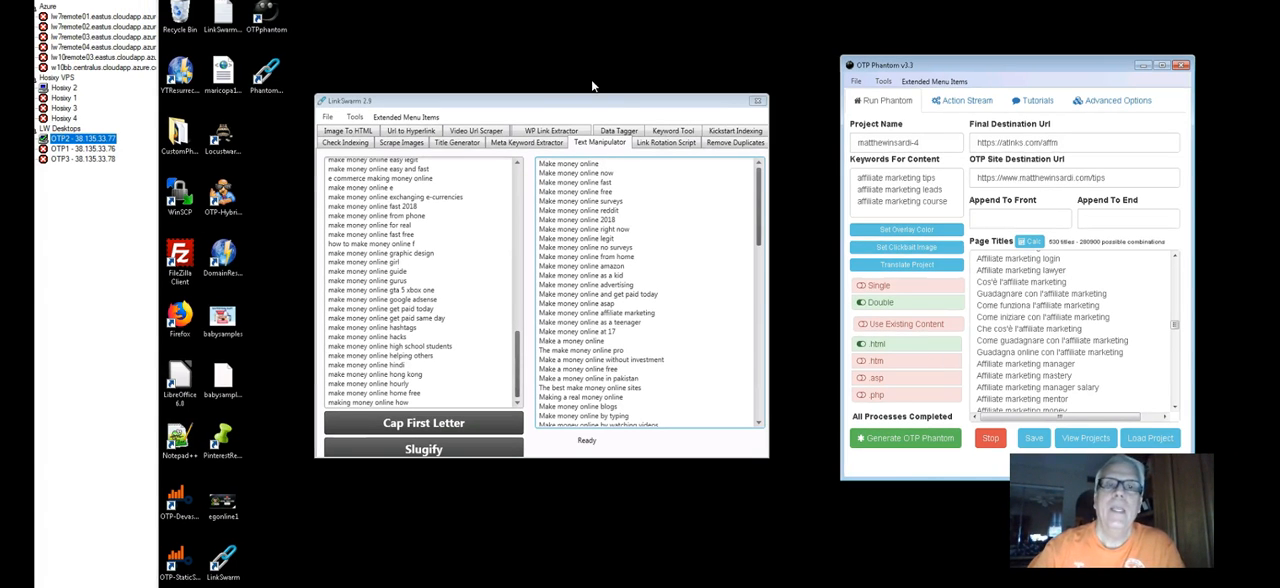
mouse_move(820, 116)
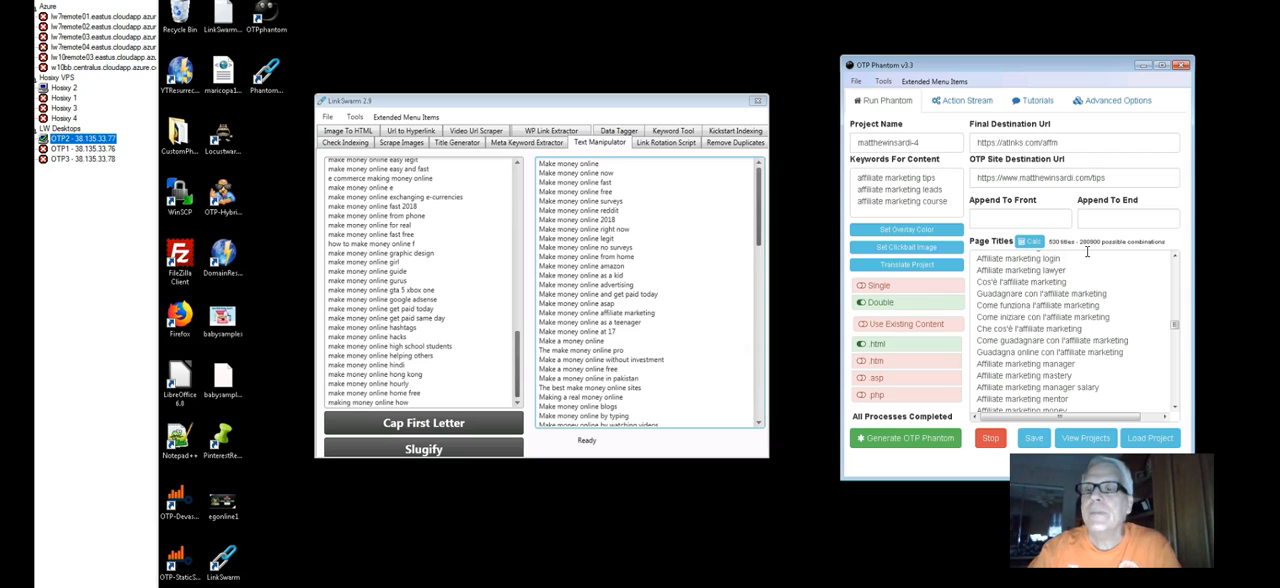
mouse_move(1100, 248)
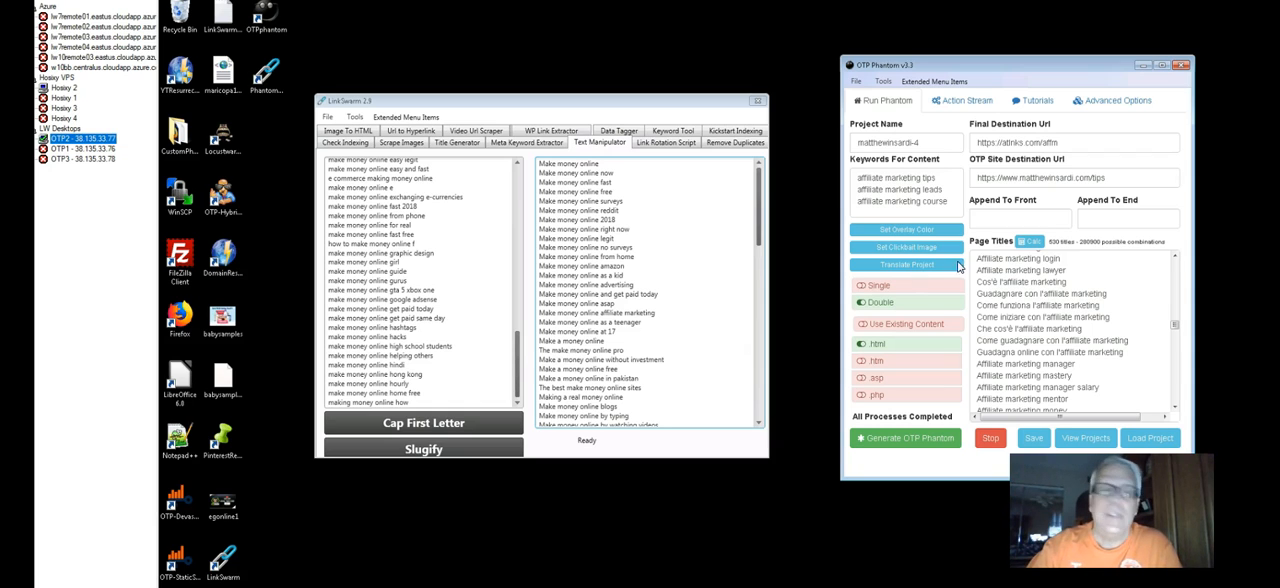
mouse_move(956, 268)
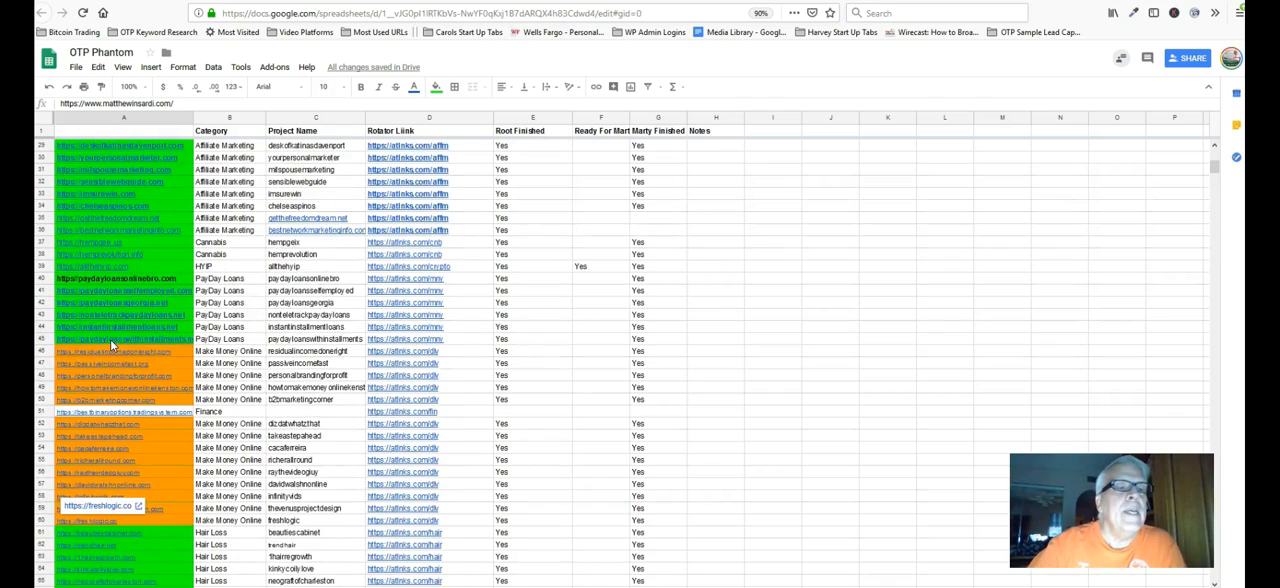
Step: Browse the OTP Phantom sheet's site rows by category with their robot status
scroll(up, 3)
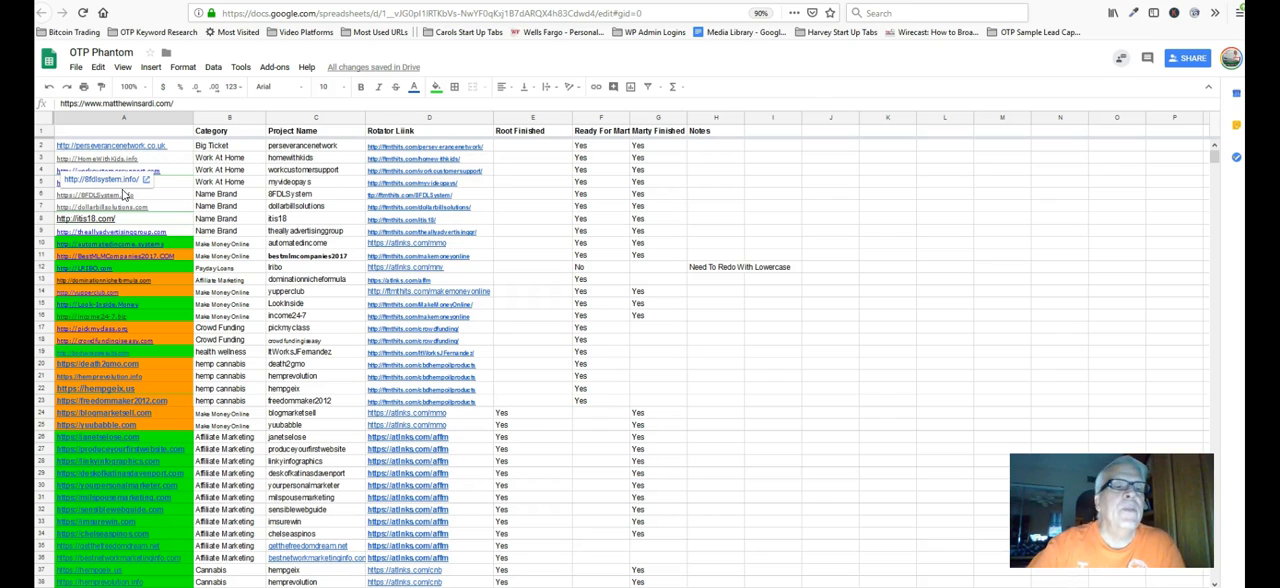
scroll(down, 3)
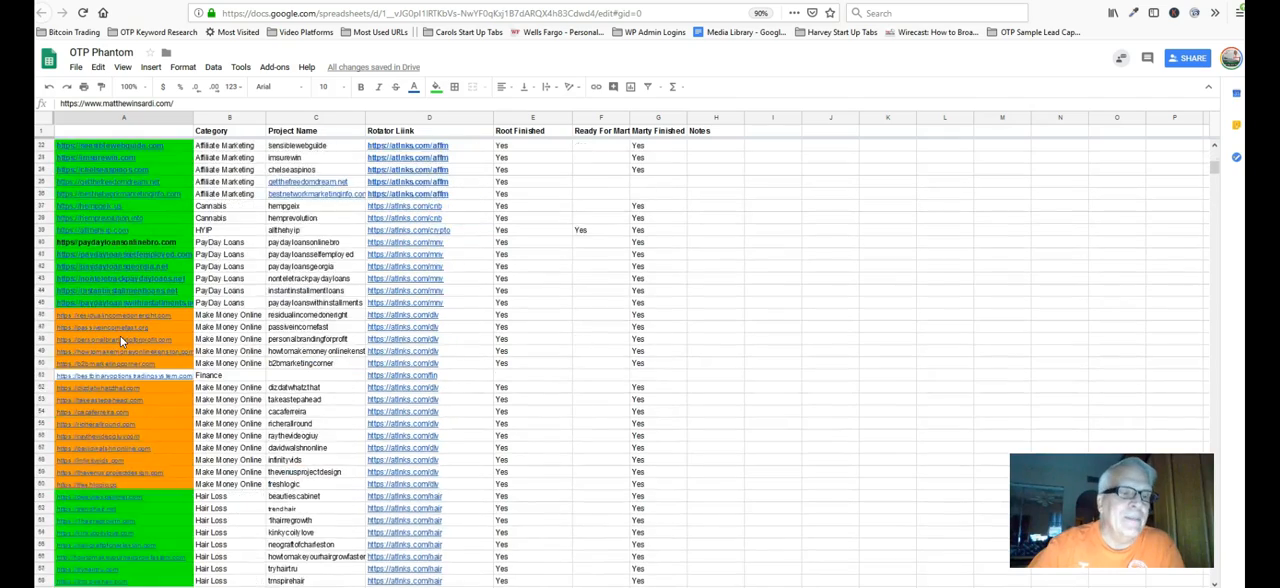
scroll(down, 3)
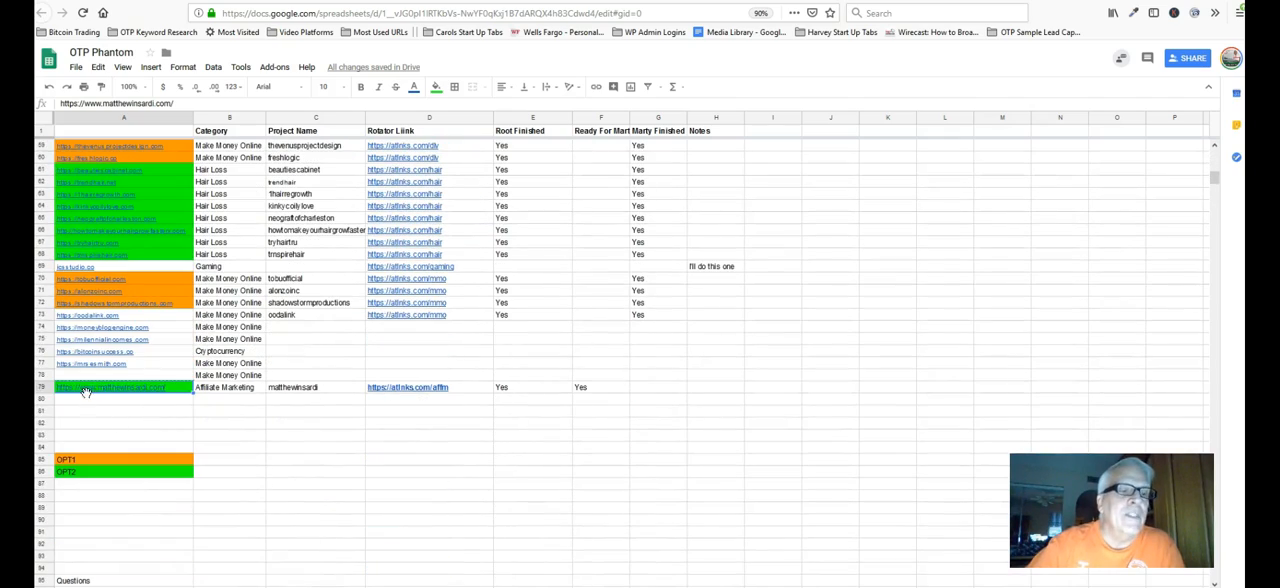
scroll(up, 3)
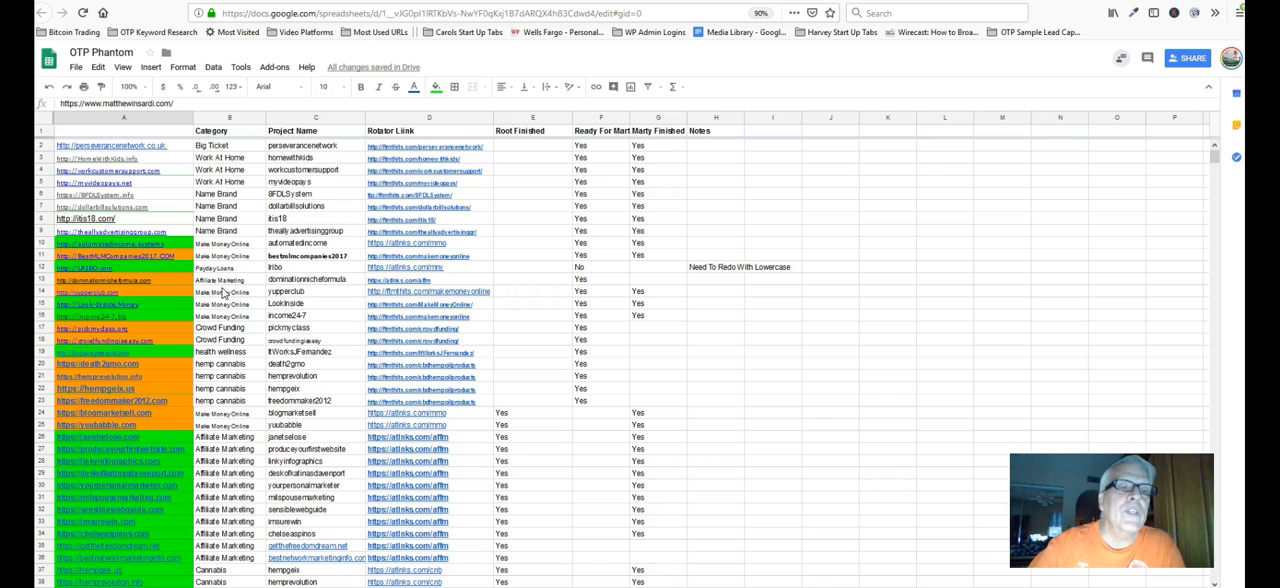
scroll(down, 3)
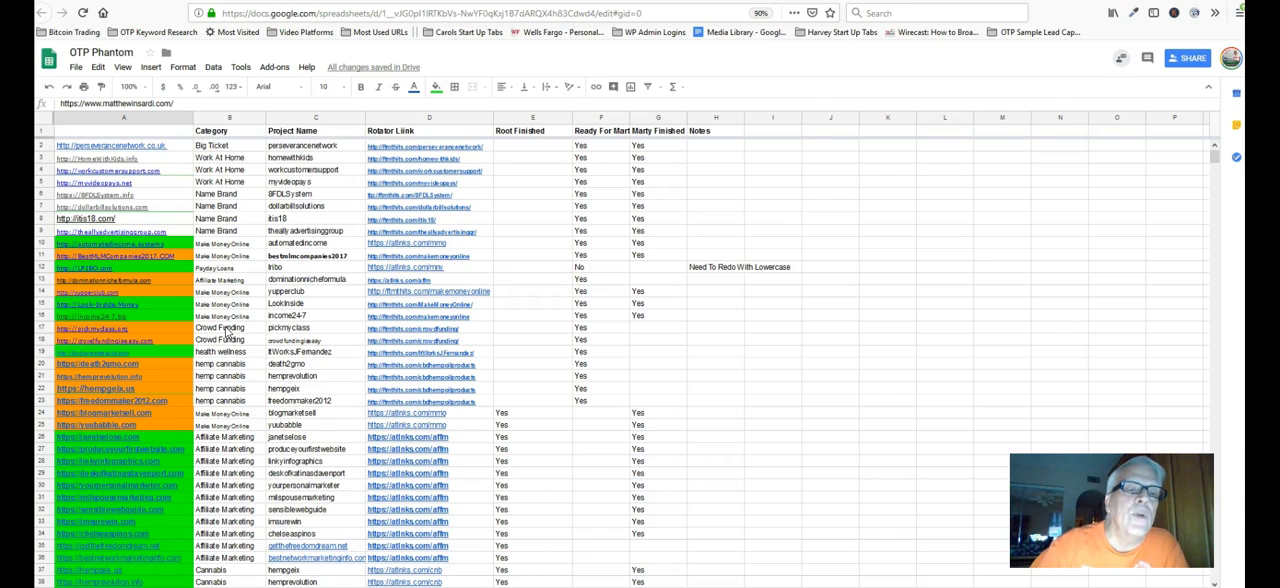
scroll(down, 3)
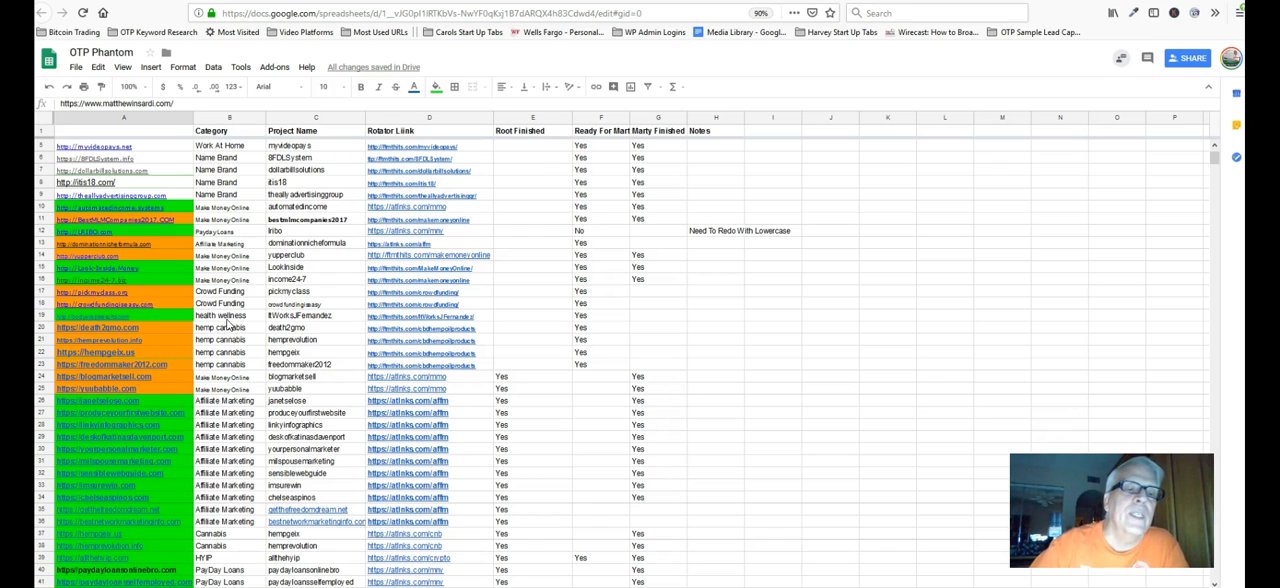
Step: Continue to the end of the tracker sheet and back up a little
scroll(down, 3)
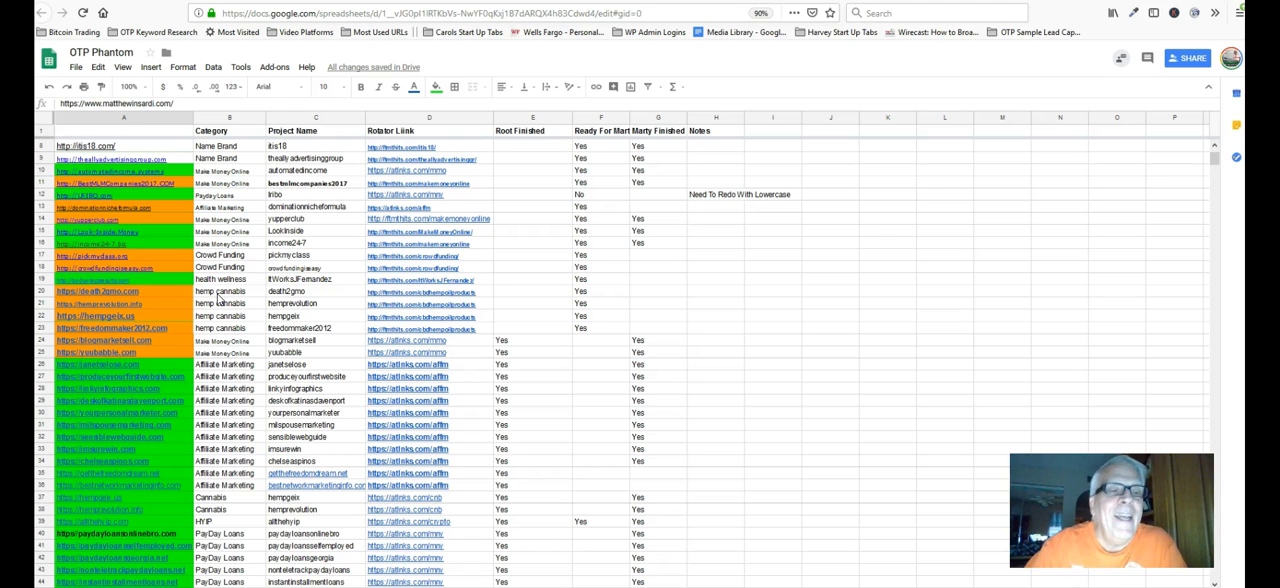
scroll(down, 3)
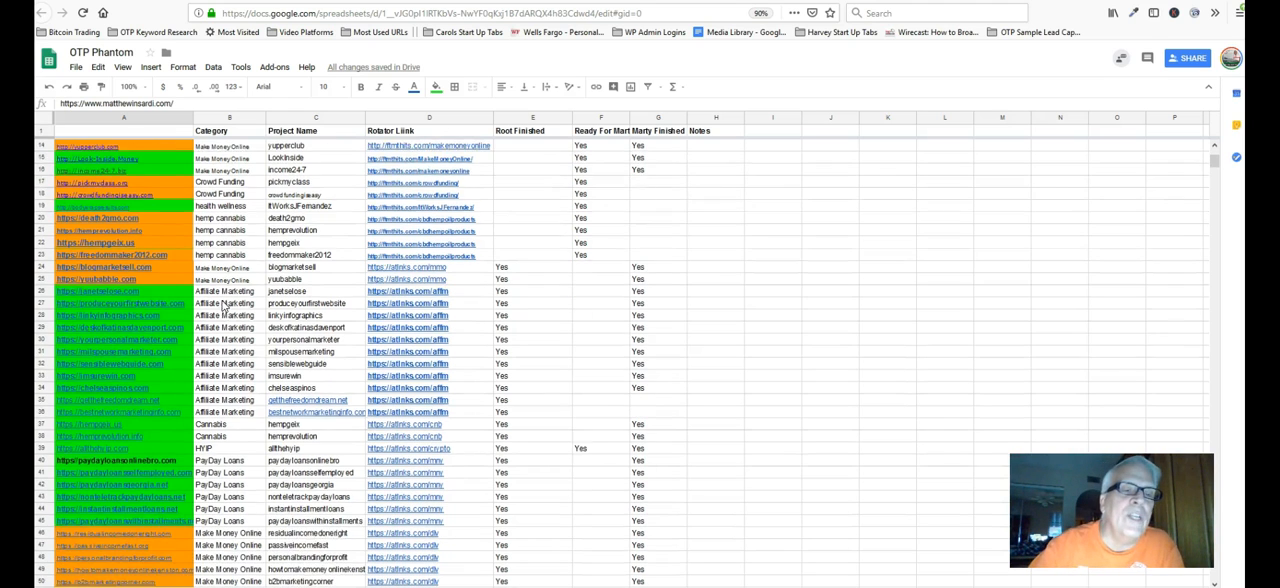
scroll(down, 3)
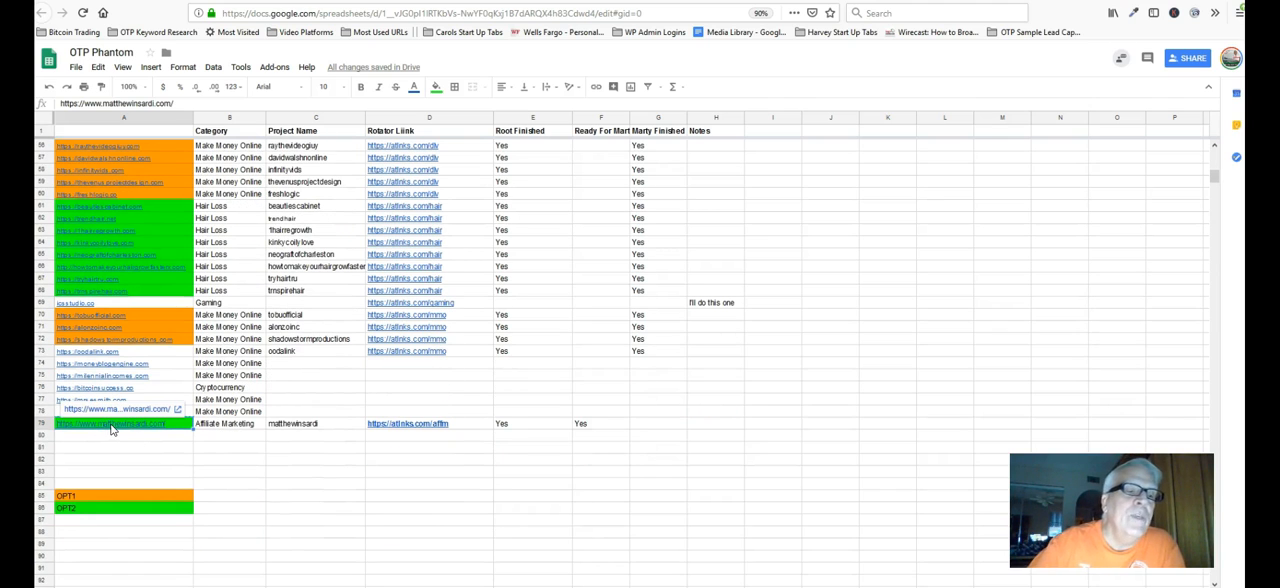
mouse_move(212, 264)
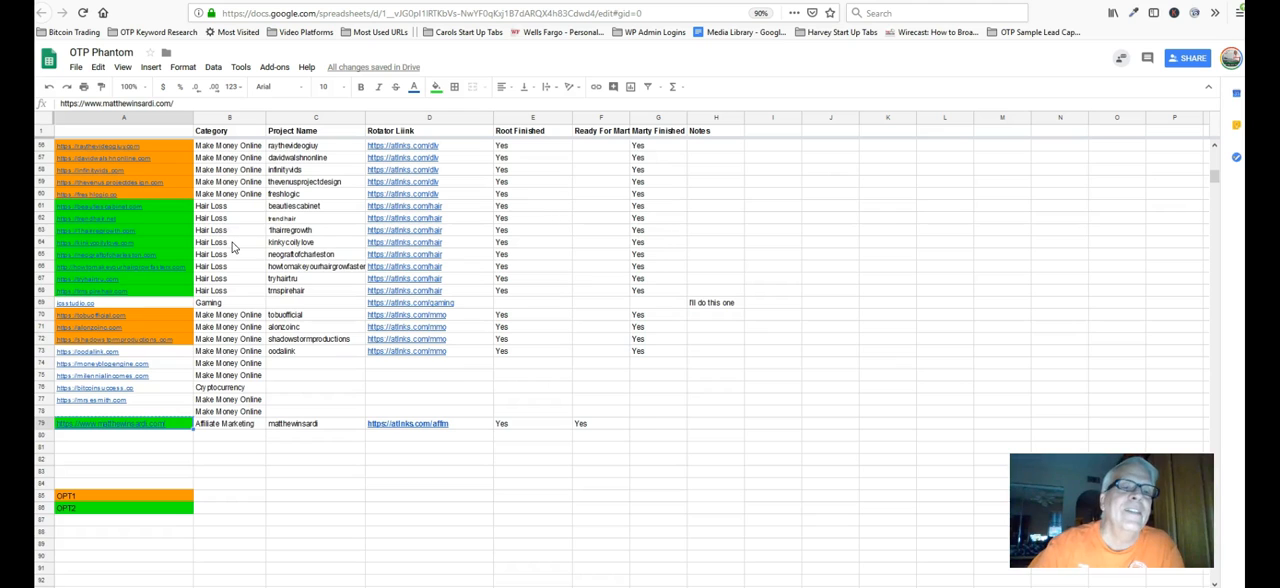
scroll(up, 3)
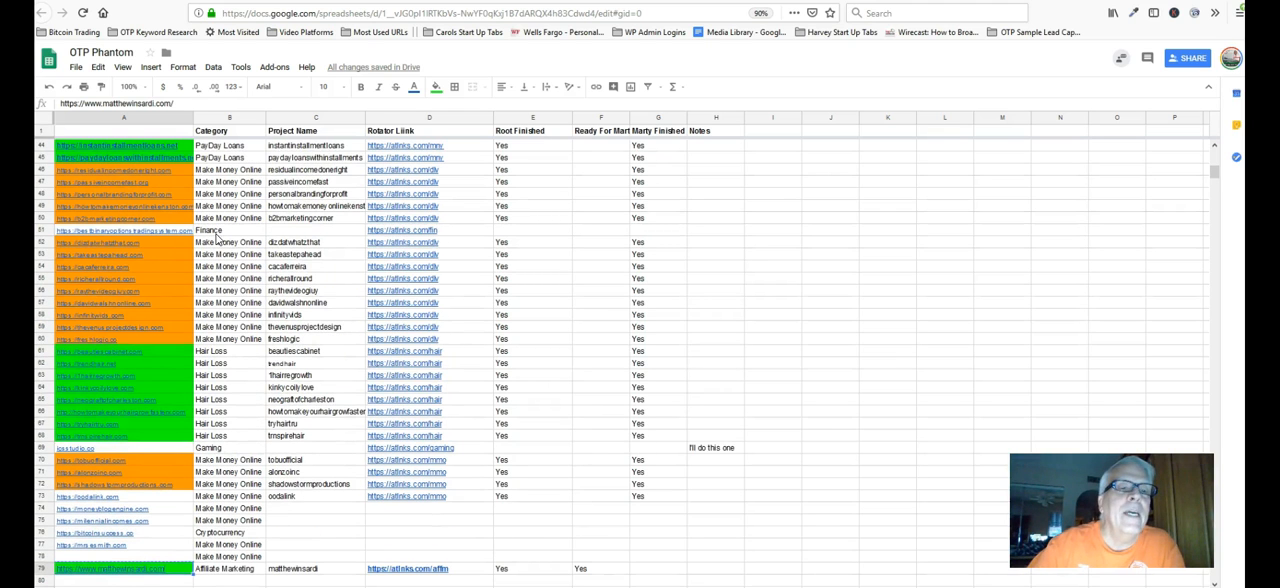
scroll(up, 3)
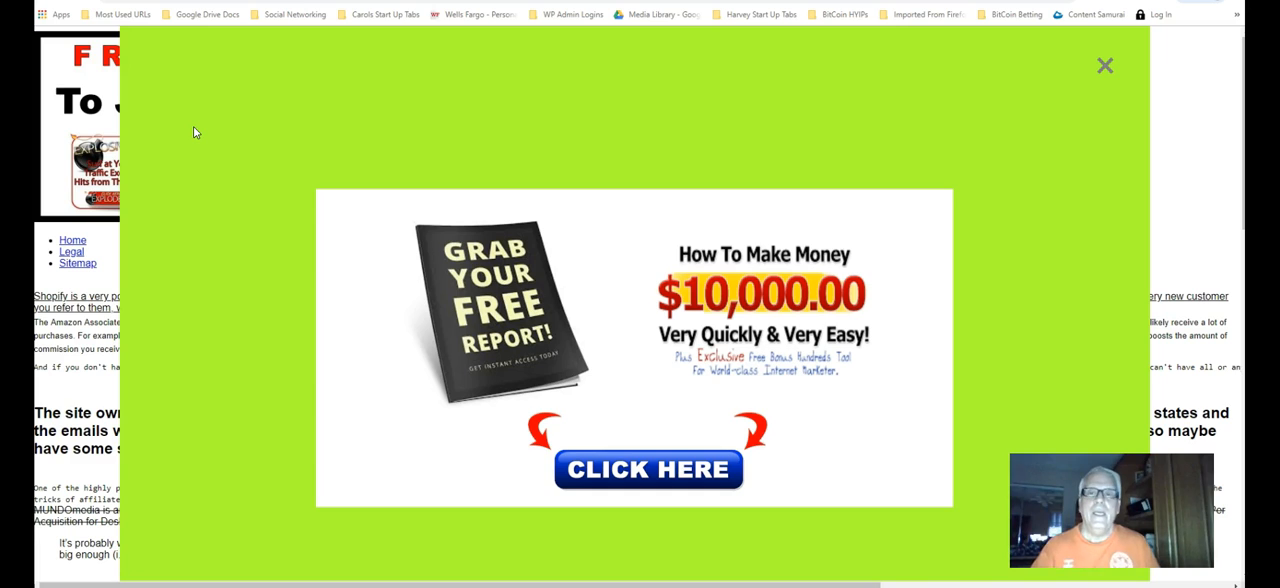
mouse_move(298, 114)
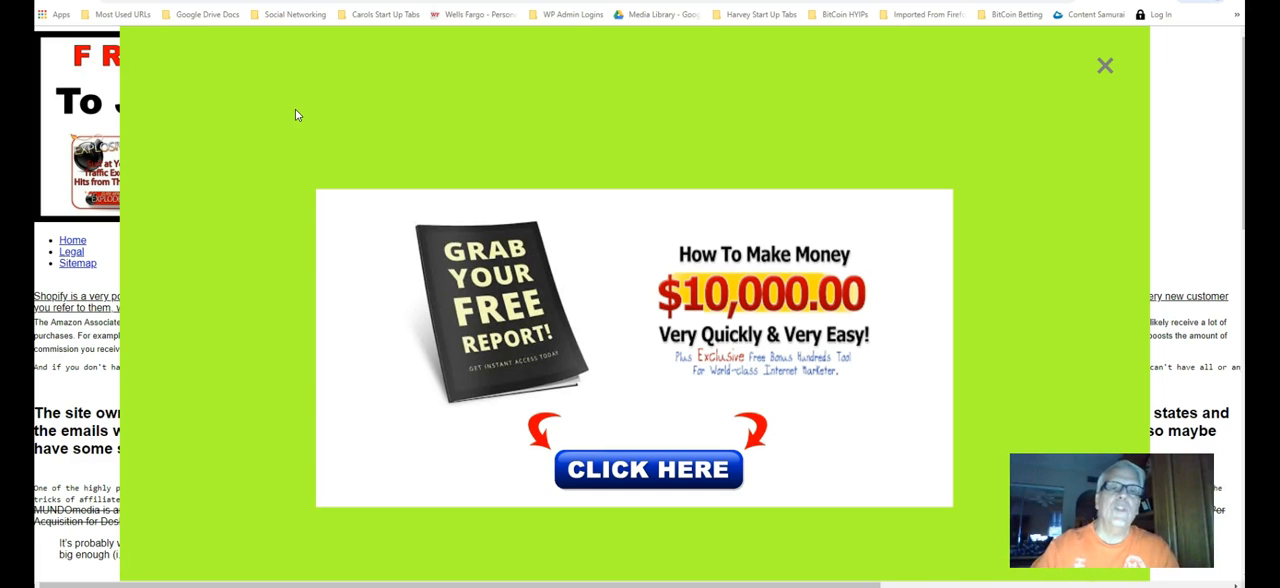
mouse_move(520, 120)
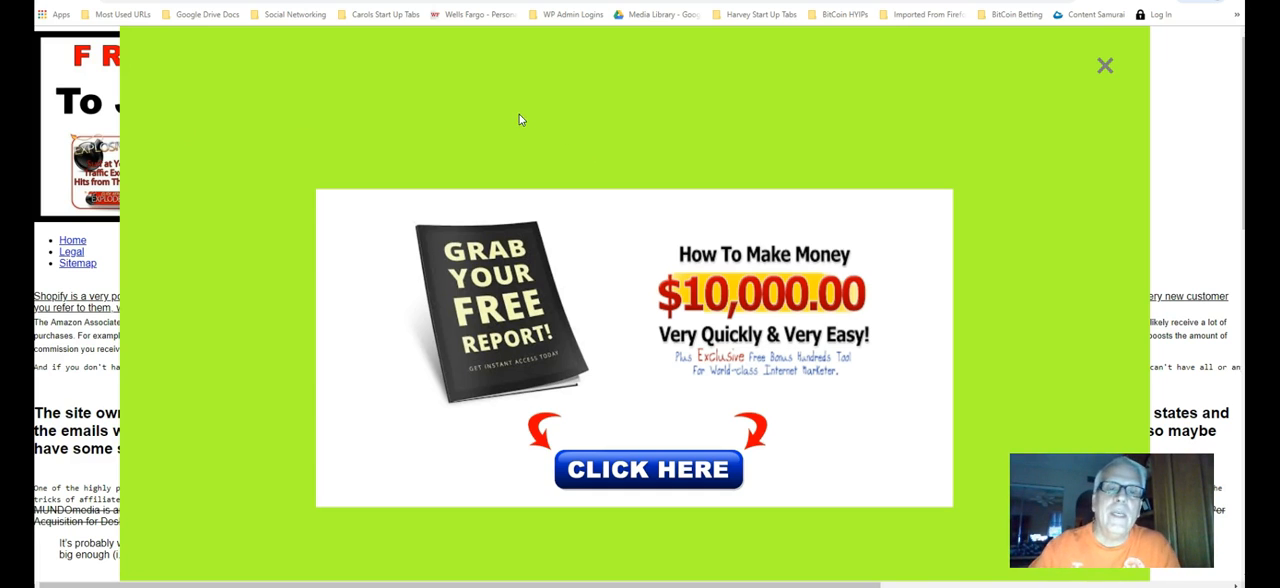
mouse_move(624, 154)
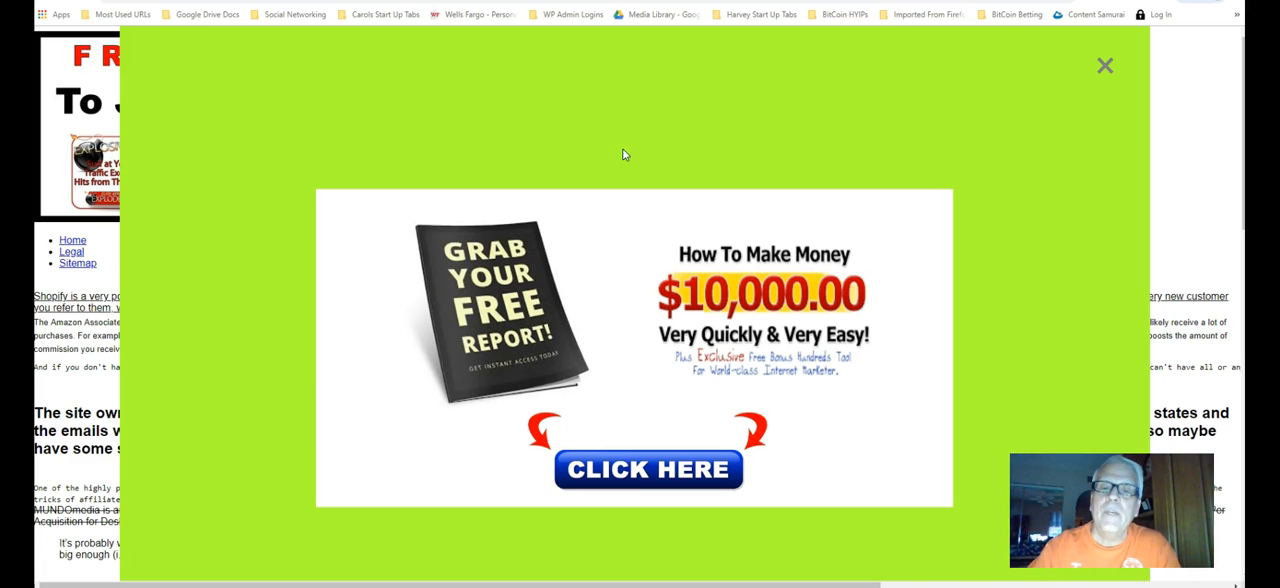
mouse_move(648, 470)
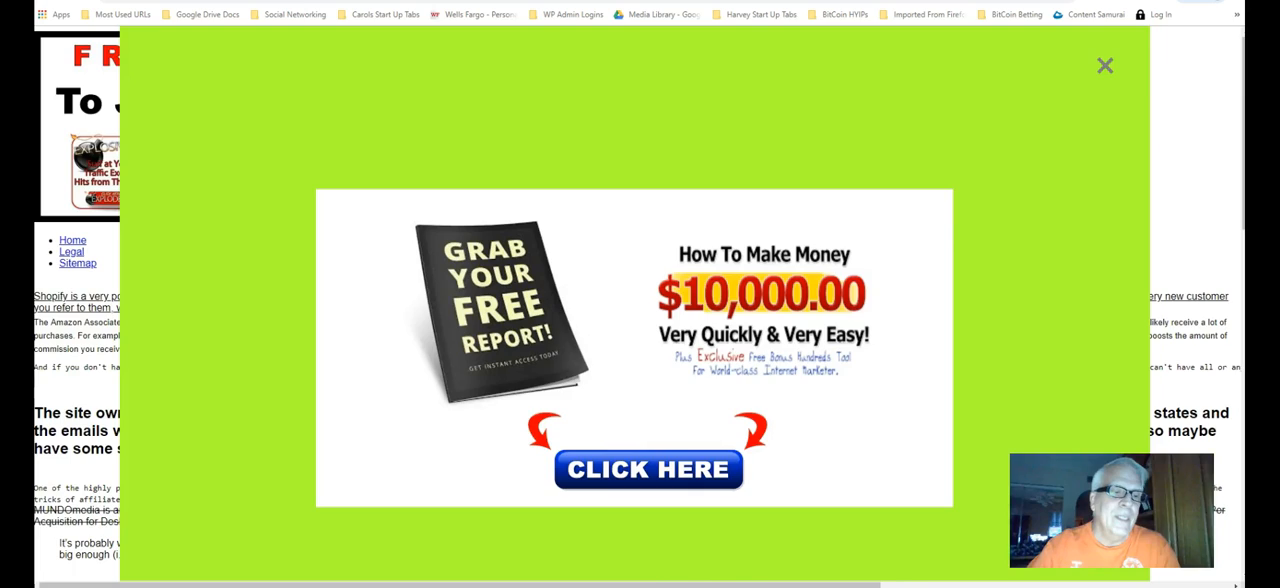
click(1104, 64)
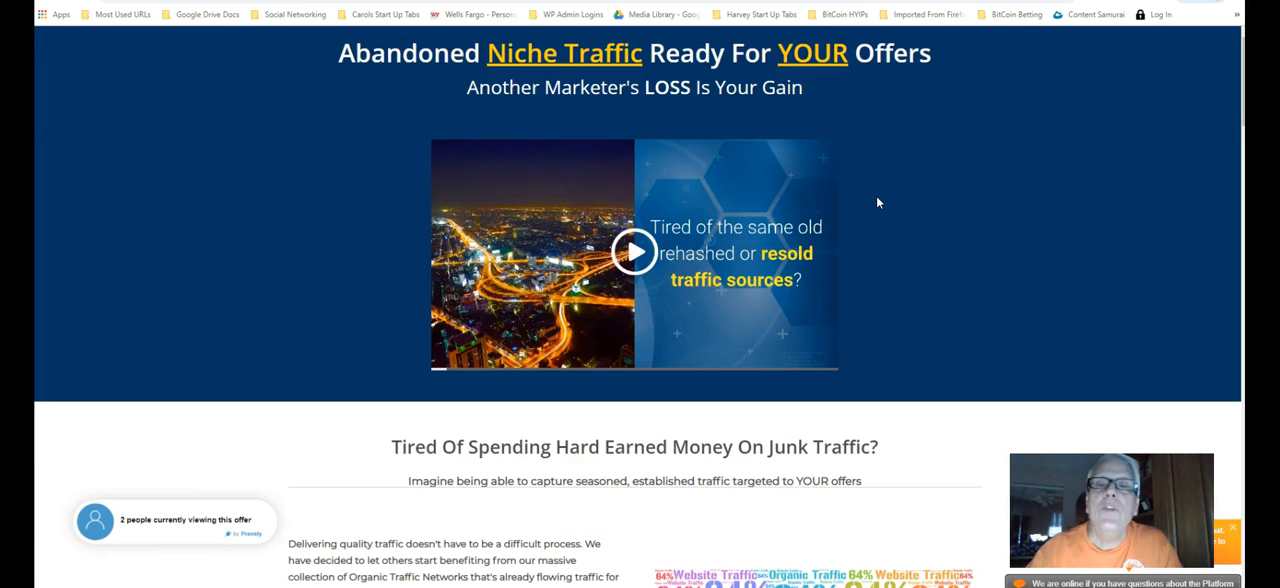
mouse_move(884, 178)
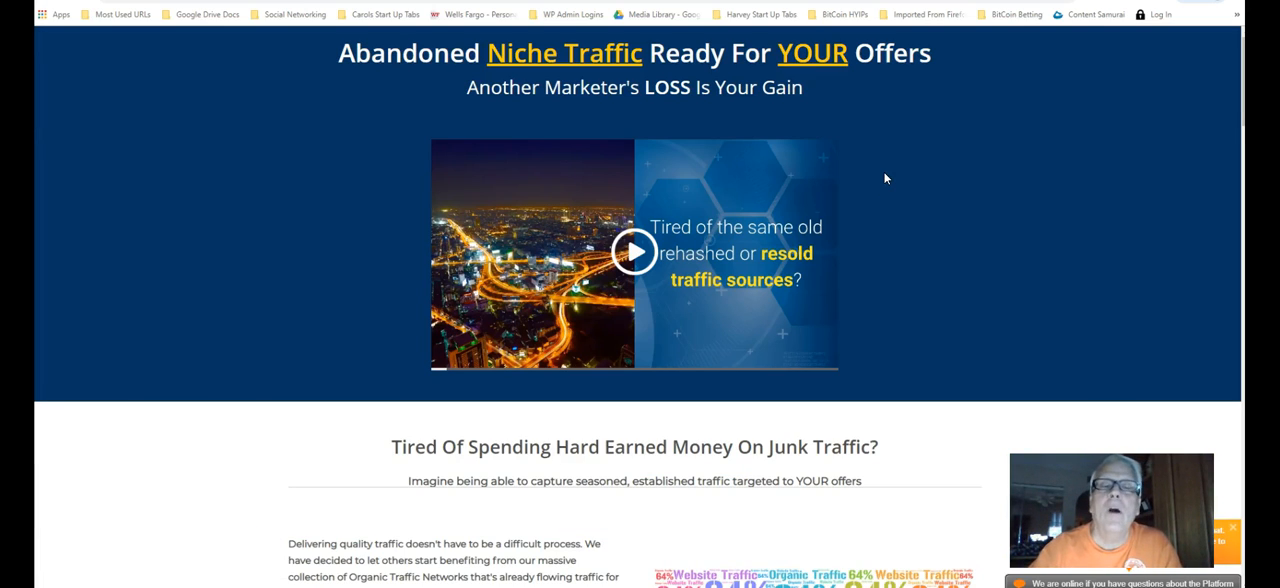
mouse_move(908, 176)
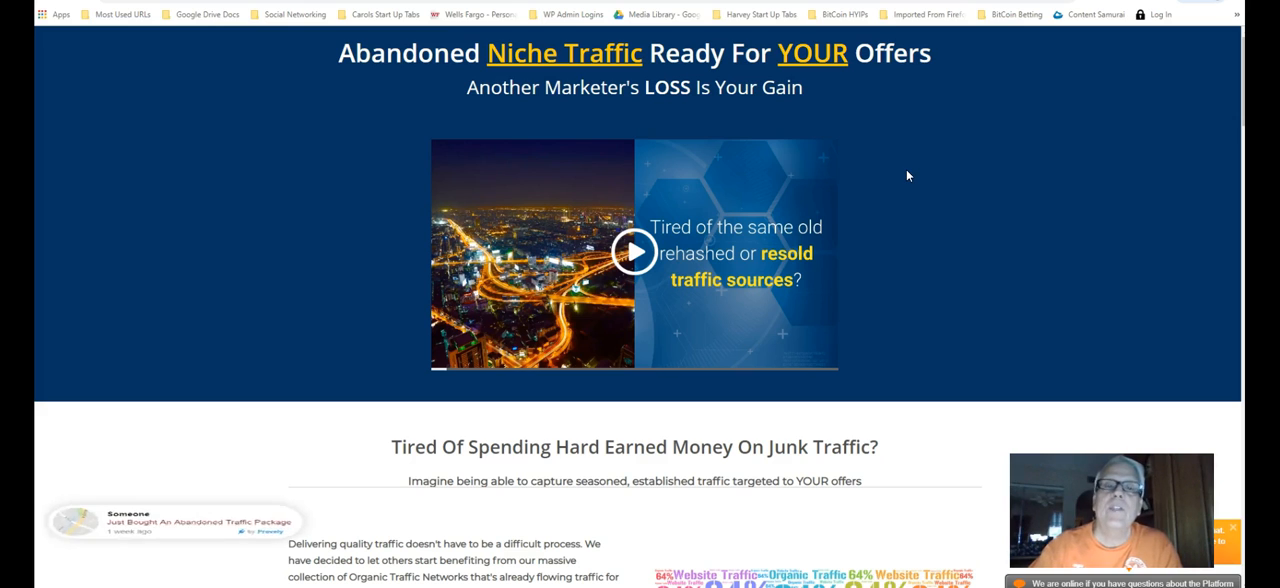
mouse_move(904, 188)
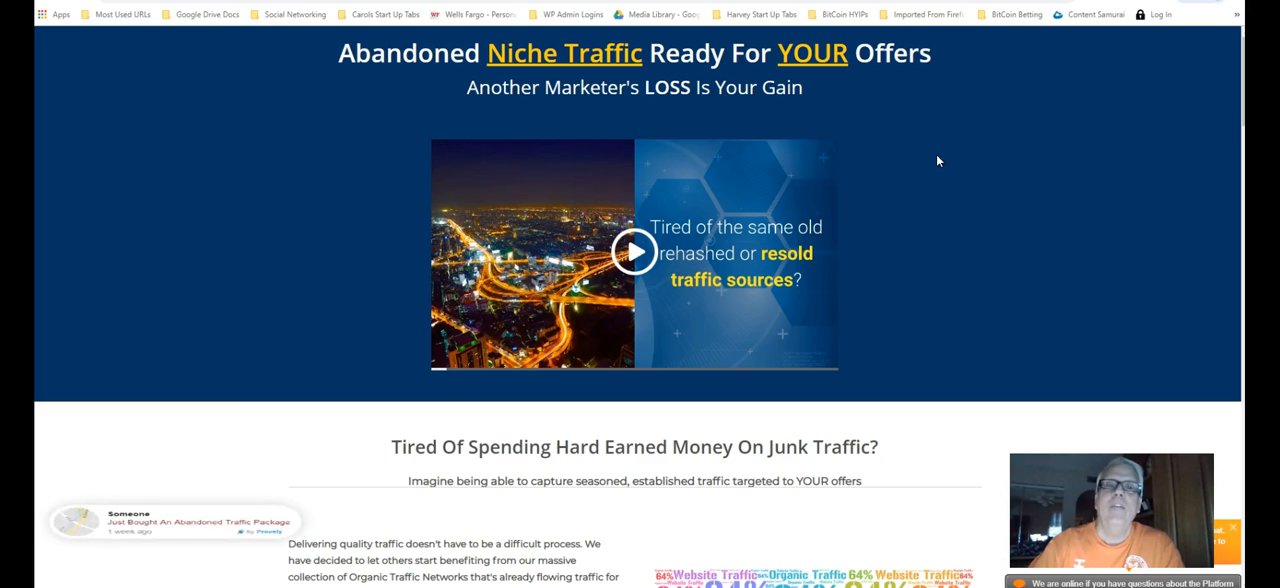
mouse_move(856, 100)
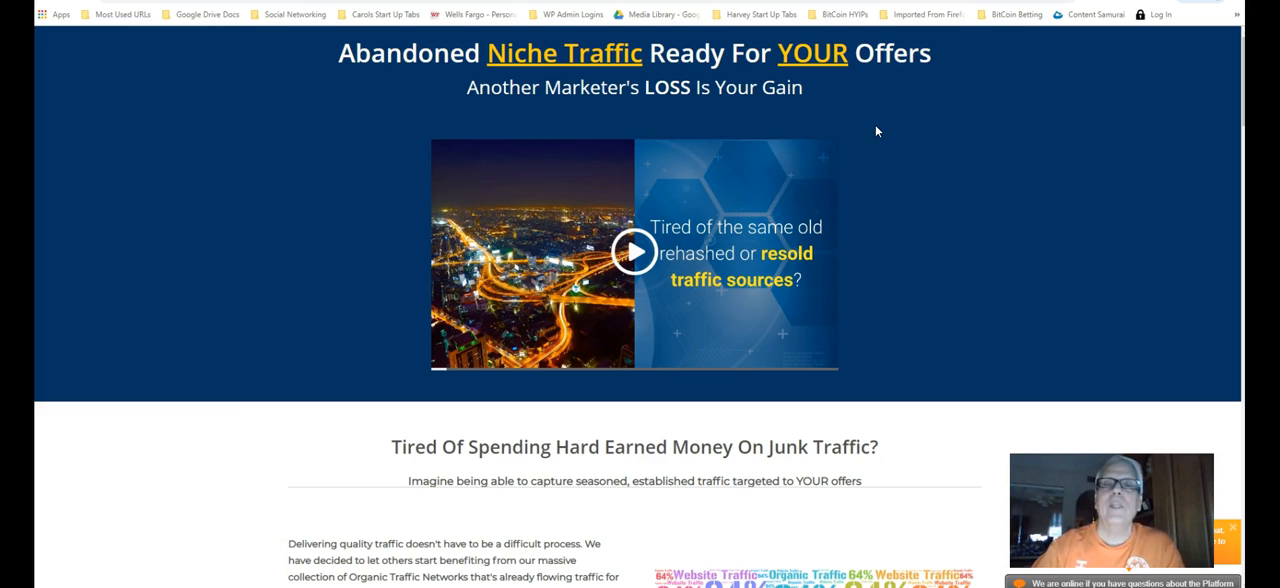
mouse_move(856, 116)
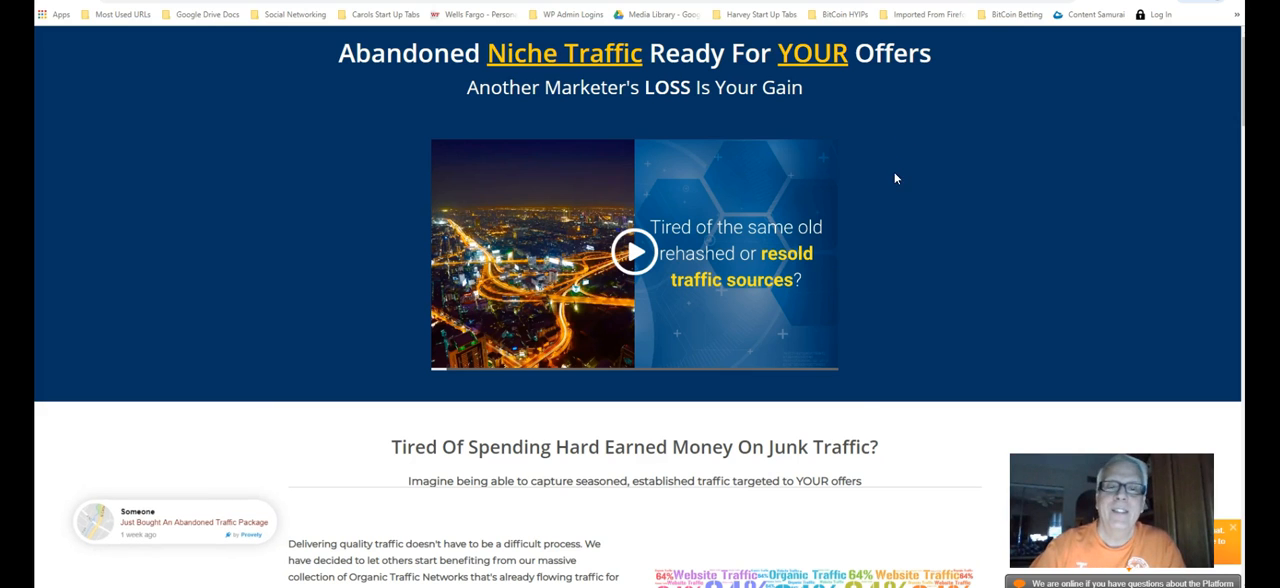
scroll(down, 3)
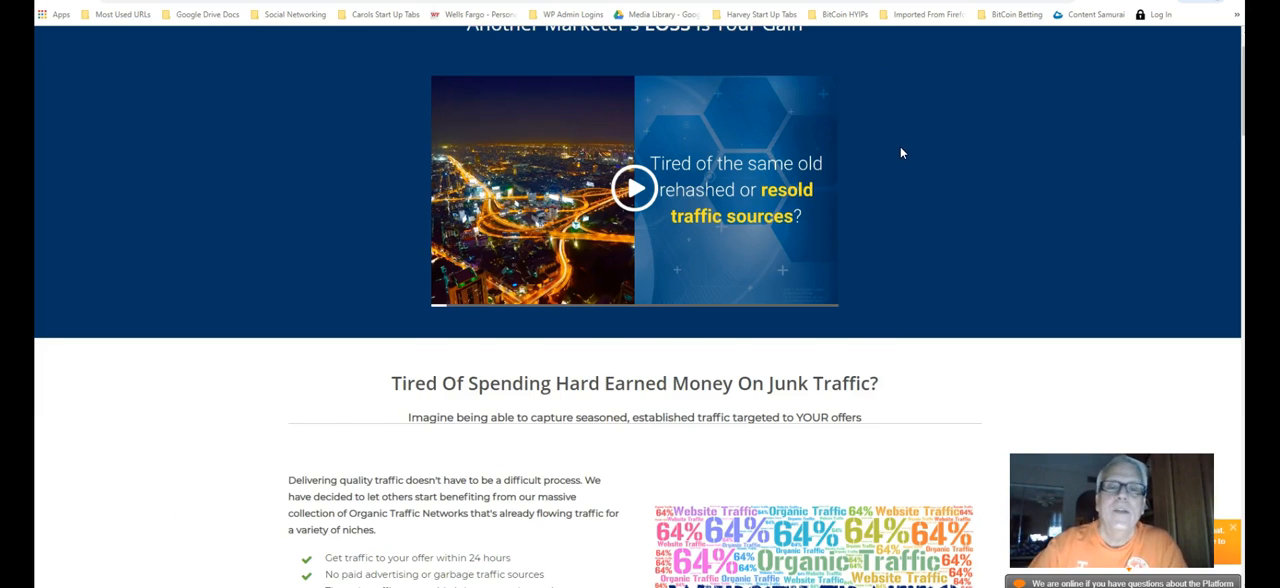
scroll(down, 3)
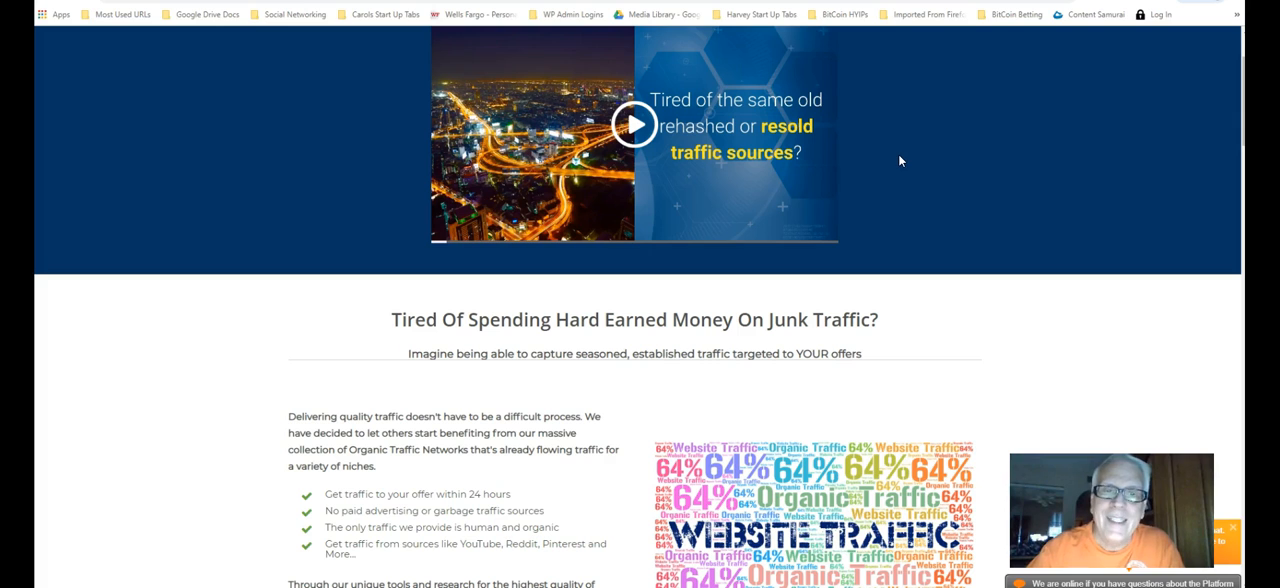
scroll(up, 3)
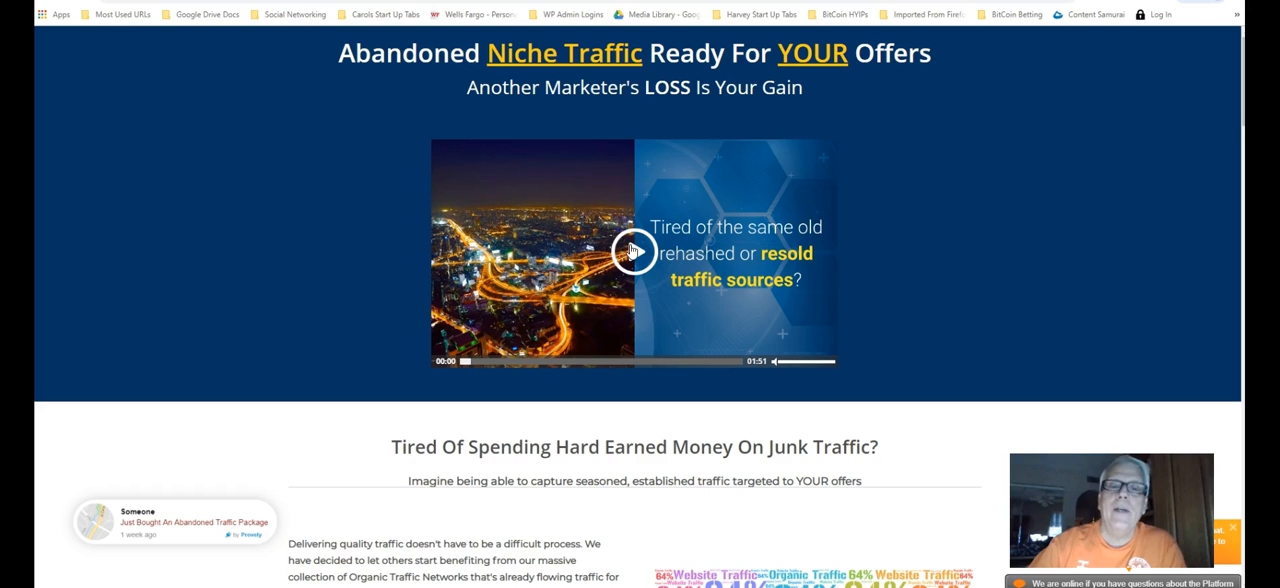
Step: Scroll past the tracking video and niches list to the $20 and $35 Start Winning Now packages
scroll(down, 3)
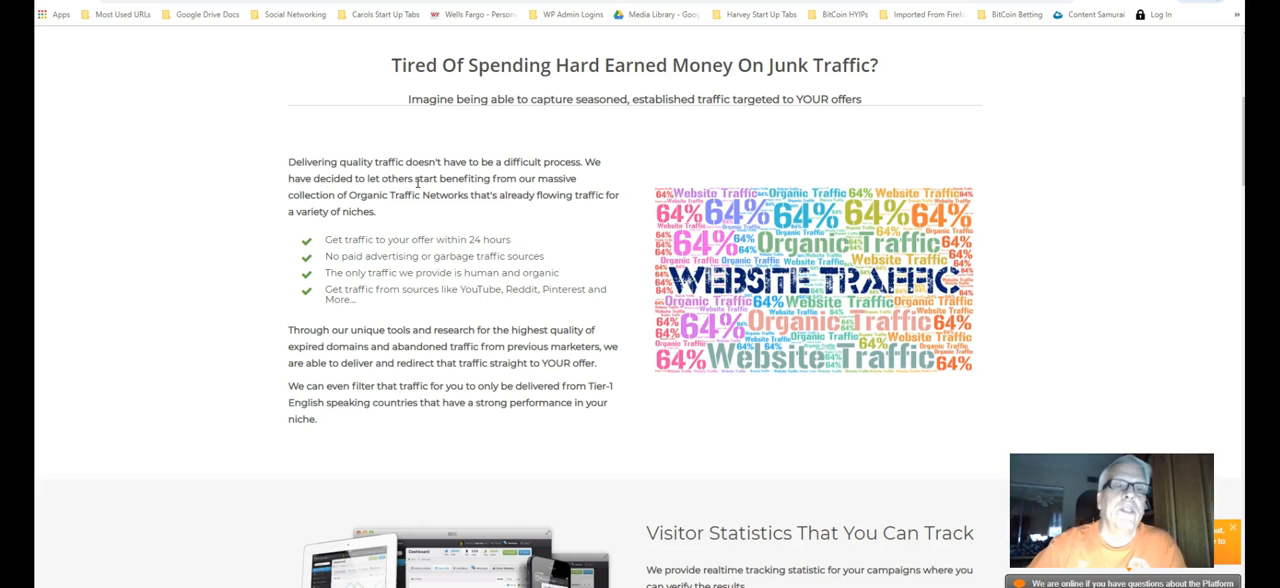
scroll(down, 3)
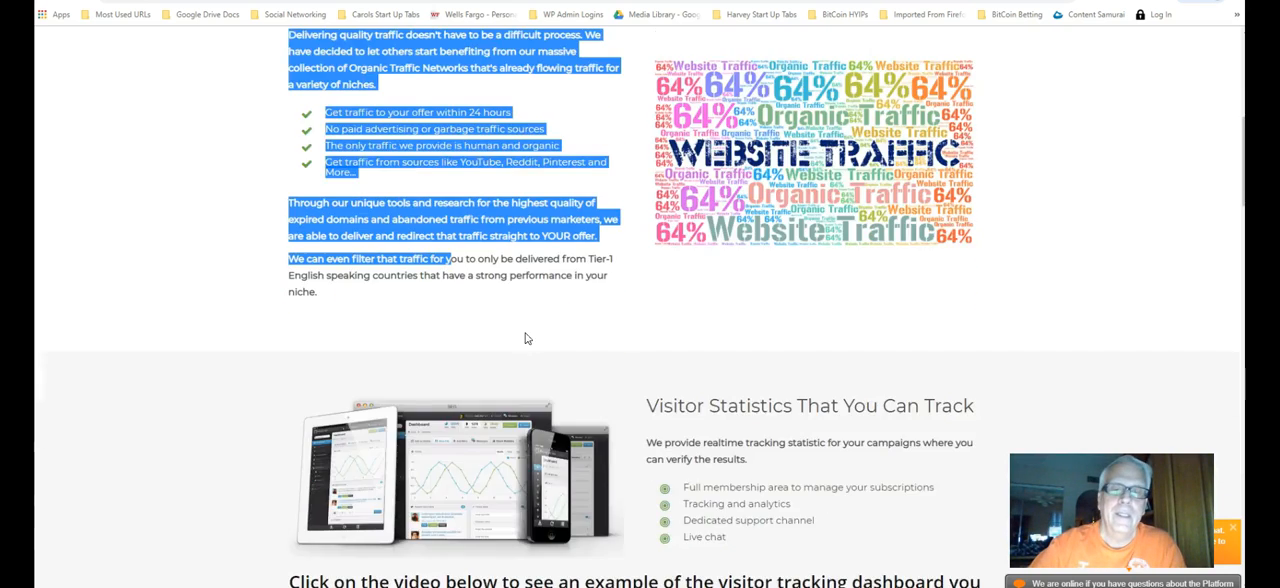
scroll(down, 3)
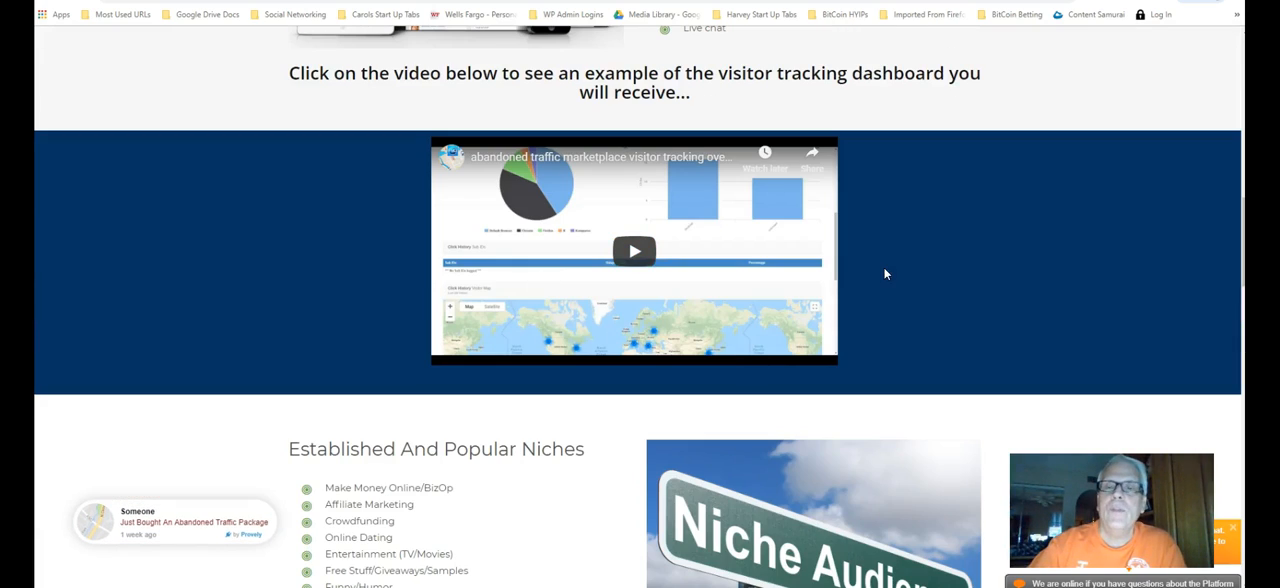
mouse_move(974, 298)
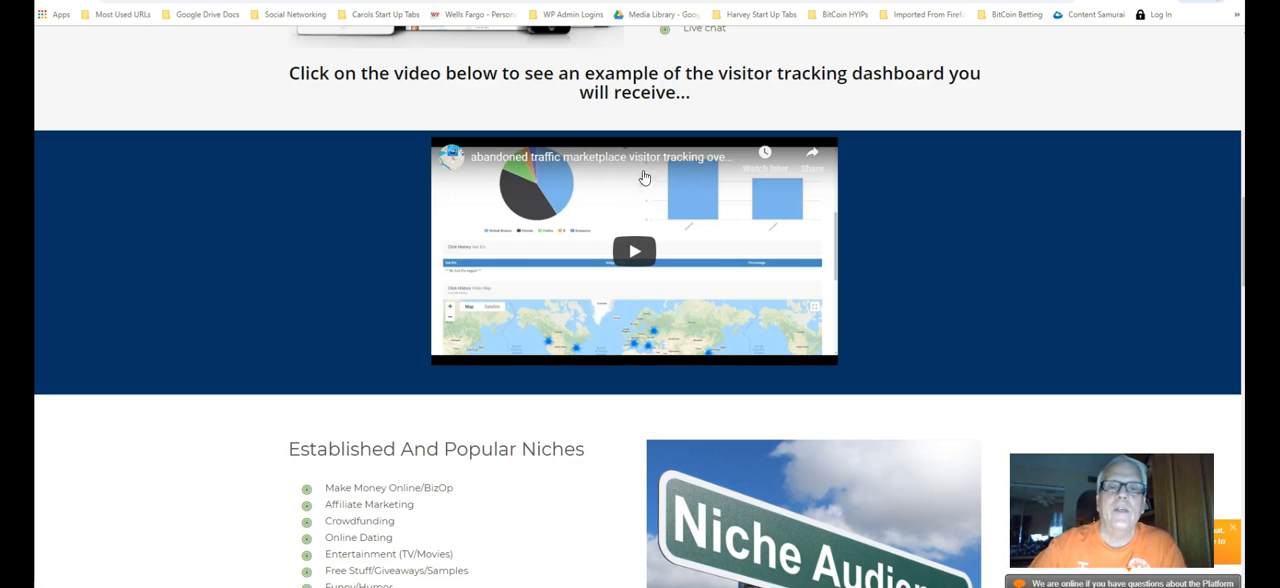
mouse_move(950, 240)
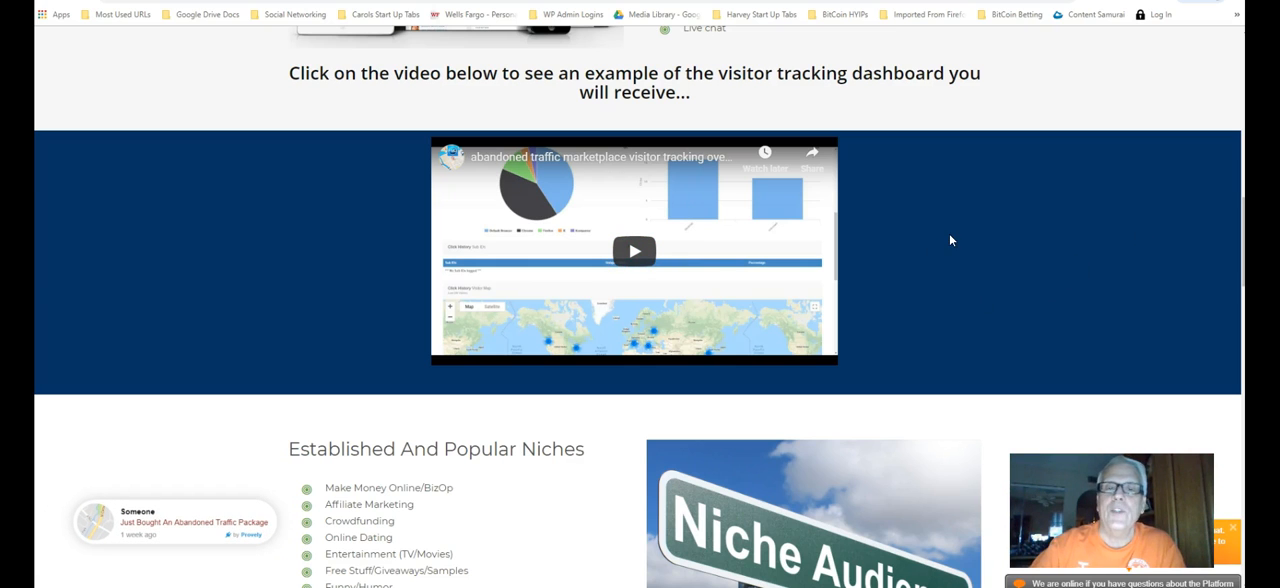
scroll(down, 3)
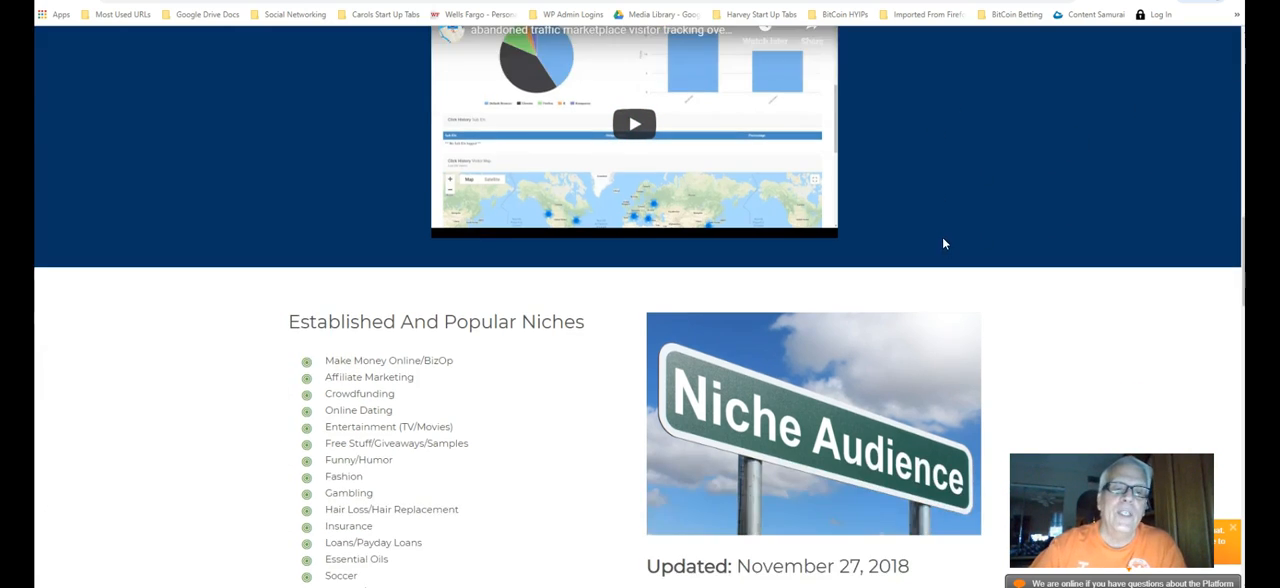
scroll(down, 3)
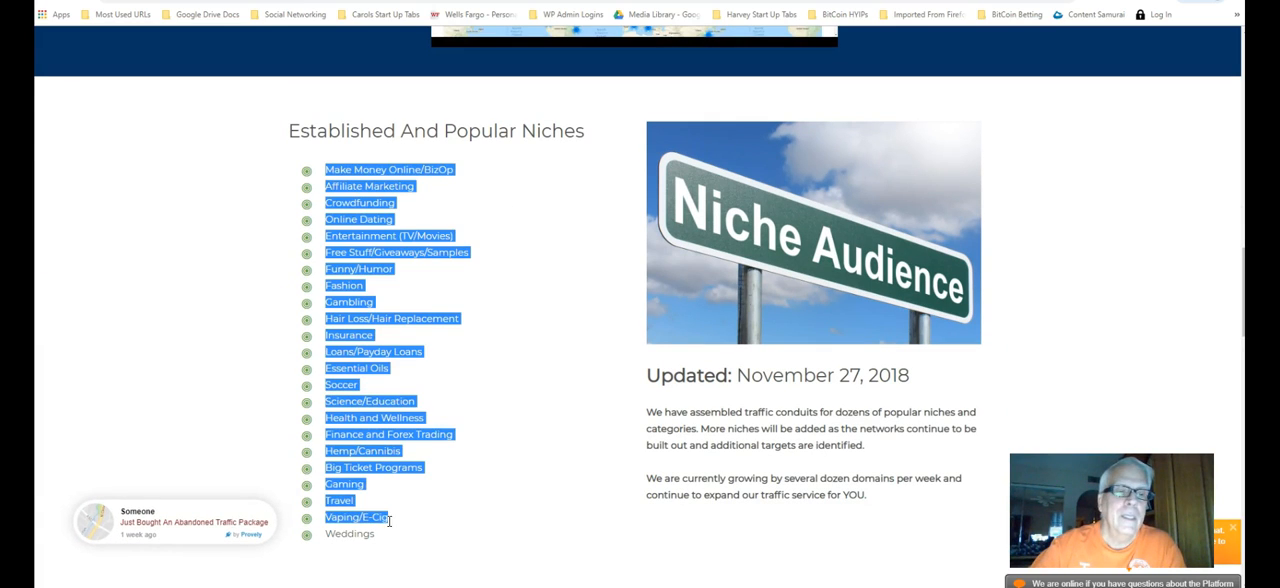
scroll(down, 3)
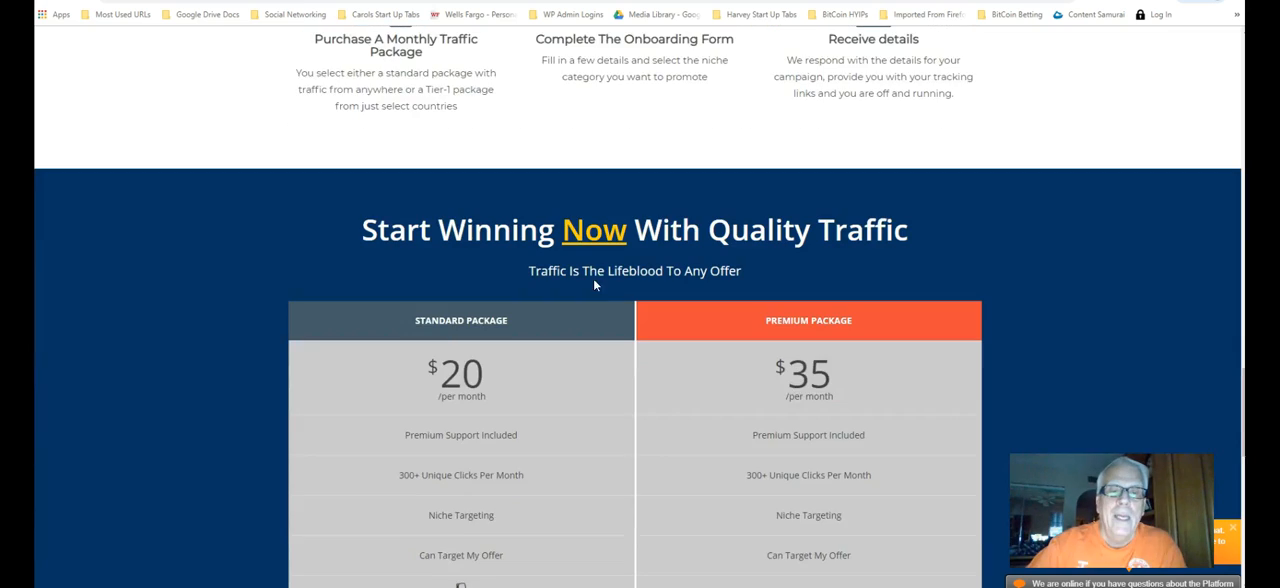
scroll(down, 3)
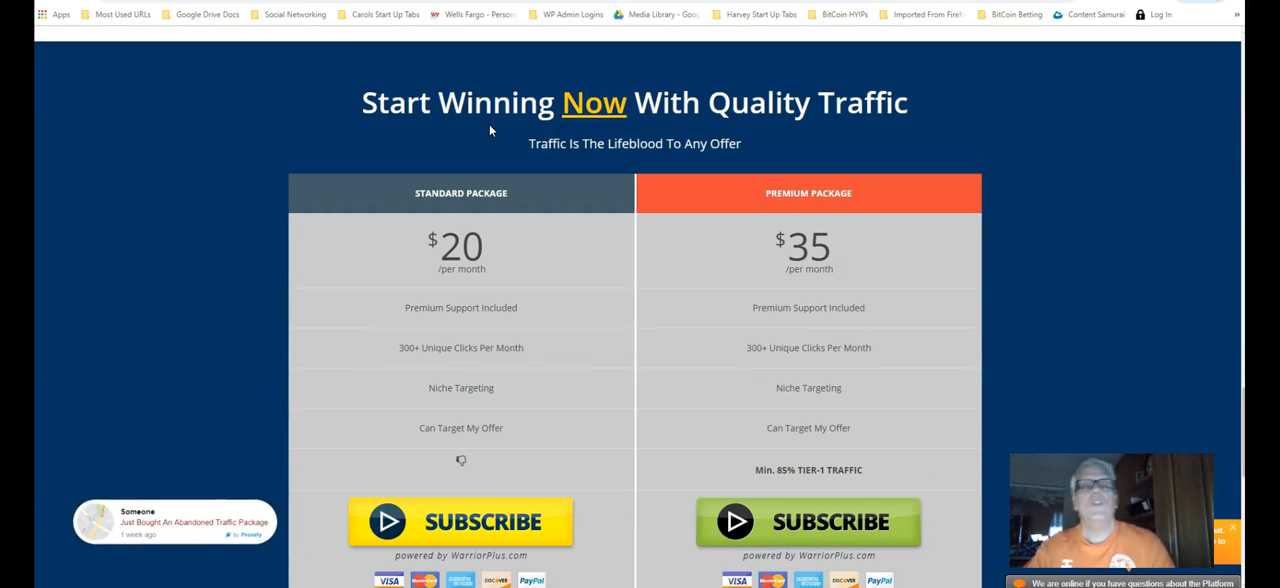
mouse_move(478, 142)
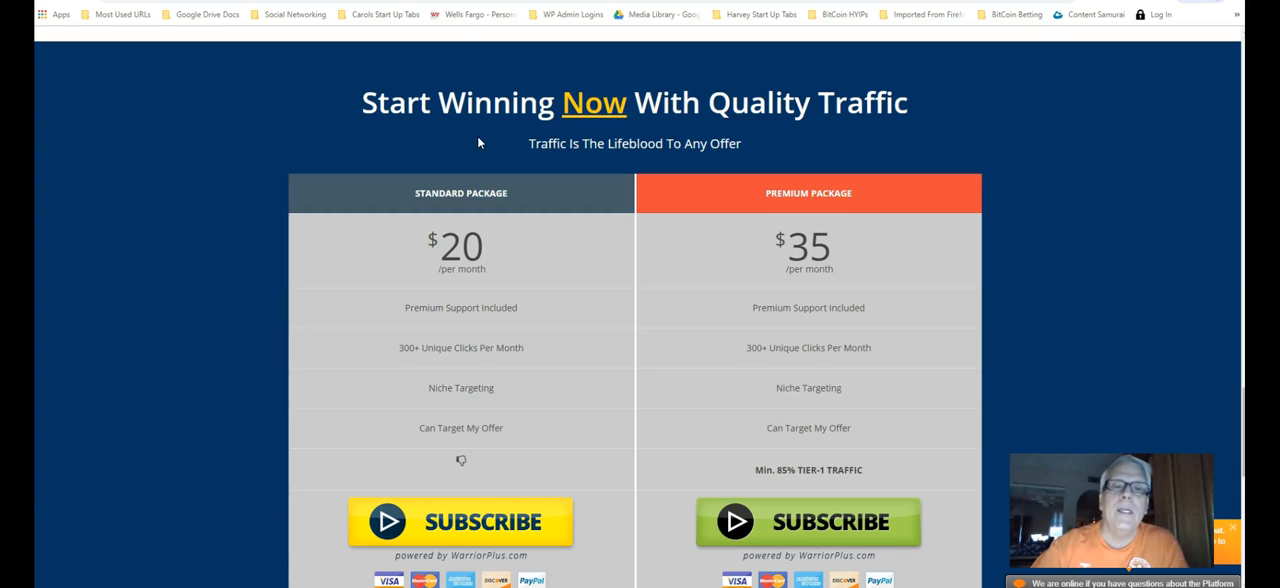
mouse_move(450, 192)
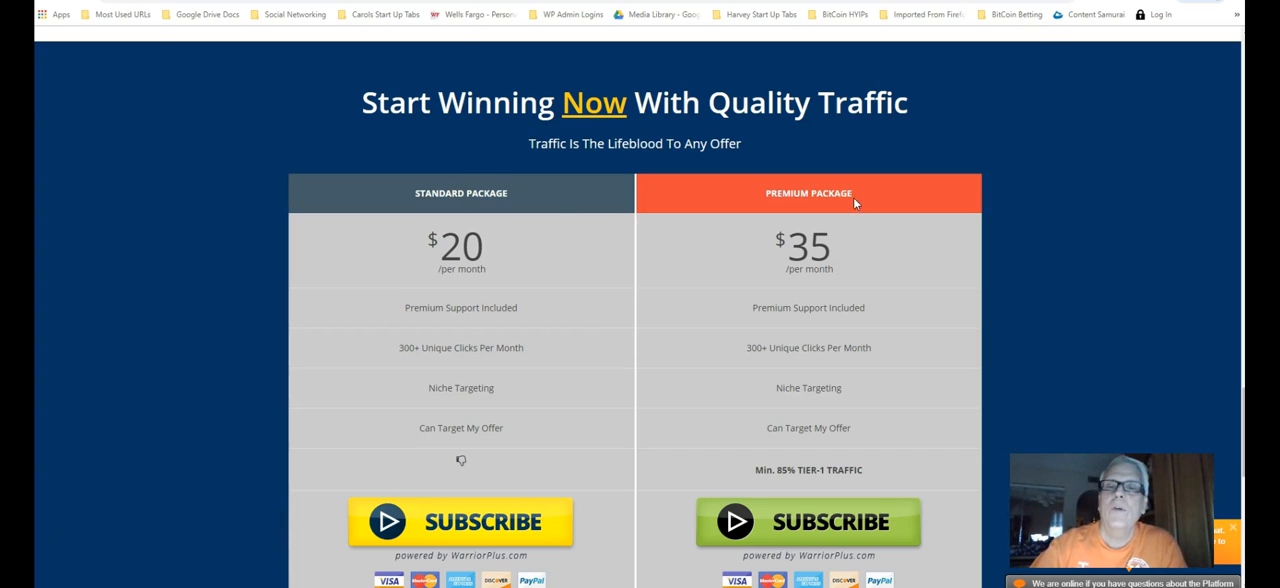
mouse_move(830, 208)
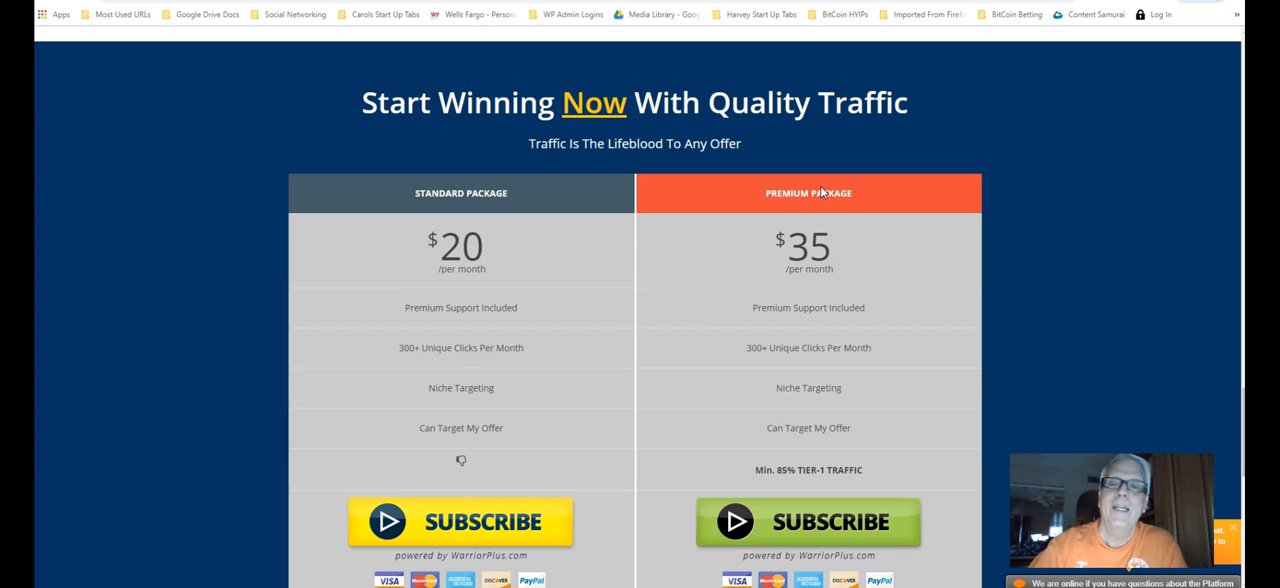
scroll(down, 3)
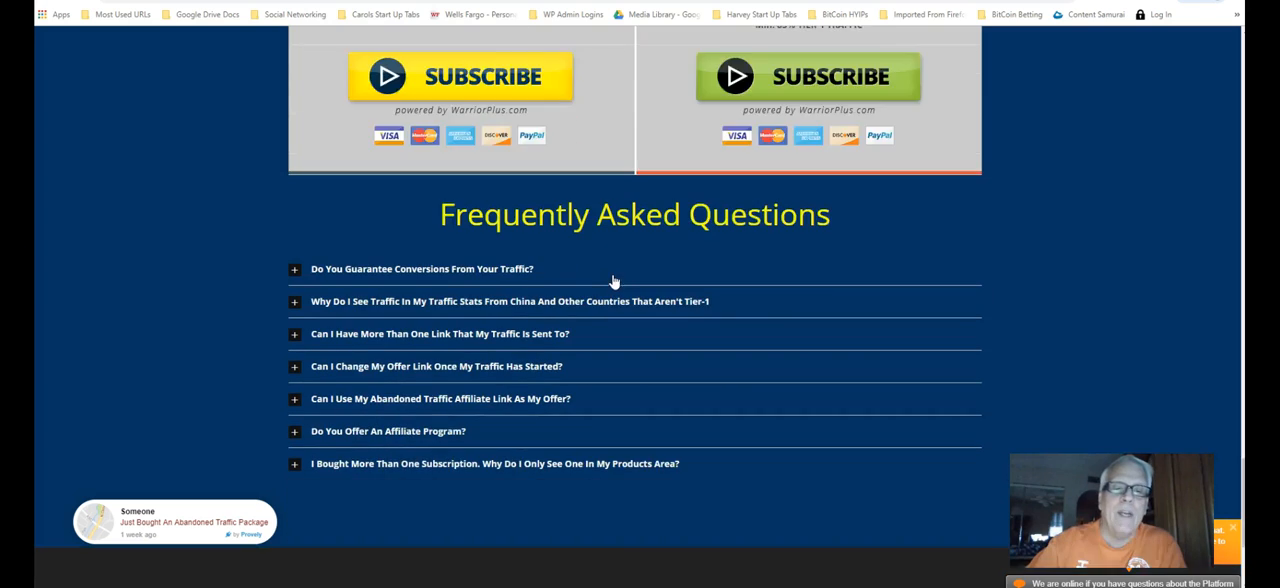
scroll(down, 3)
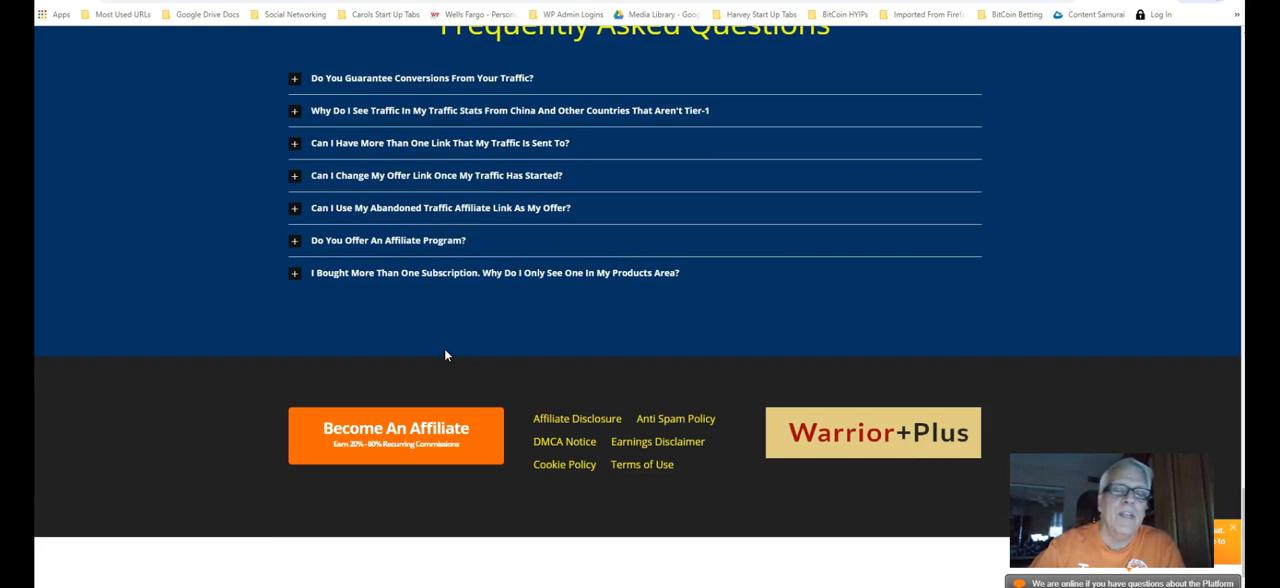
mouse_move(450, 334)
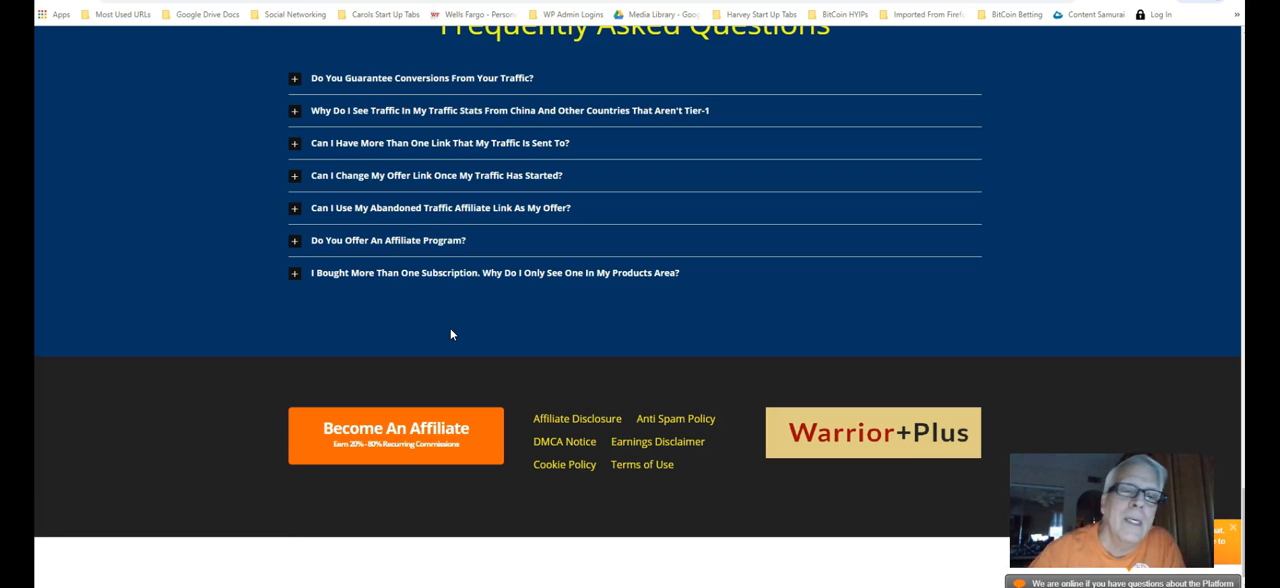
mouse_move(456, 328)
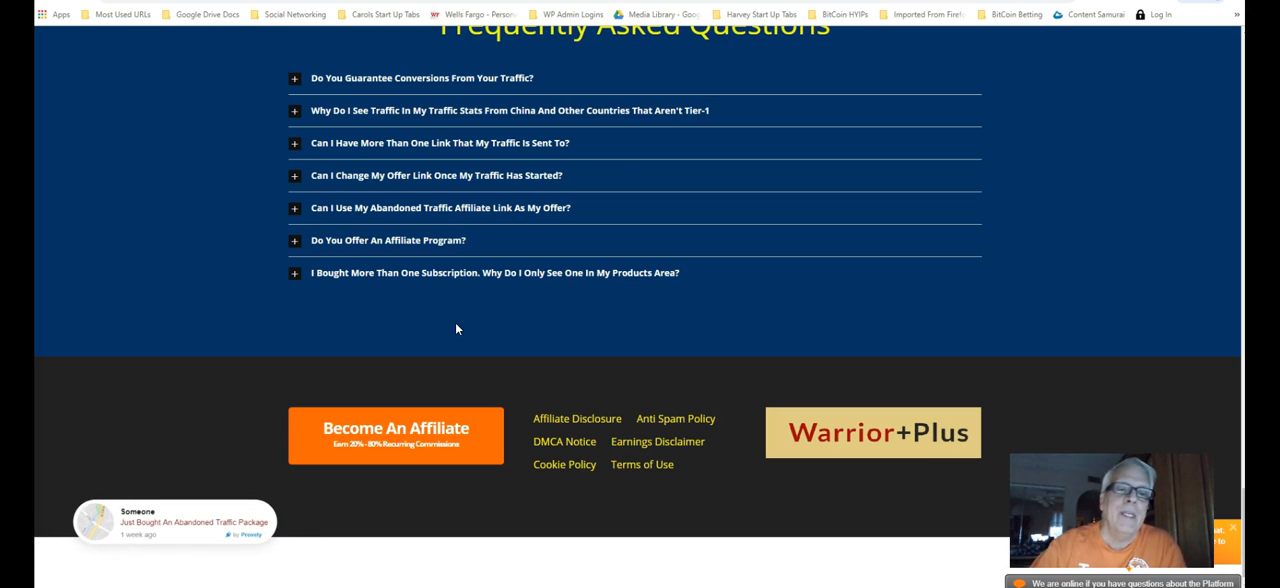
mouse_move(396, 444)
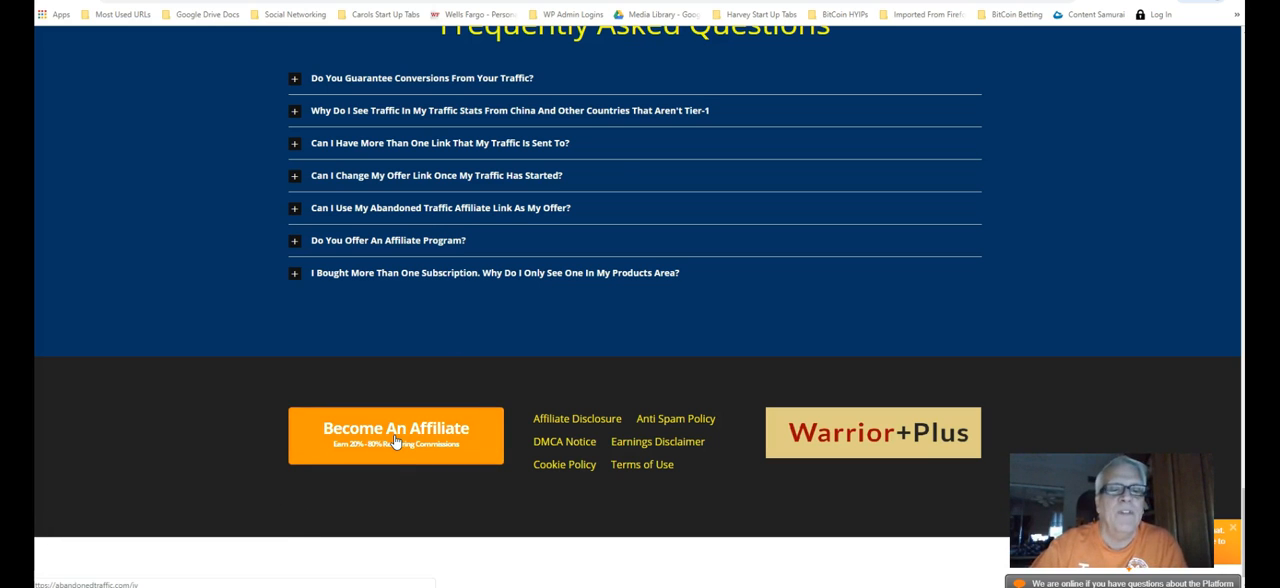
mouse_move(442, 328)
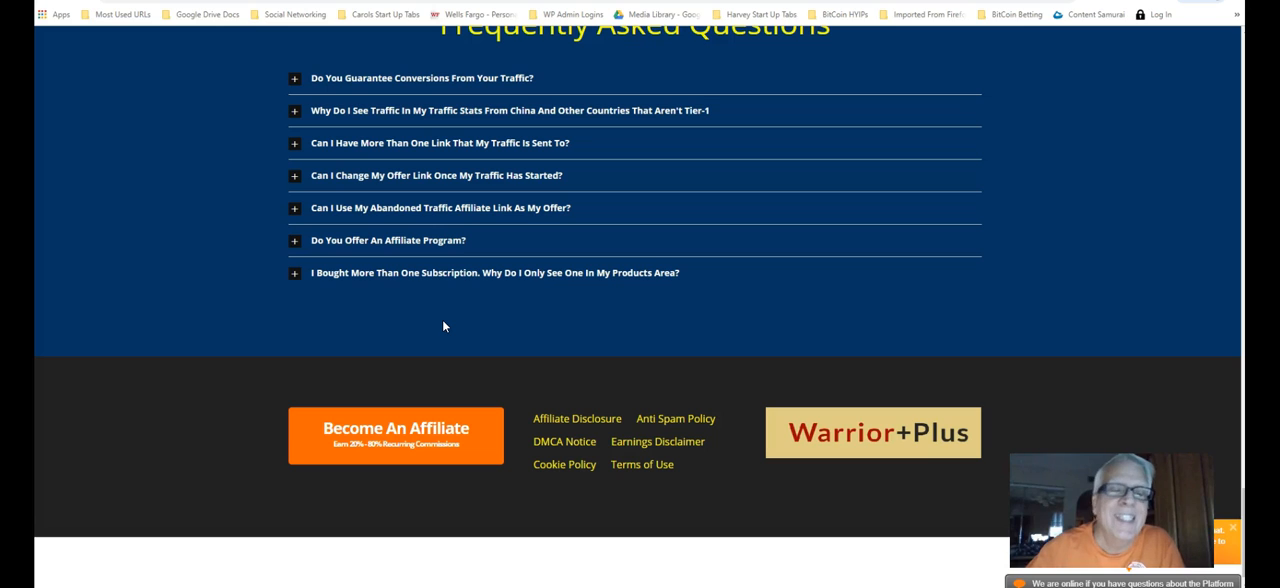
mouse_move(438, 338)
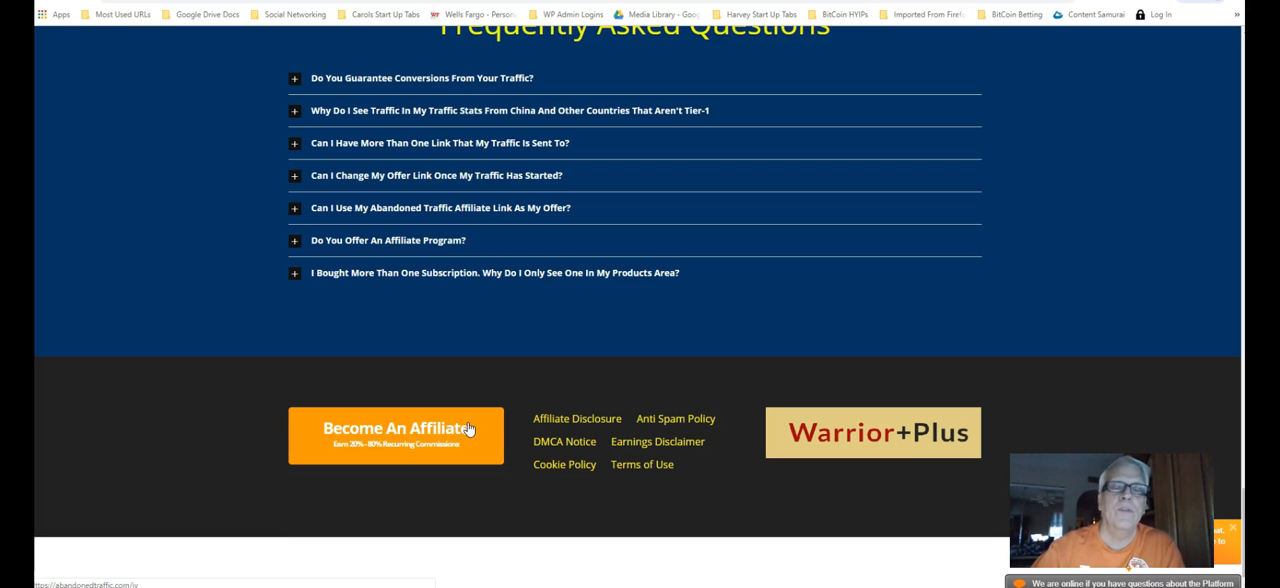
scroll(up, 3)
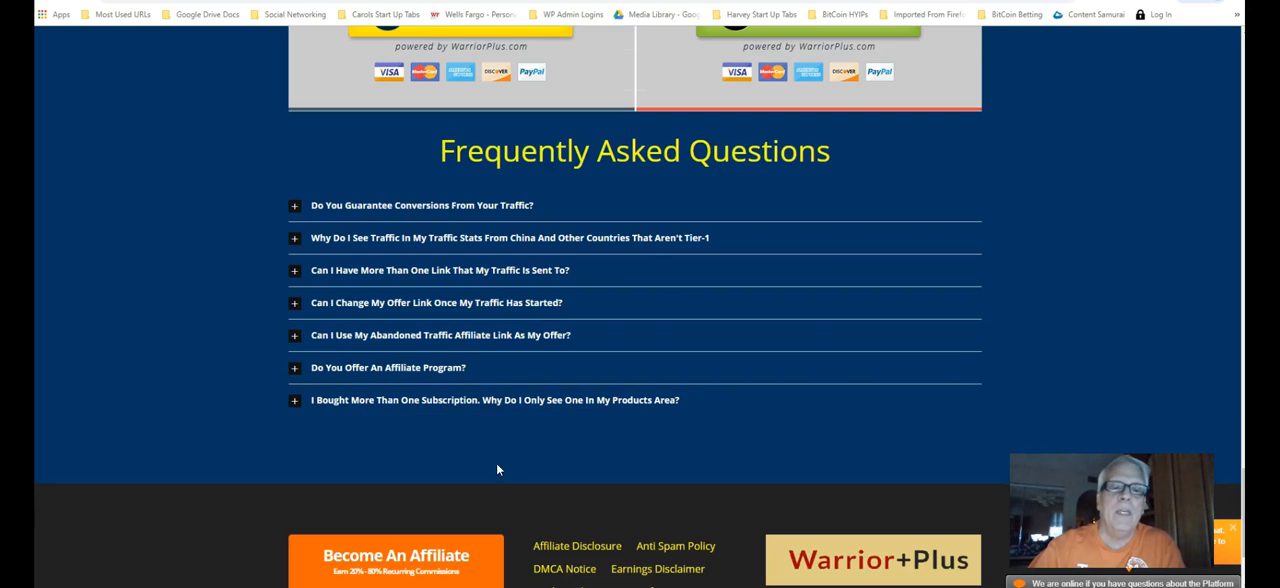
scroll(up, 3)
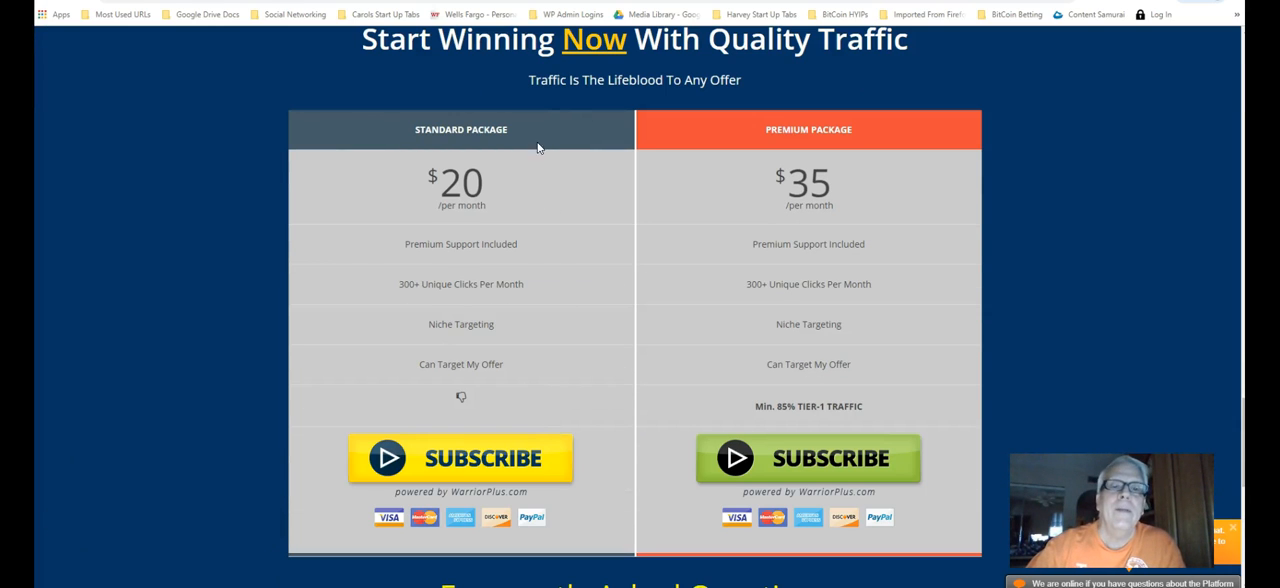
mouse_move(528, 144)
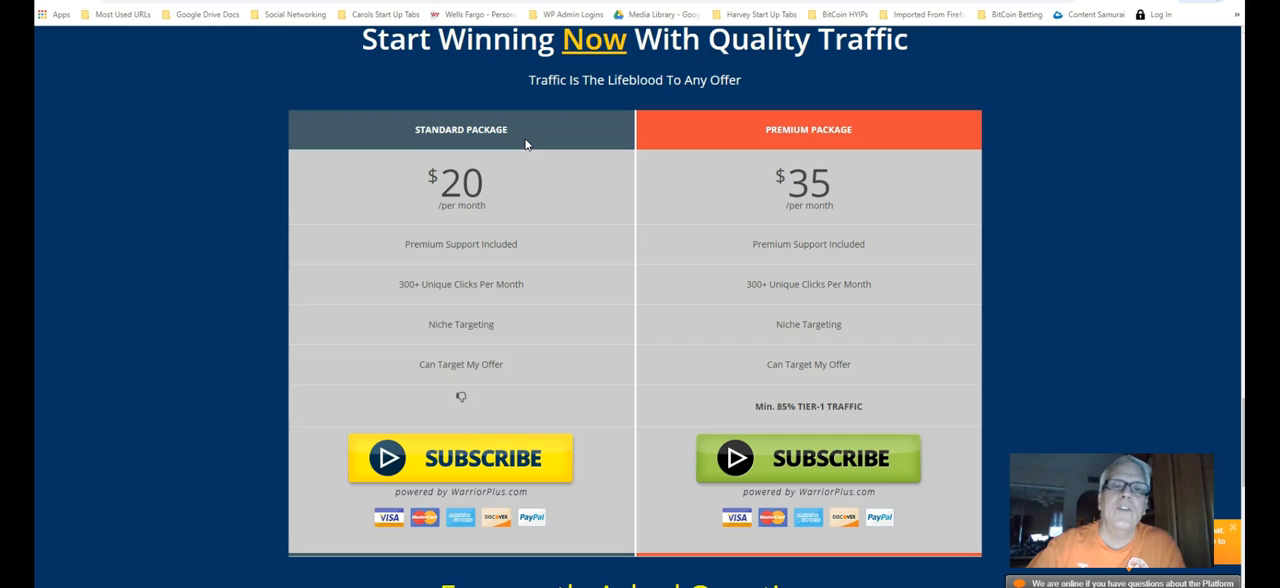
mouse_move(870, 140)
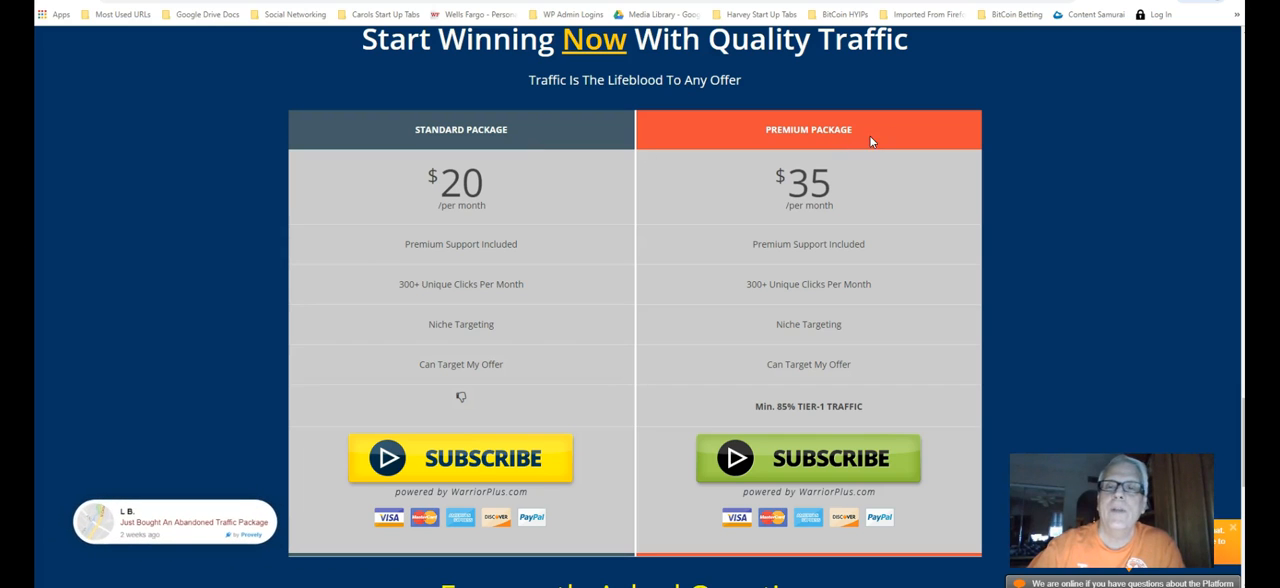
mouse_move(1020, 210)
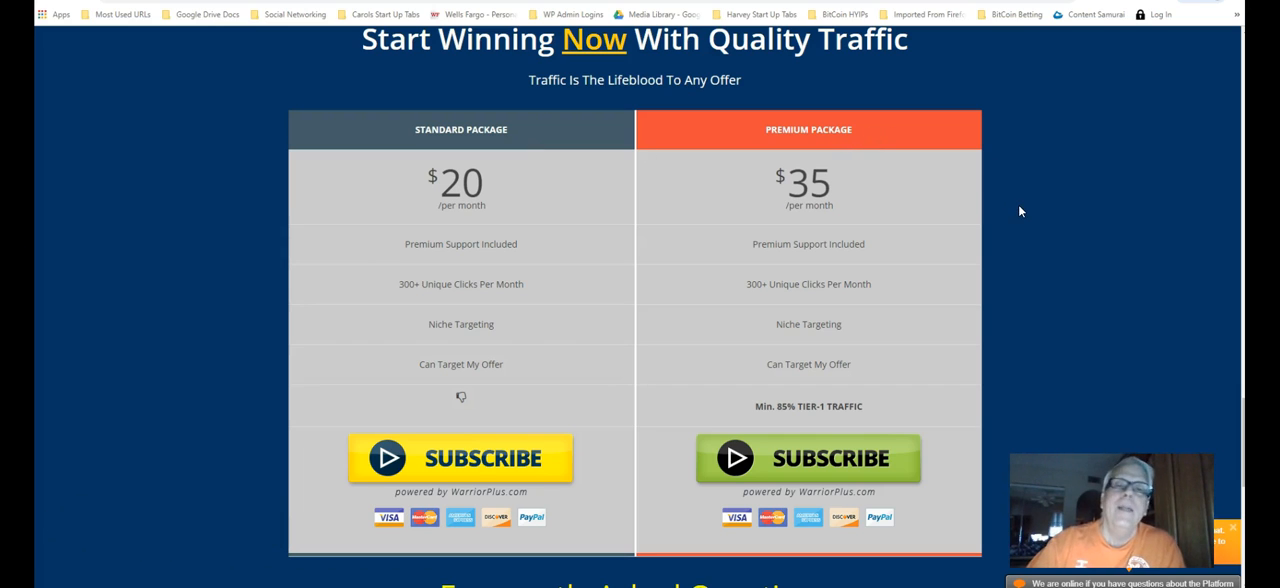
mouse_move(1034, 184)
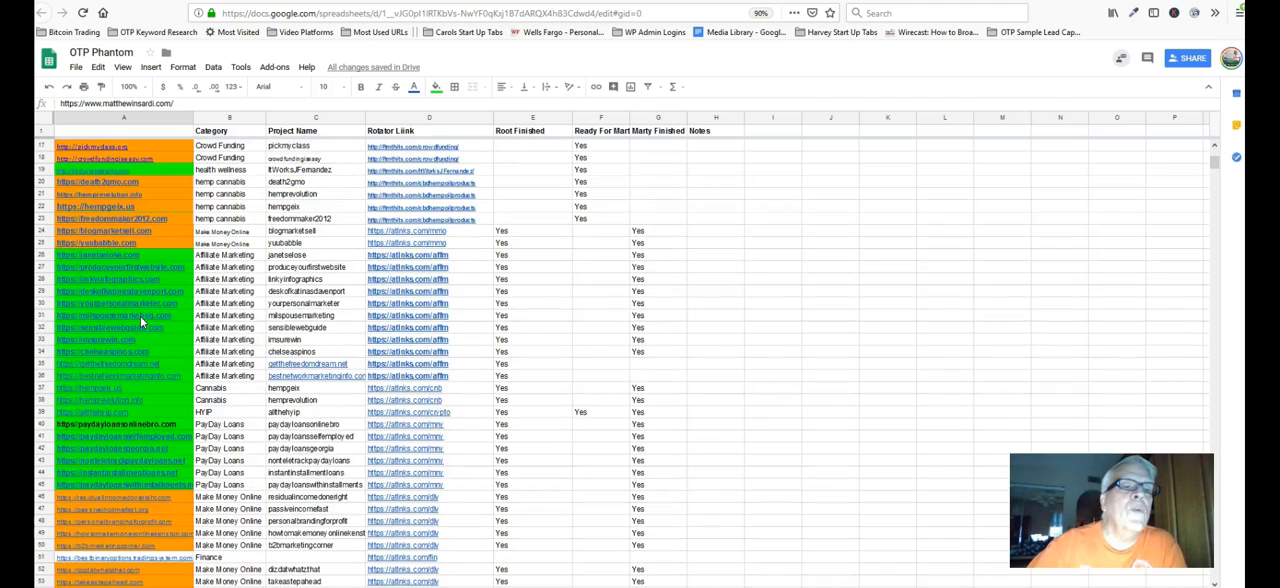
scroll(up, 3)
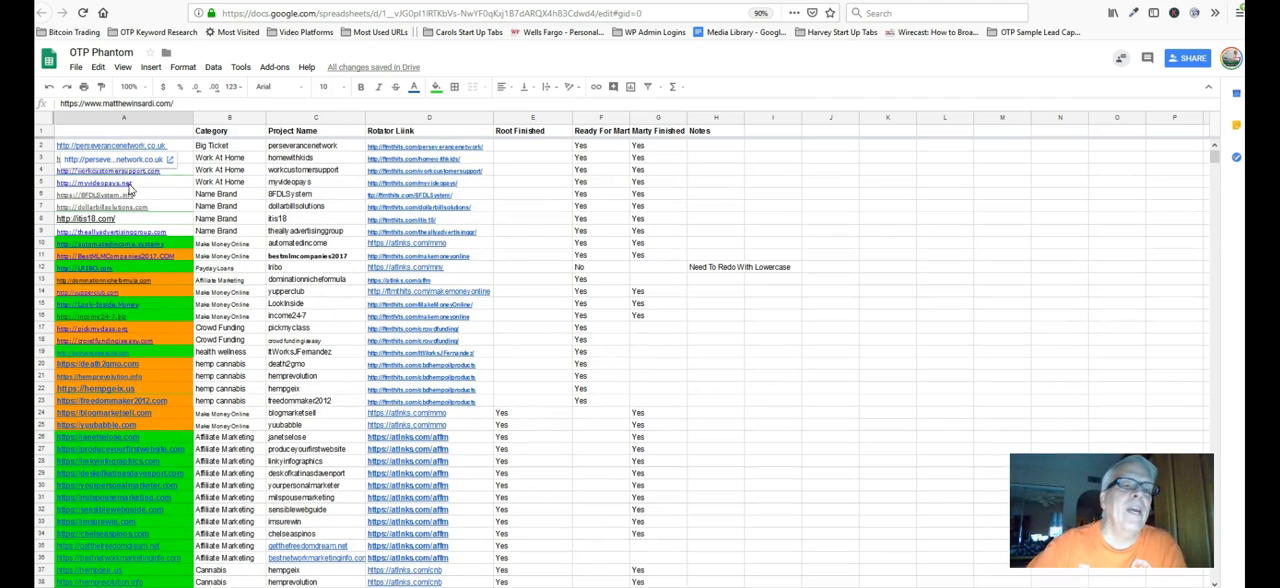
scroll(down, 3)
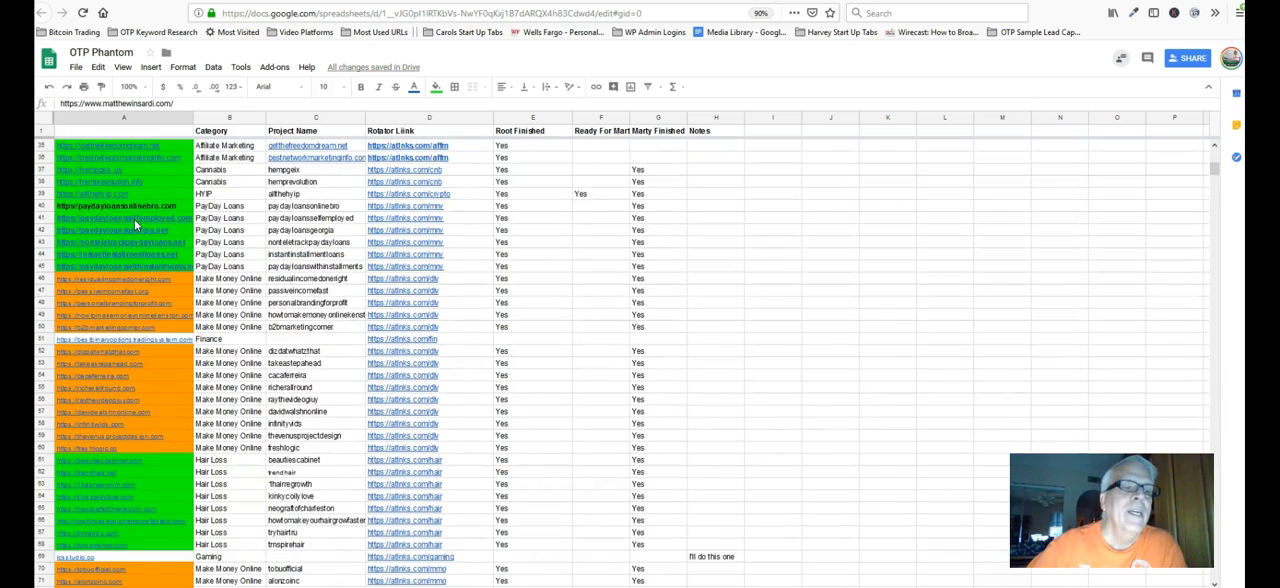
scroll(down, 3)
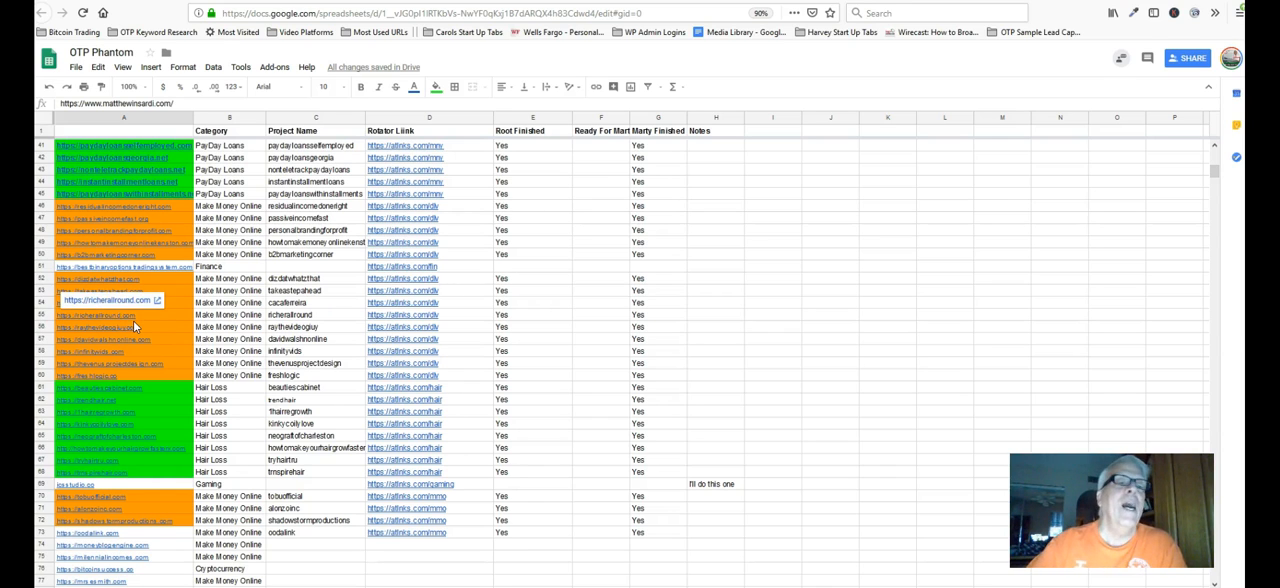
mouse_move(140, 270)
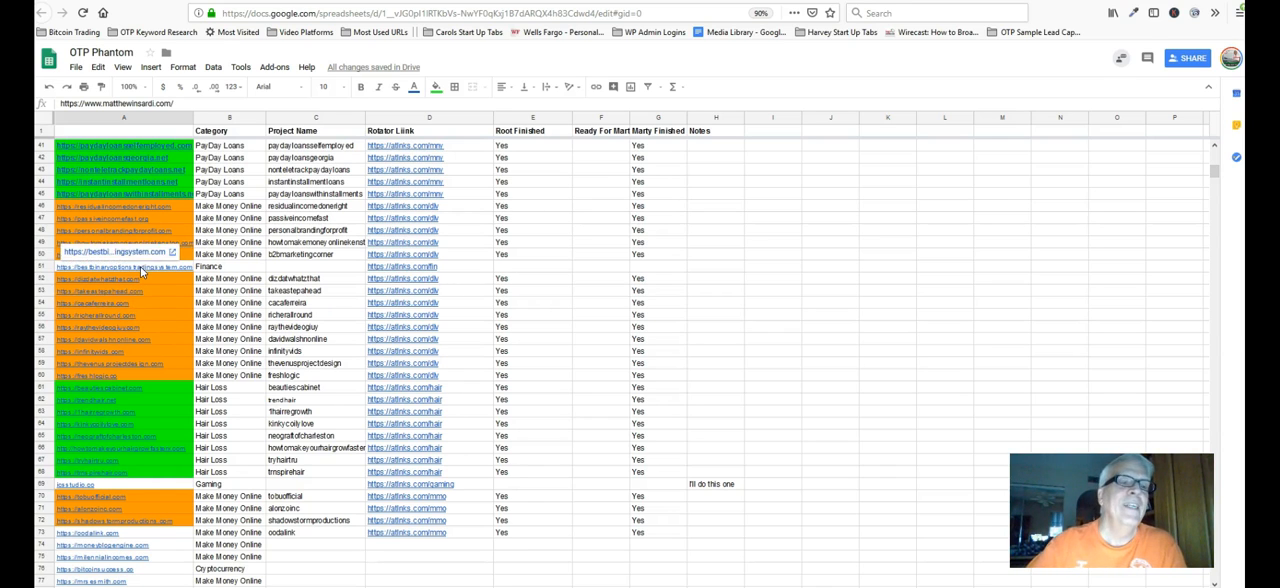
scroll(down, 3)
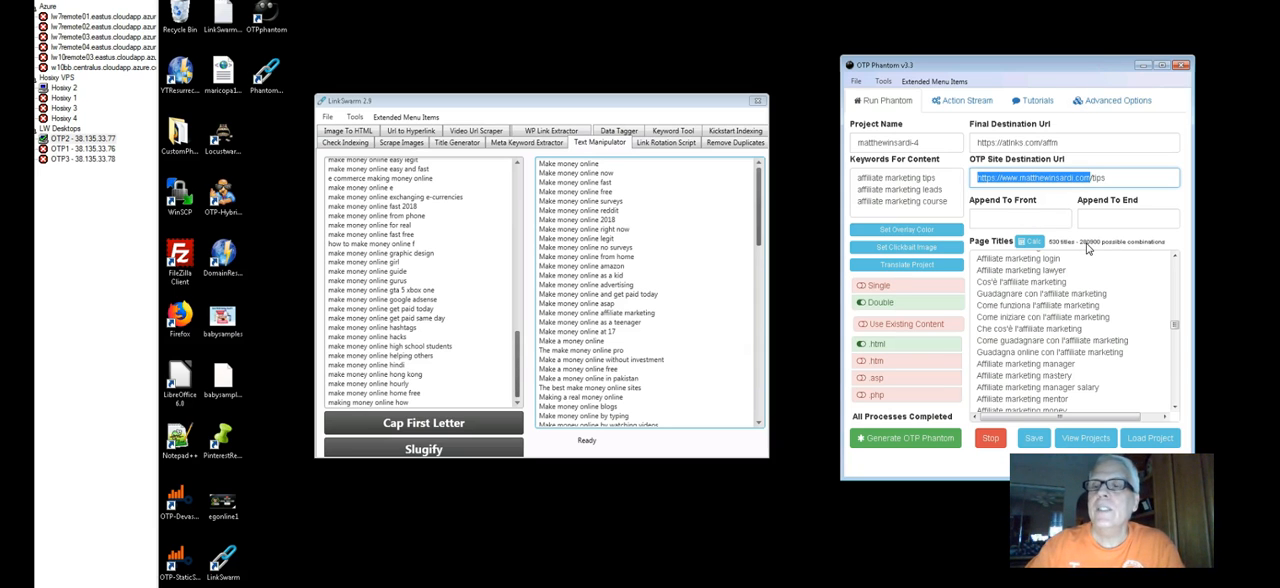
mouse_move(1124, 140)
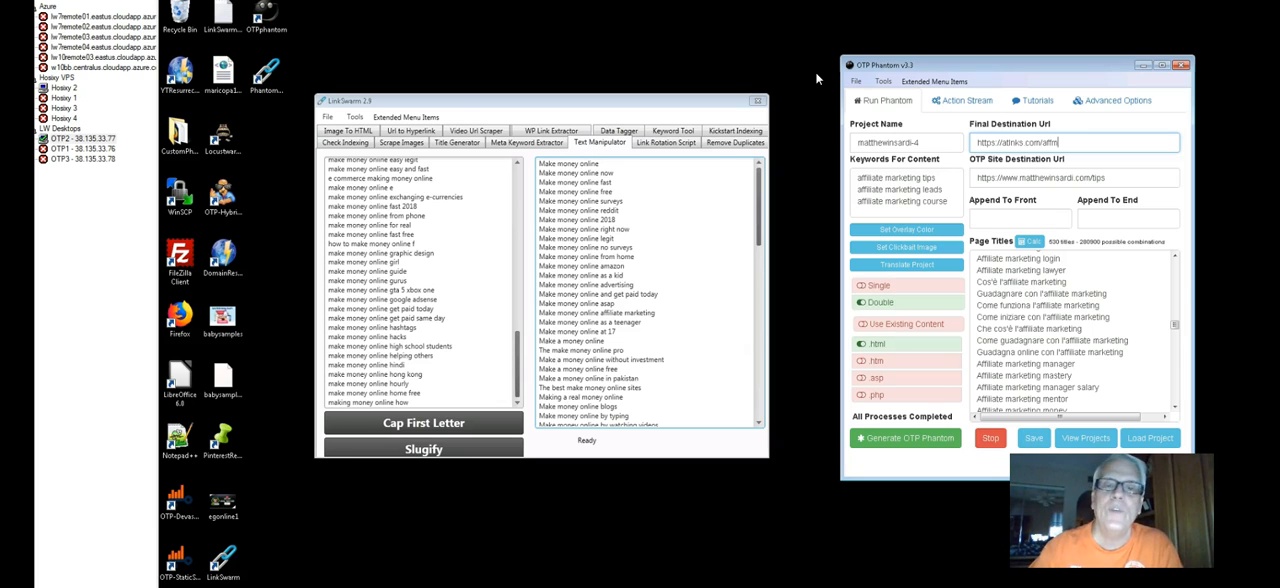
mouse_move(408, 354)
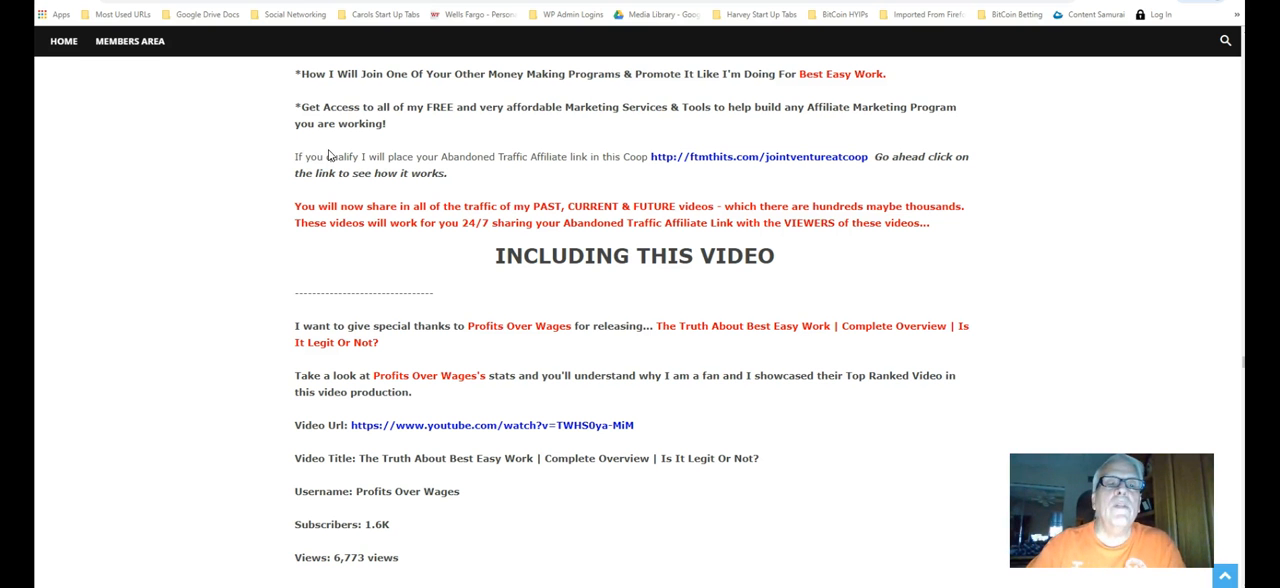
mouse_move(516, 156)
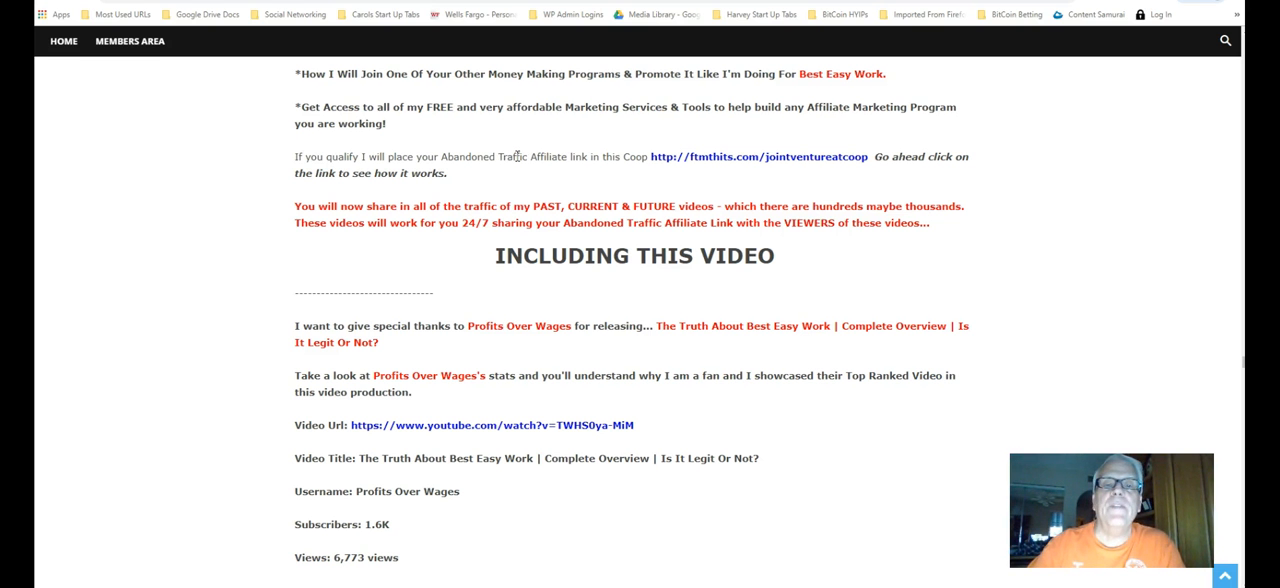
mouse_move(818, 156)
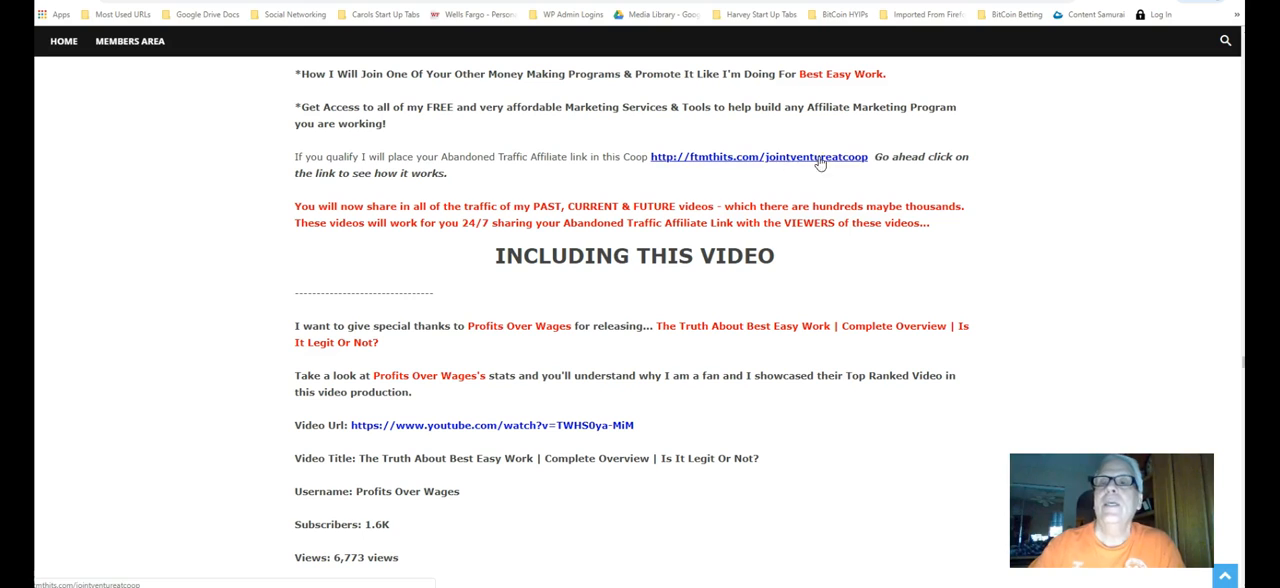
mouse_move(818, 156)
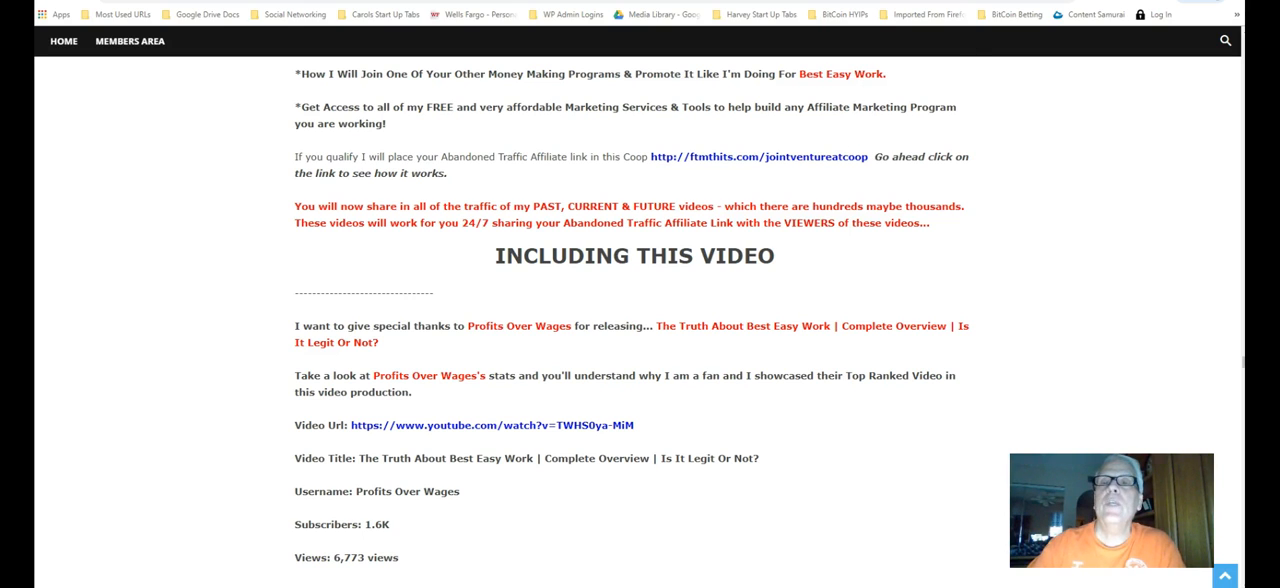
click(760, 156)
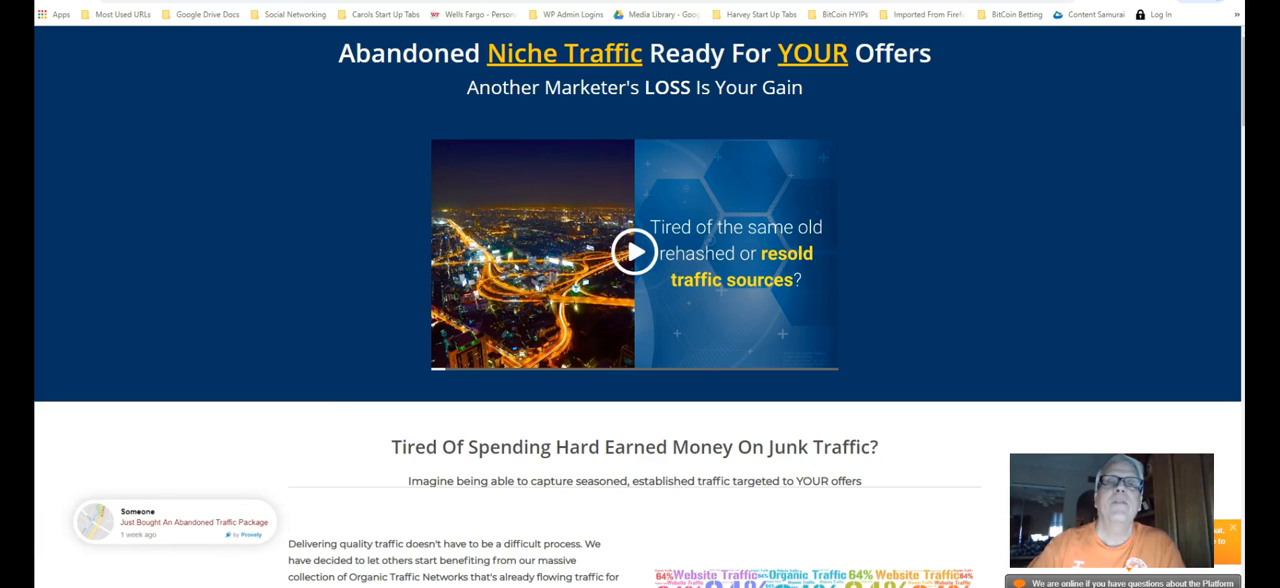
scroll(down, 3)
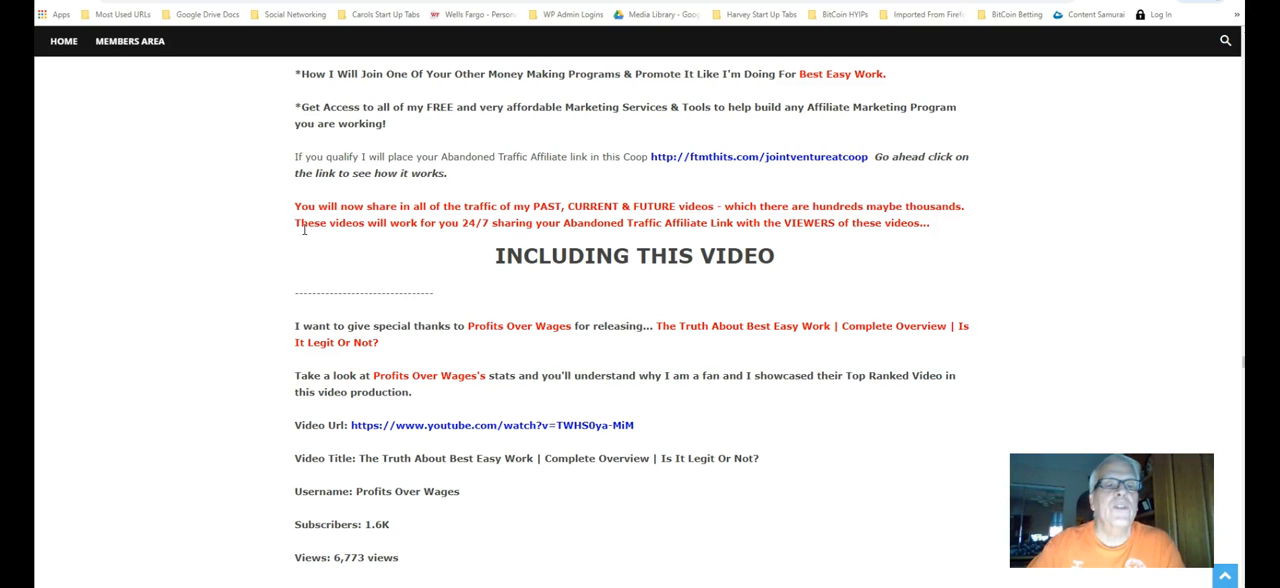
mouse_move(578, 238)
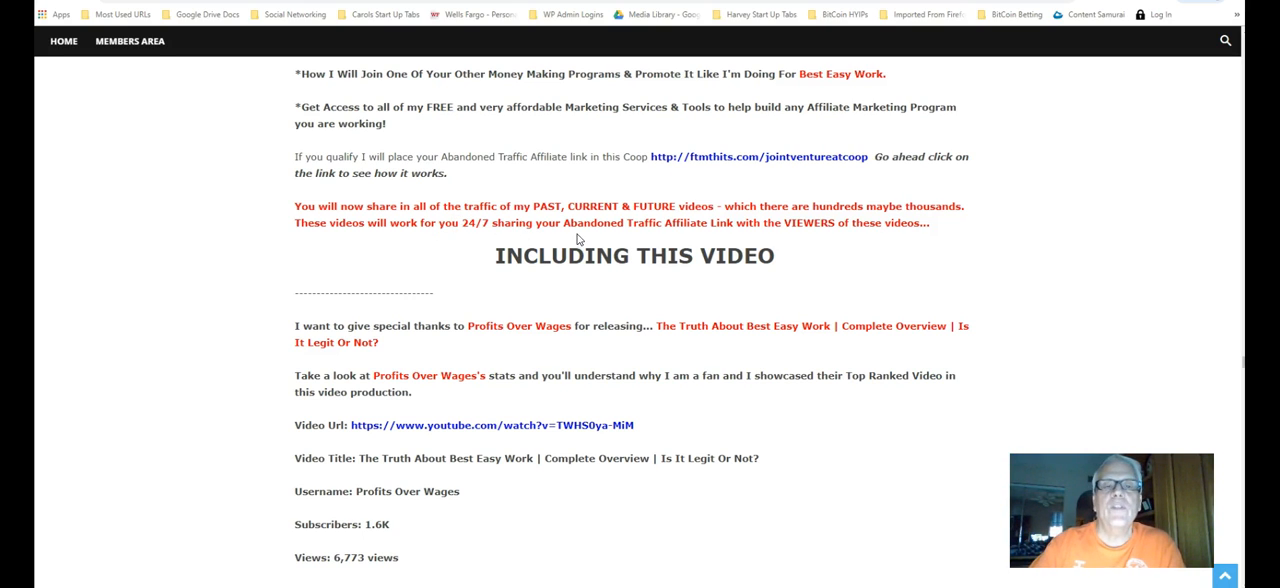
mouse_move(790, 228)
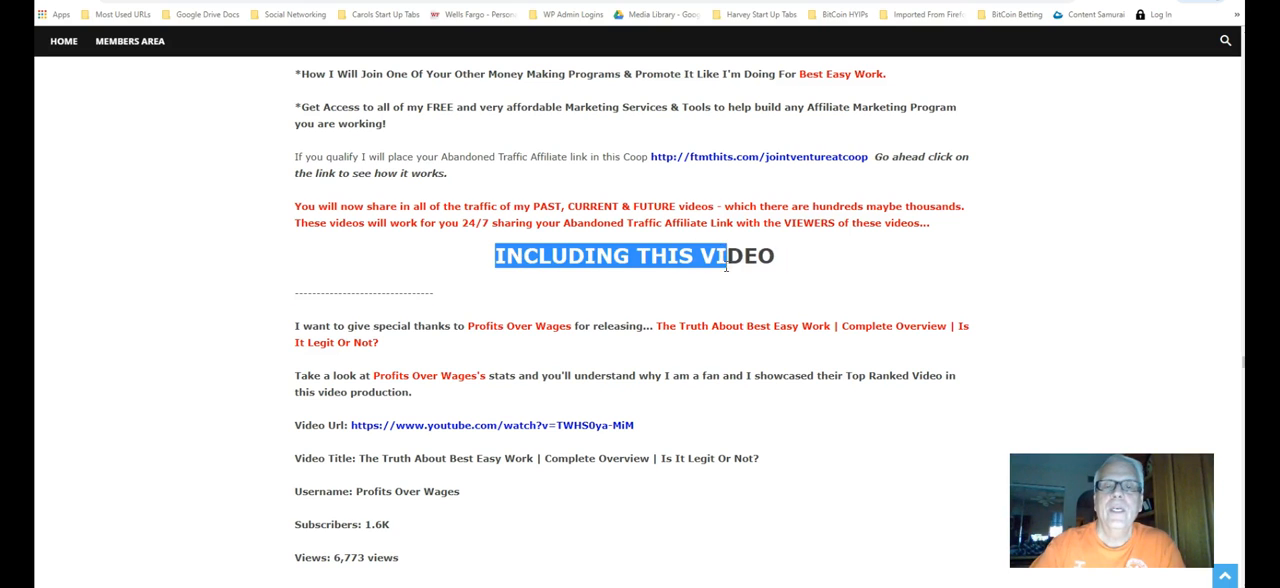
scroll(down, 3)
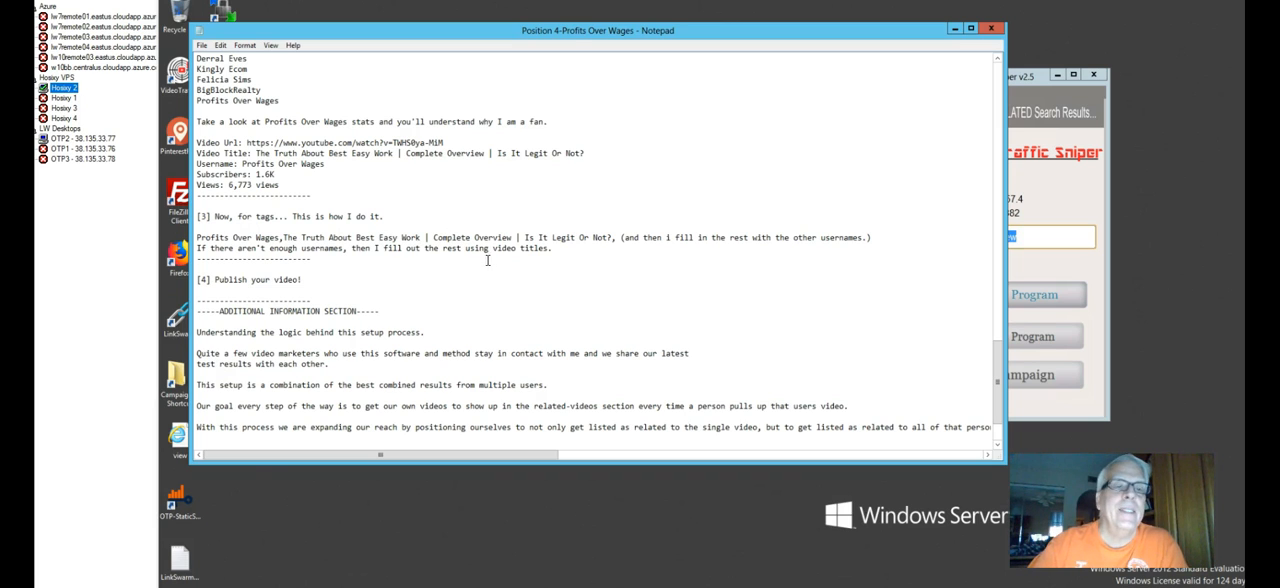
scroll(down, 3)
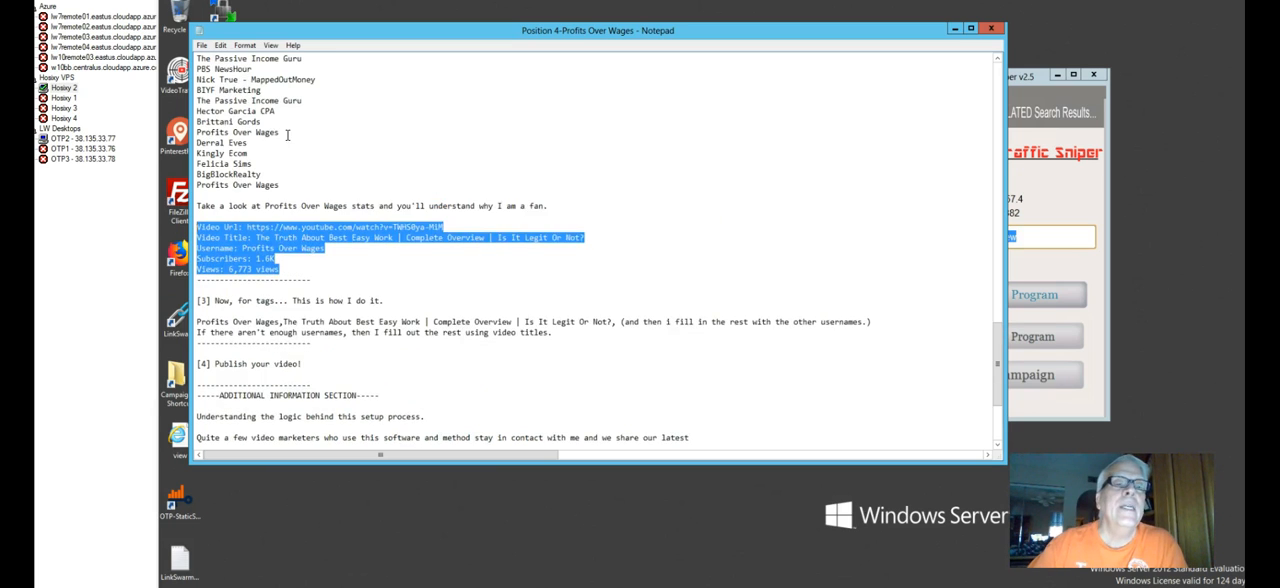
scroll(up, 3)
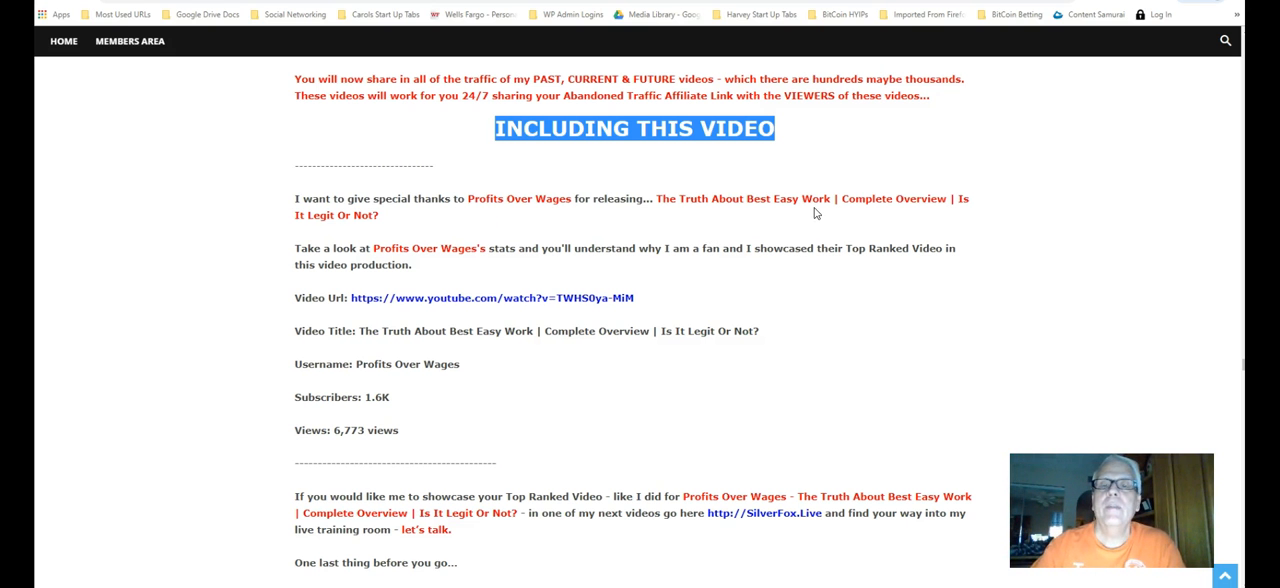
mouse_move(446, 220)
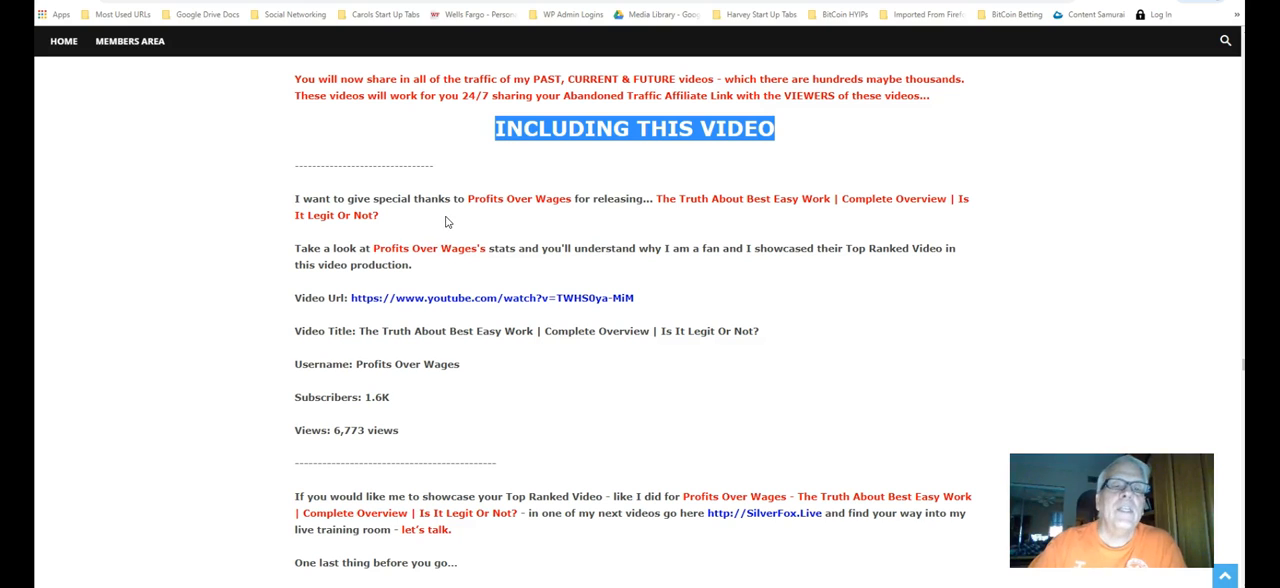
mouse_move(640, 232)
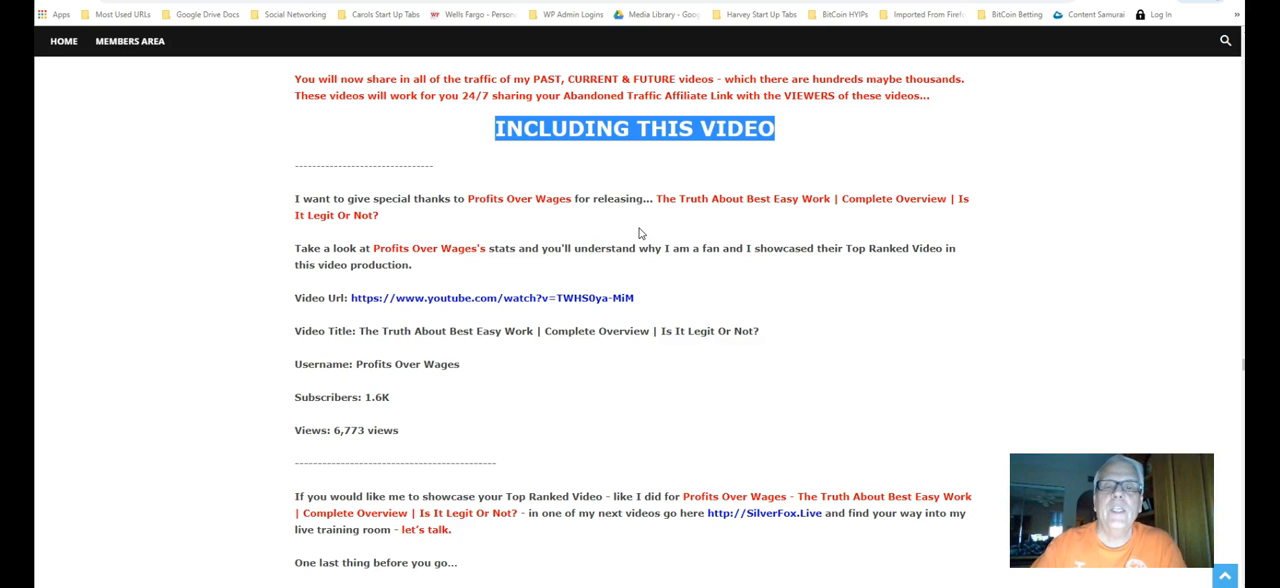
mouse_move(932, 270)
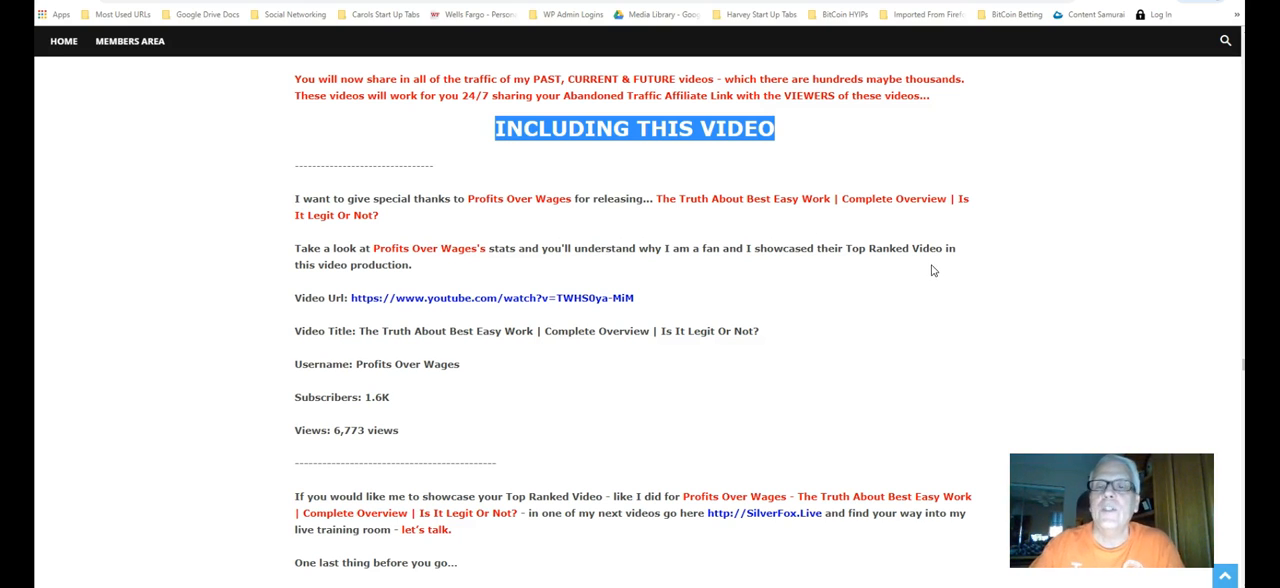
mouse_move(876, 234)
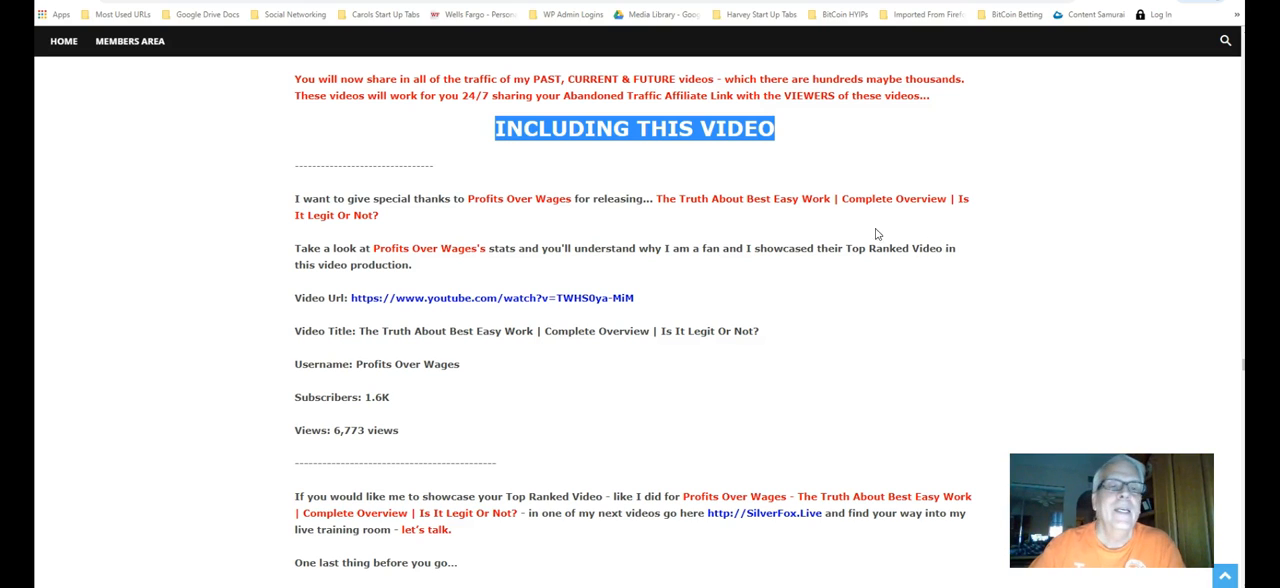
scroll(down, 3)
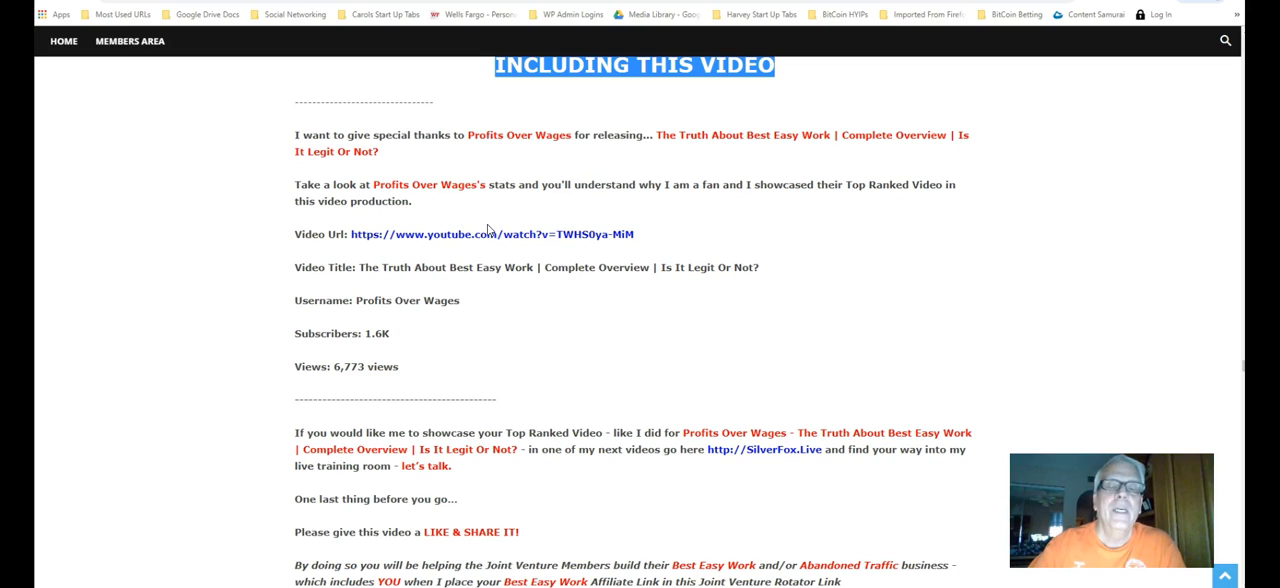
mouse_move(504, 238)
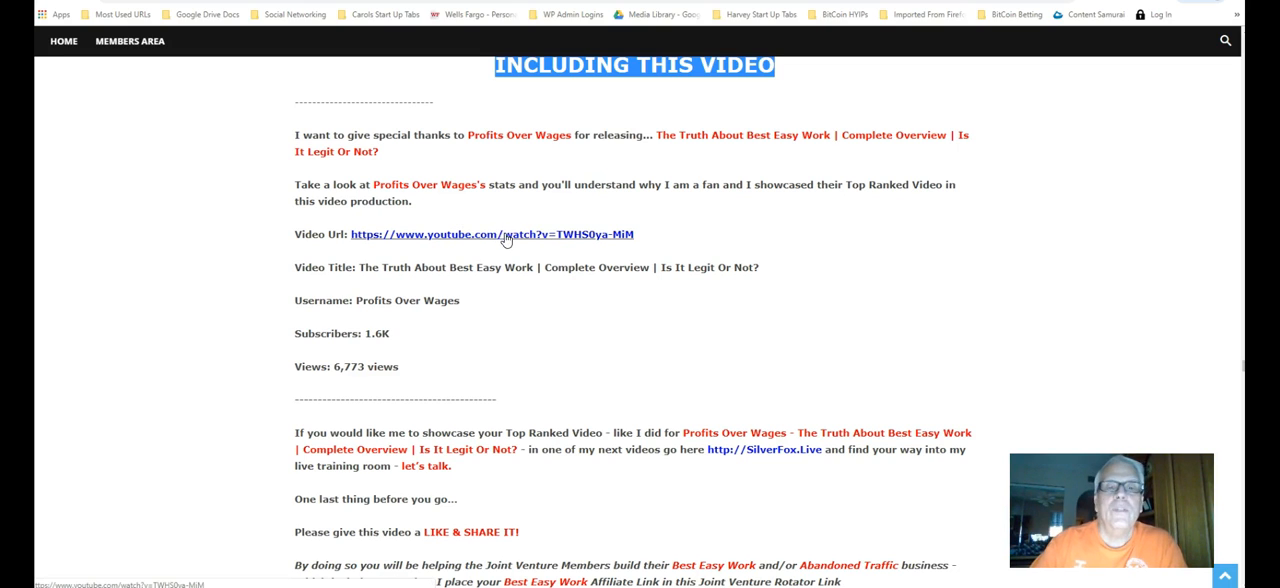
mouse_move(436, 70)
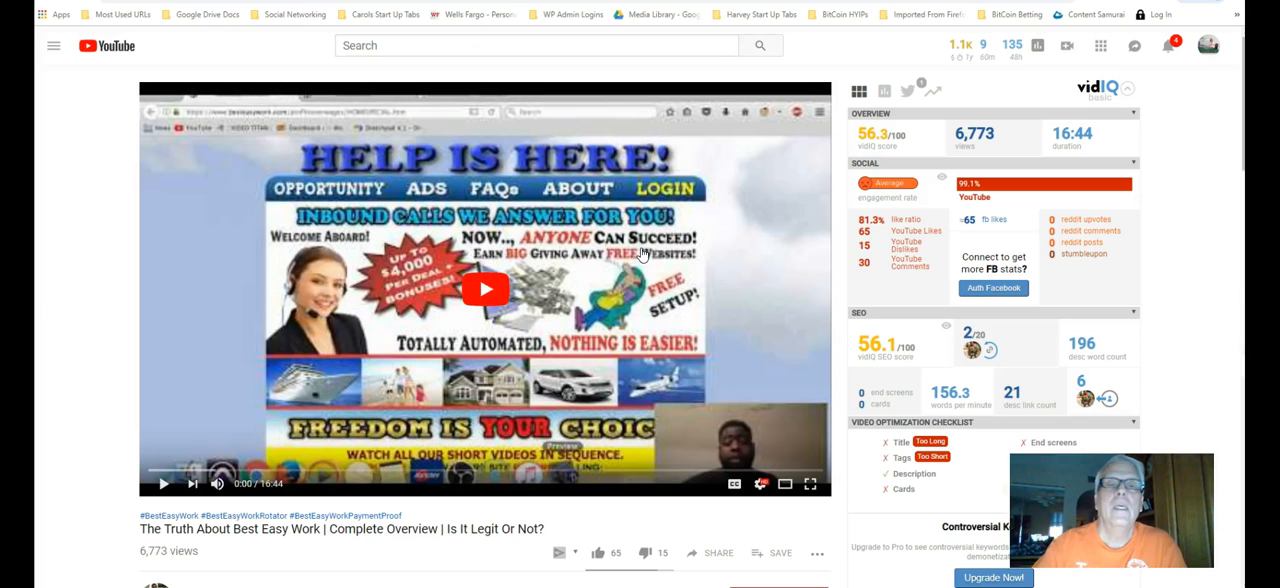
Step: Scroll to the Profits Over Wages video's action bar and give it a like
scroll(down, 3)
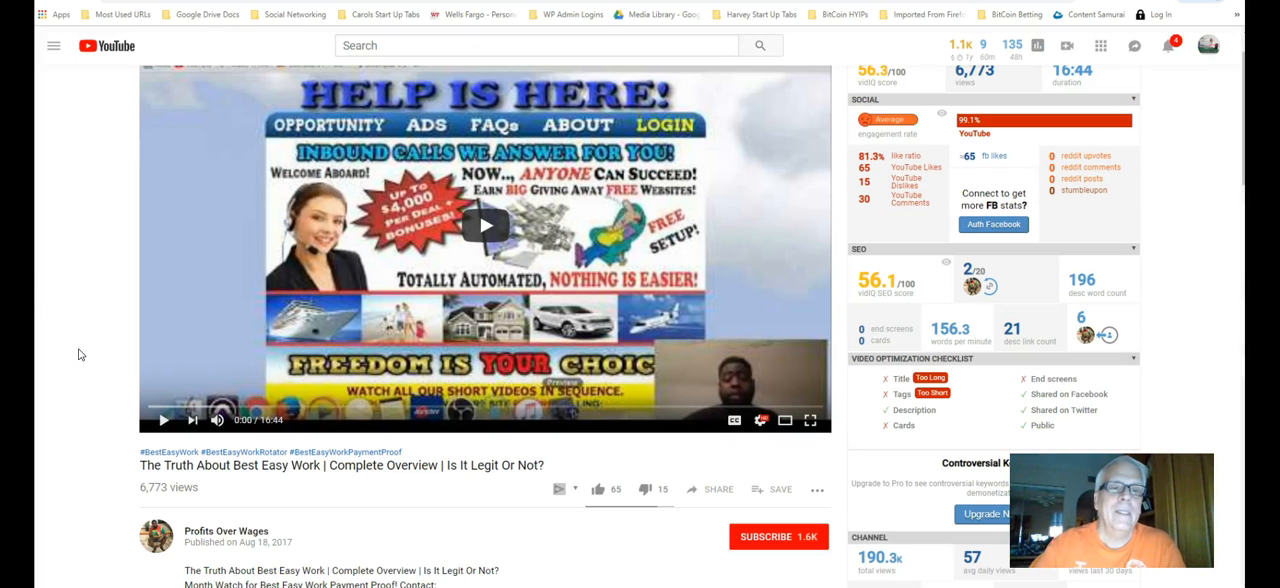
mouse_move(180, 484)
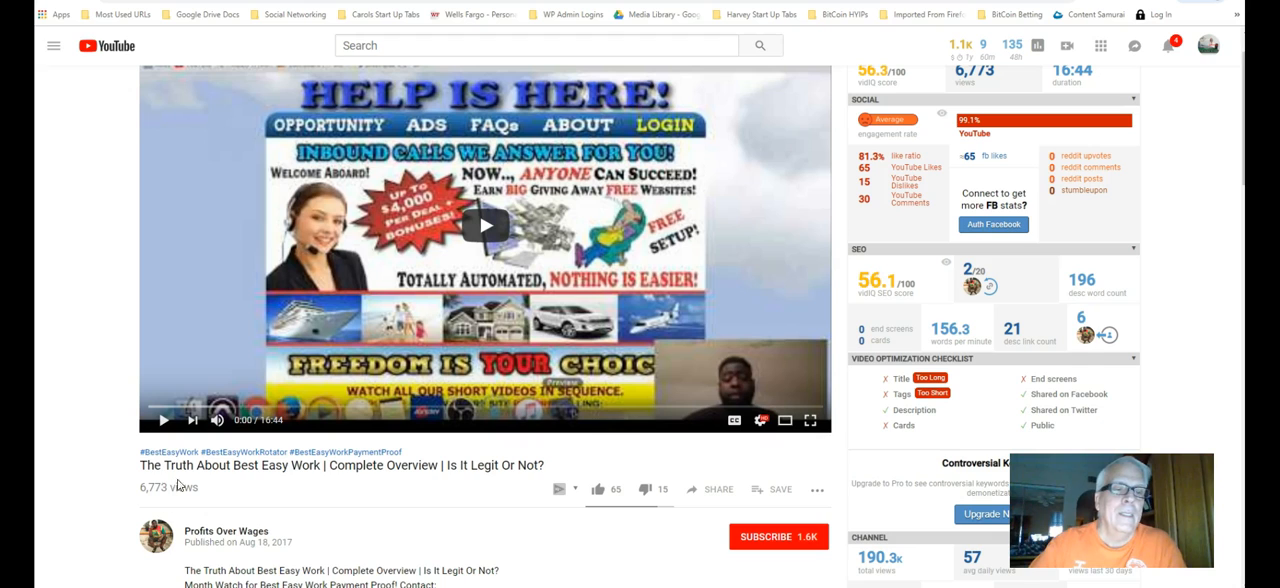
scroll(down, 3)
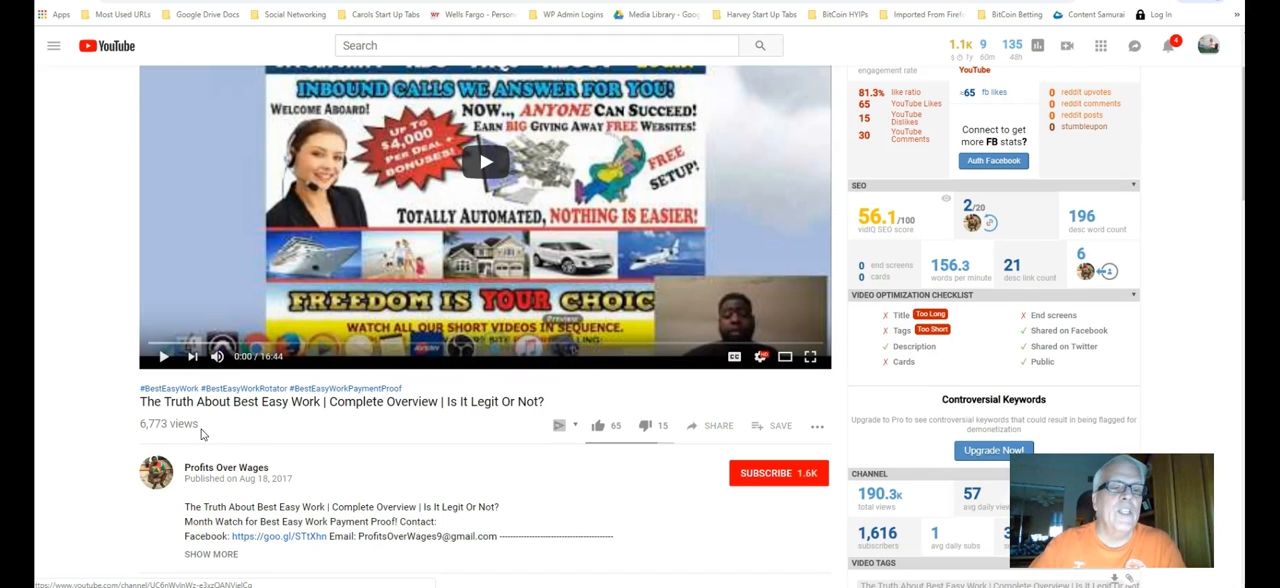
mouse_move(312, 432)
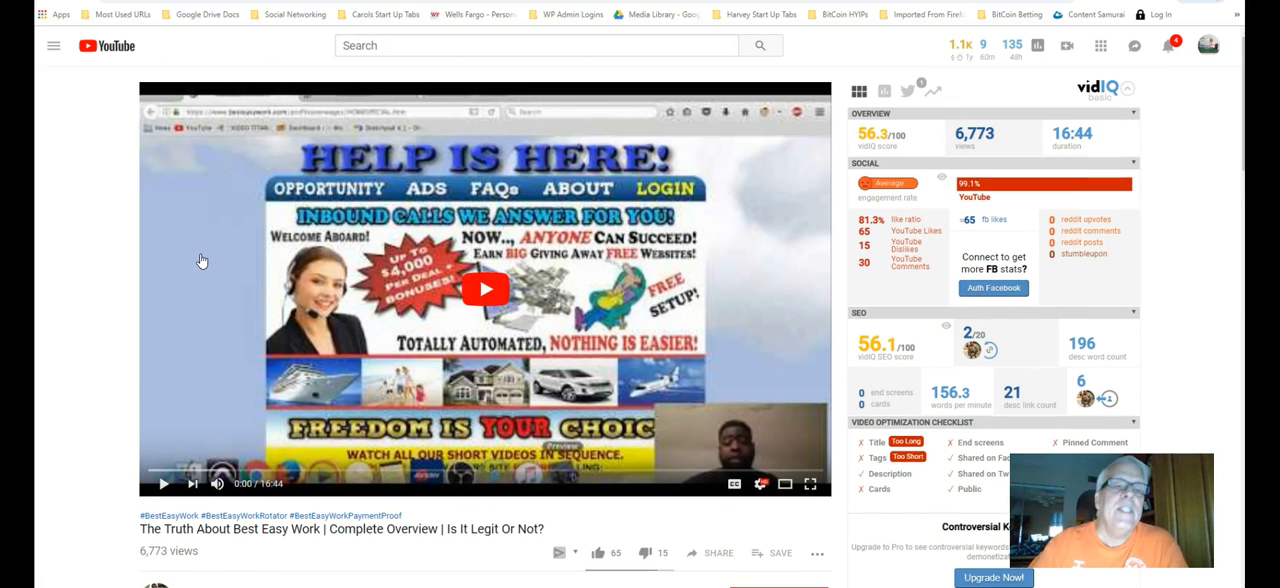
scroll(down, 3)
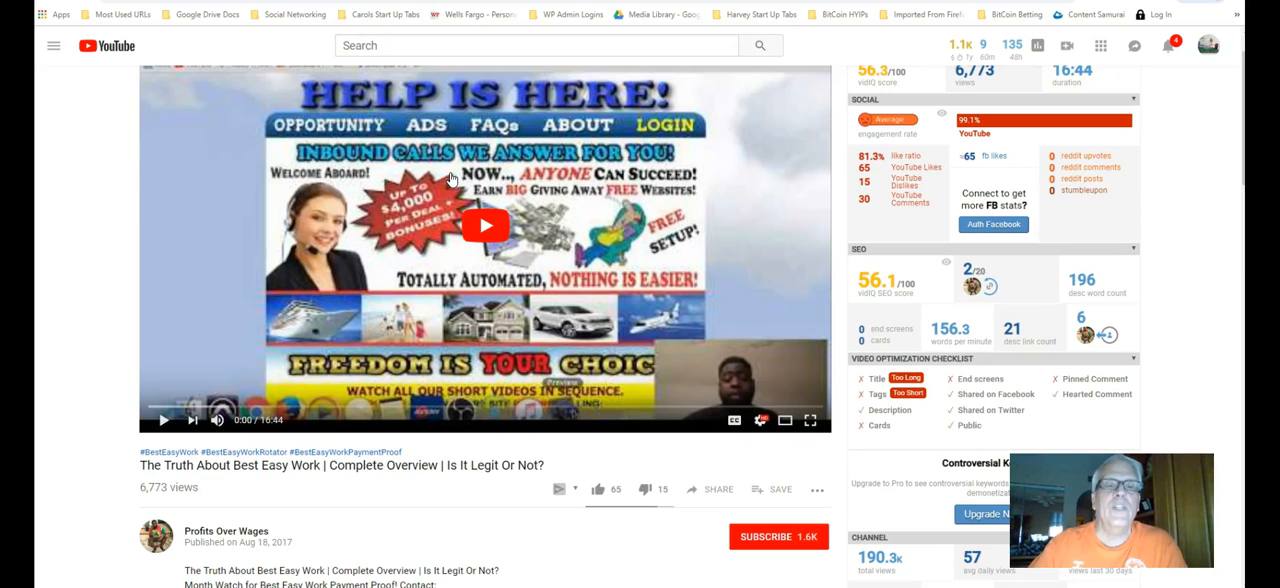
mouse_move(452, 180)
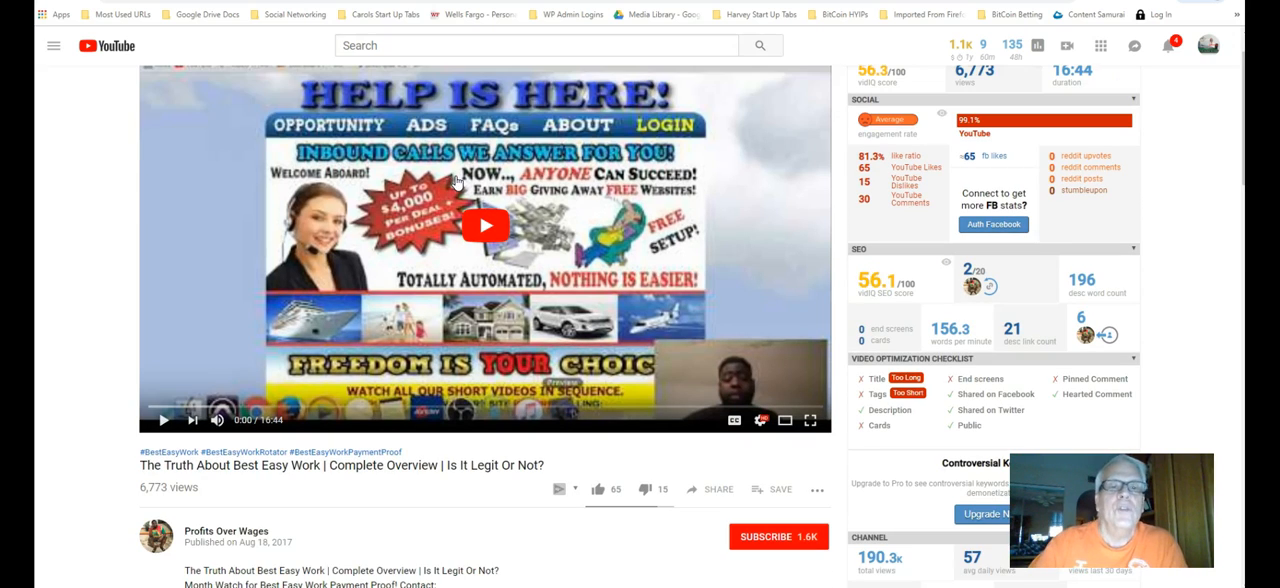
mouse_move(488, 220)
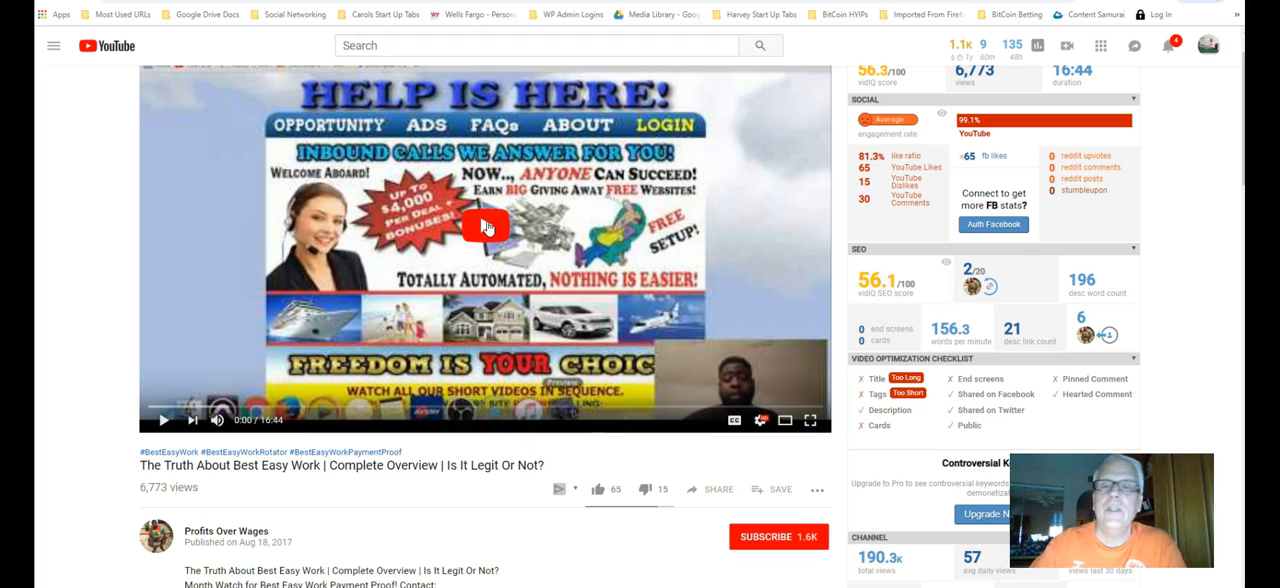
scroll(down, 3)
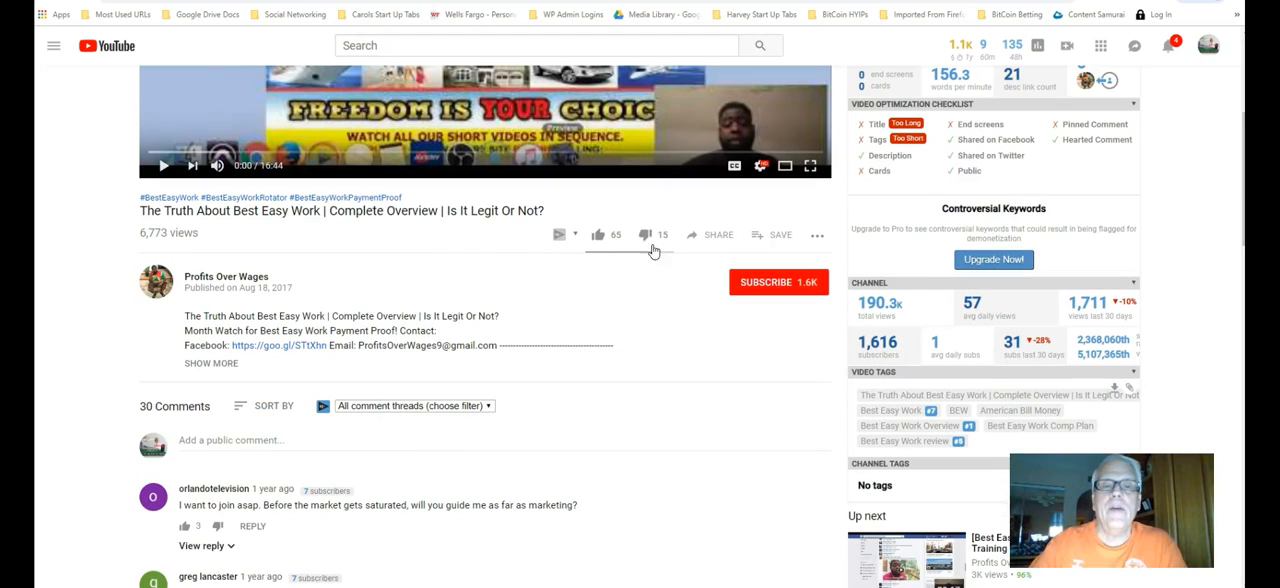
click(596, 234)
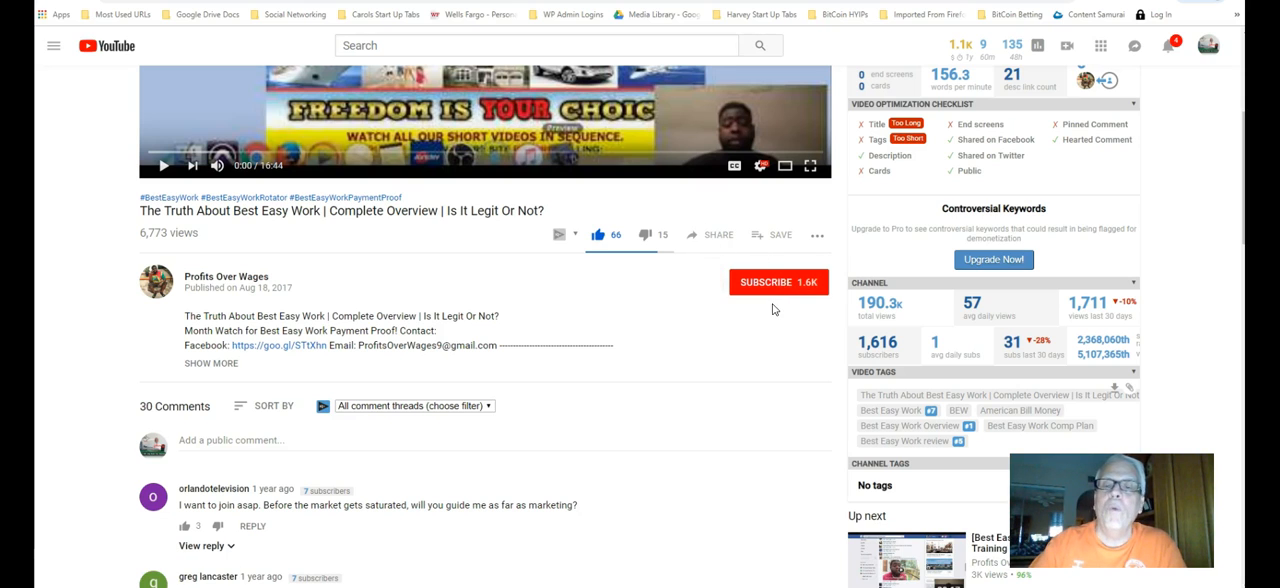
mouse_move(728, 324)
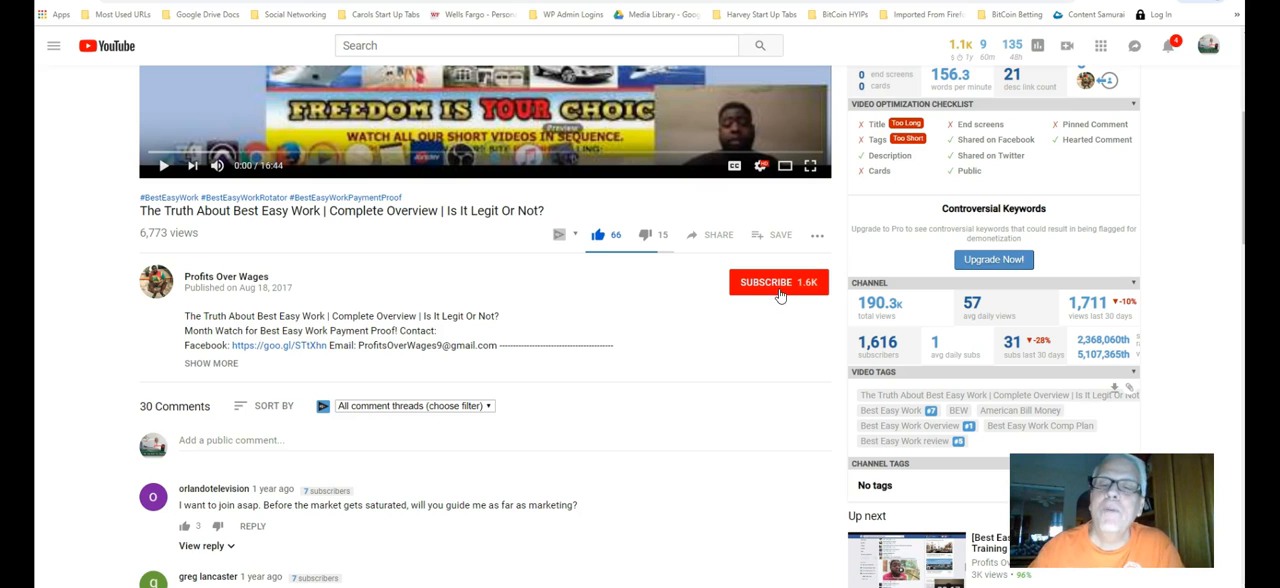
mouse_move(358, 276)
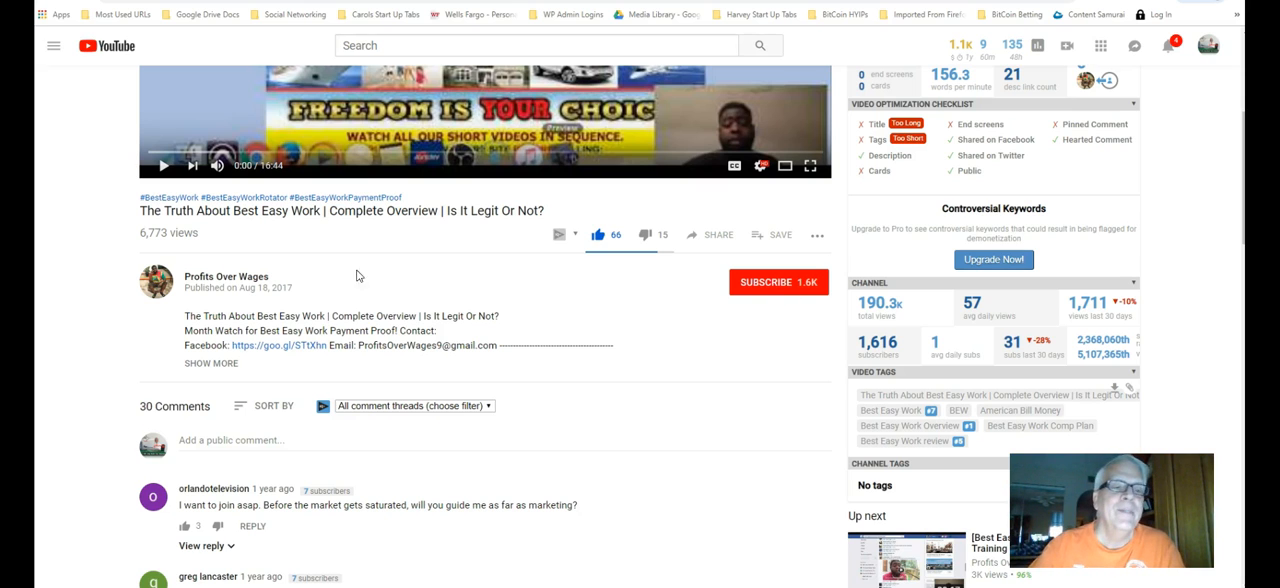
Step: Expand the full description to show the keyword hashtag list
click(210, 364)
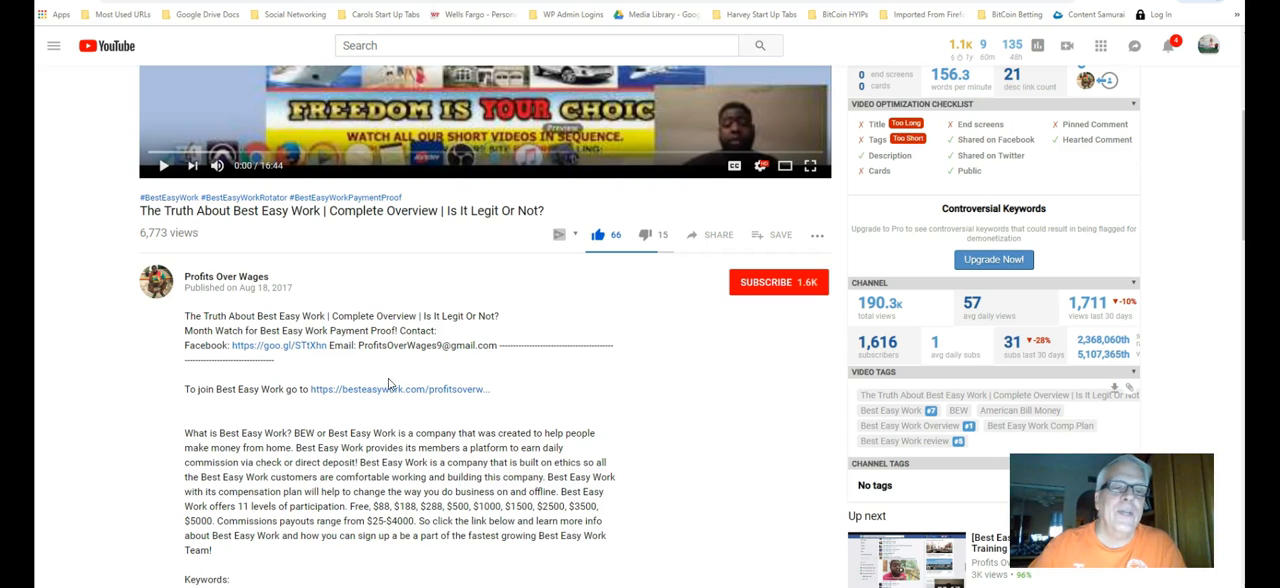
scroll(down, 3)
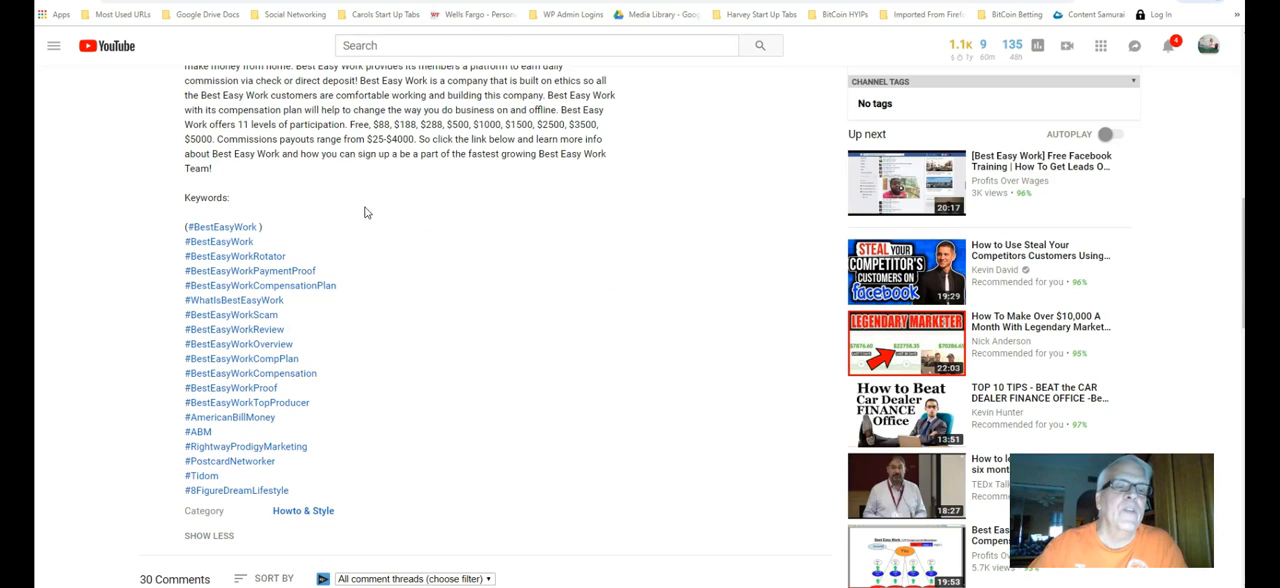
mouse_move(440, 344)
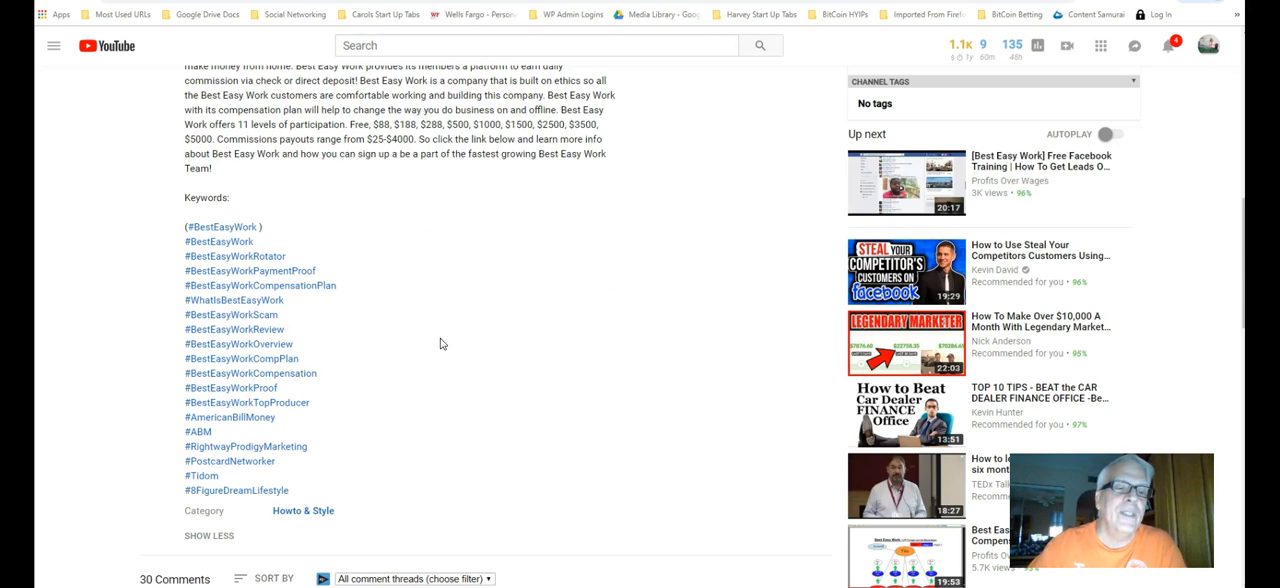
scroll(up, 3)
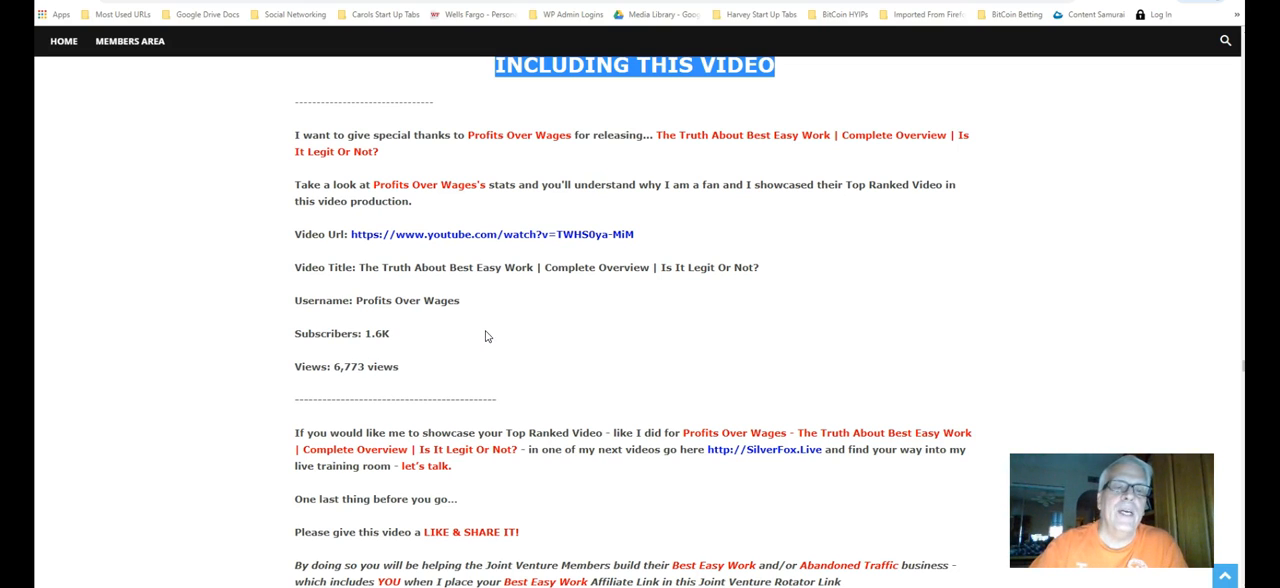
scroll(down, 3)
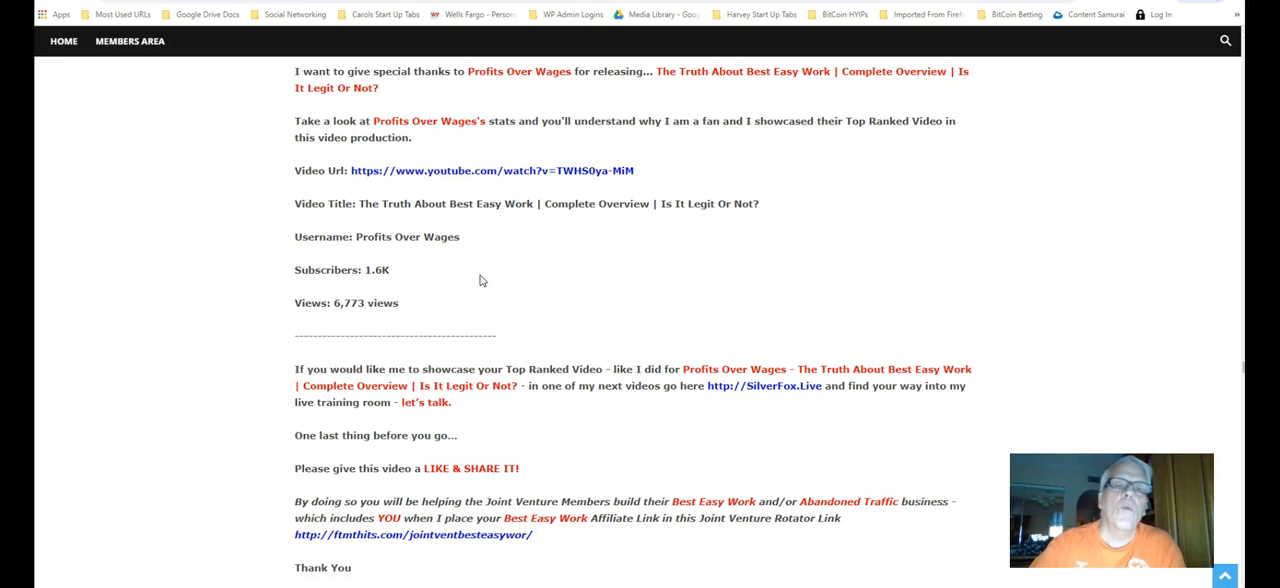
scroll(up, 3)
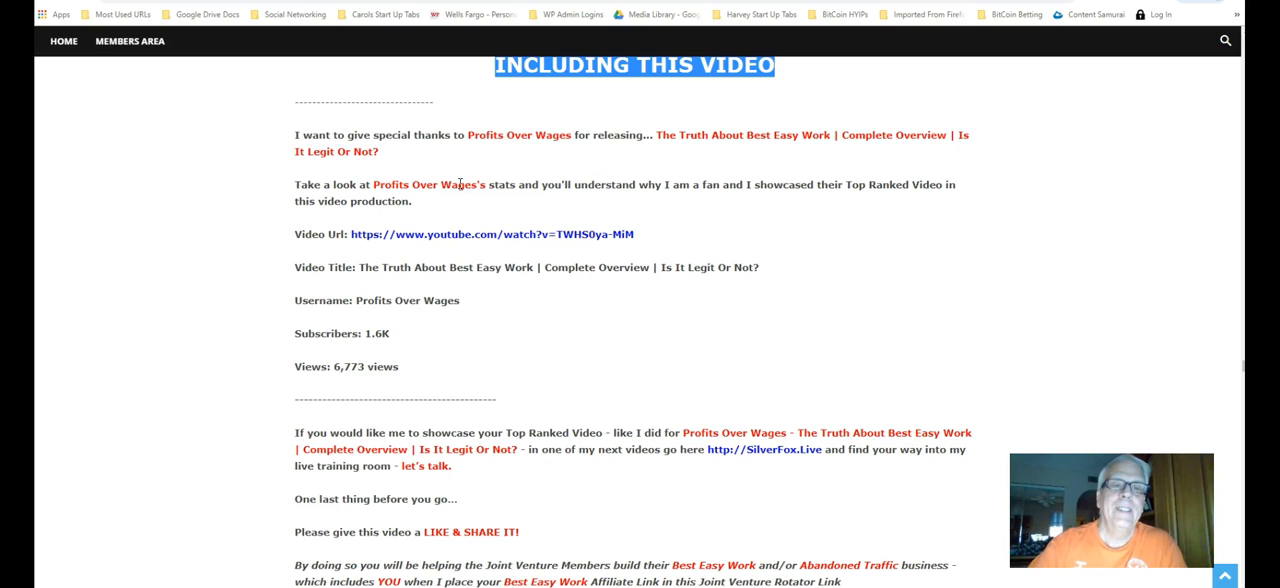
mouse_move(512, 244)
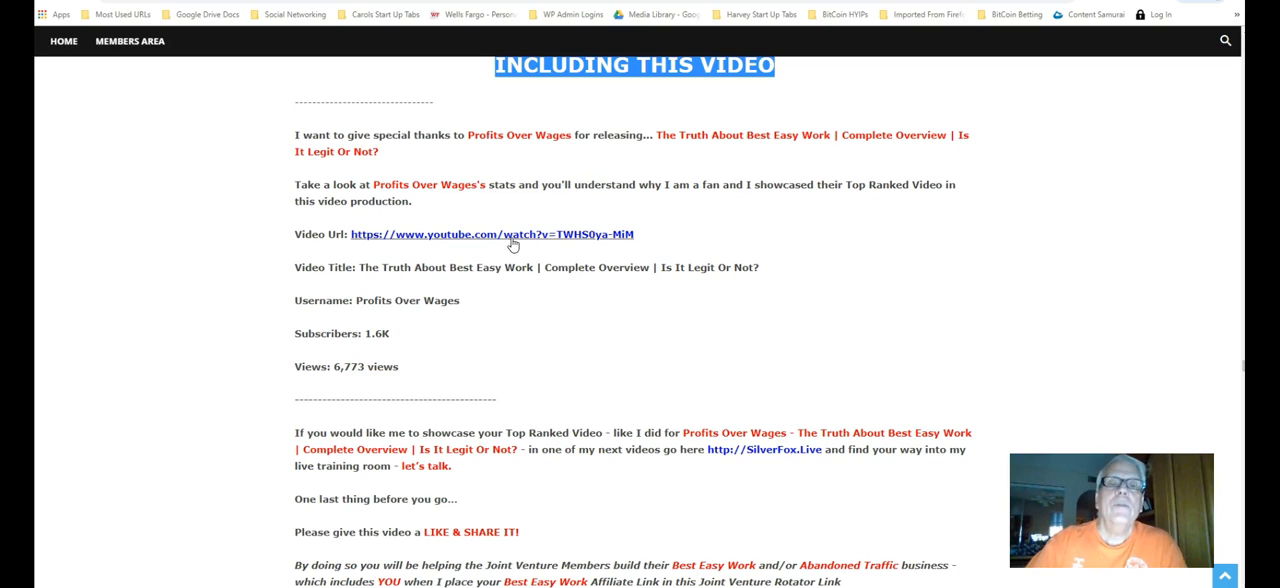
mouse_move(564, 208)
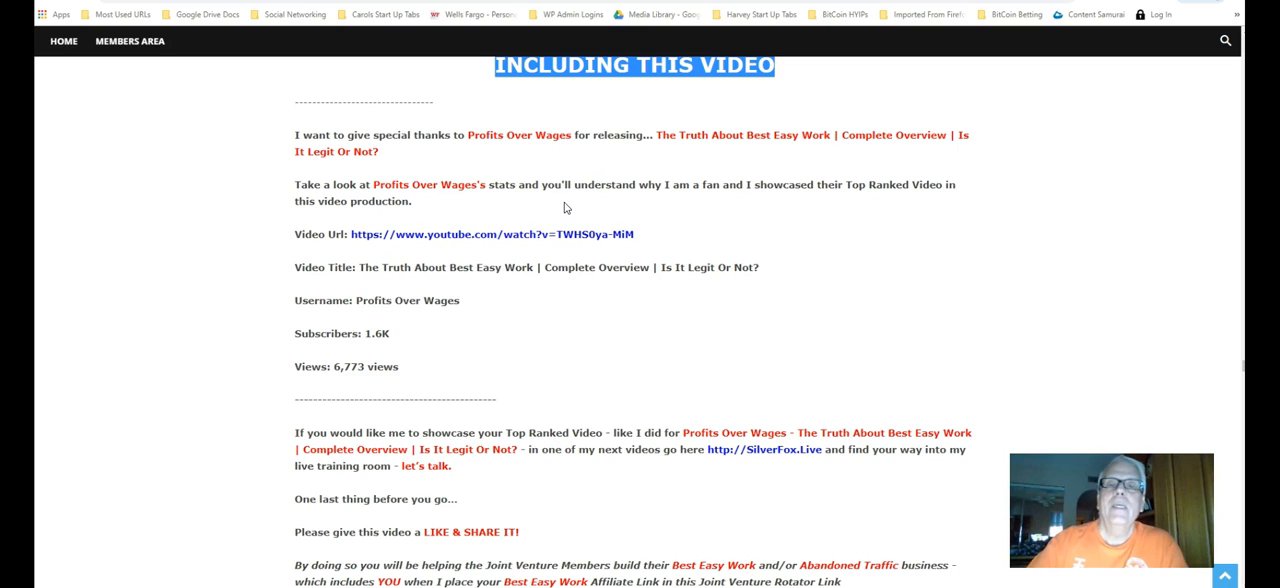
mouse_move(792, 148)
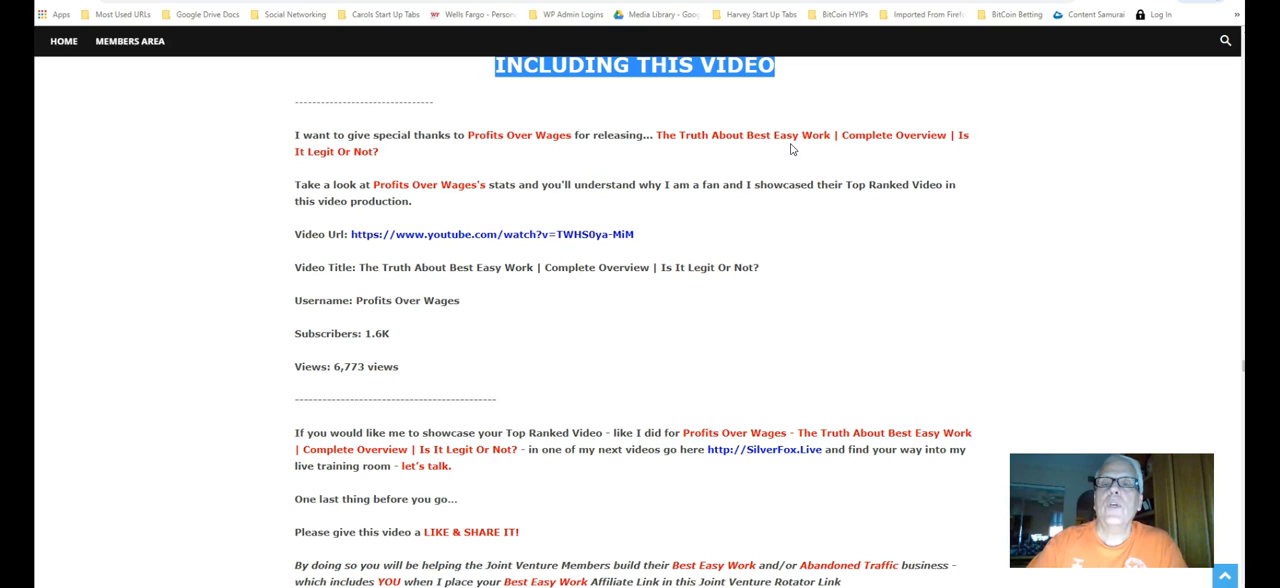
mouse_move(718, 156)
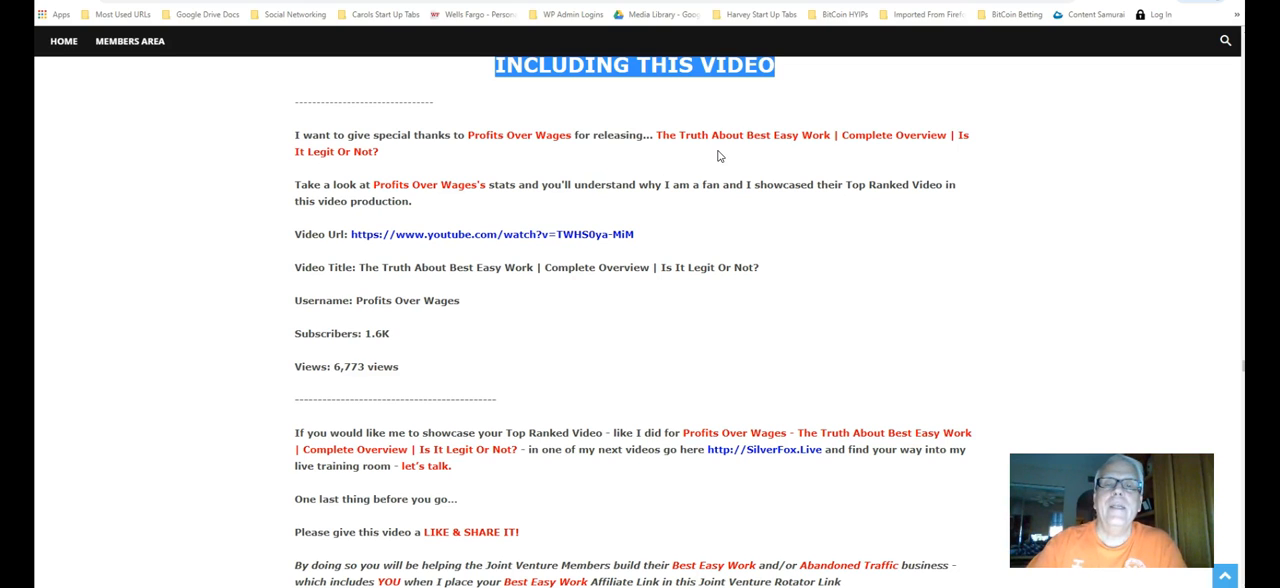
mouse_move(558, 132)
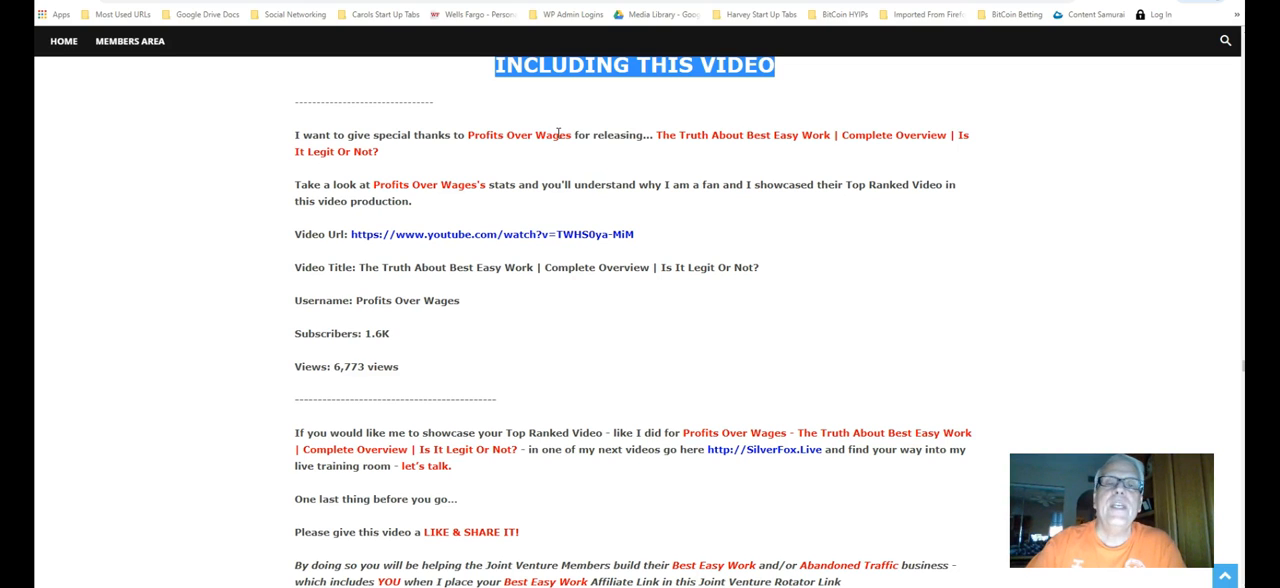
mouse_move(548, 156)
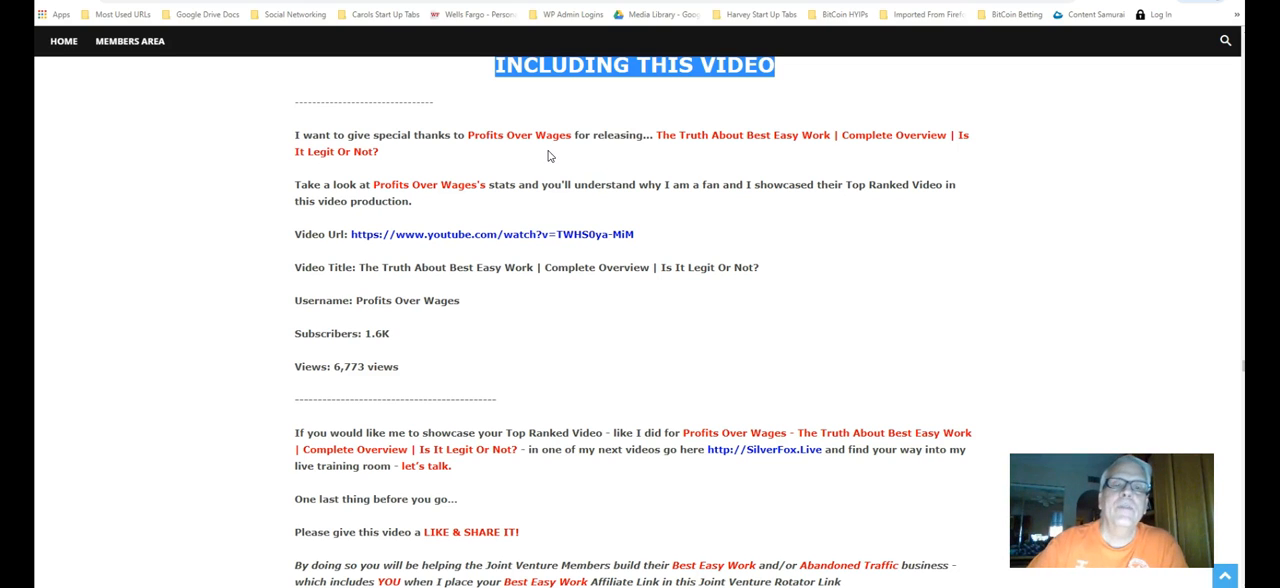
scroll(down, 3)
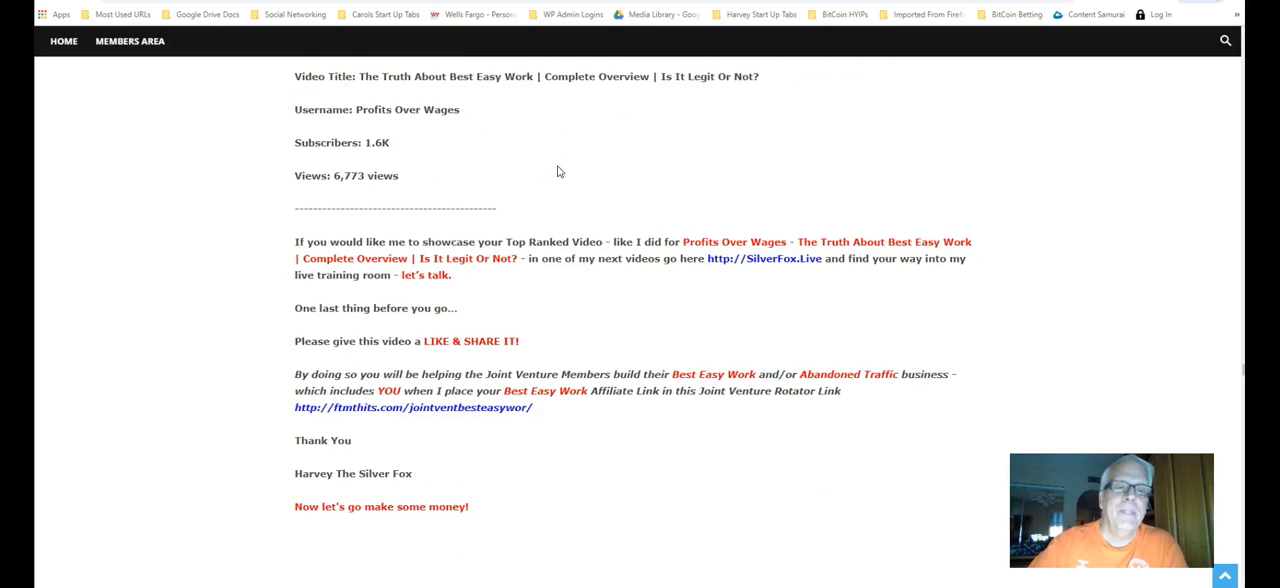
scroll(down, 3)
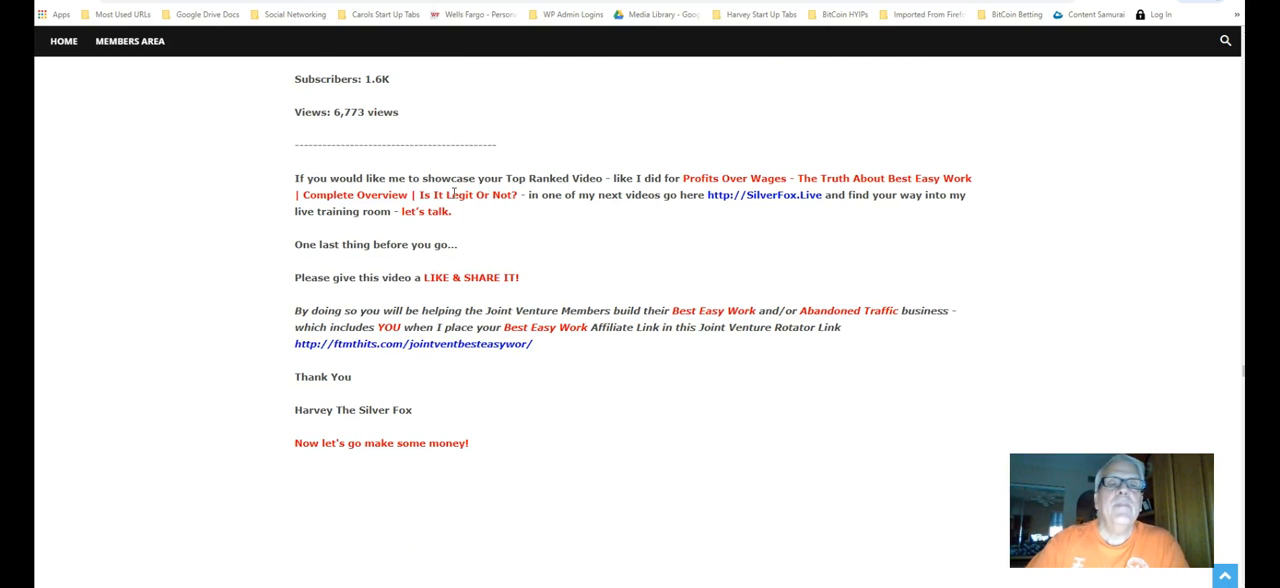
mouse_move(716, 196)
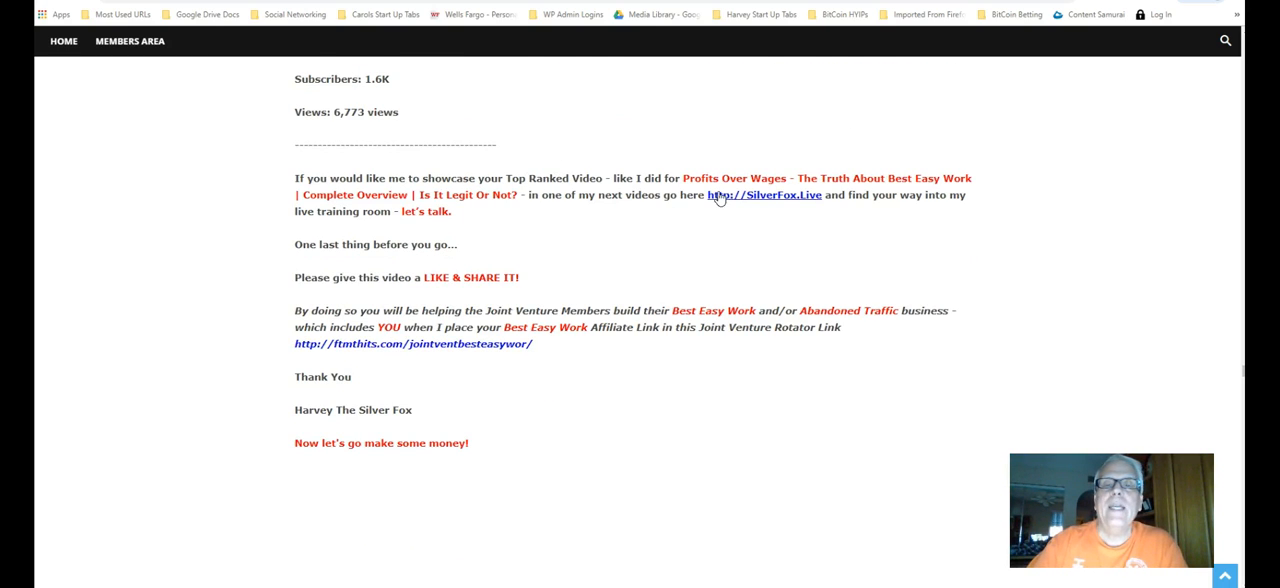
mouse_move(612, 224)
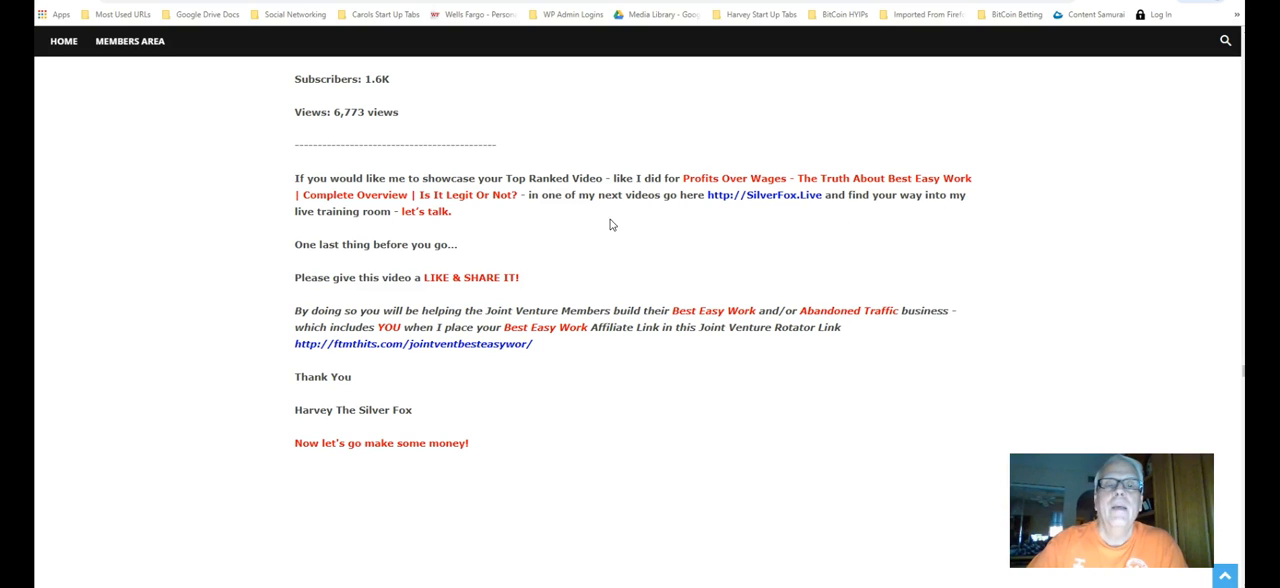
mouse_move(656, 208)
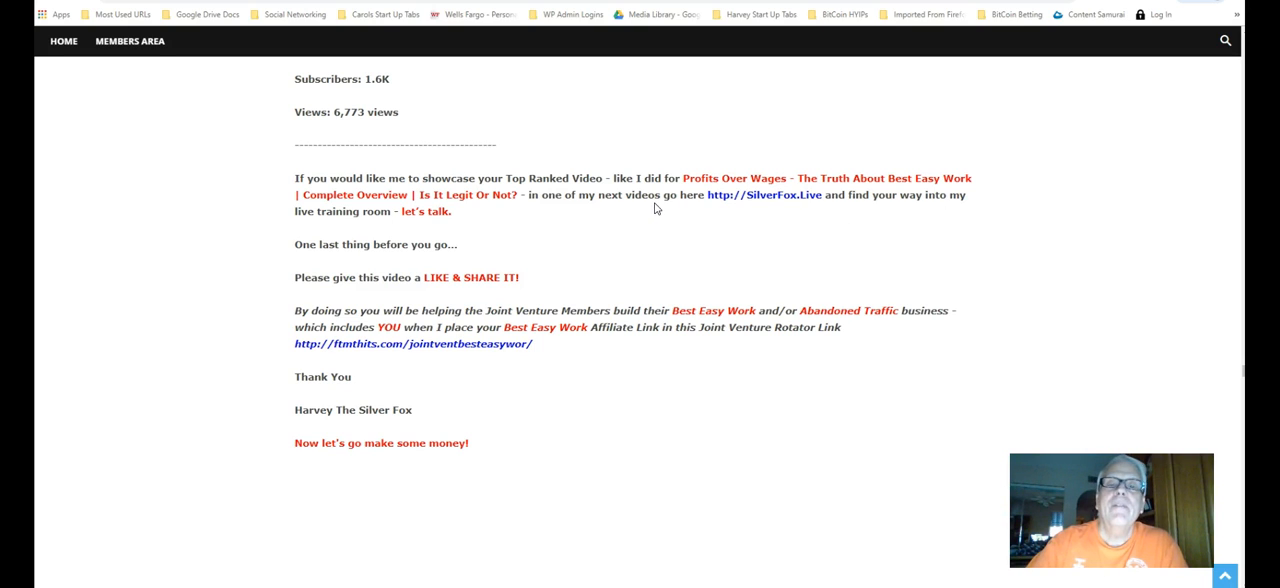
mouse_move(780, 228)
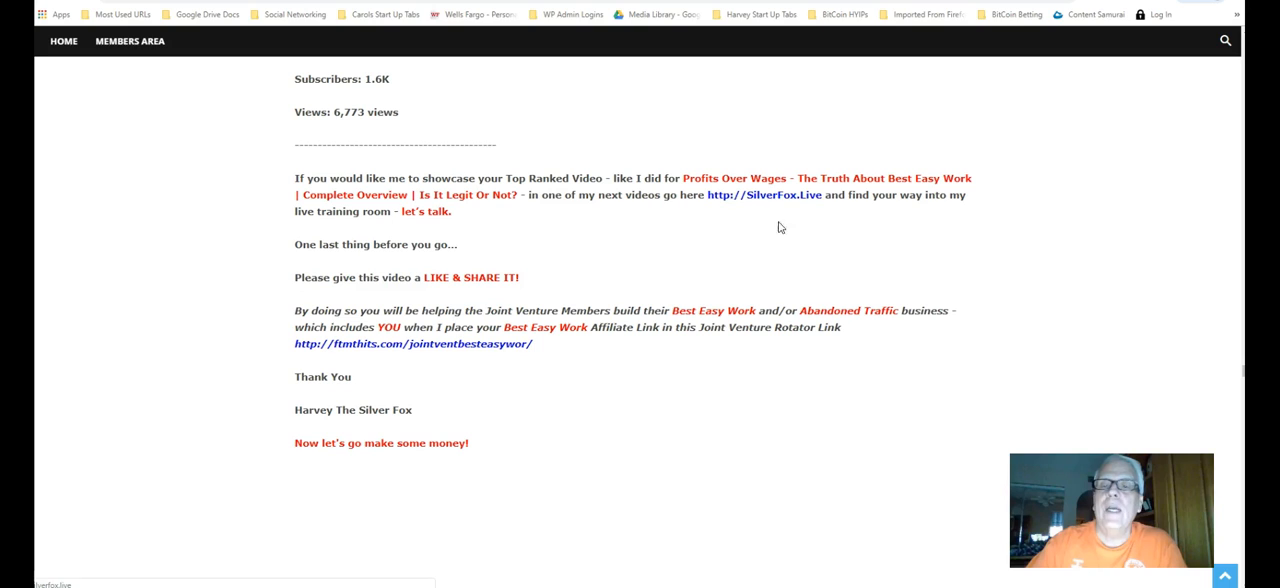
mouse_move(632, 254)
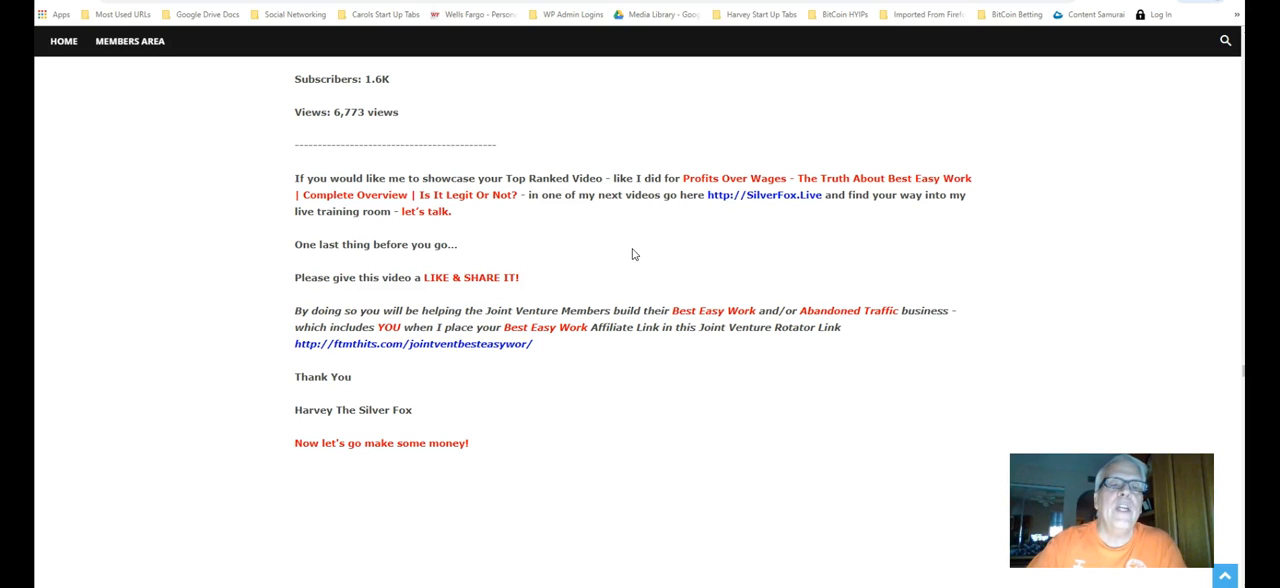
mouse_move(512, 220)
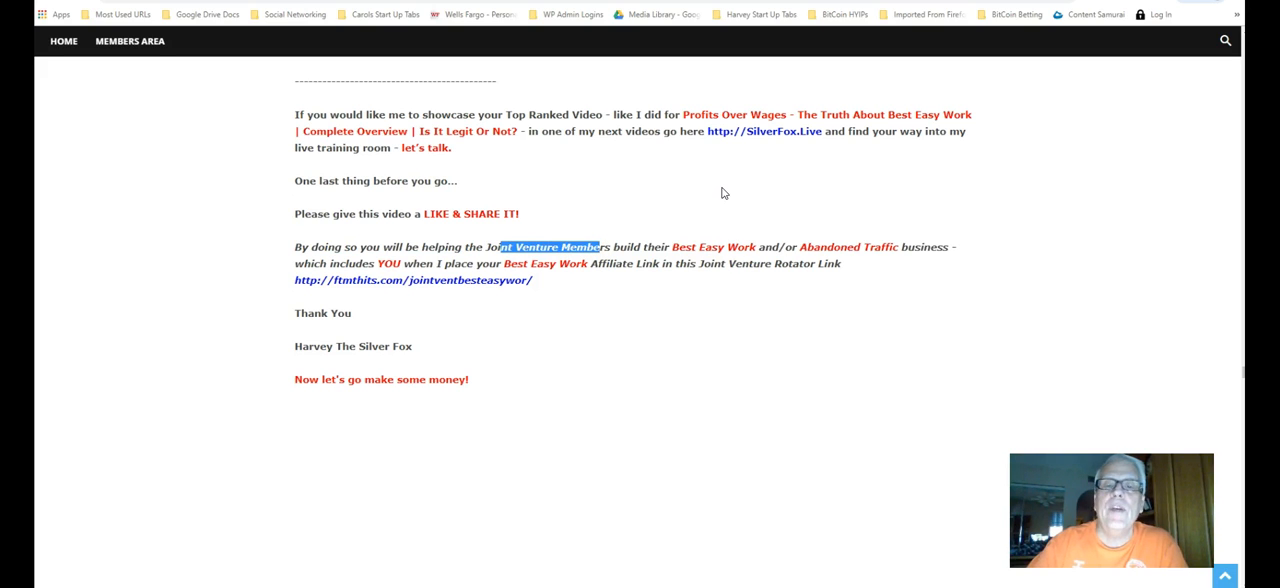
mouse_move(730, 184)
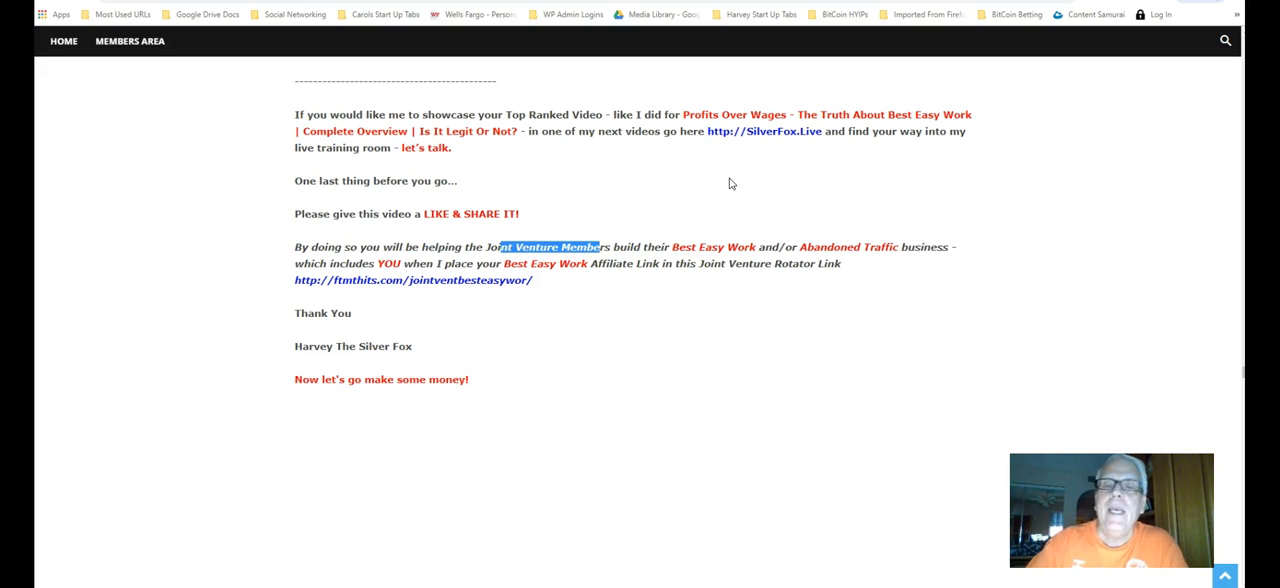
mouse_move(644, 236)
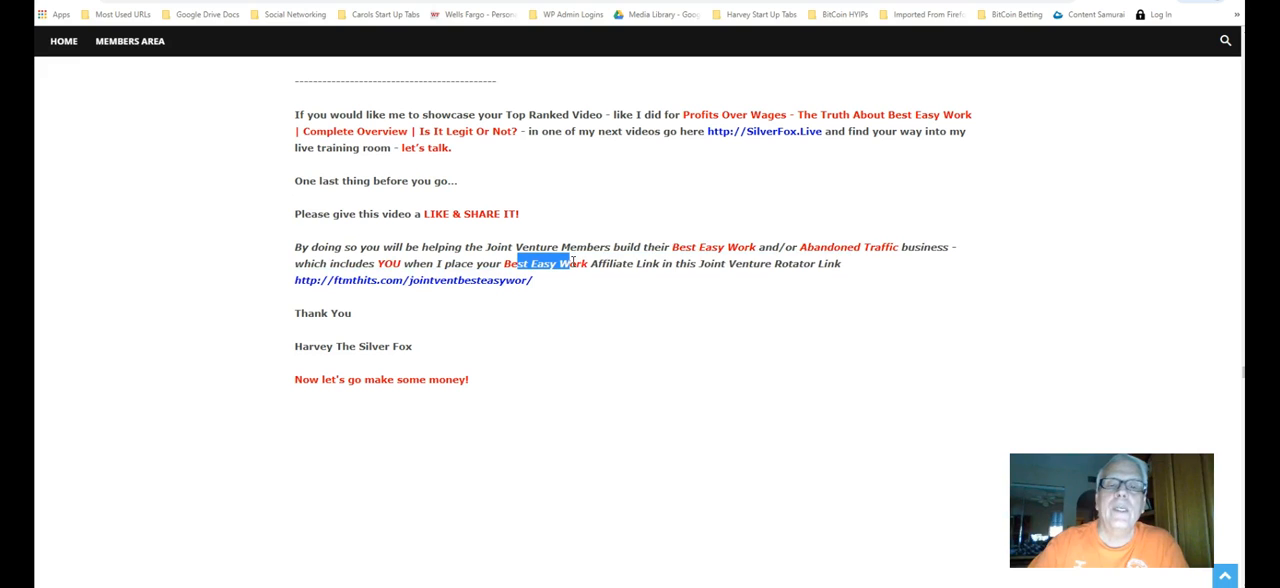
mouse_move(744, 276)
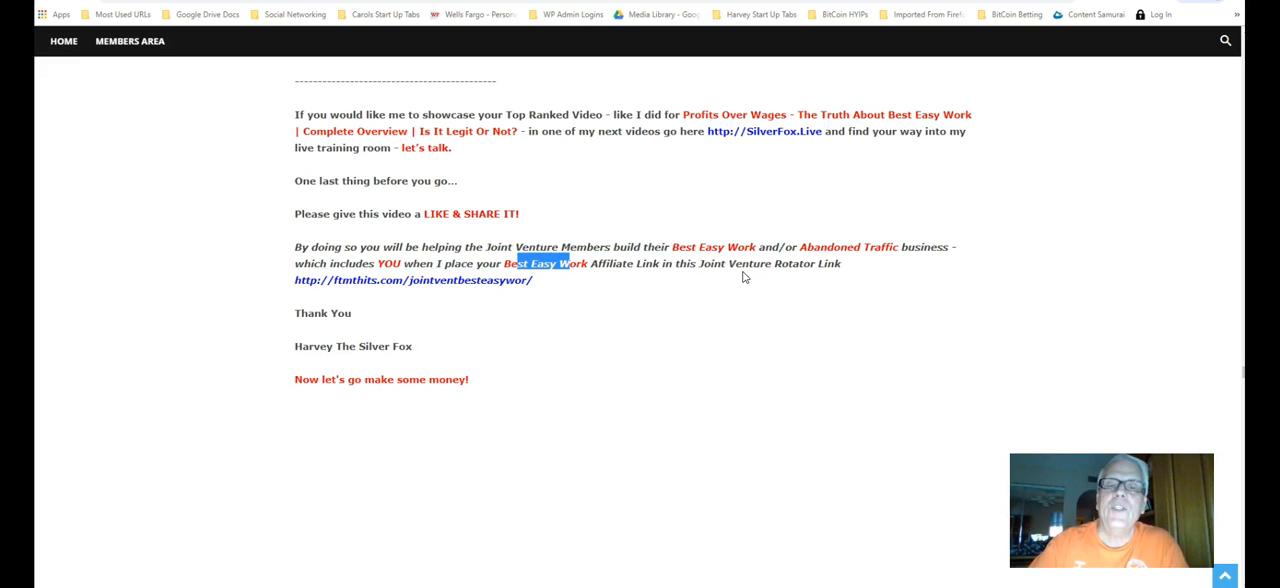
mouse_move(476, 236)
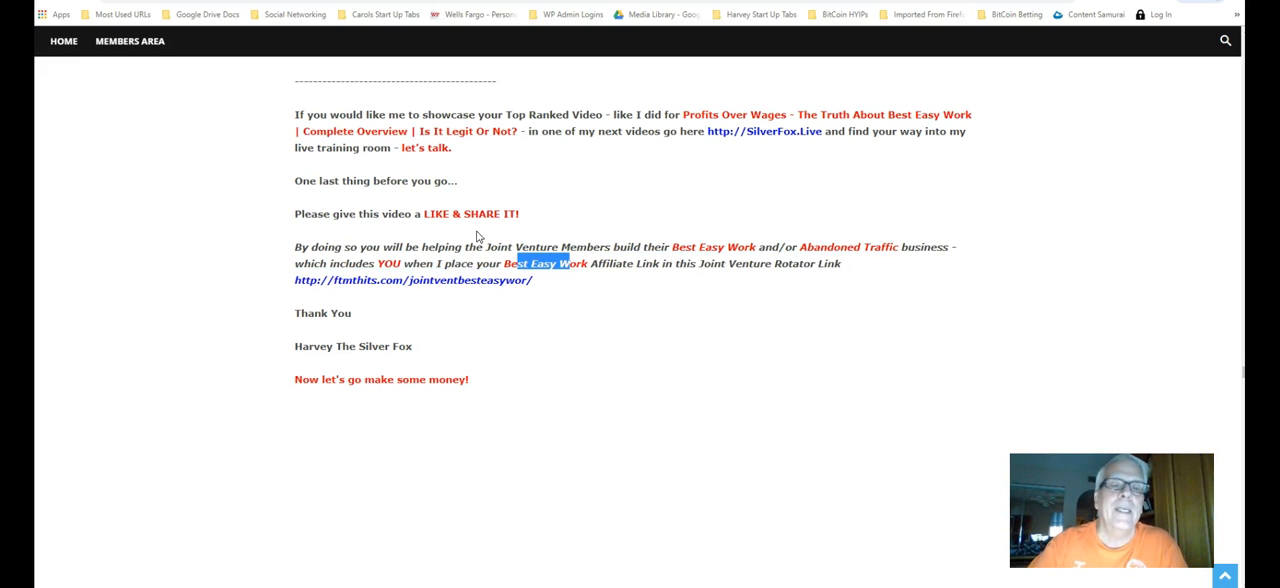
mouse_move(392, 320)
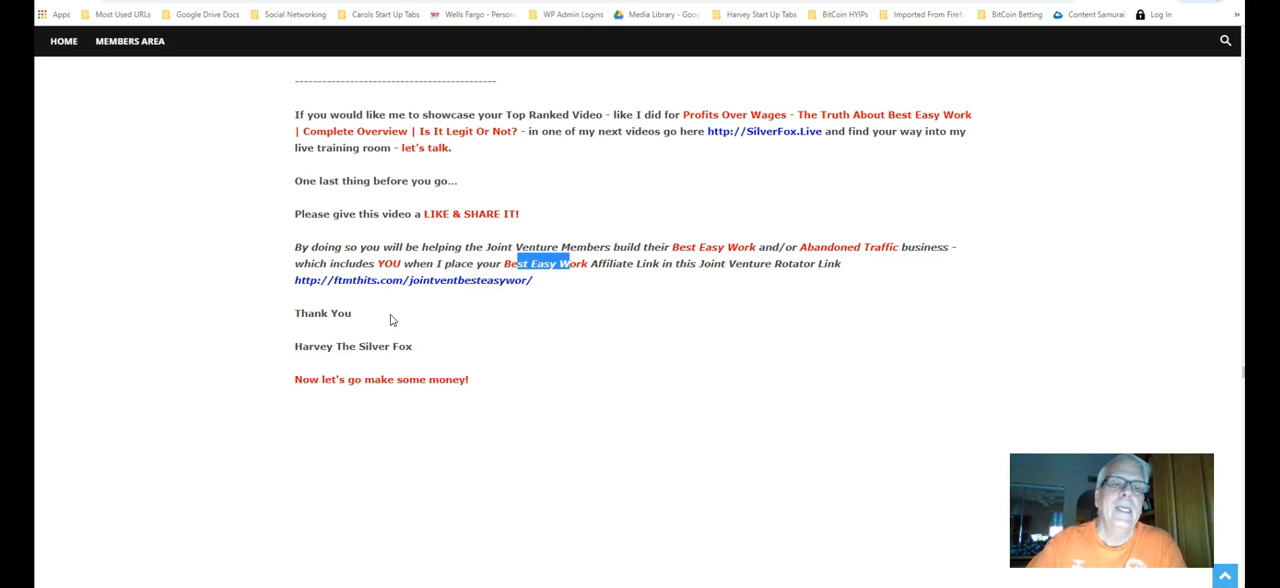
mouse_move(446, 316)
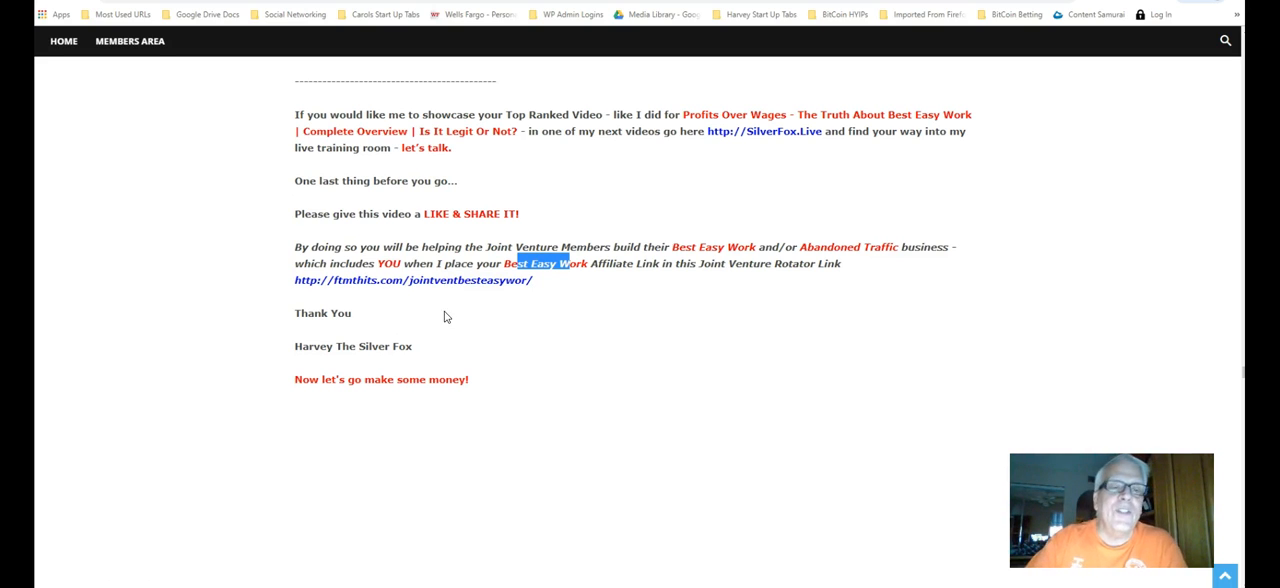
mouse_move(510, 342)
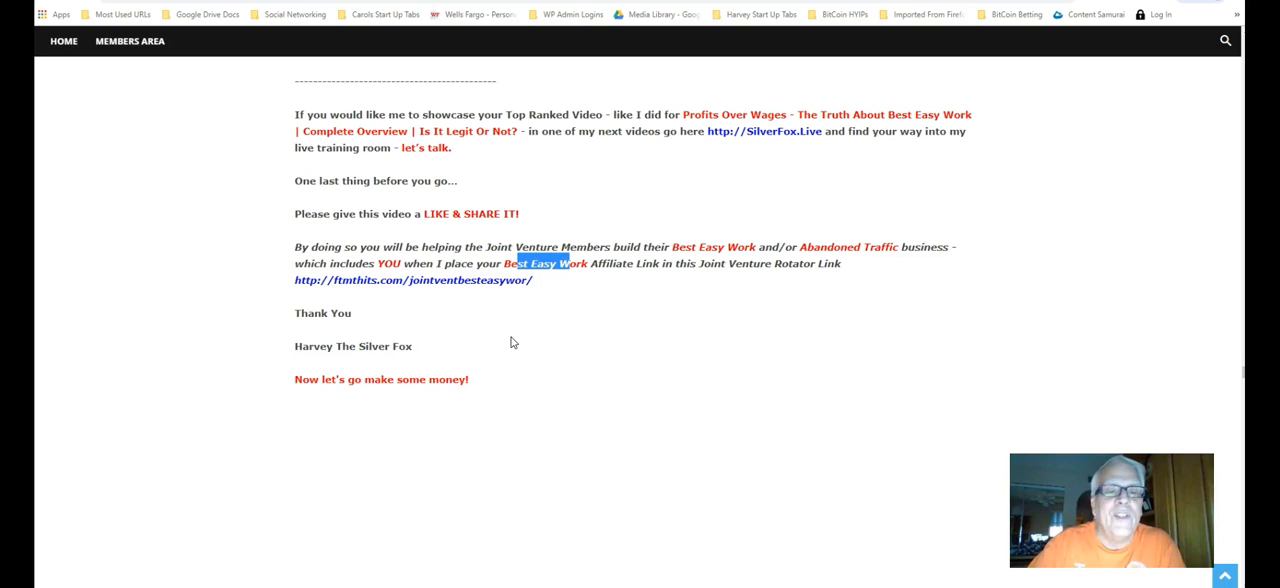